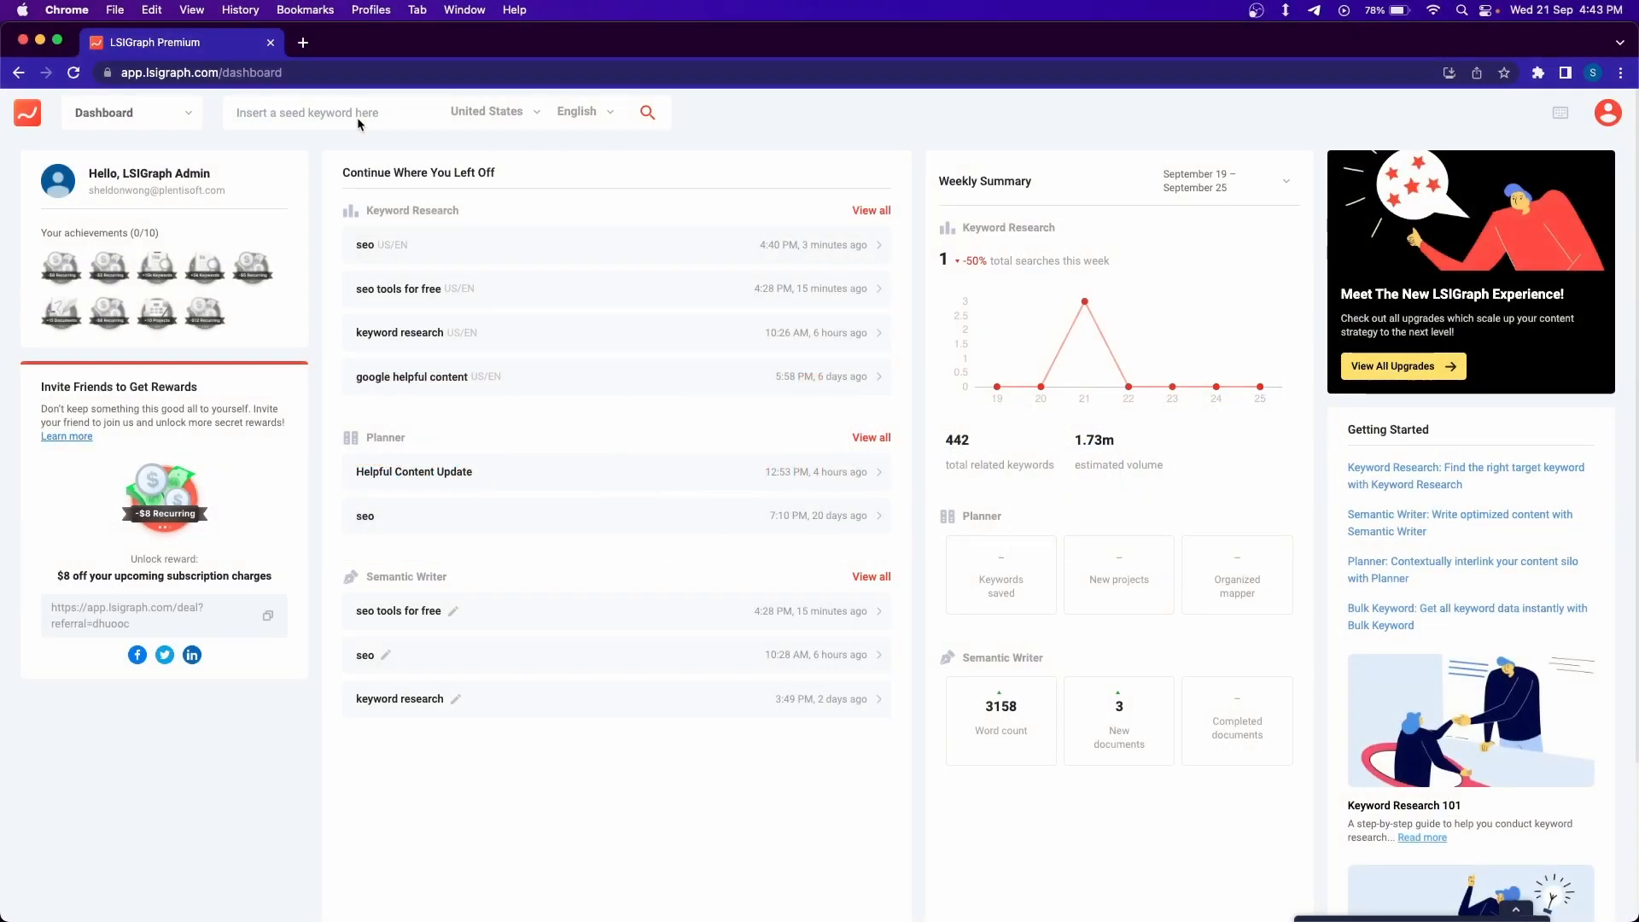
- Run keyword research for the seed keyword 'seo' in United States English
click(325, 113)
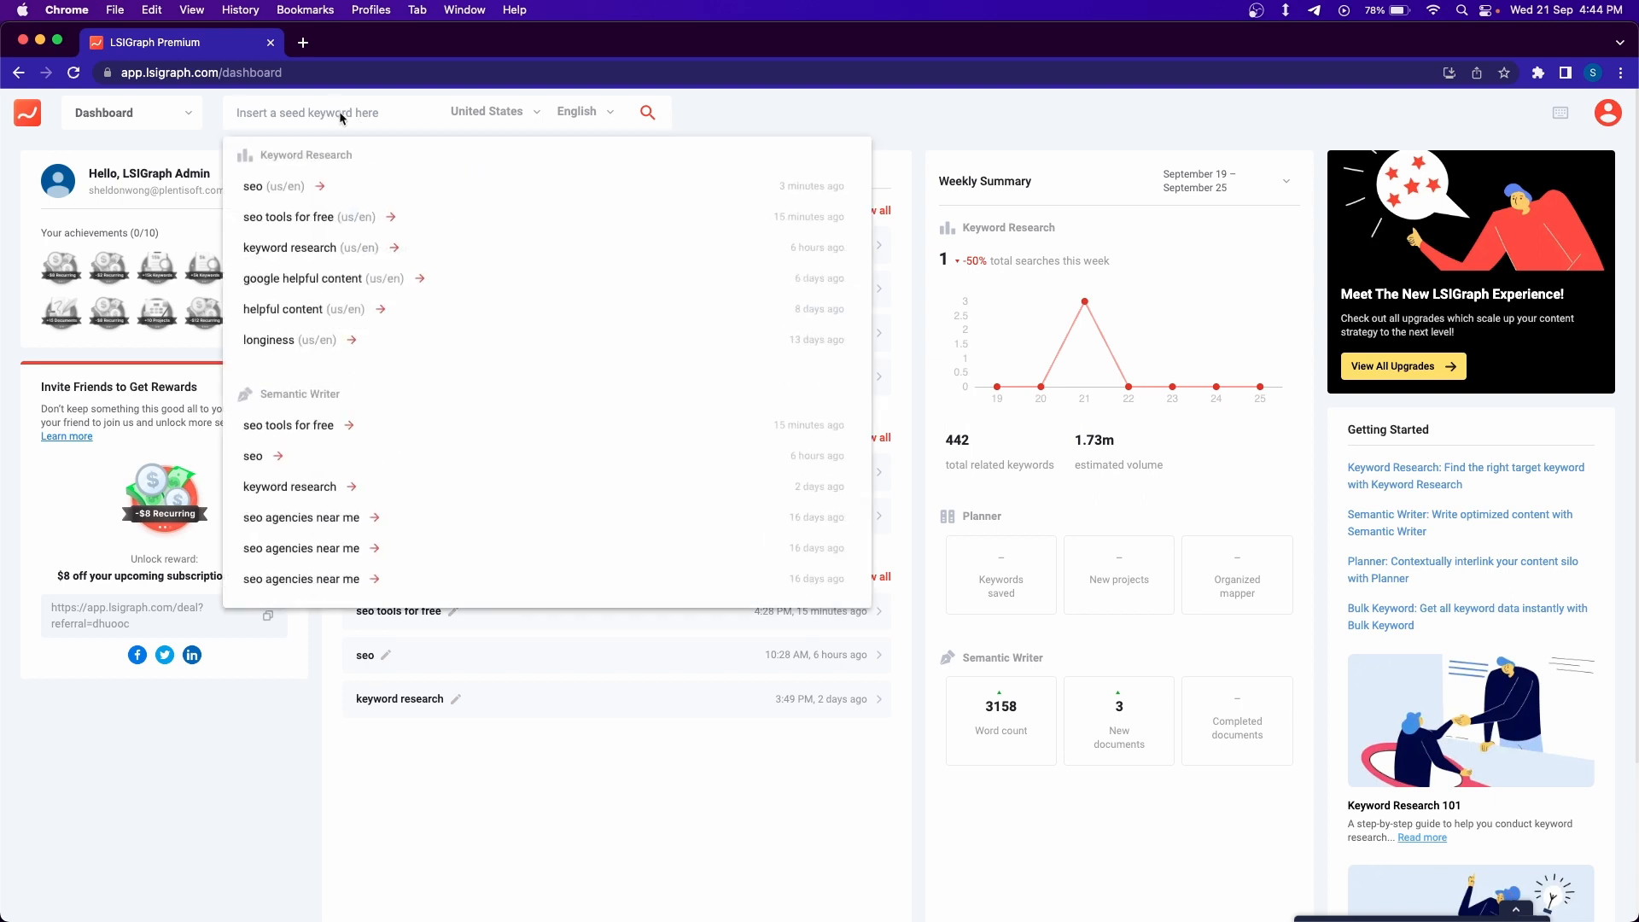
text(se)
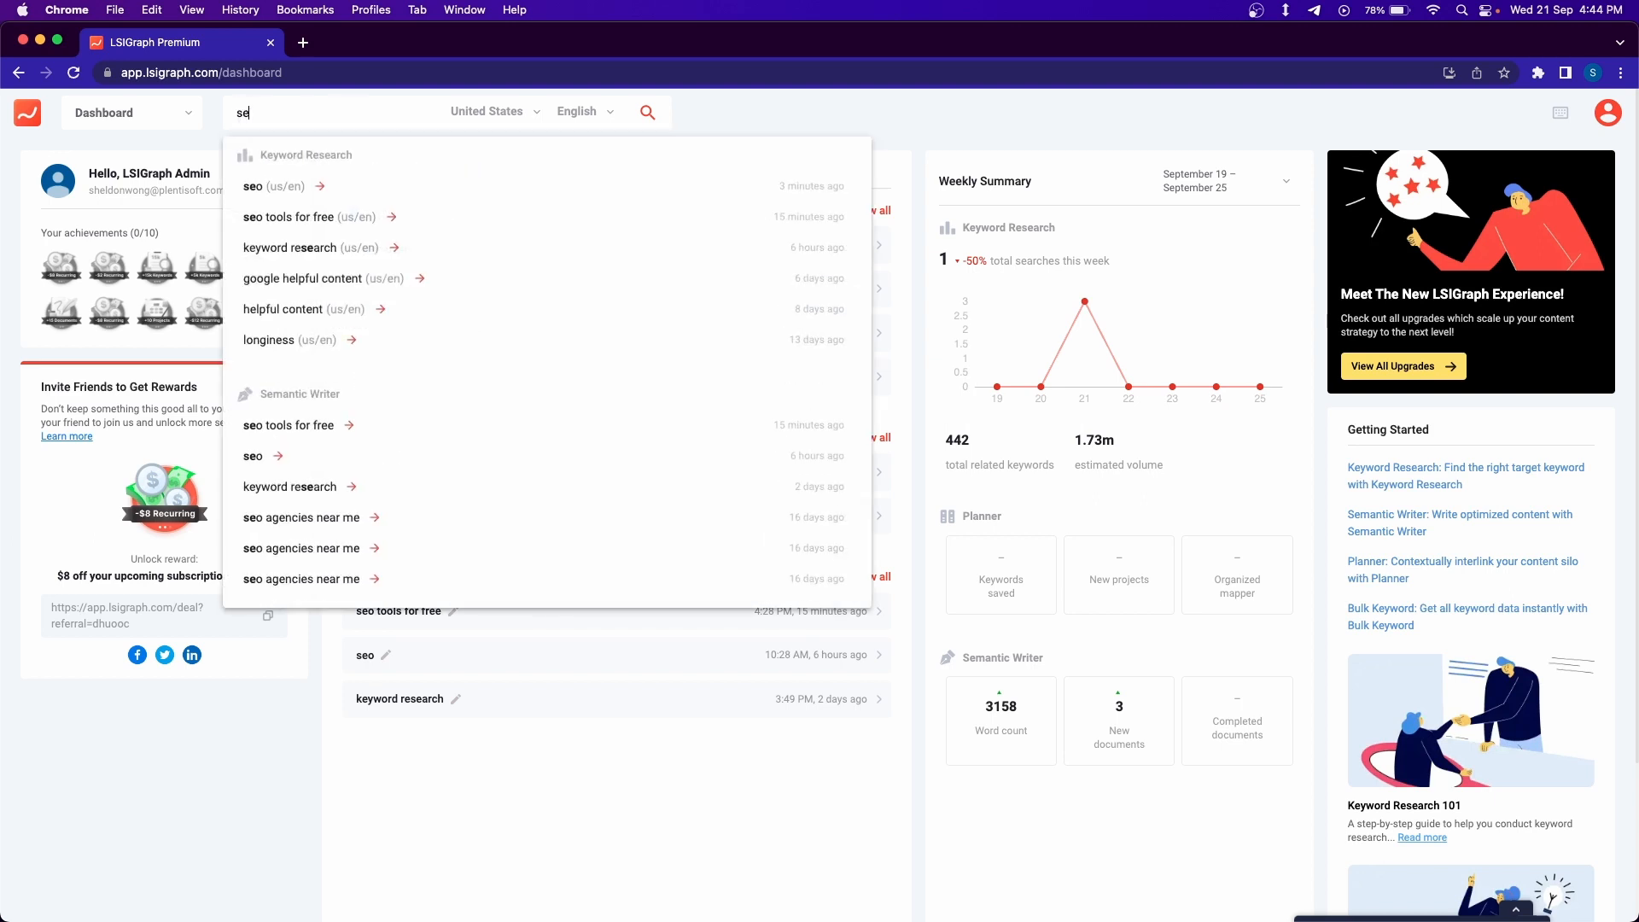
text(o)
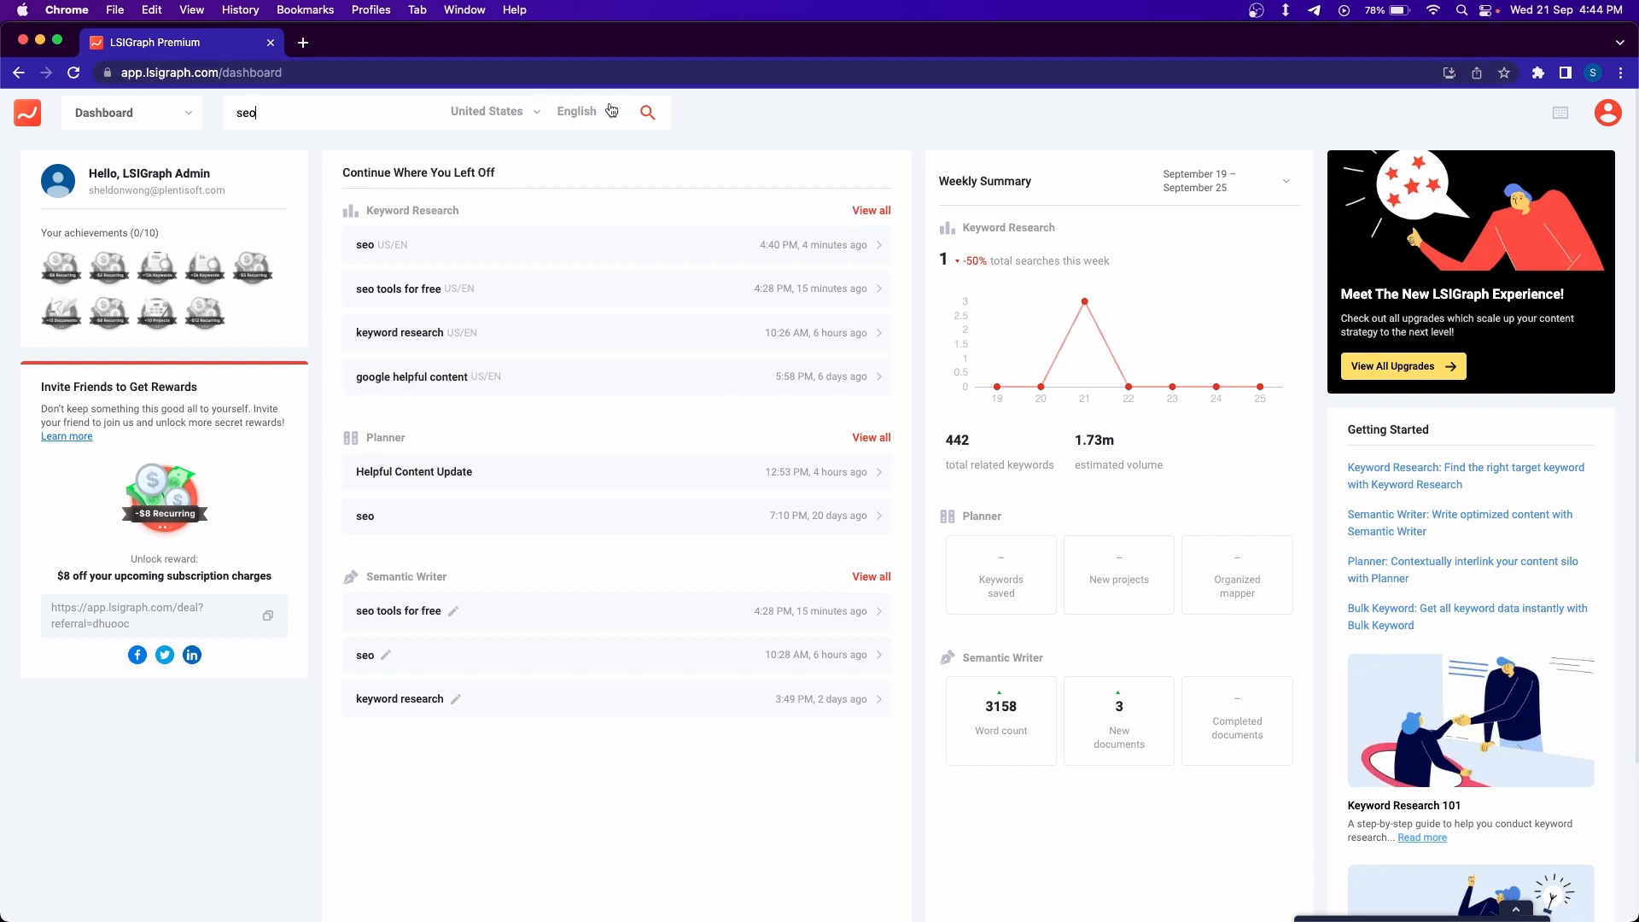
click(648, 113)
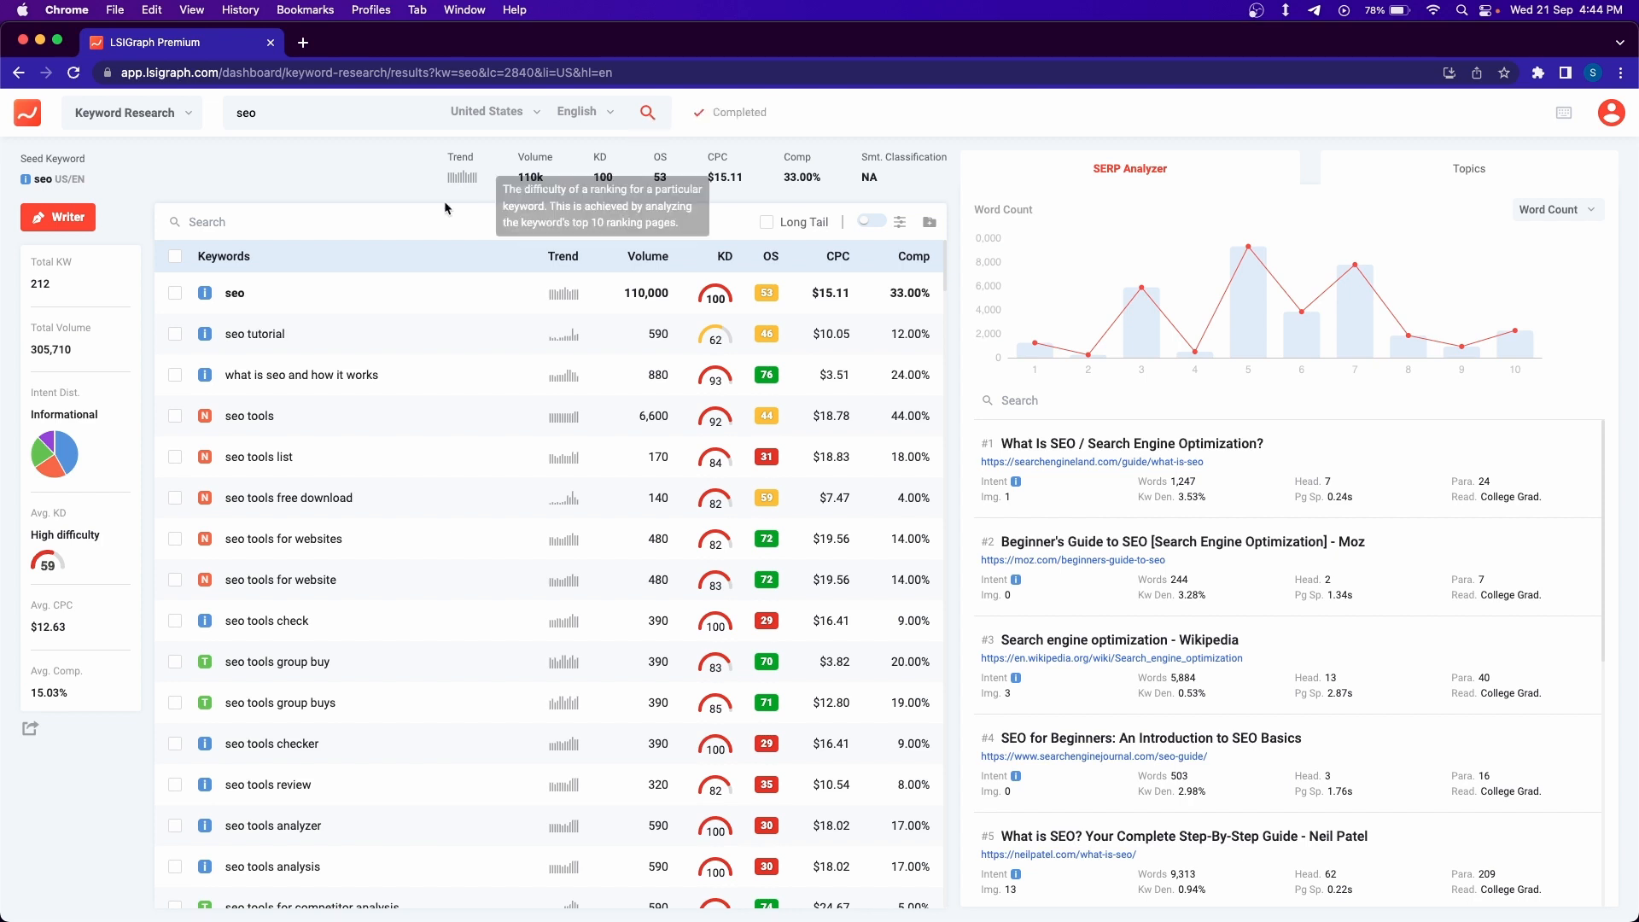
mouse_move(379, 246)
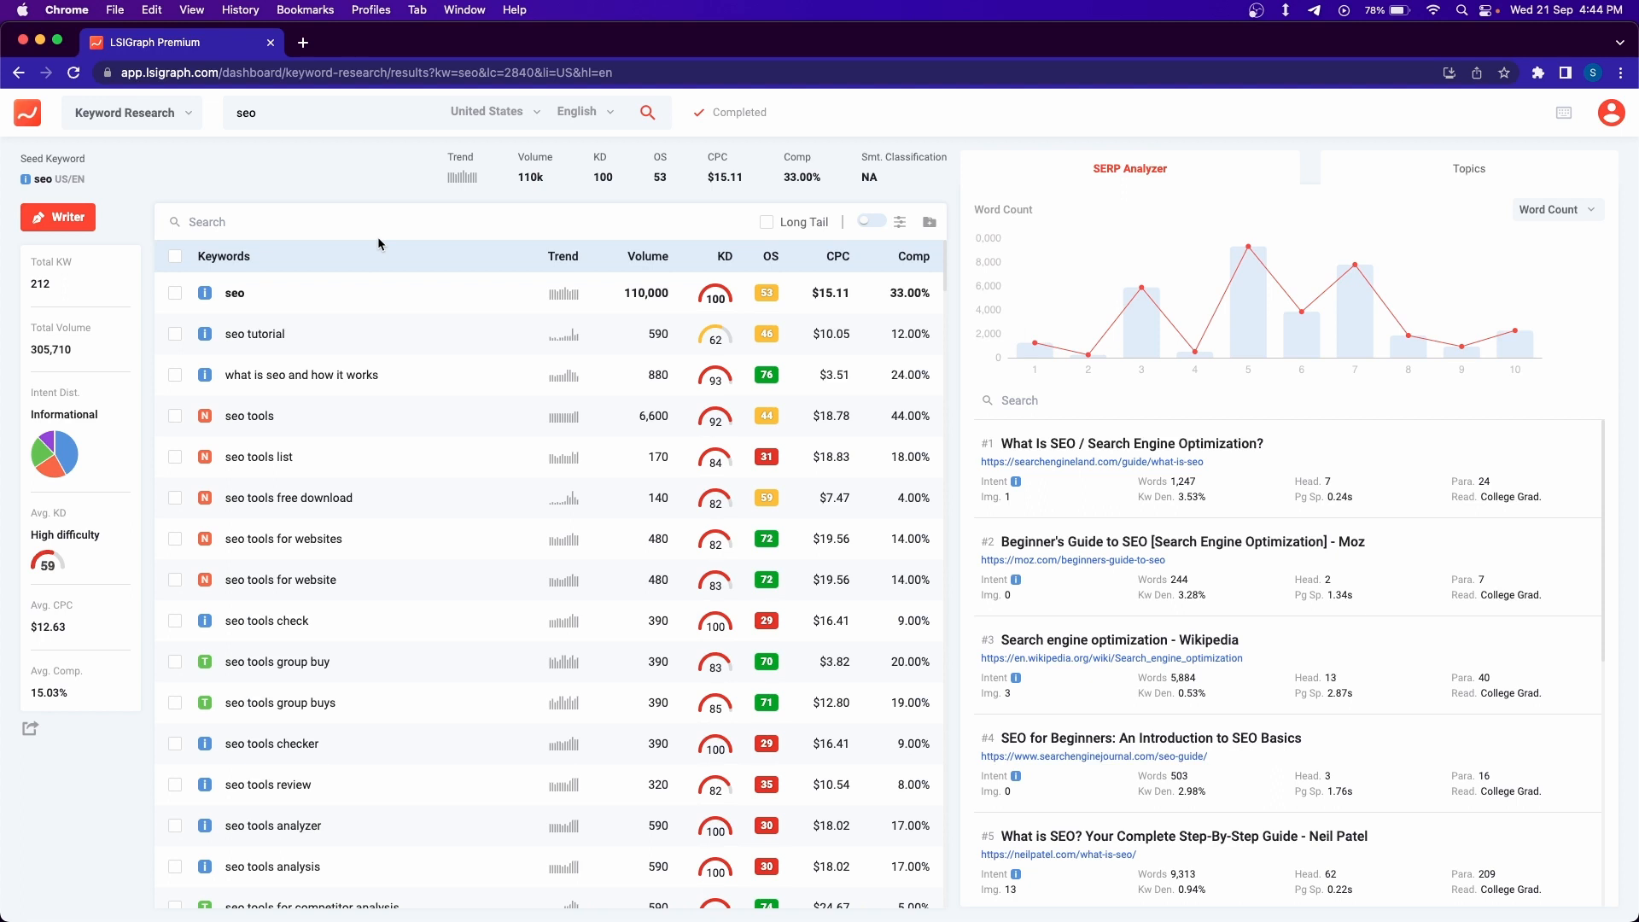
mouse_move(268, 234)
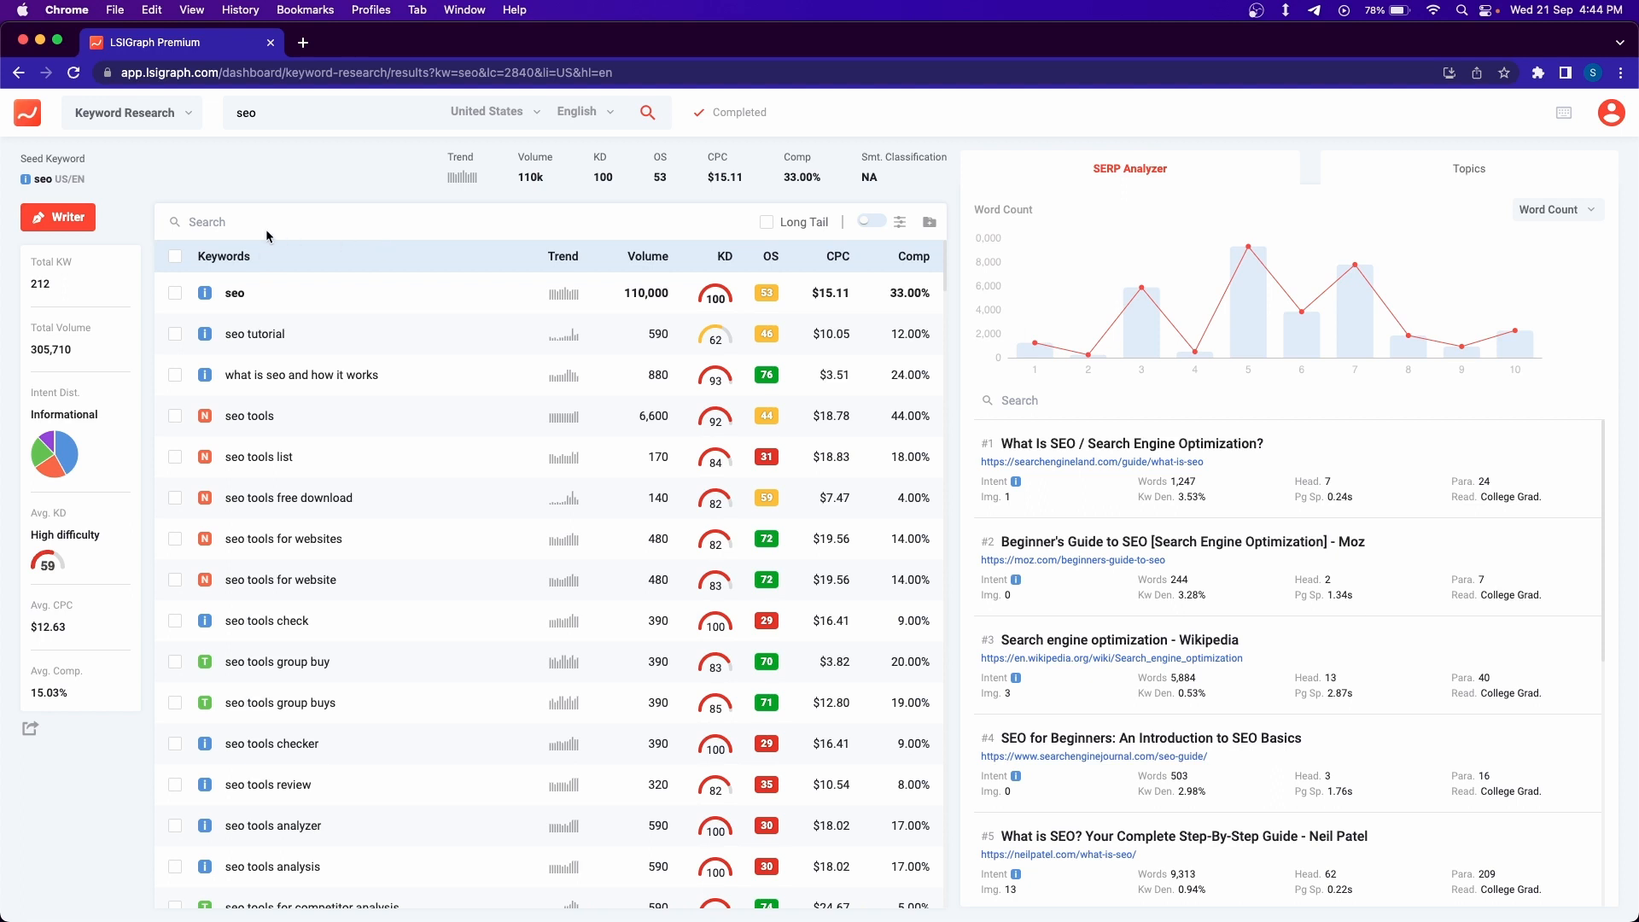
mouse_move(564, 191)
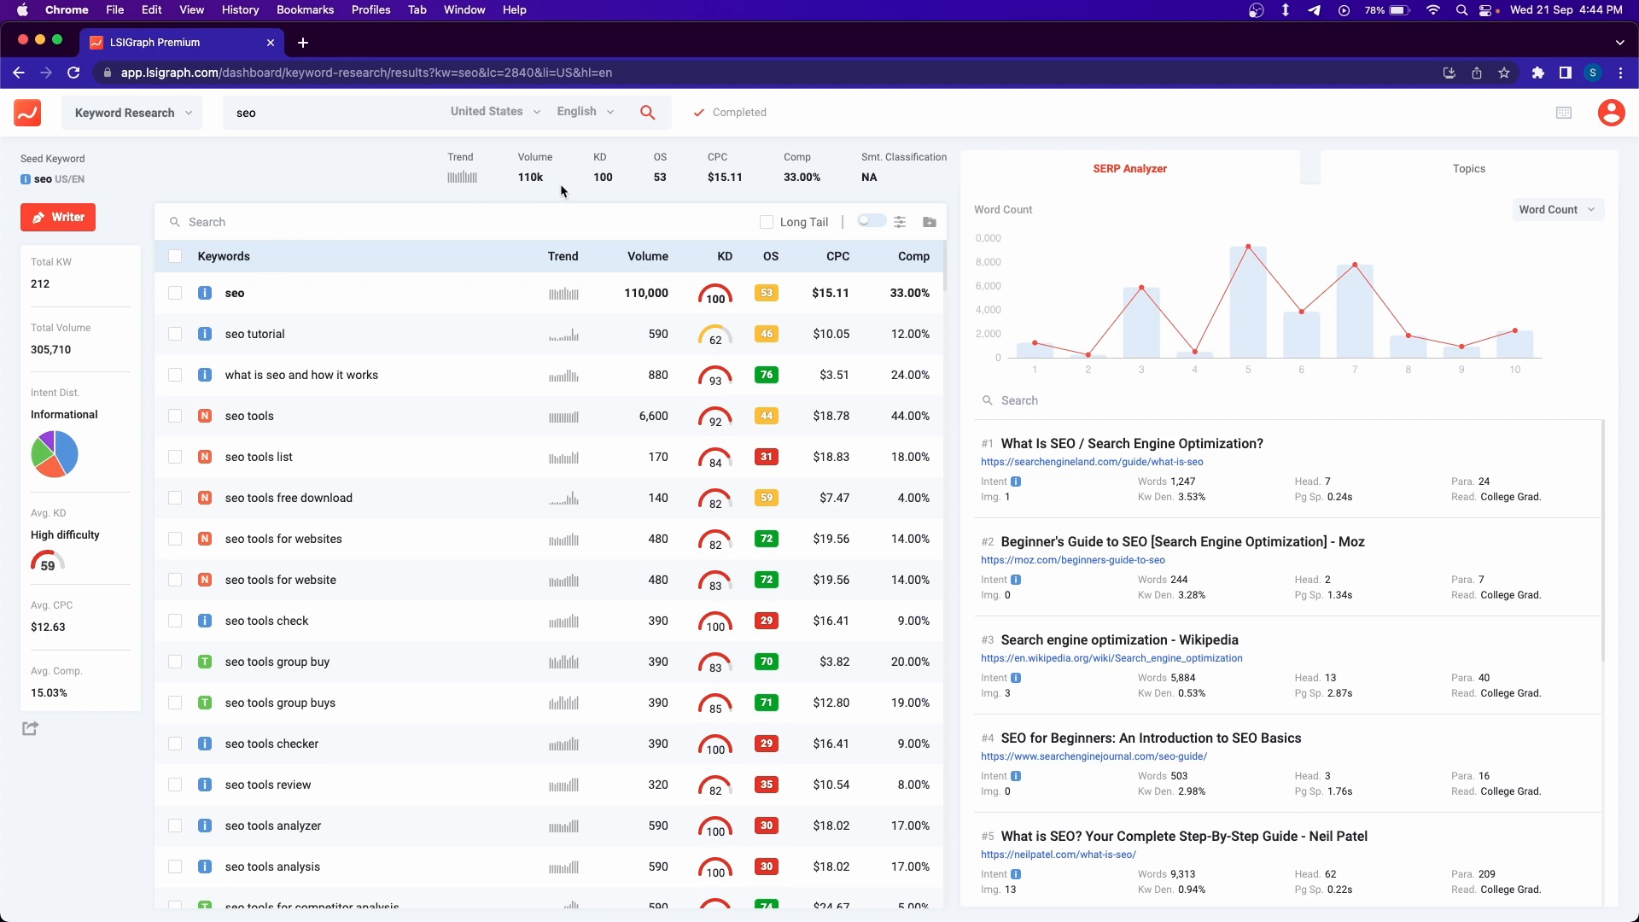
mouse_move(663, 179)
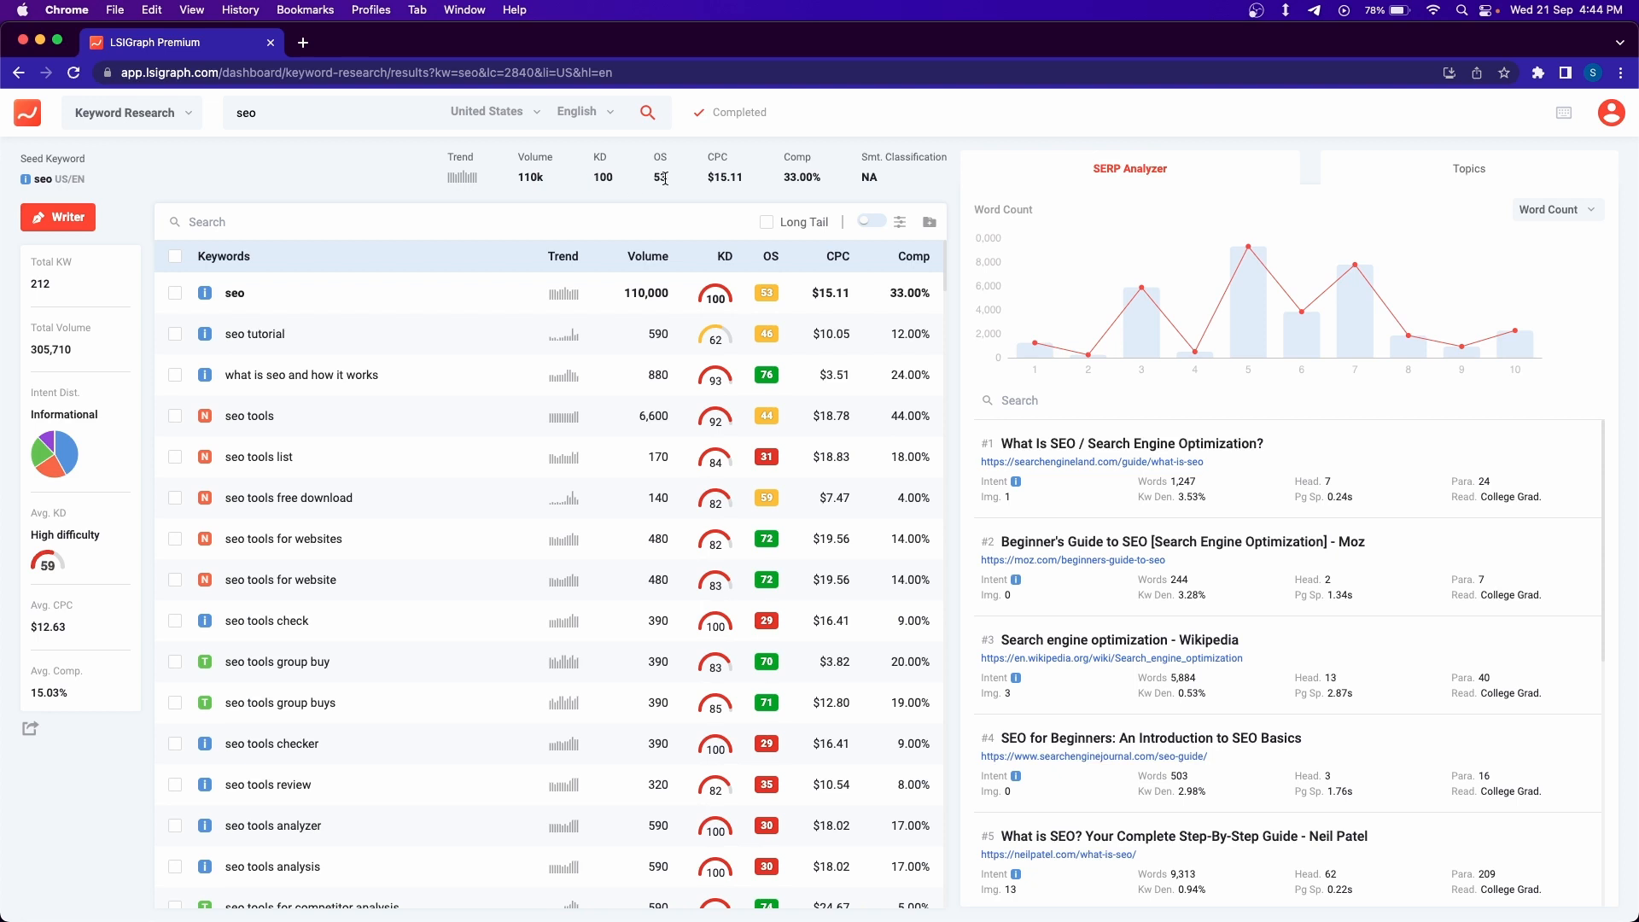
mouse_move(734, 176)
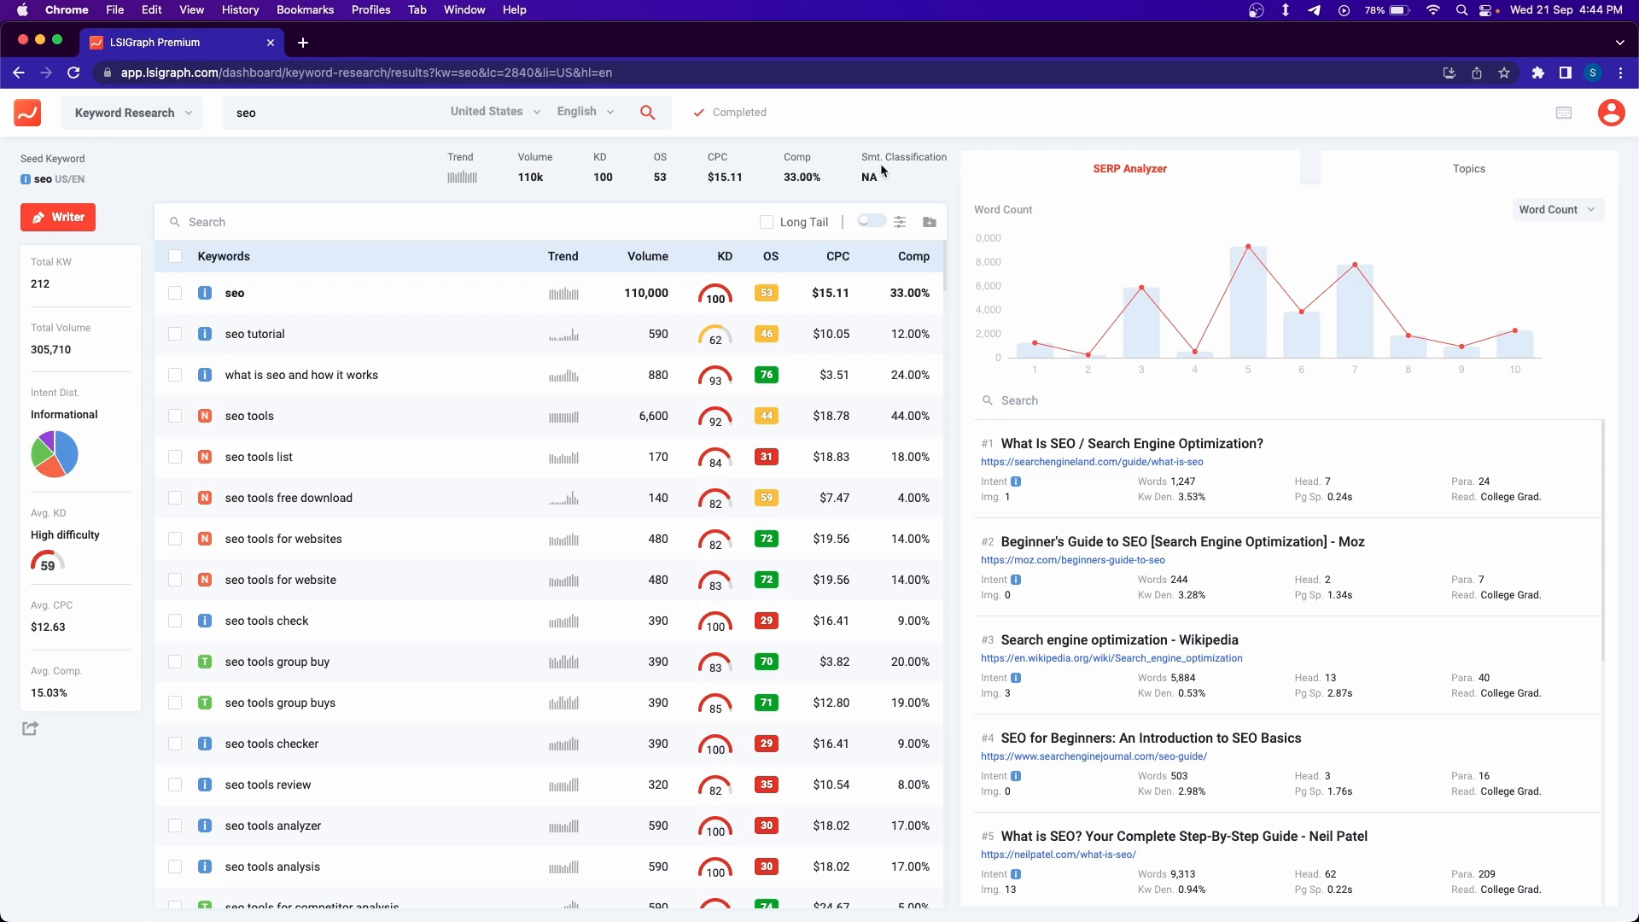
mouse_move(849, 183)
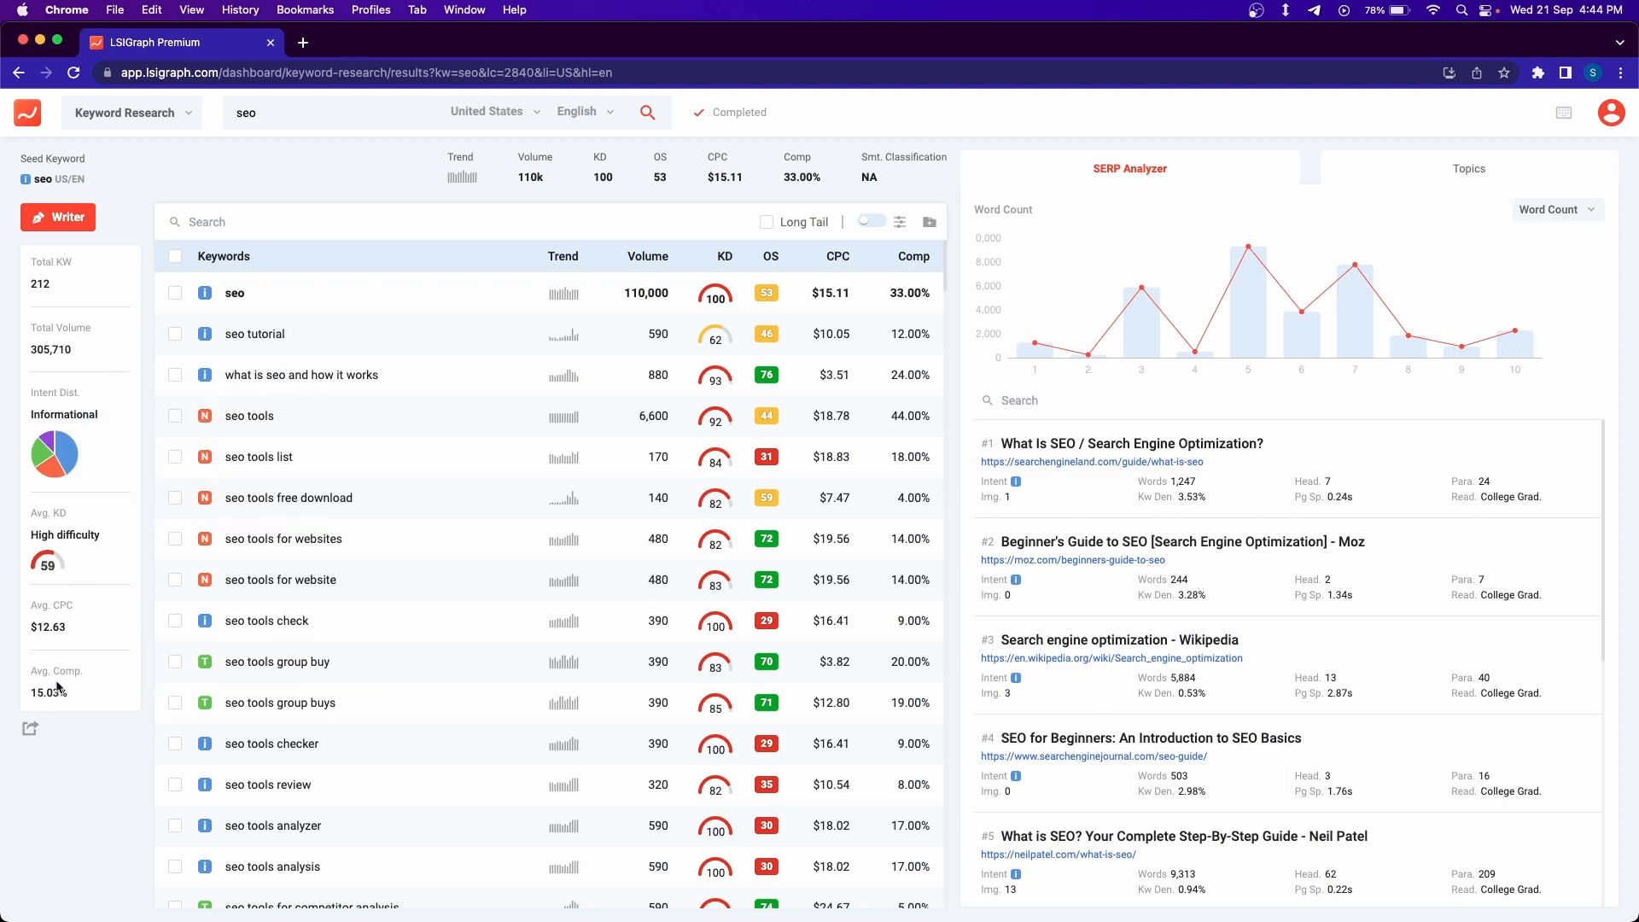
mouse_move(30, 258)
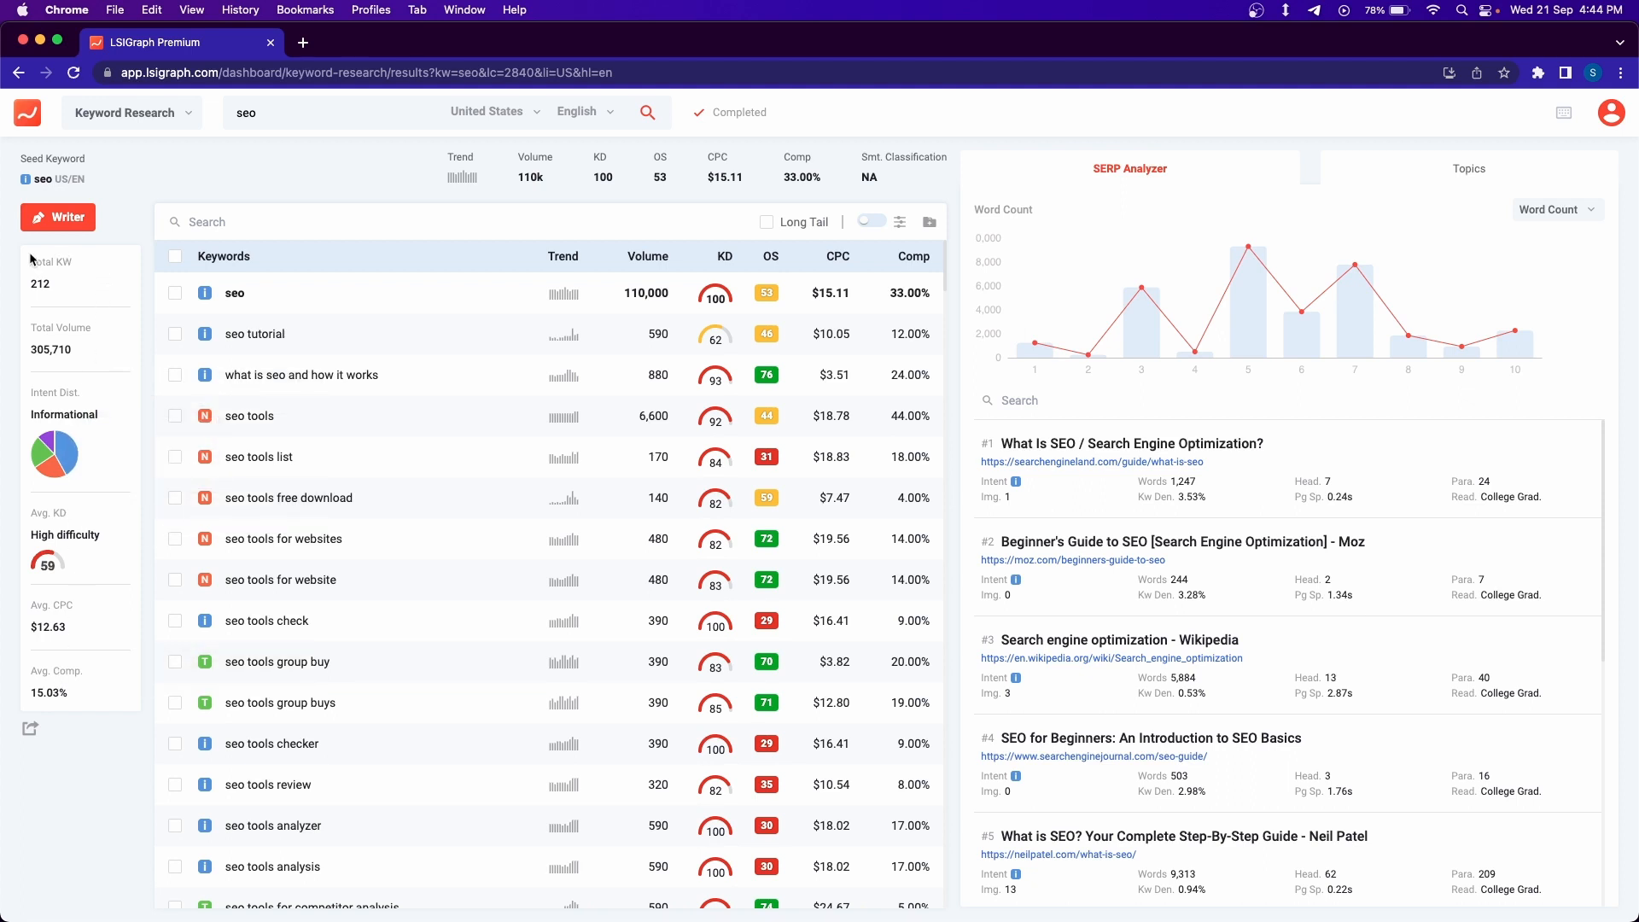
mouse_move(53, 326)
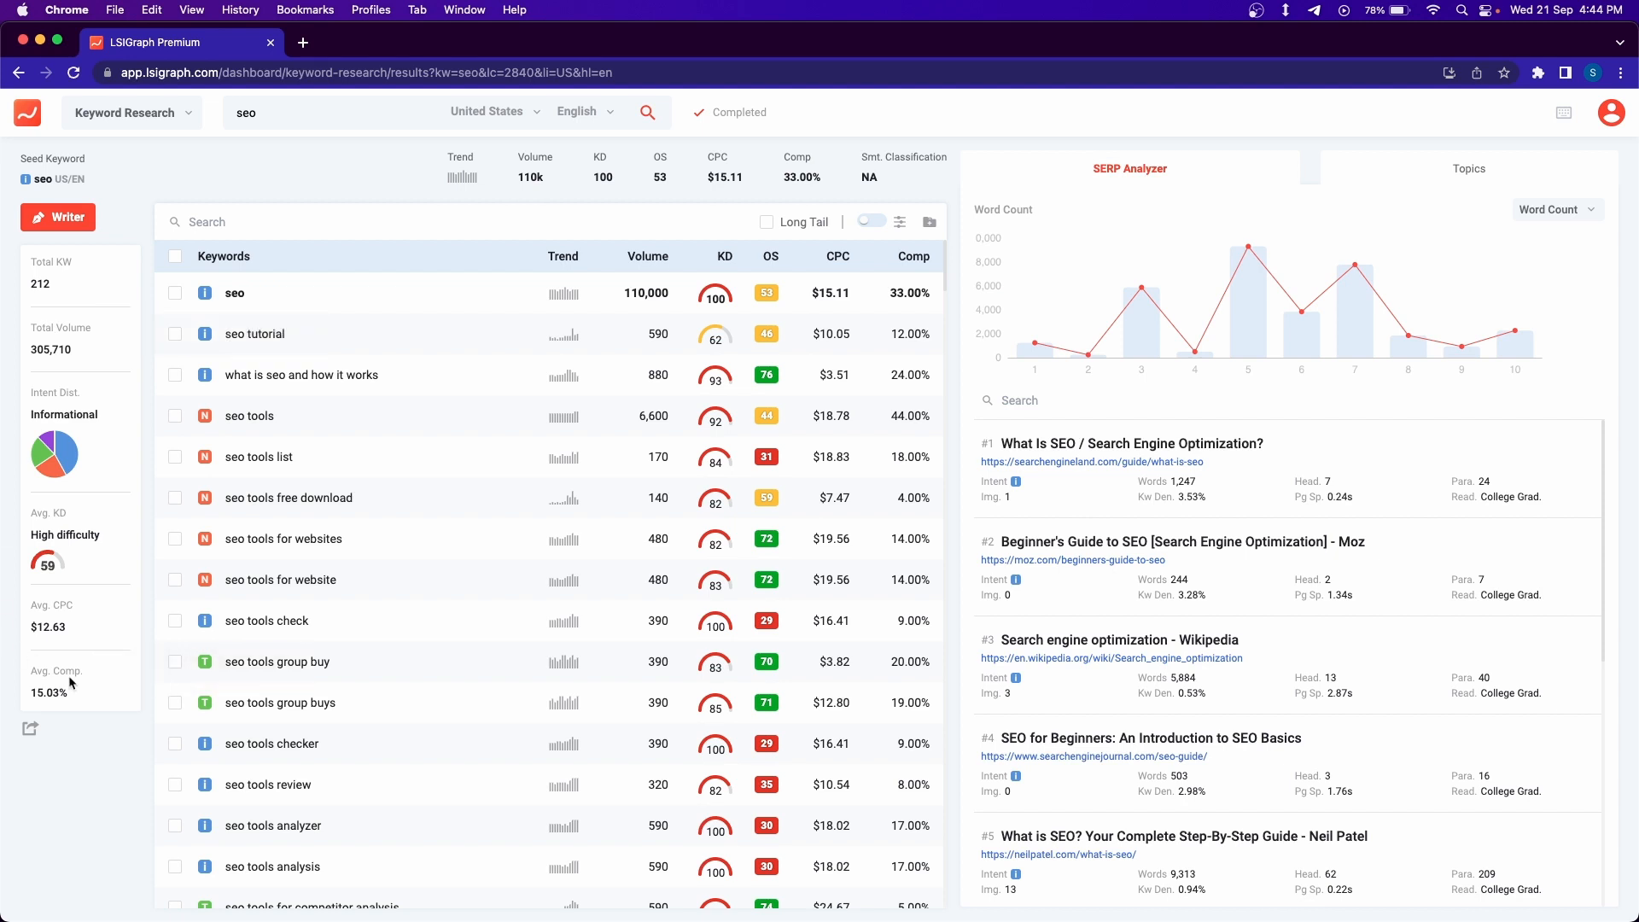
mouse_move(690, 782)
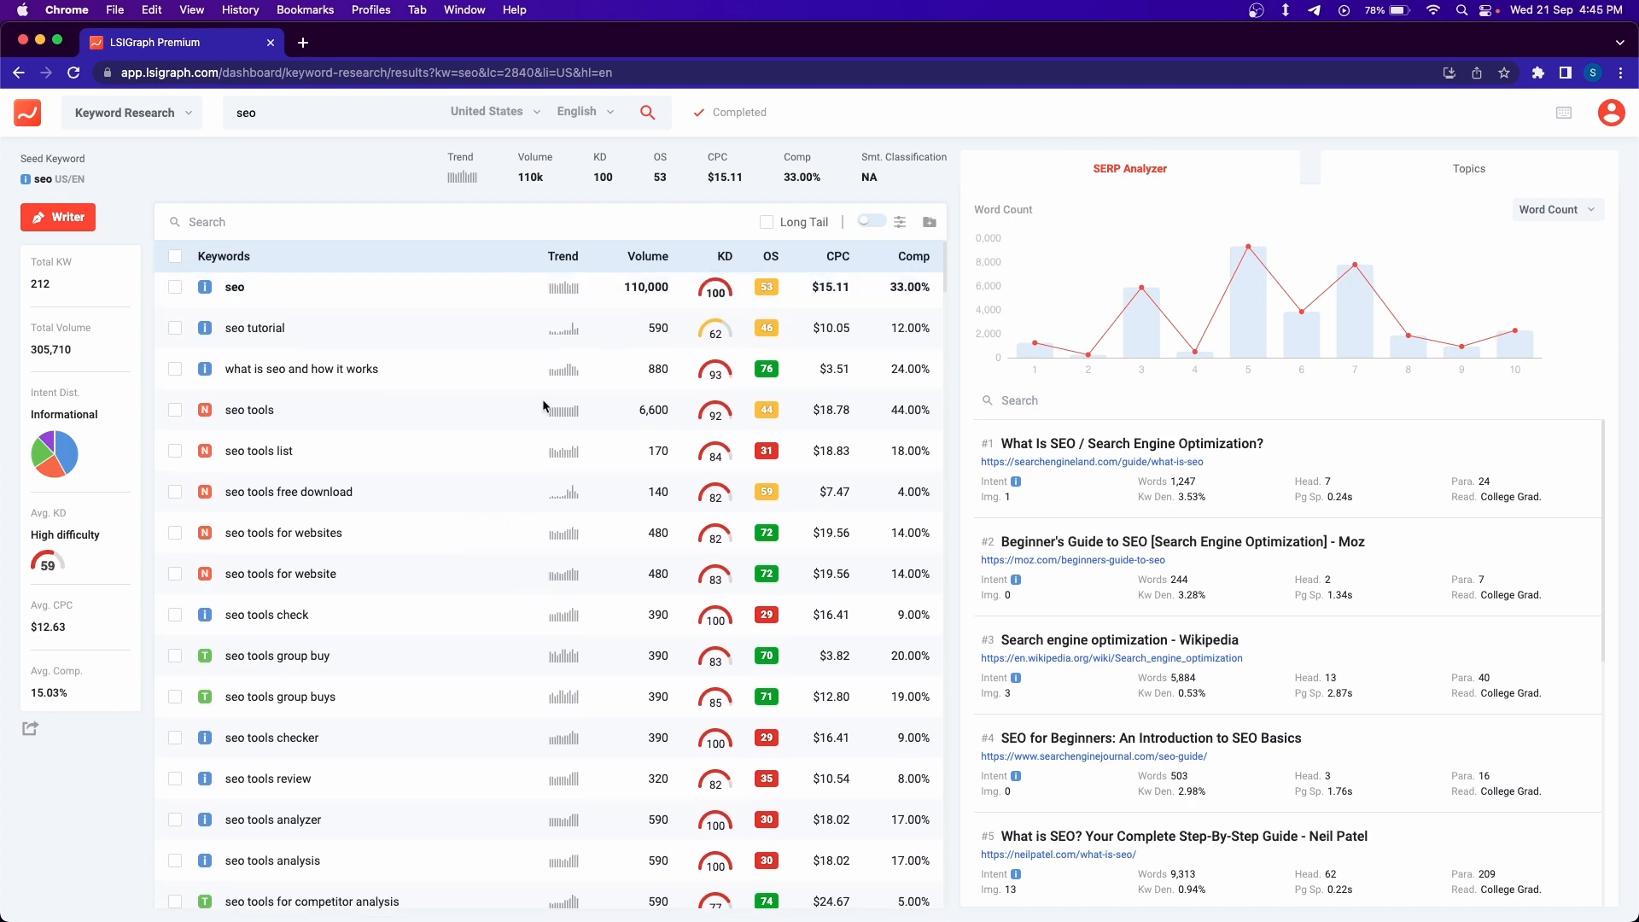
mouse_move(205, 287)
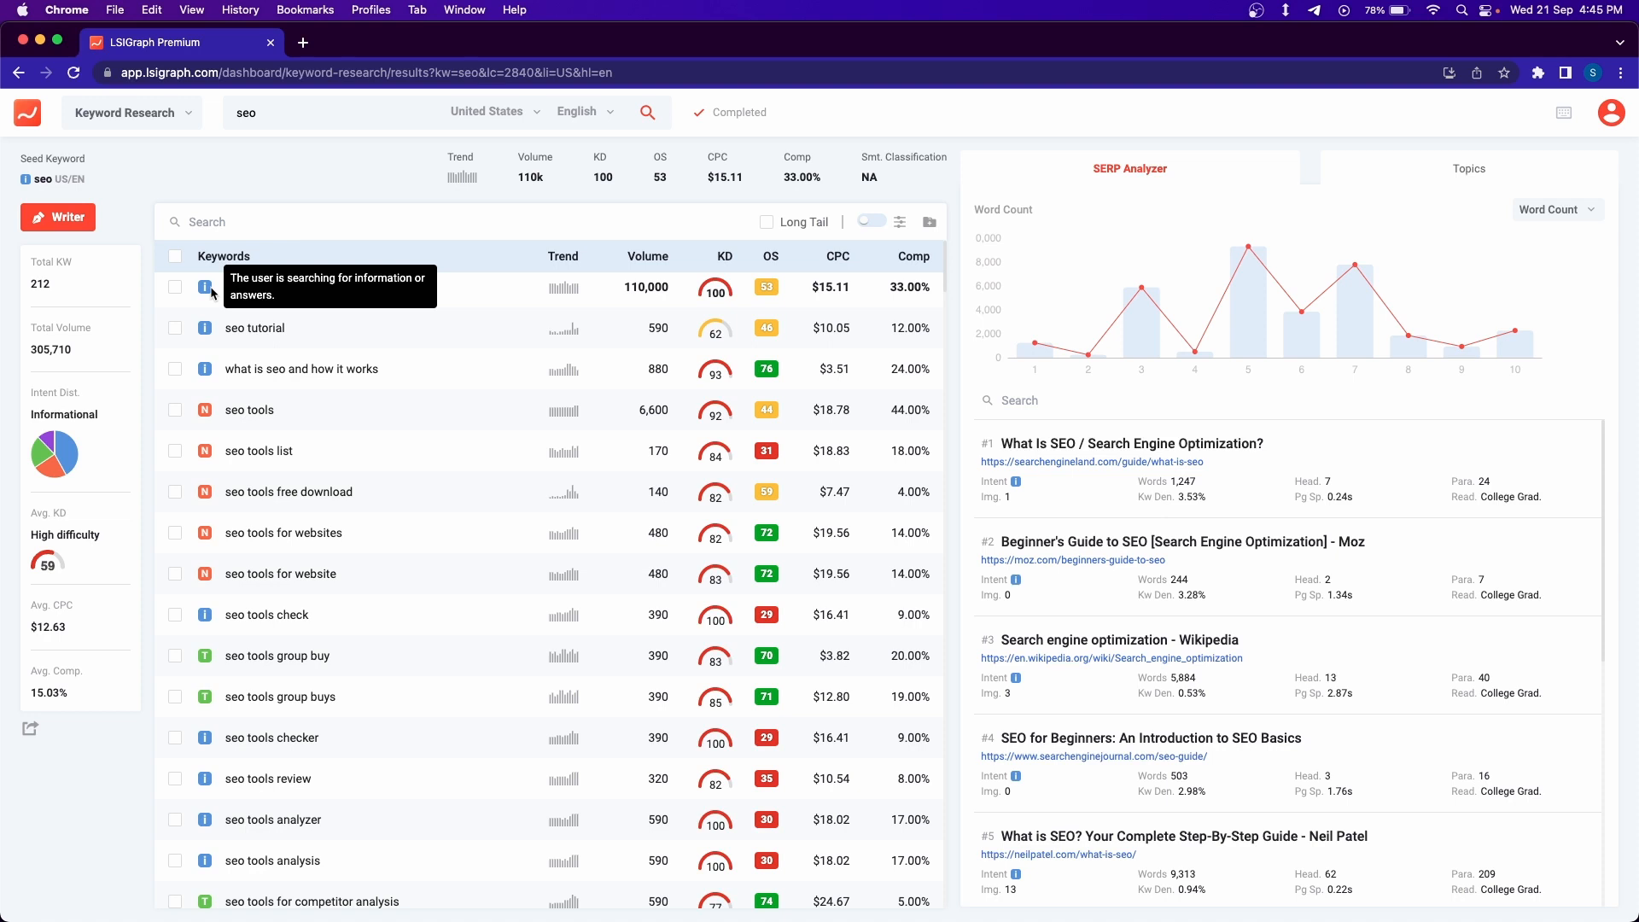
mouse_move(574, 271)
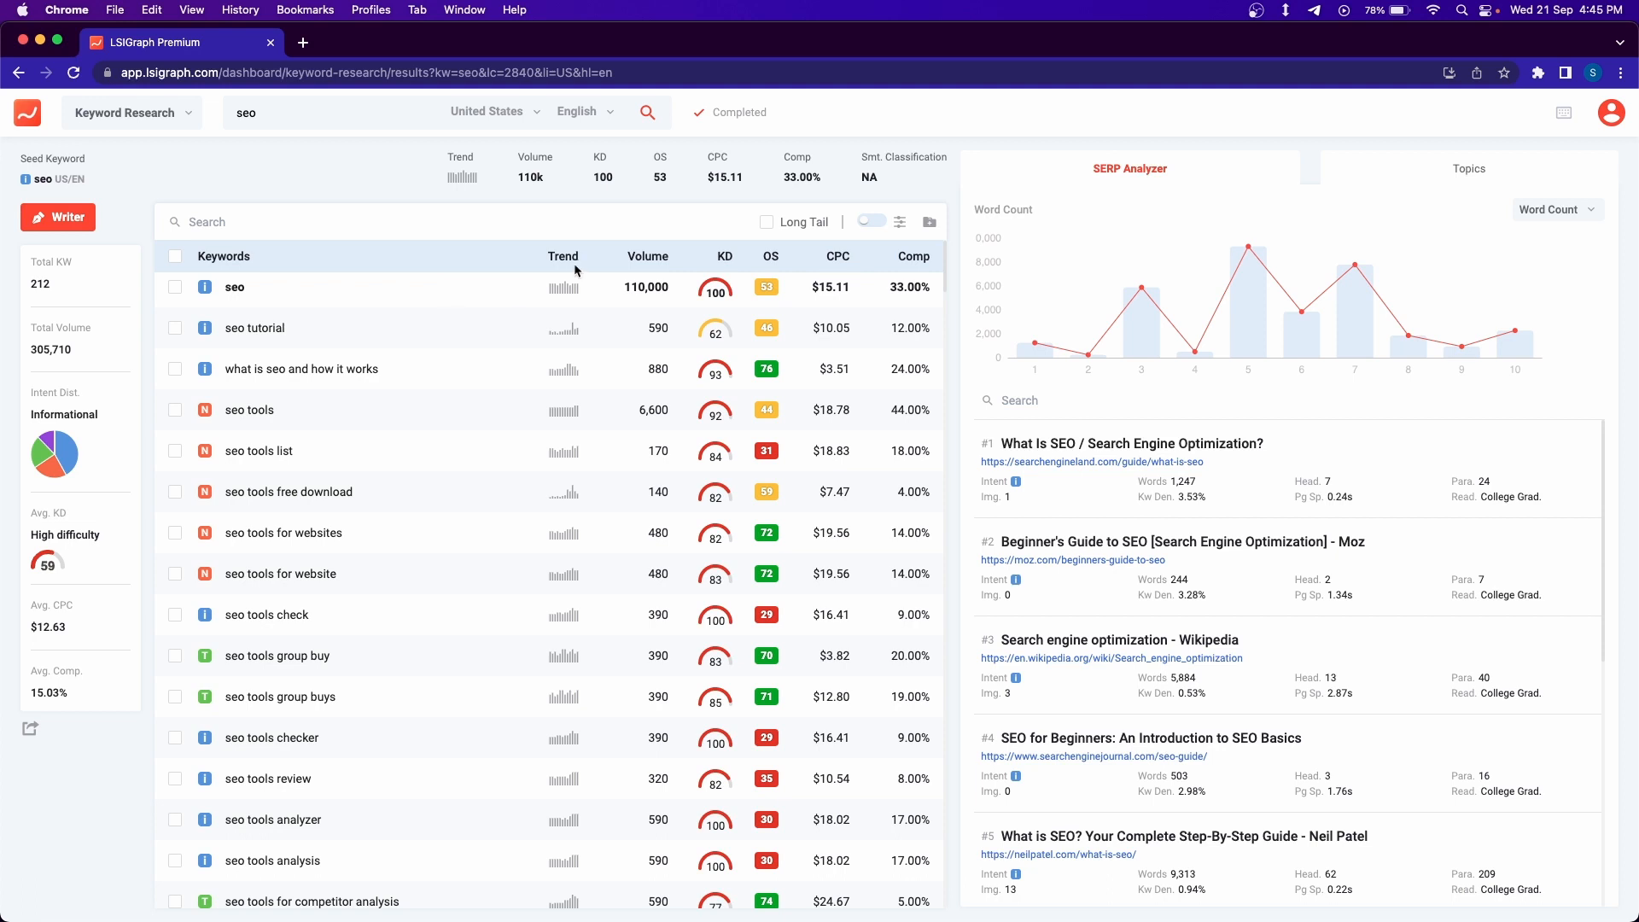
mouse_move(615, 265)
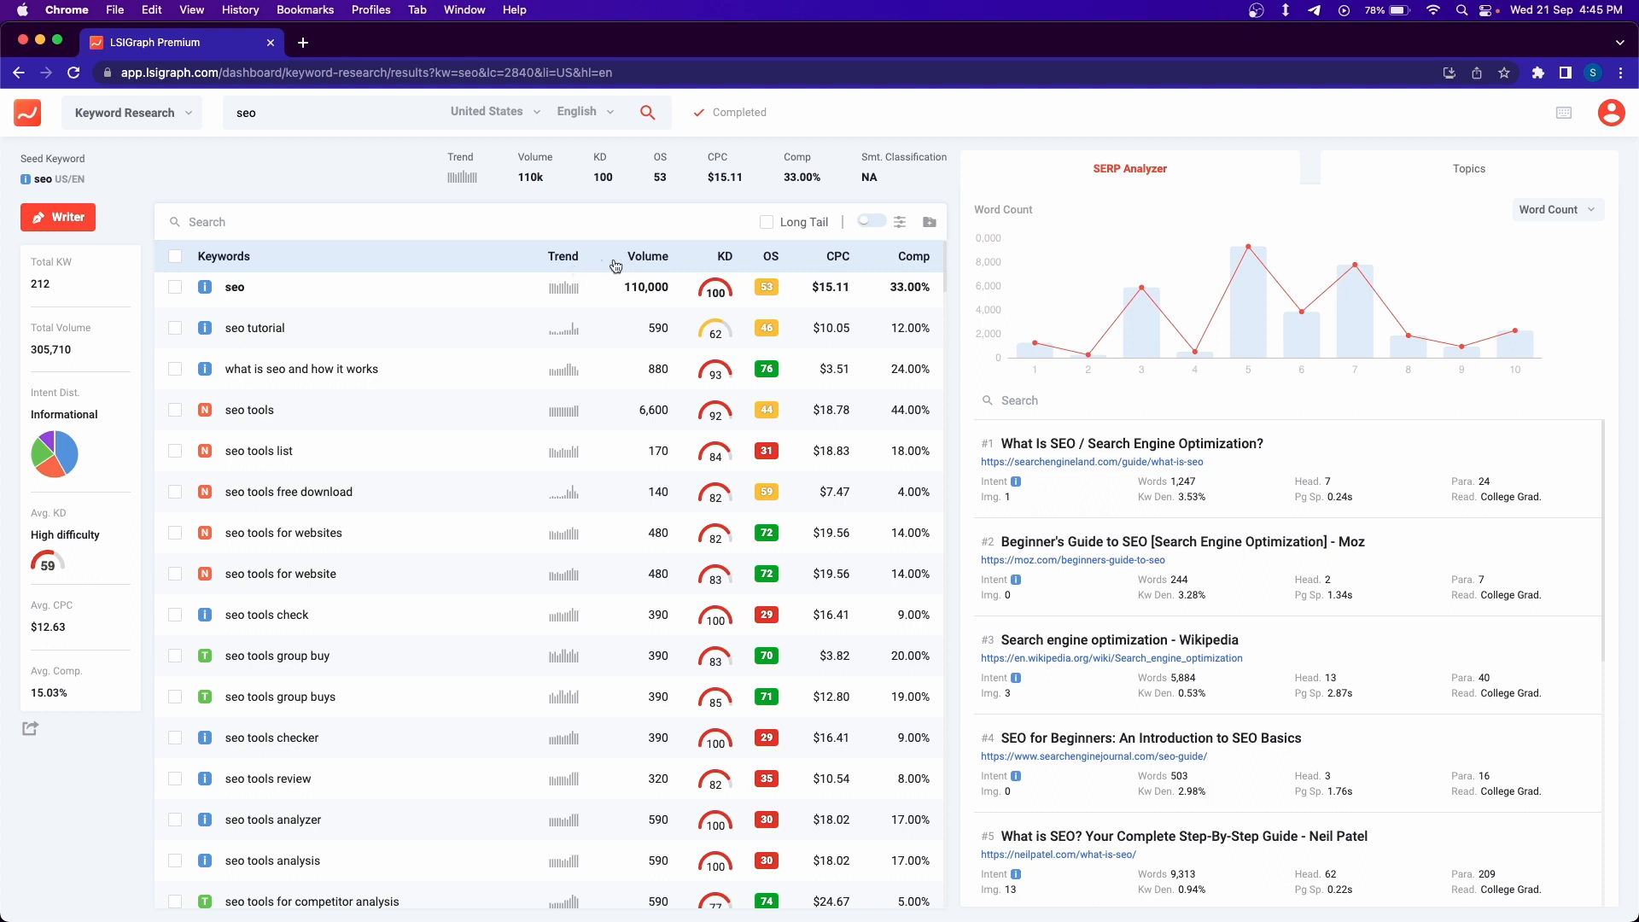
mouse_move(653, 261)
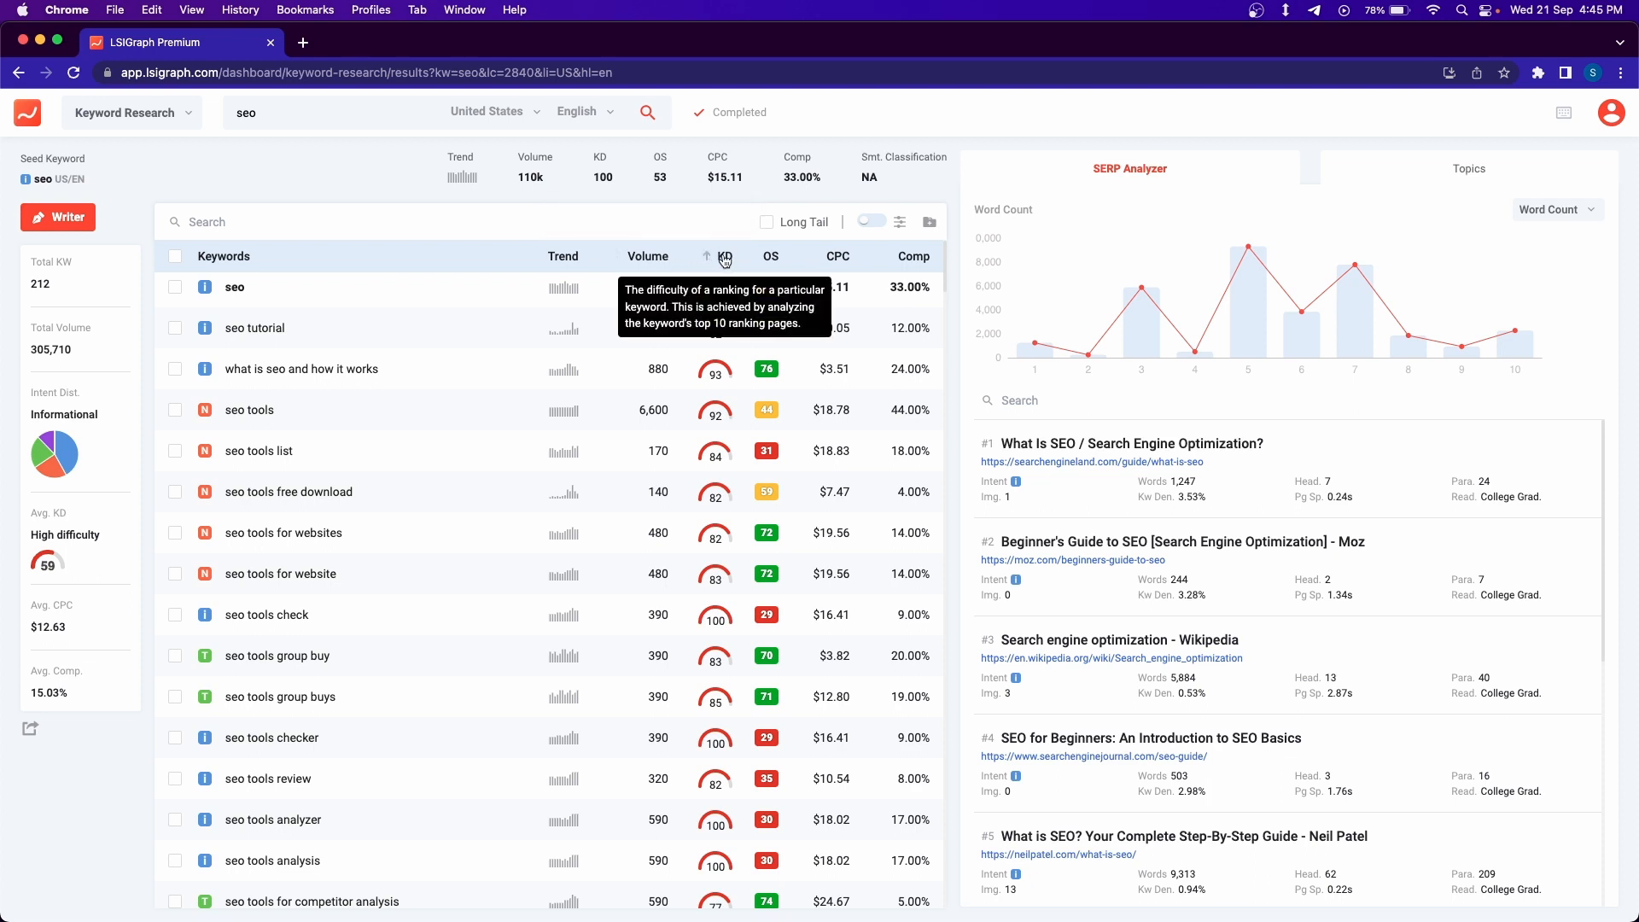
mouse_move(733, 259)
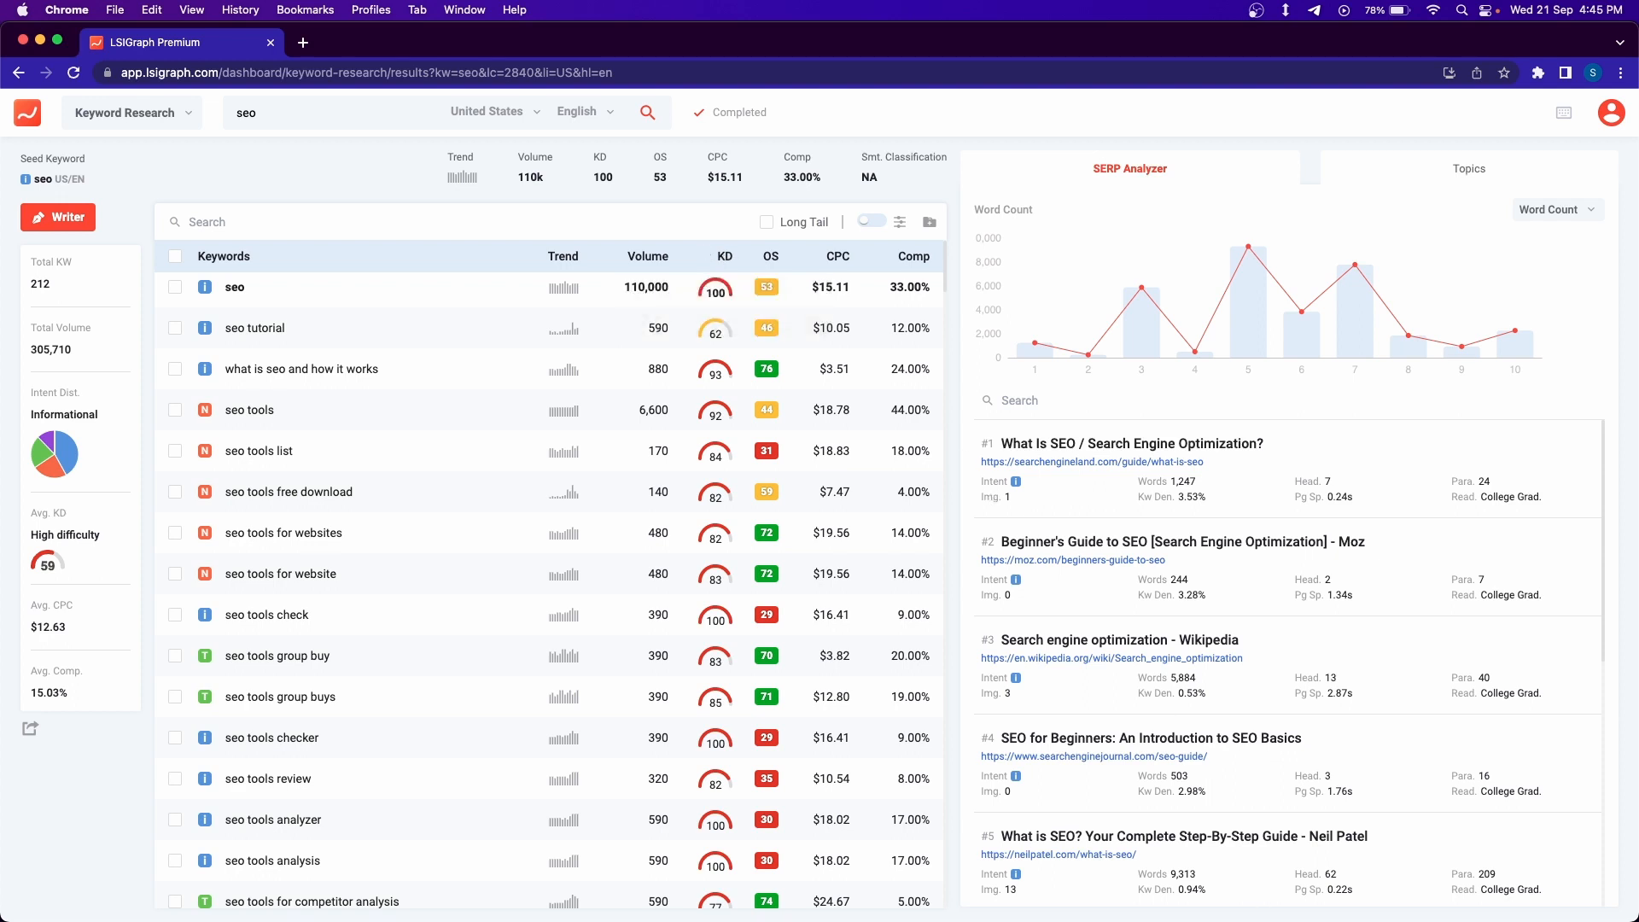
mouse_move(731, 256)
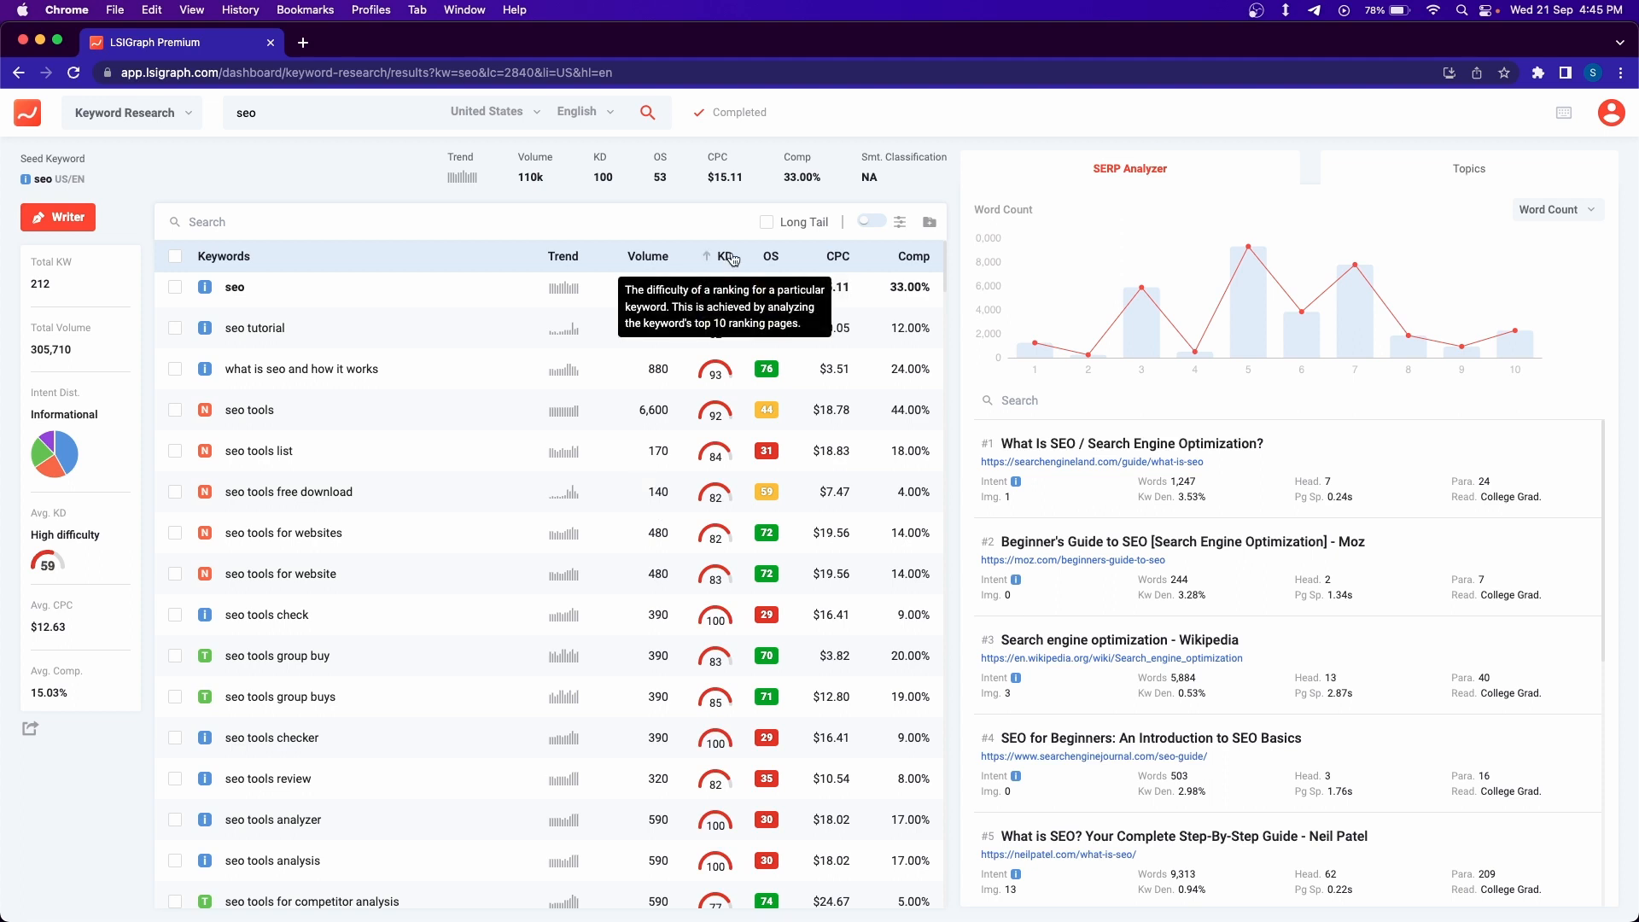
mouse_move(705, 218)
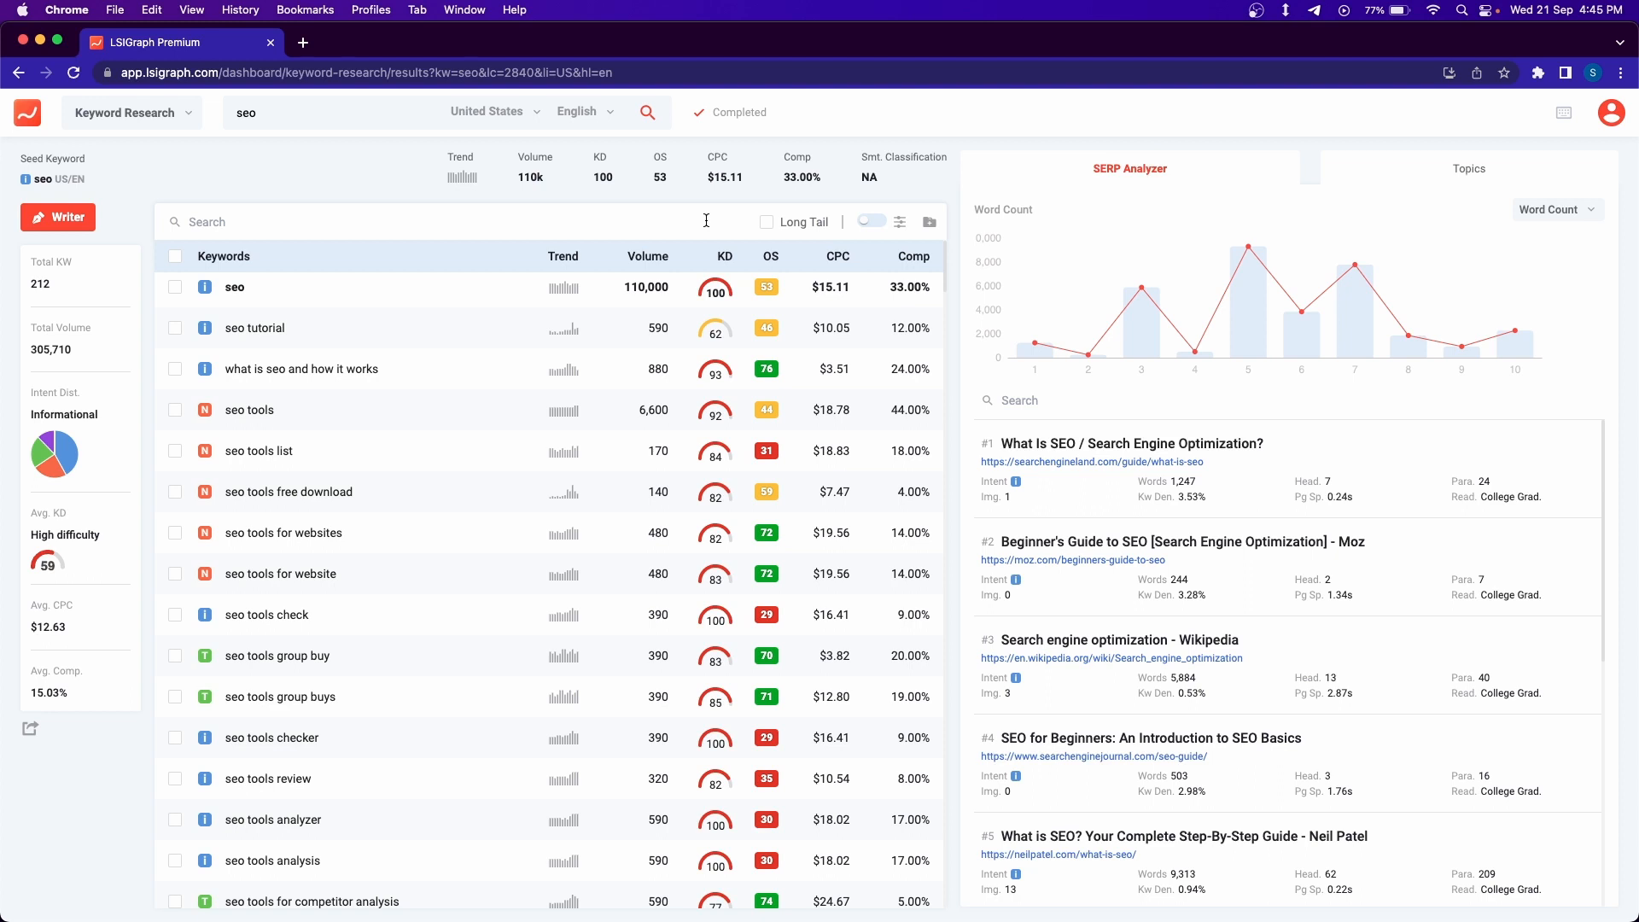
click(771, 256)
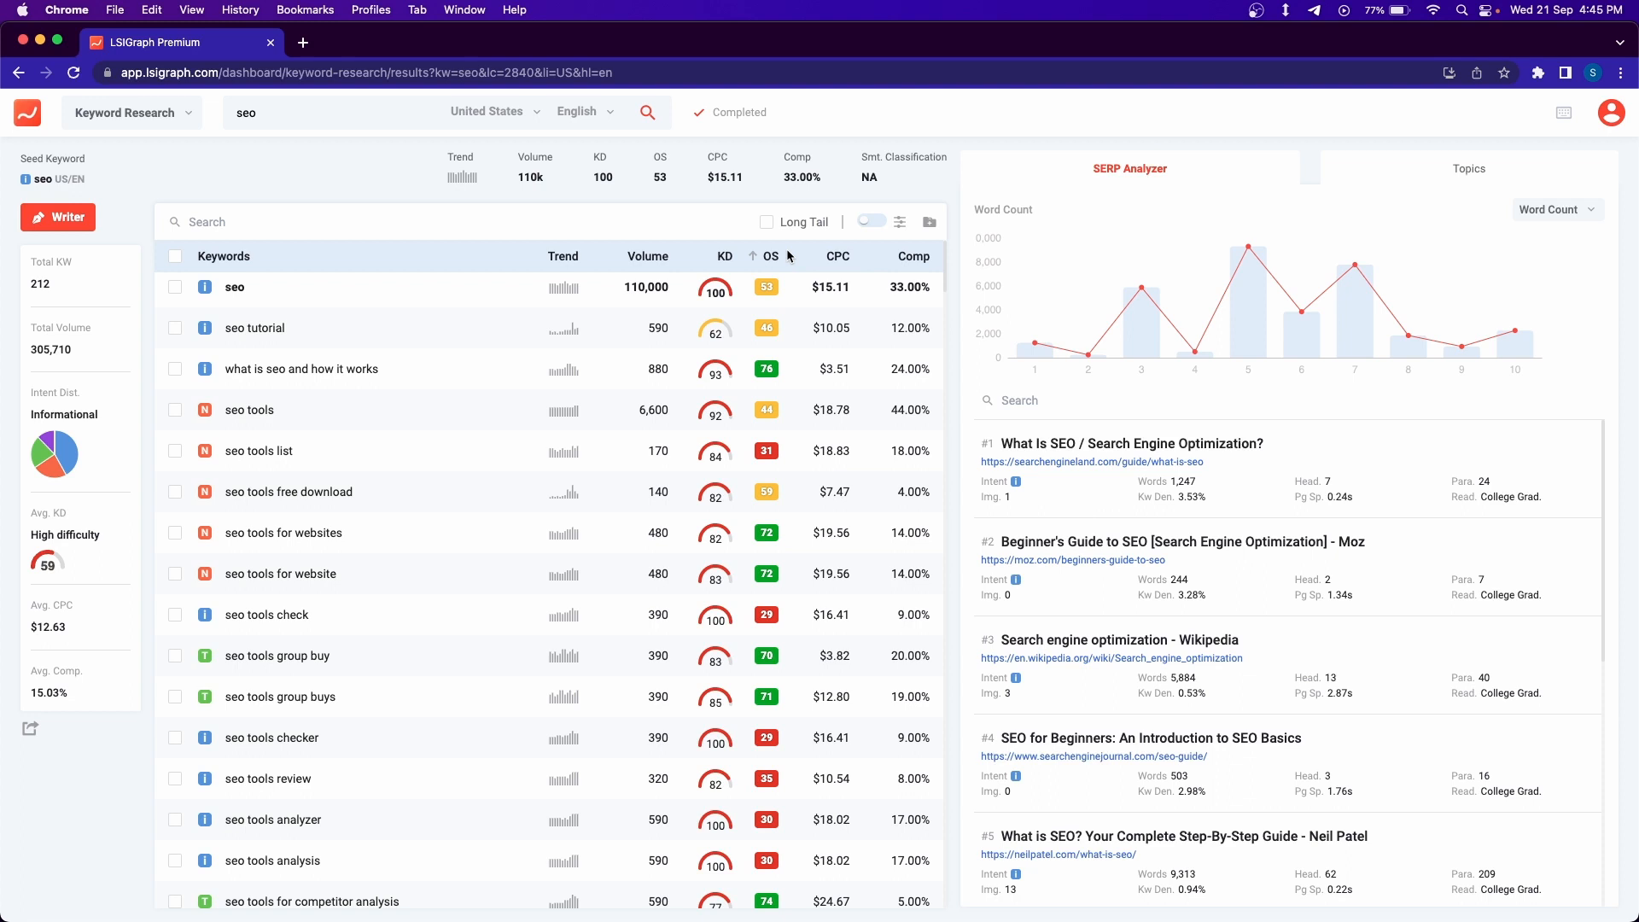
mouse_move(772, 258)
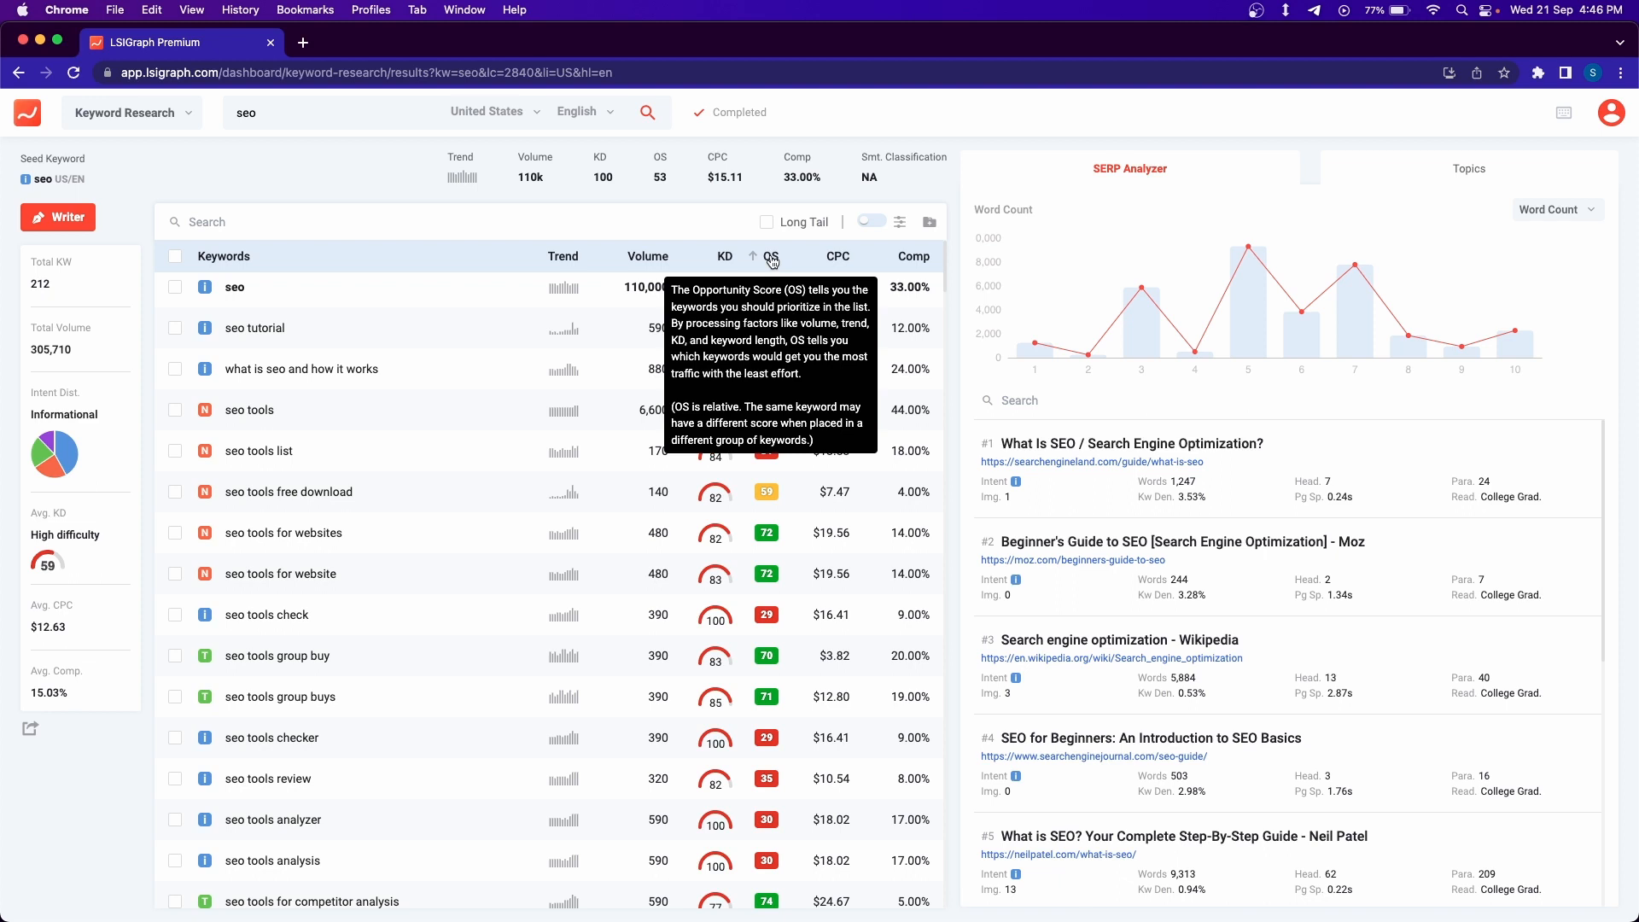
mouse_move(789, 259)
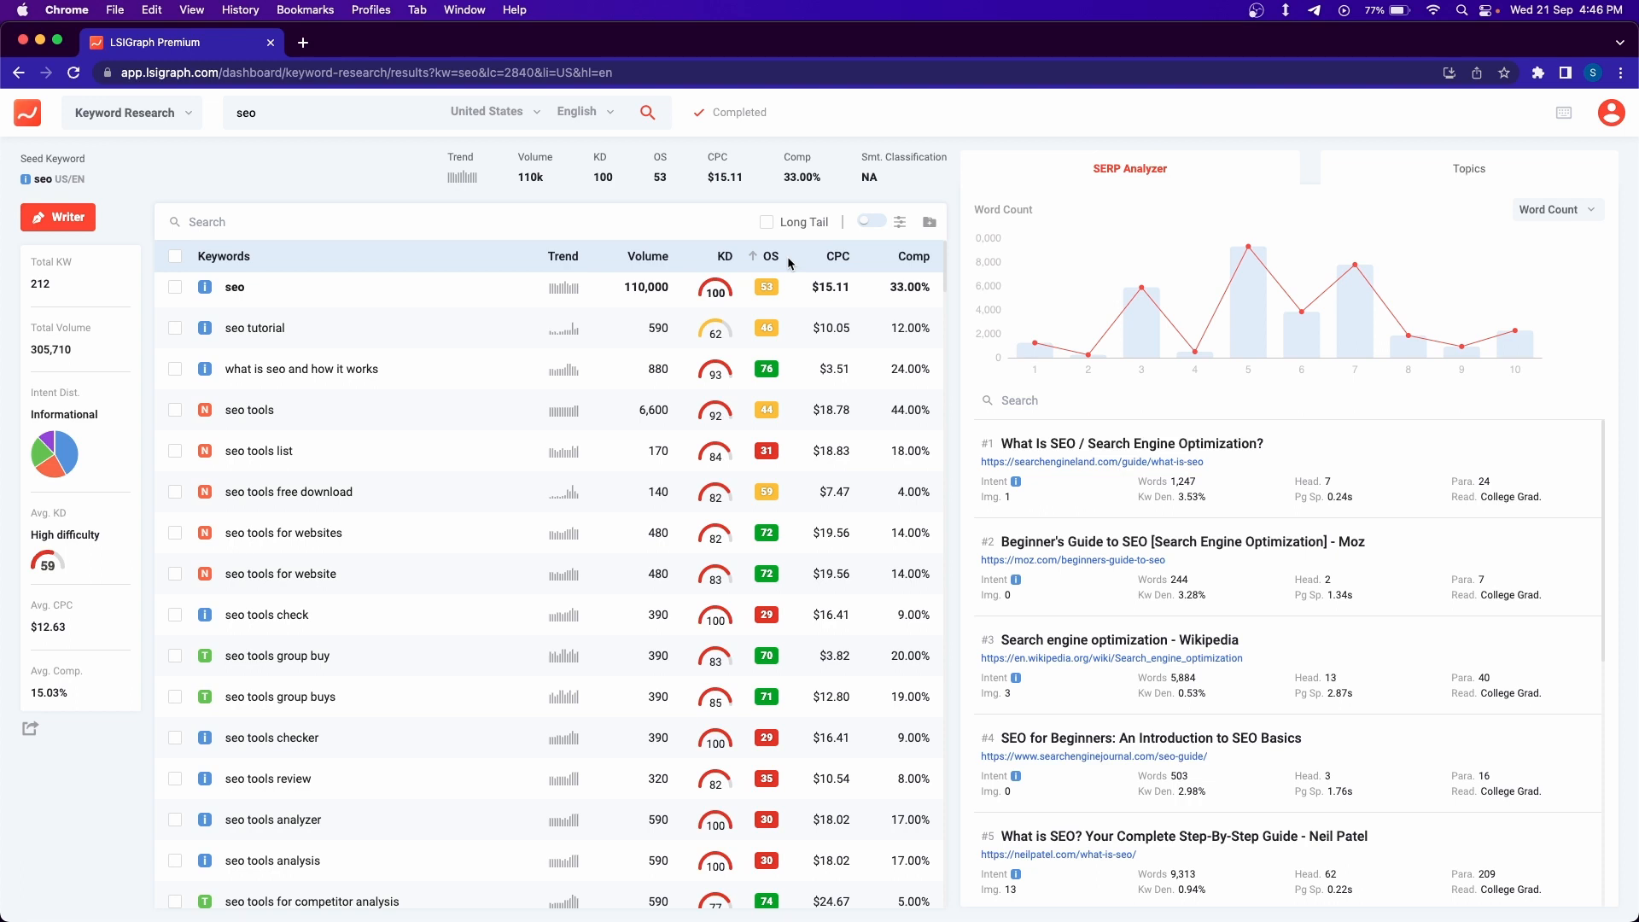
mouse_move(841, 256)
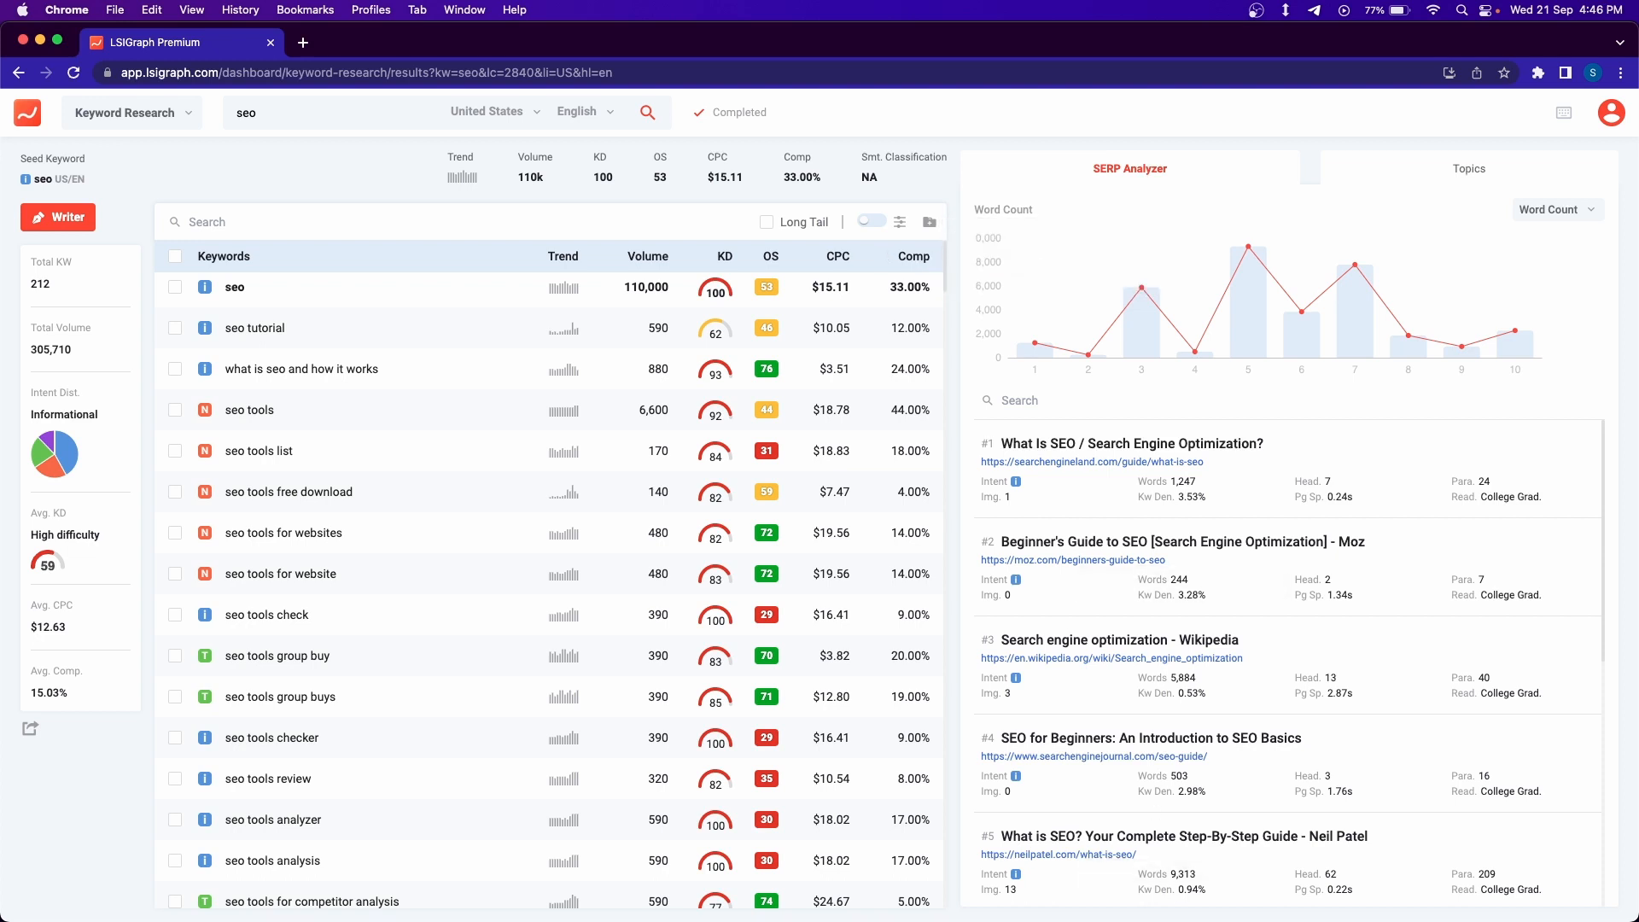
mouse_move(990, 519)
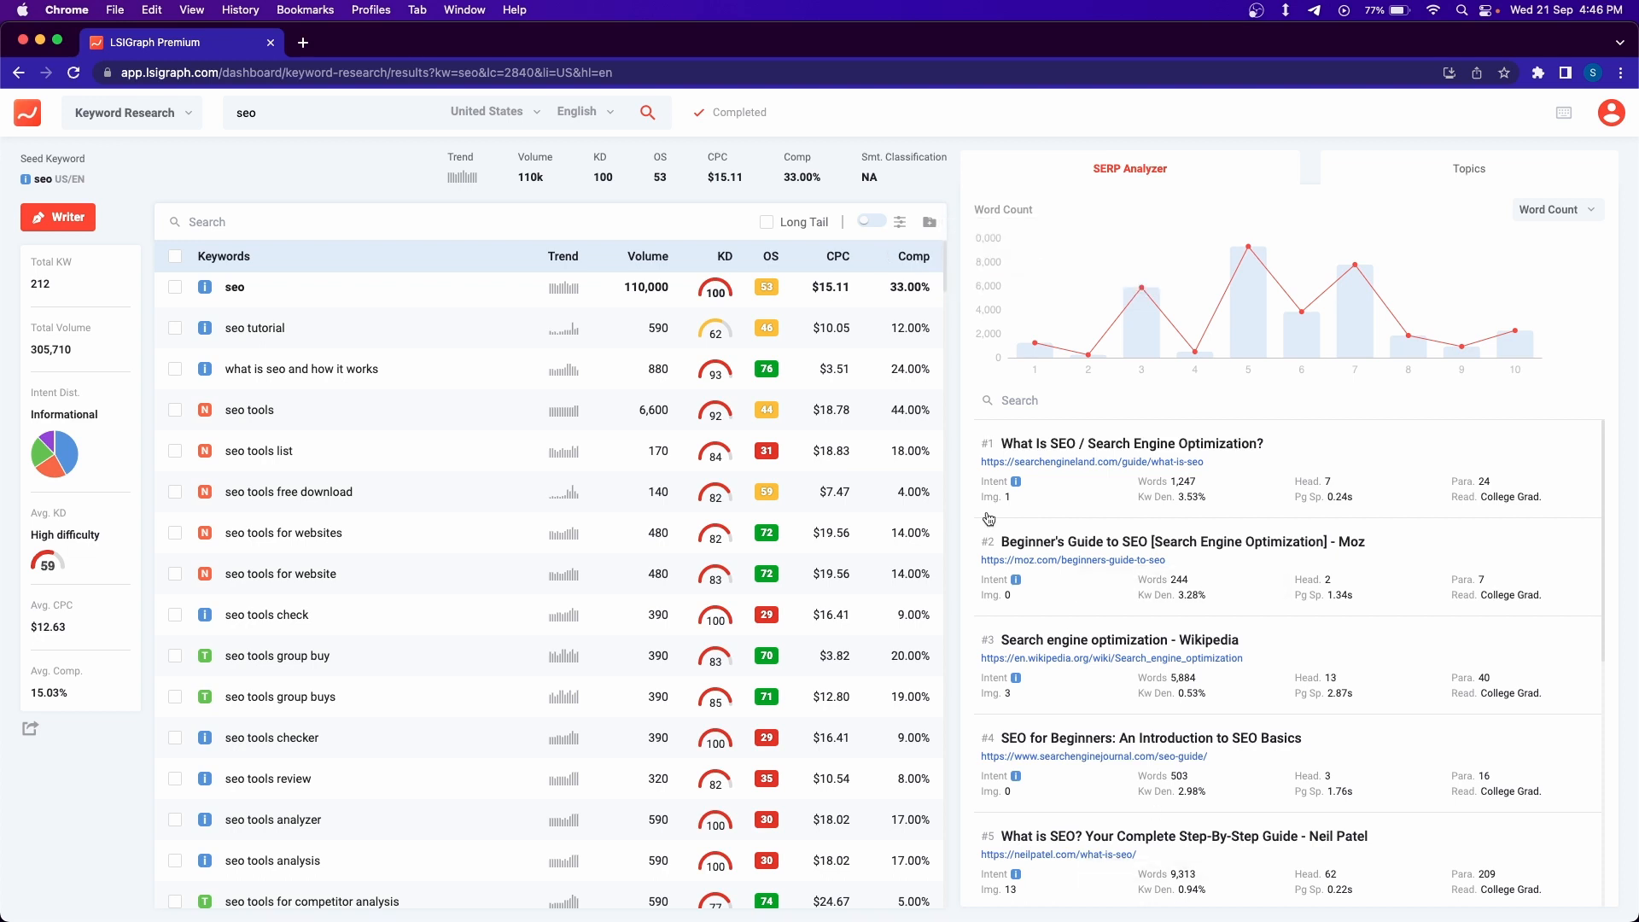
mouse_move(1115, 147)
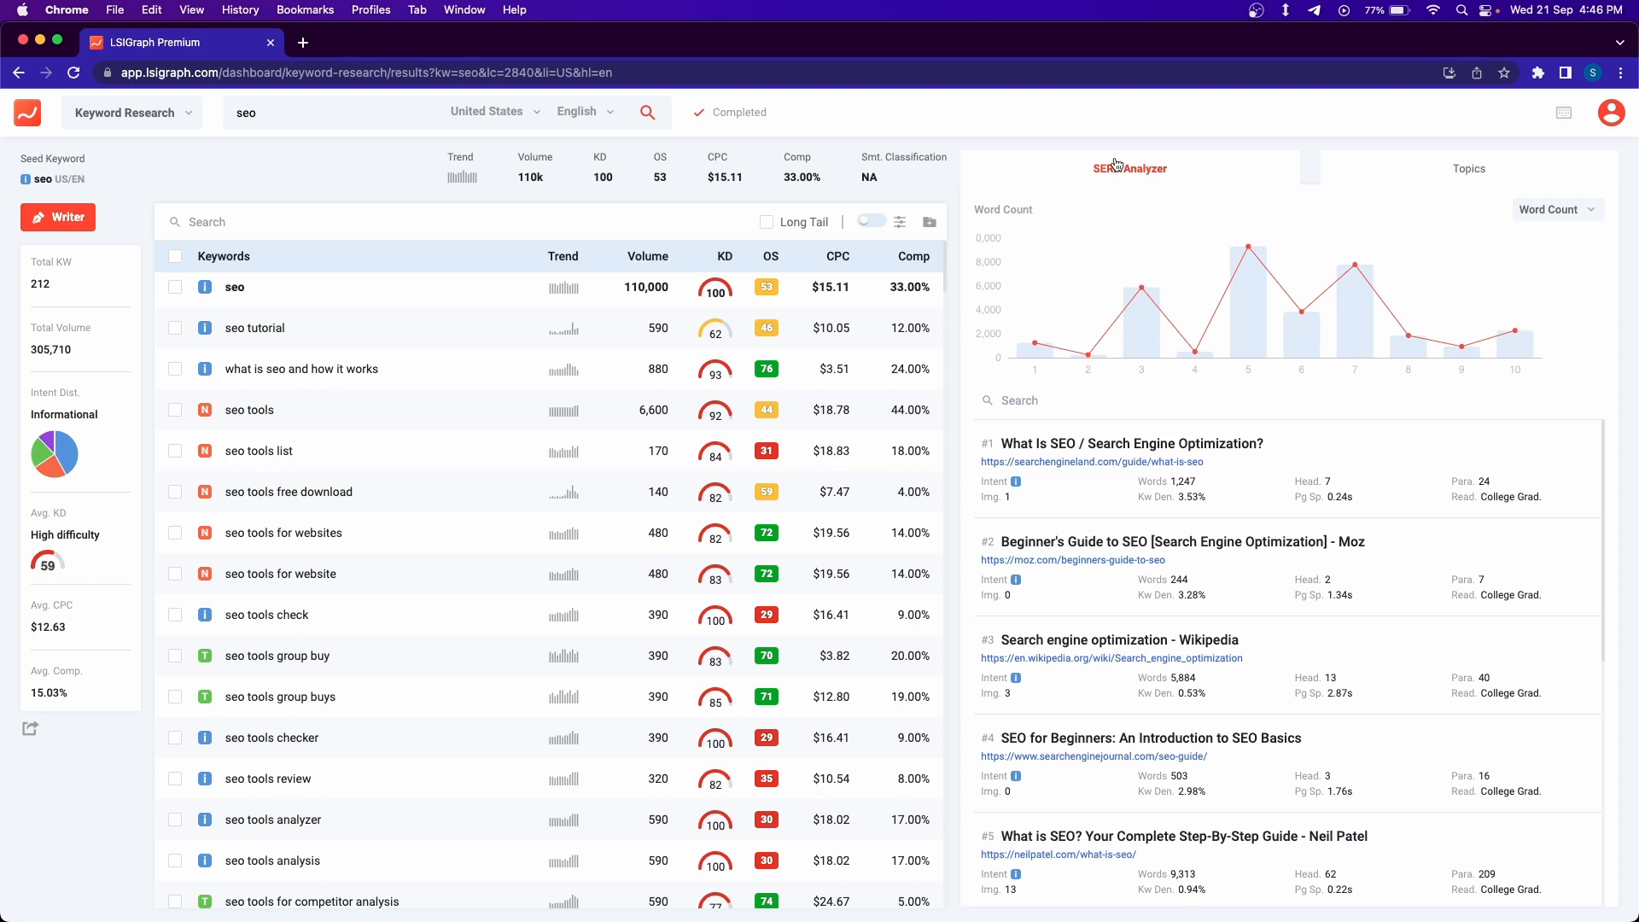
mouse_move(1140, 287)
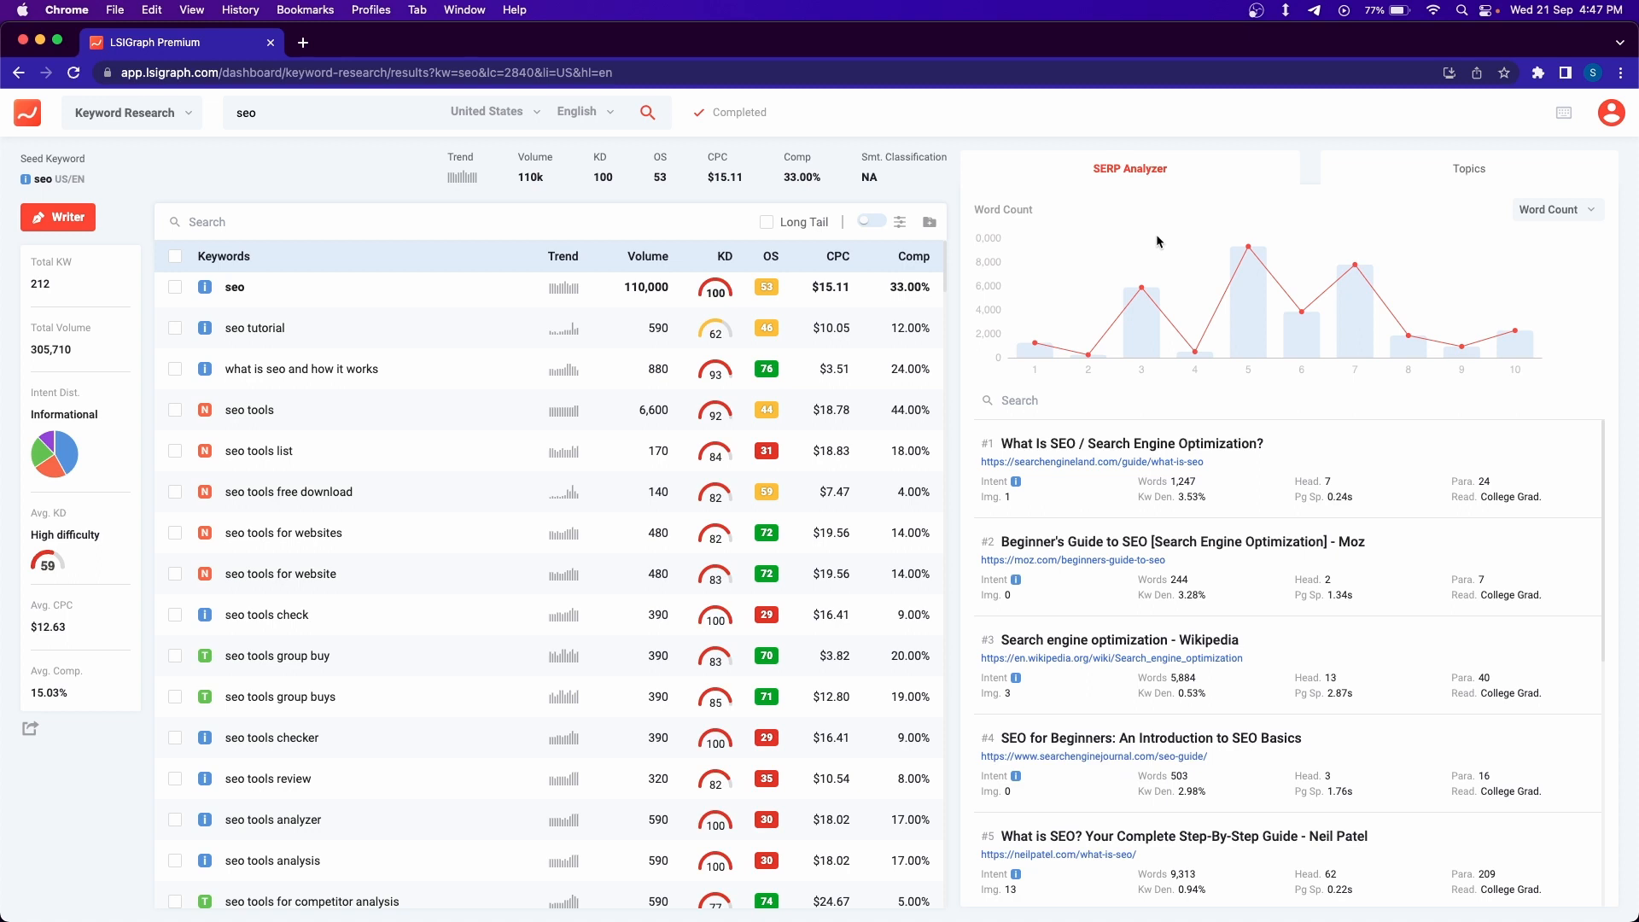
mouse_move(1592, 218)
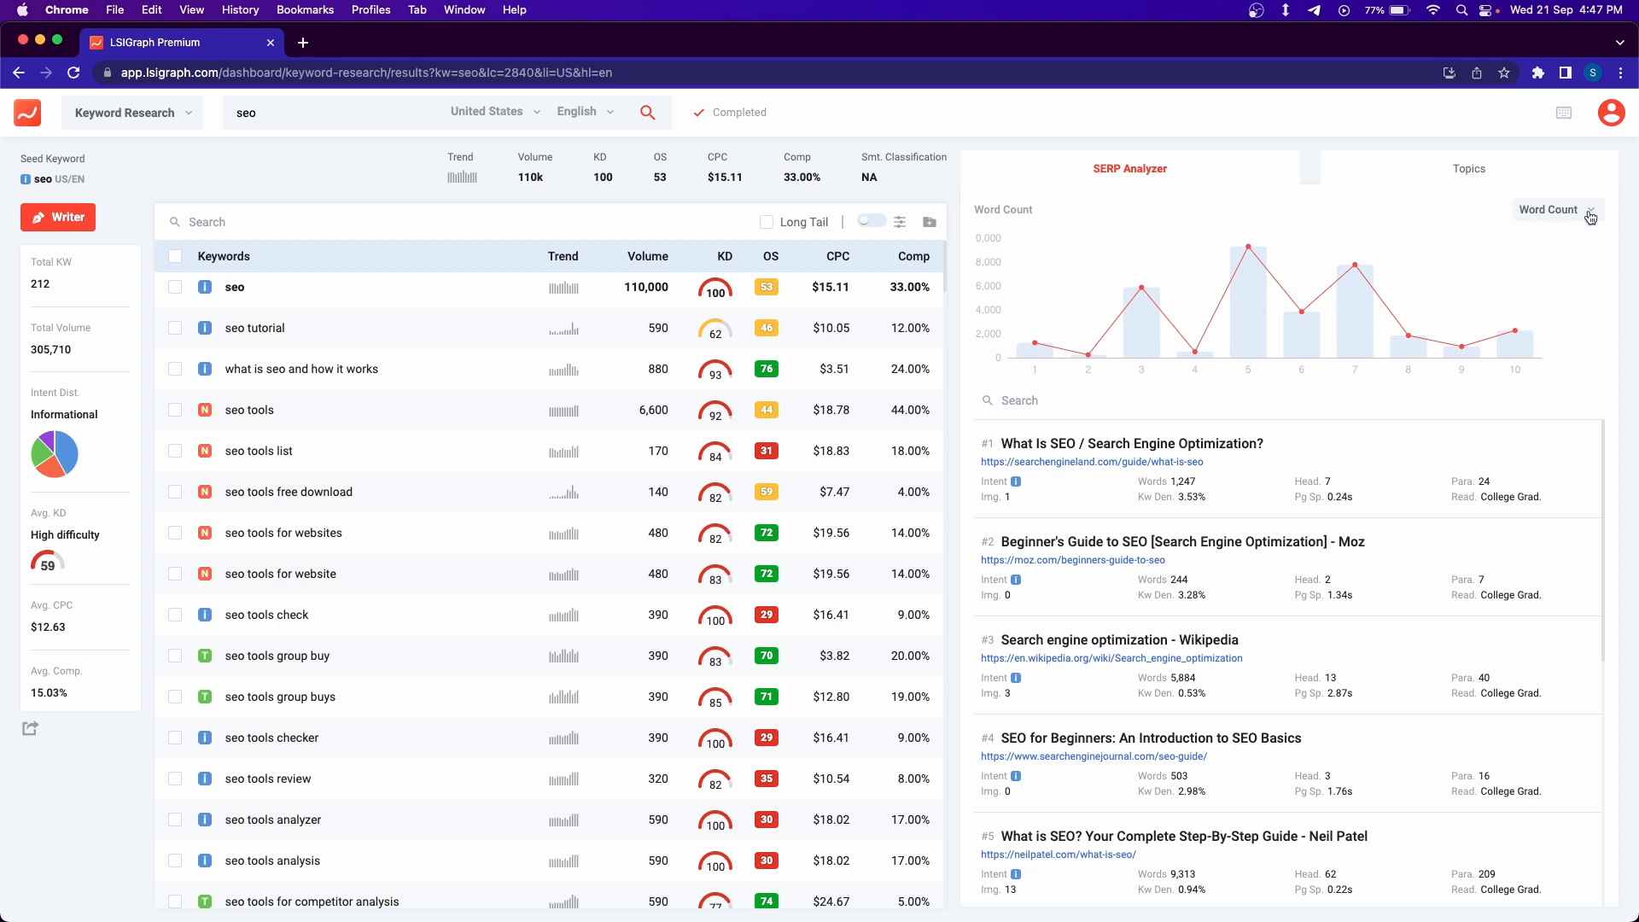
click(1588, 211)
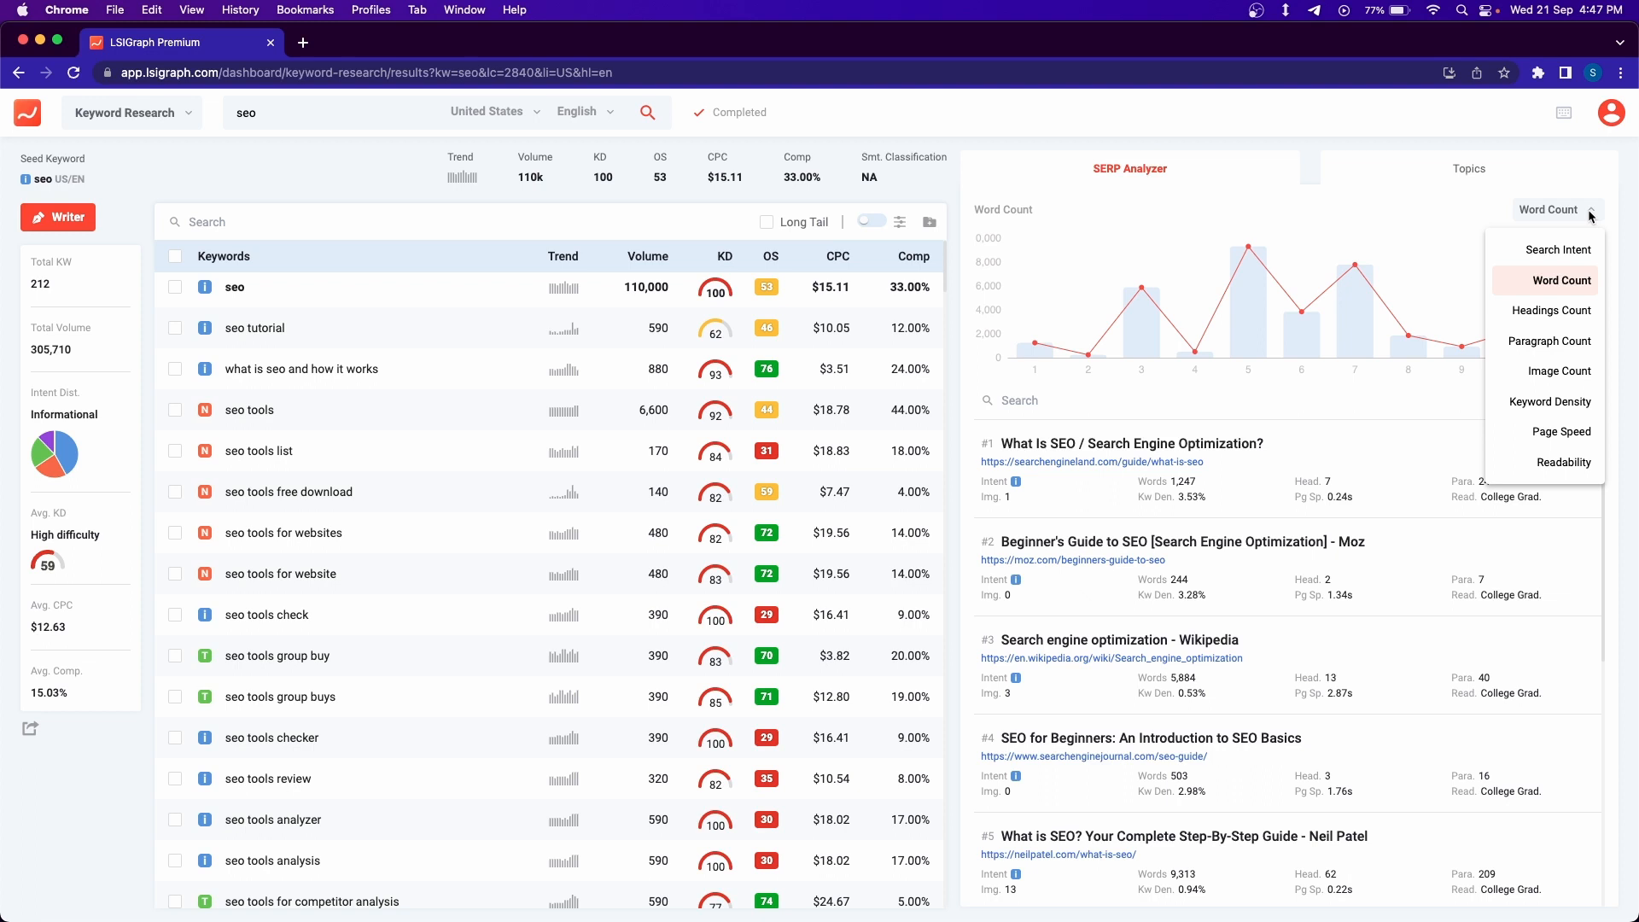
mouse_move(1566, 257)
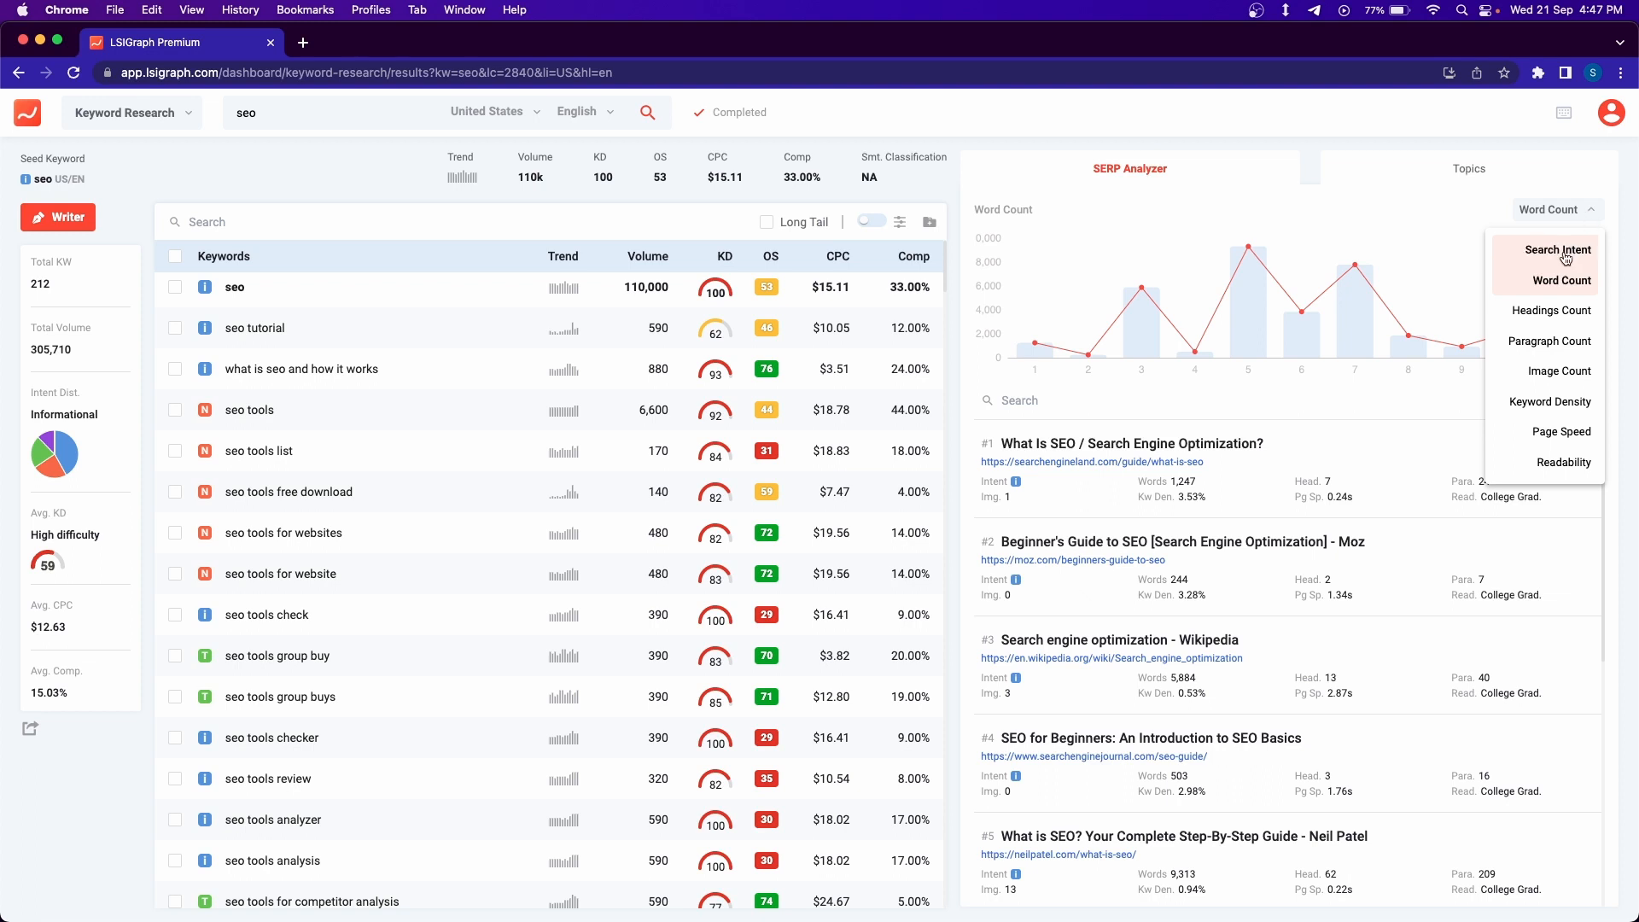
mouse_move(1564, 311)
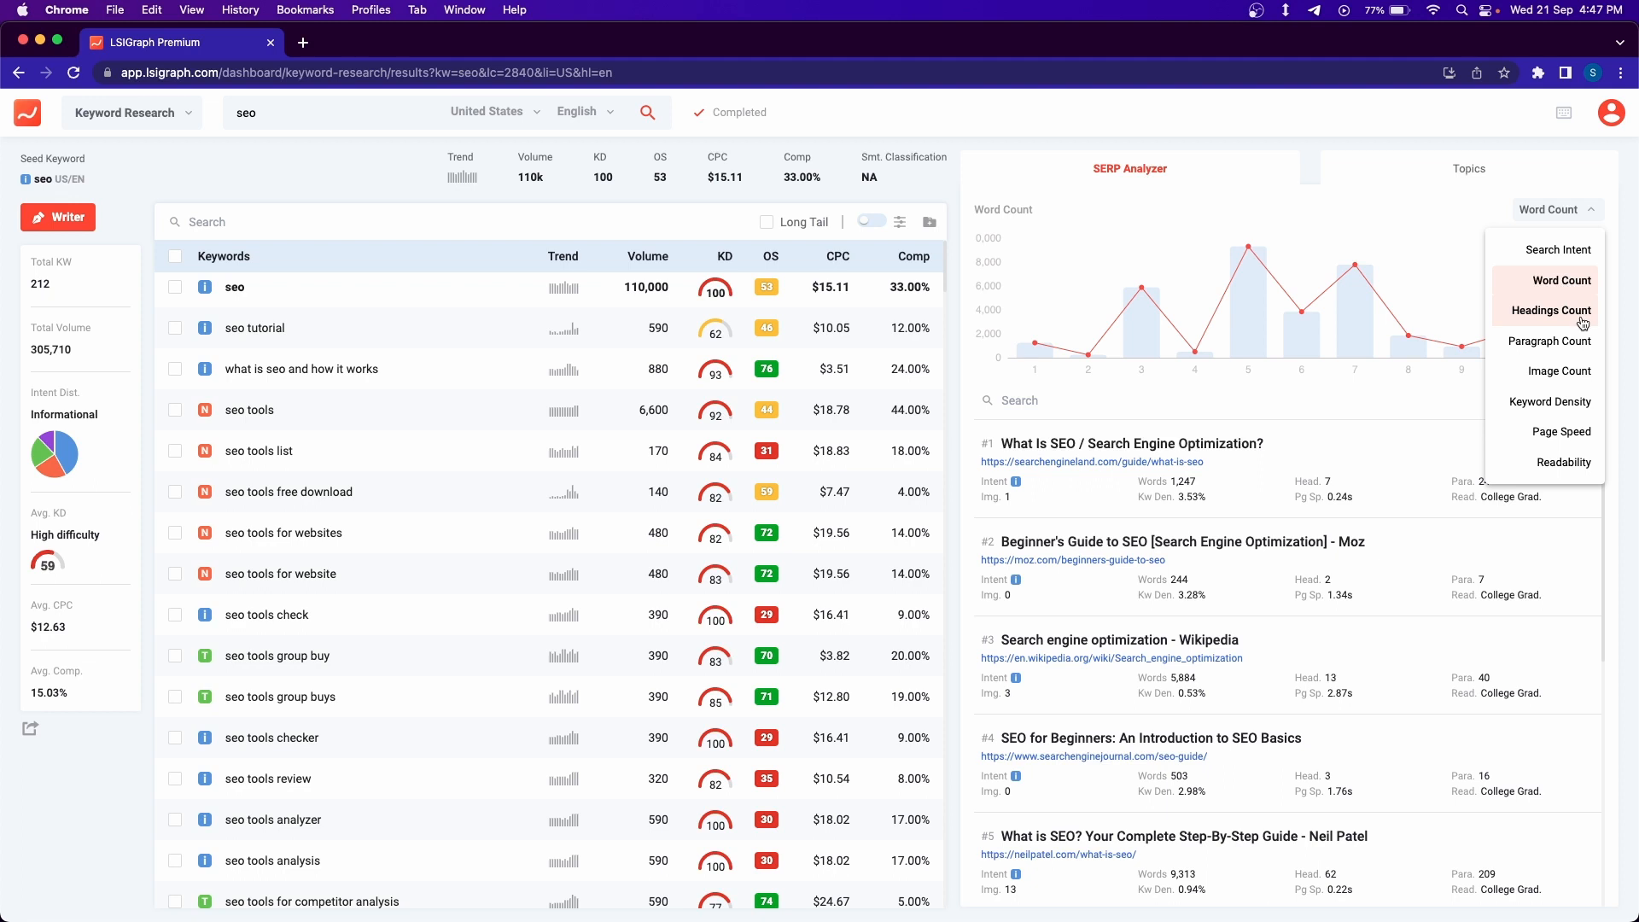
mouse_move(1578, 348)
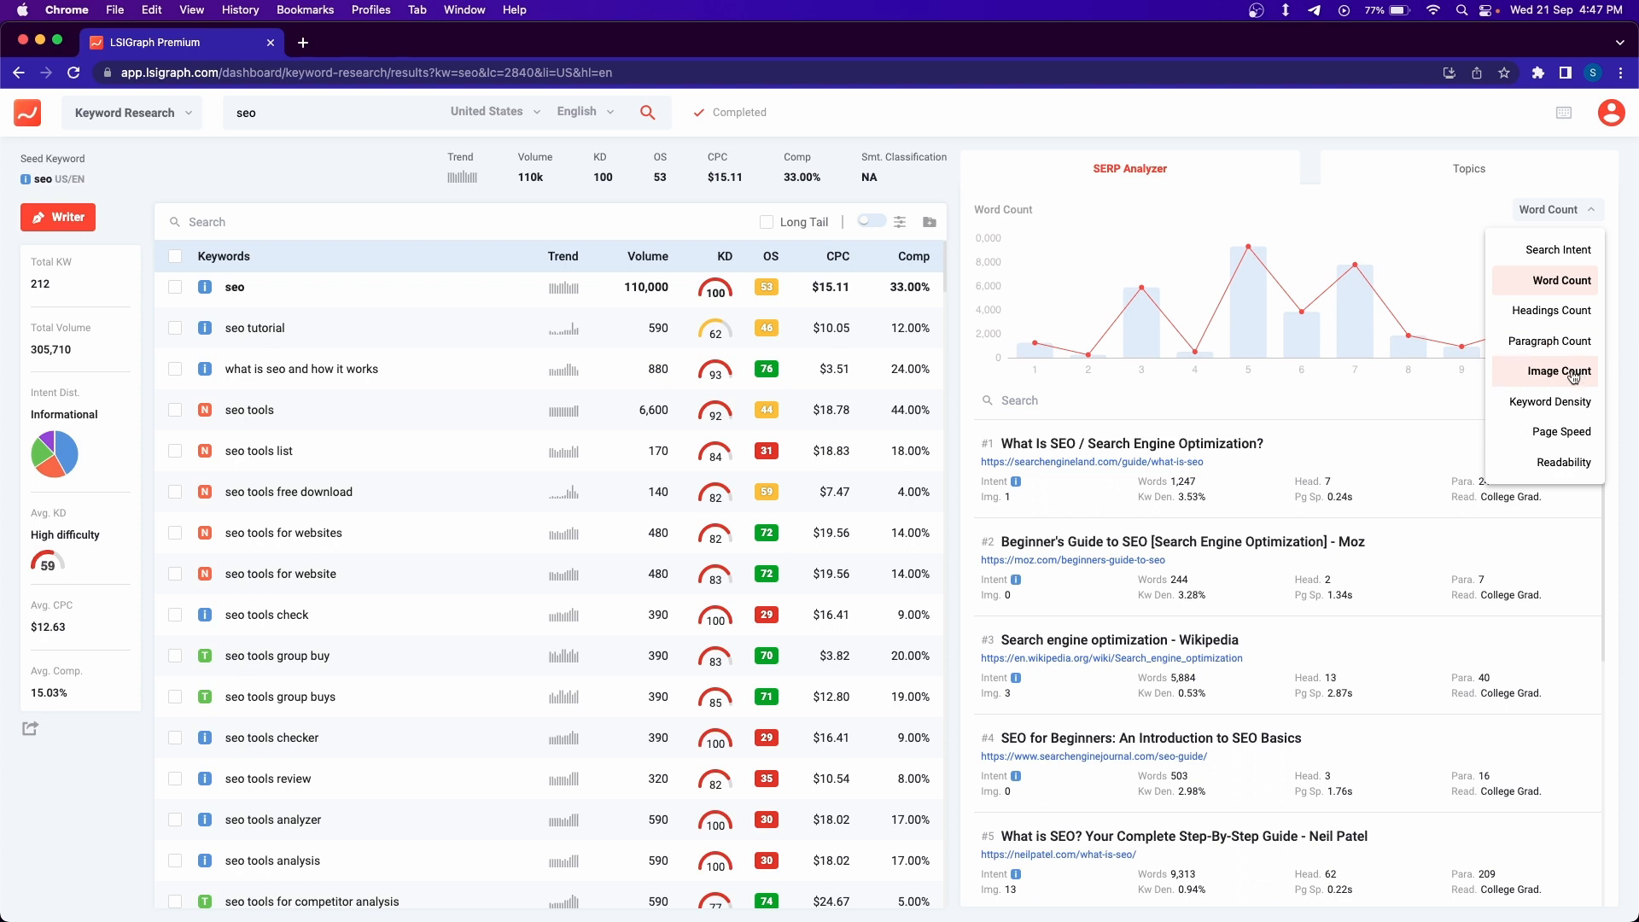
mouse_move(1547, 401)
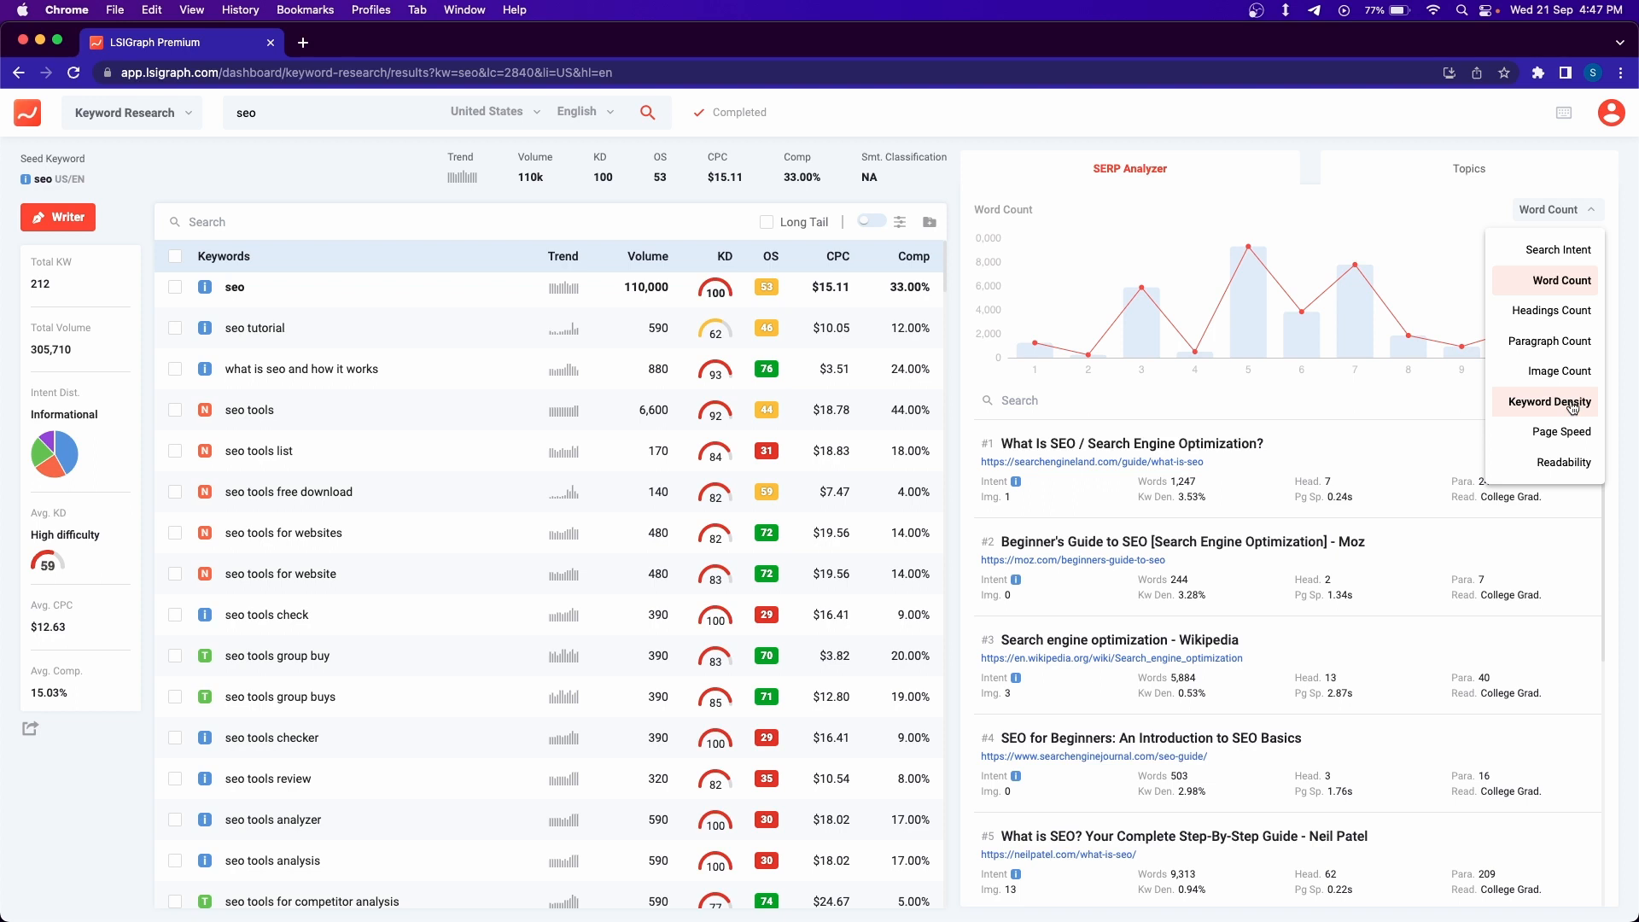
mouse_move(1571, 434)
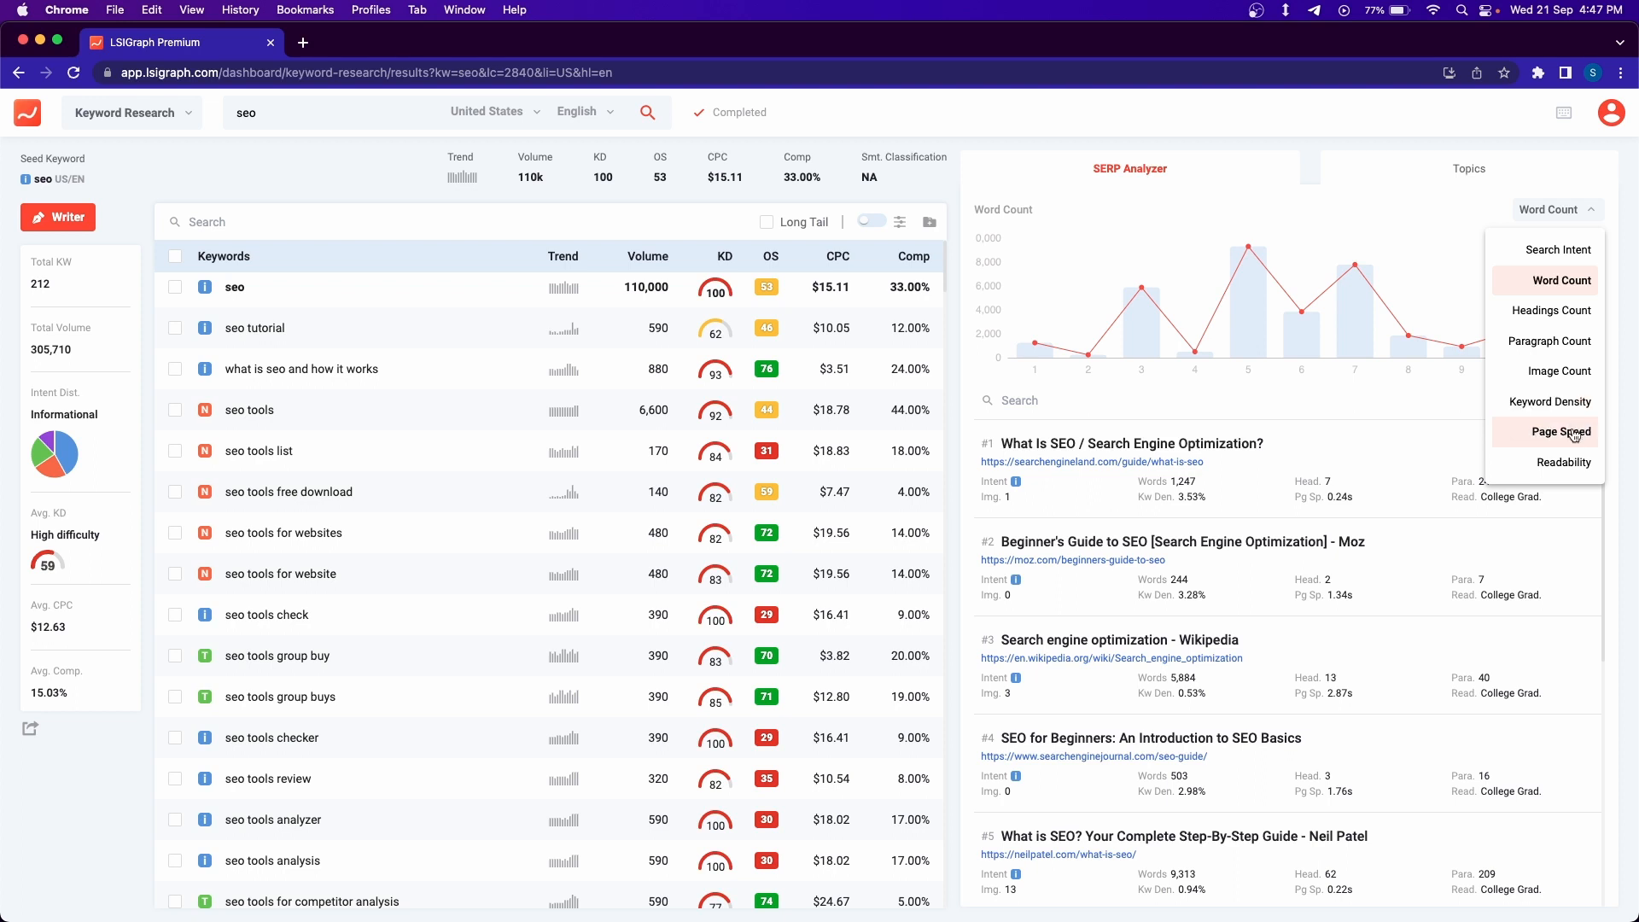
mouse_move(1564, 463)
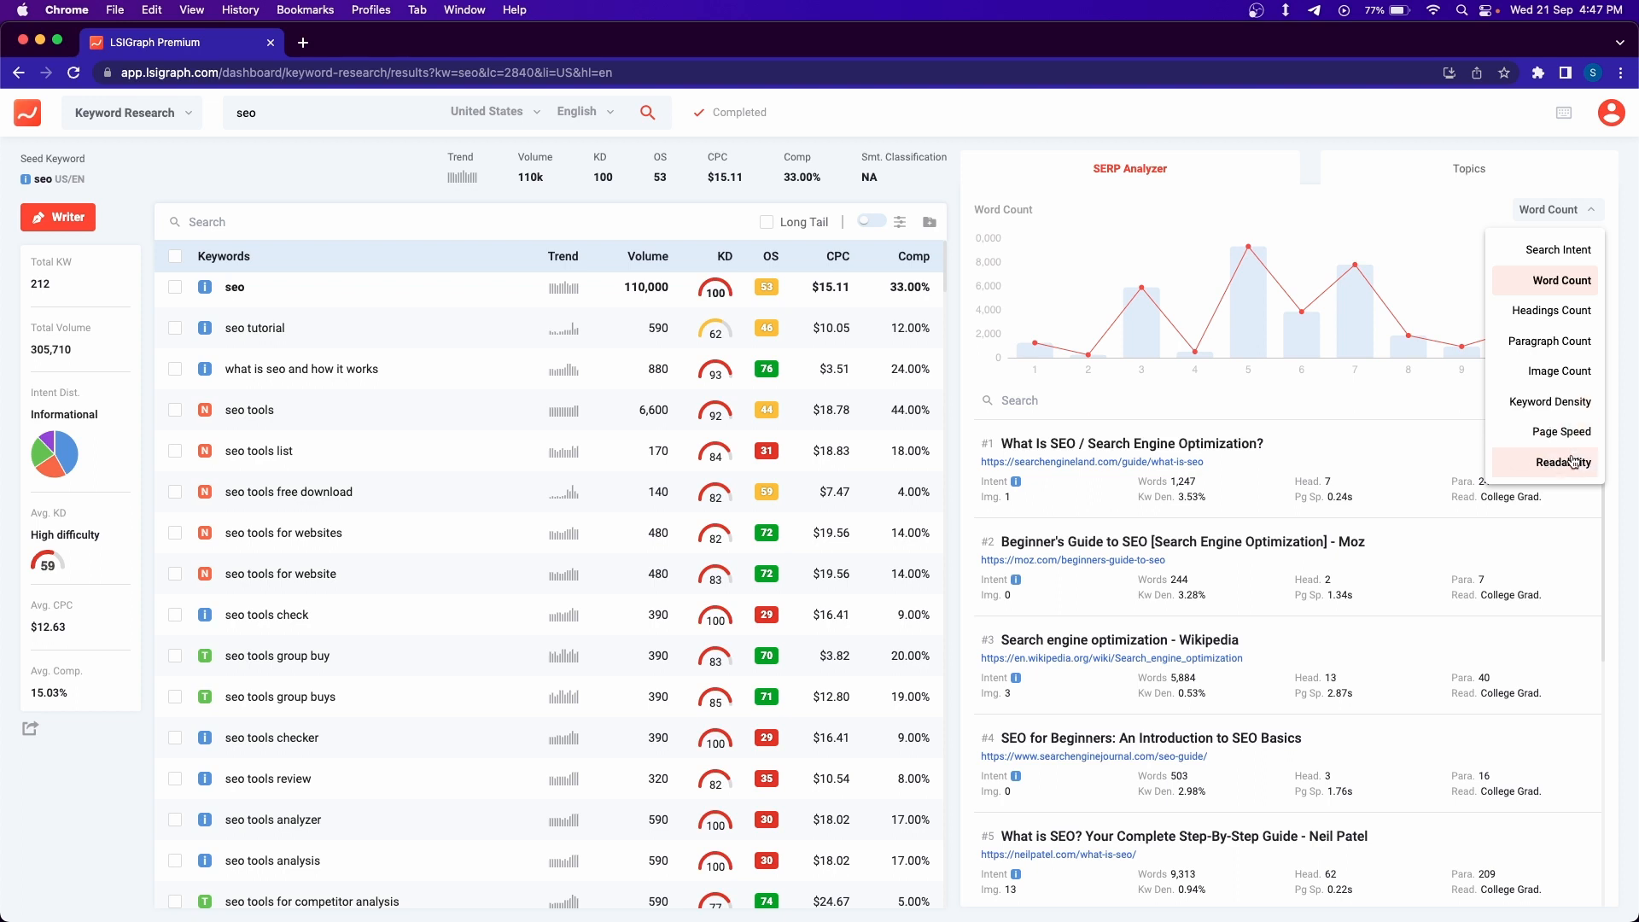
mouse_move(1574, 480)
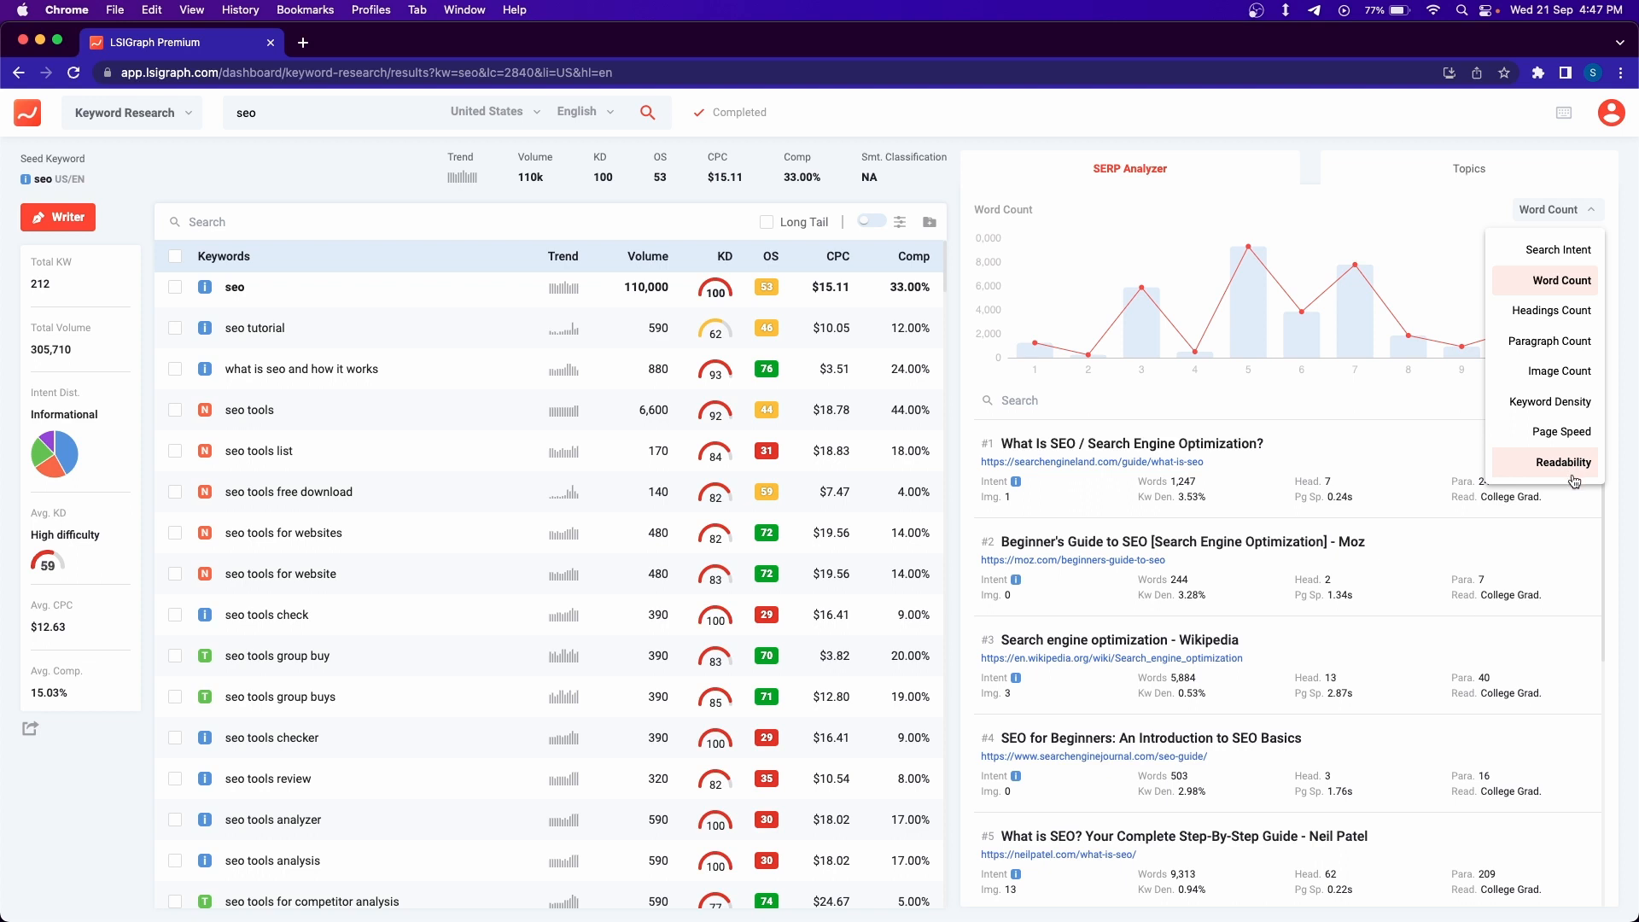
mouse_move(1592, 248)
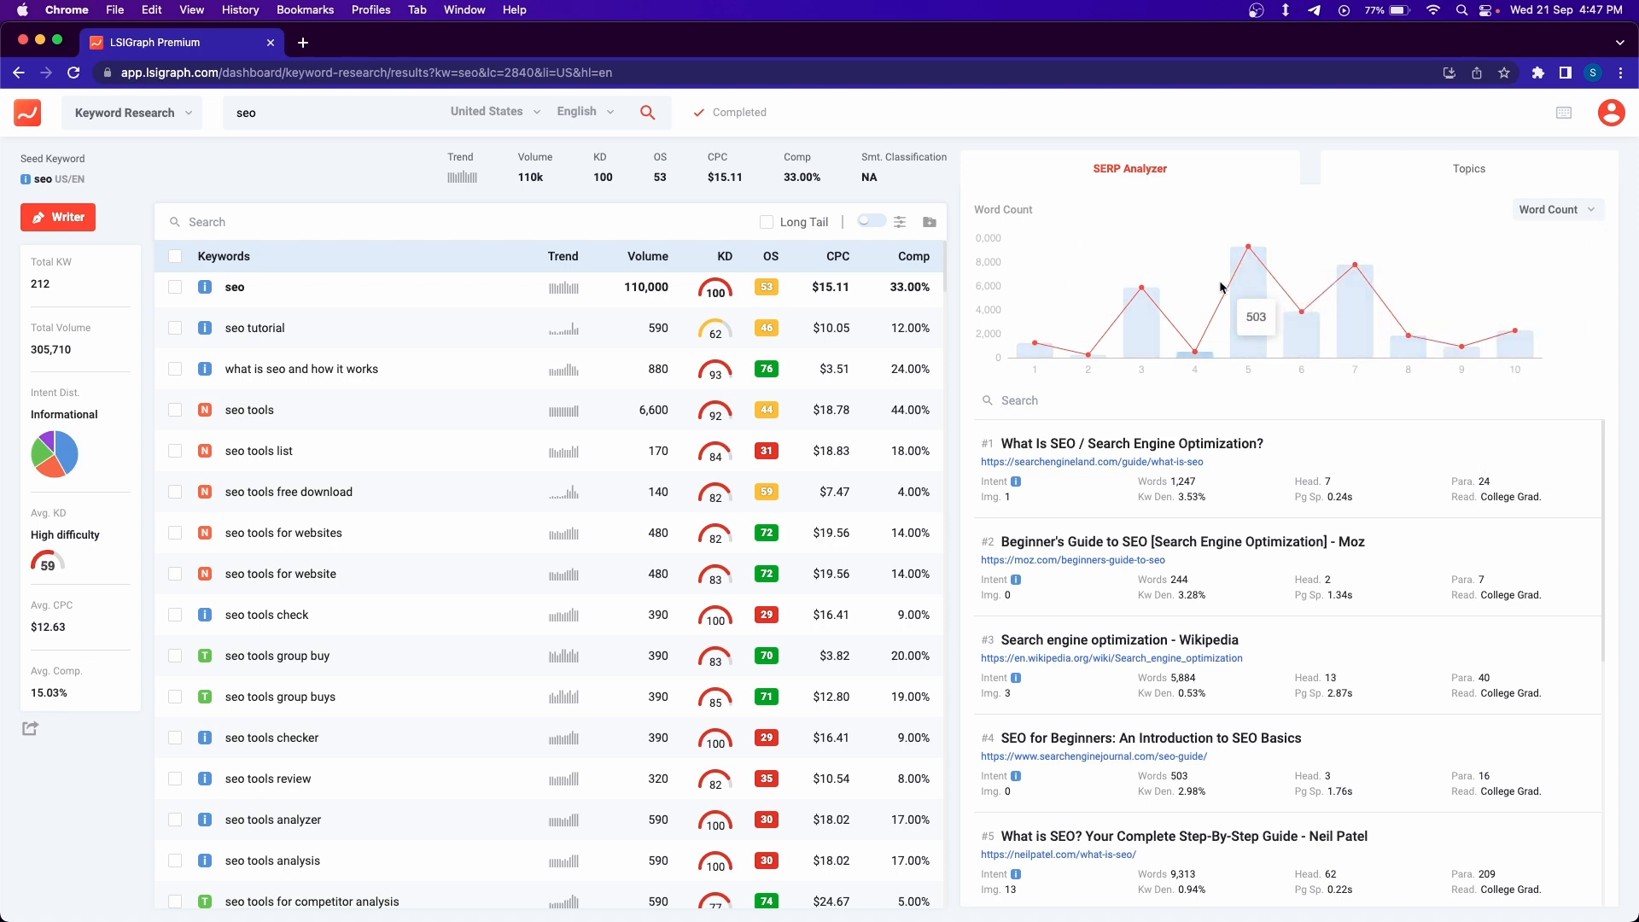
mouse_move(1268, 653)
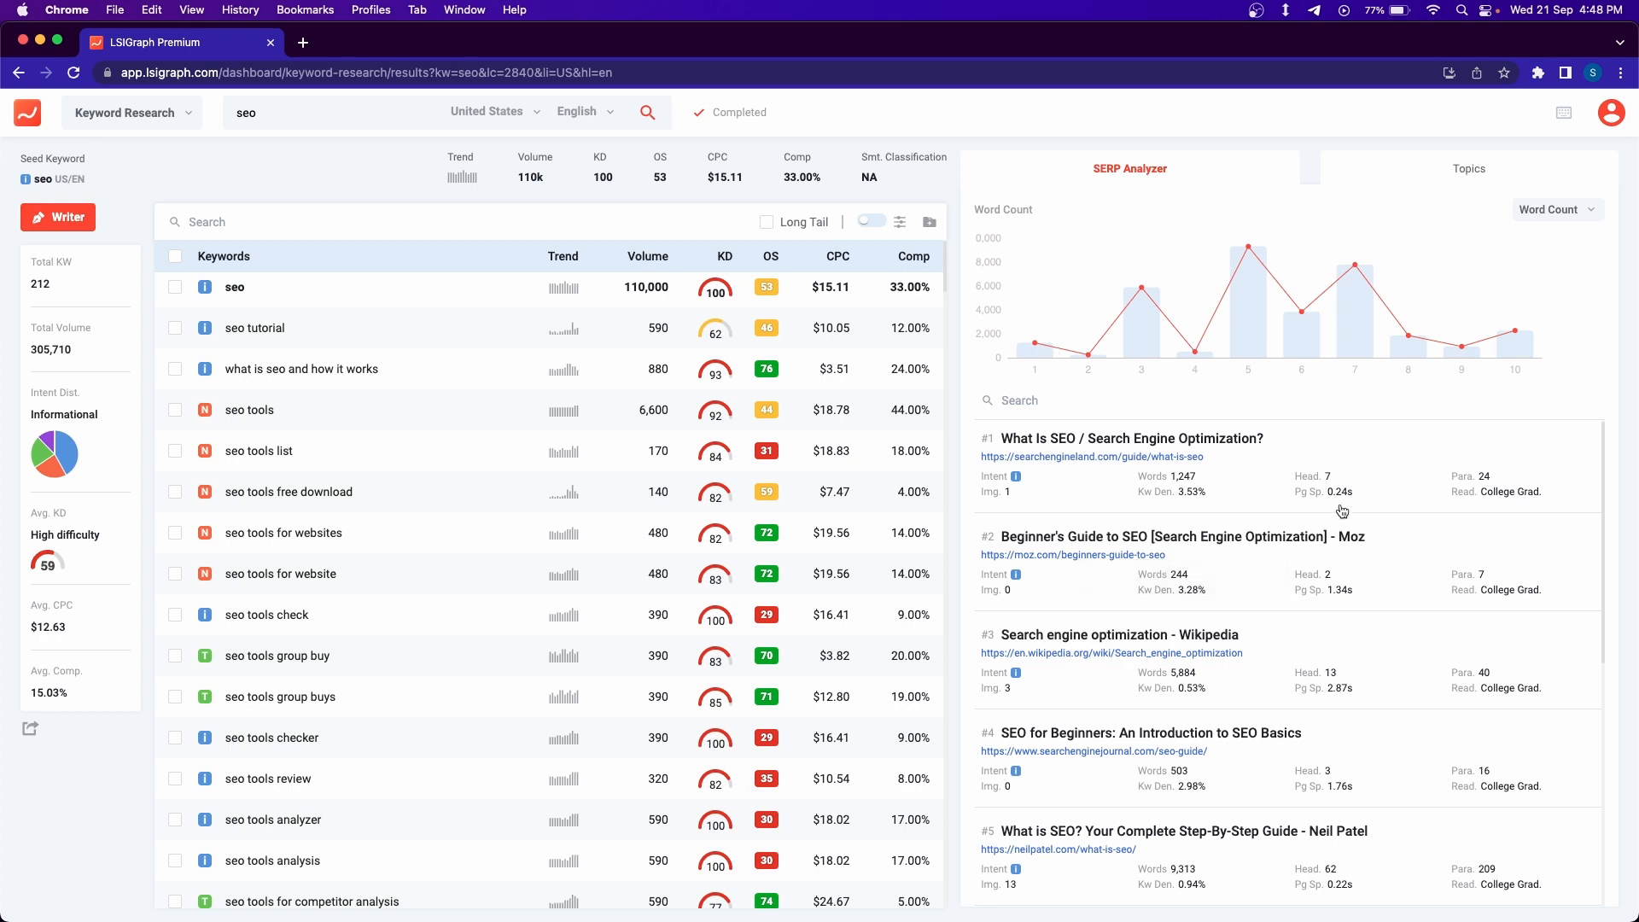
mouse_move(1380, 495)
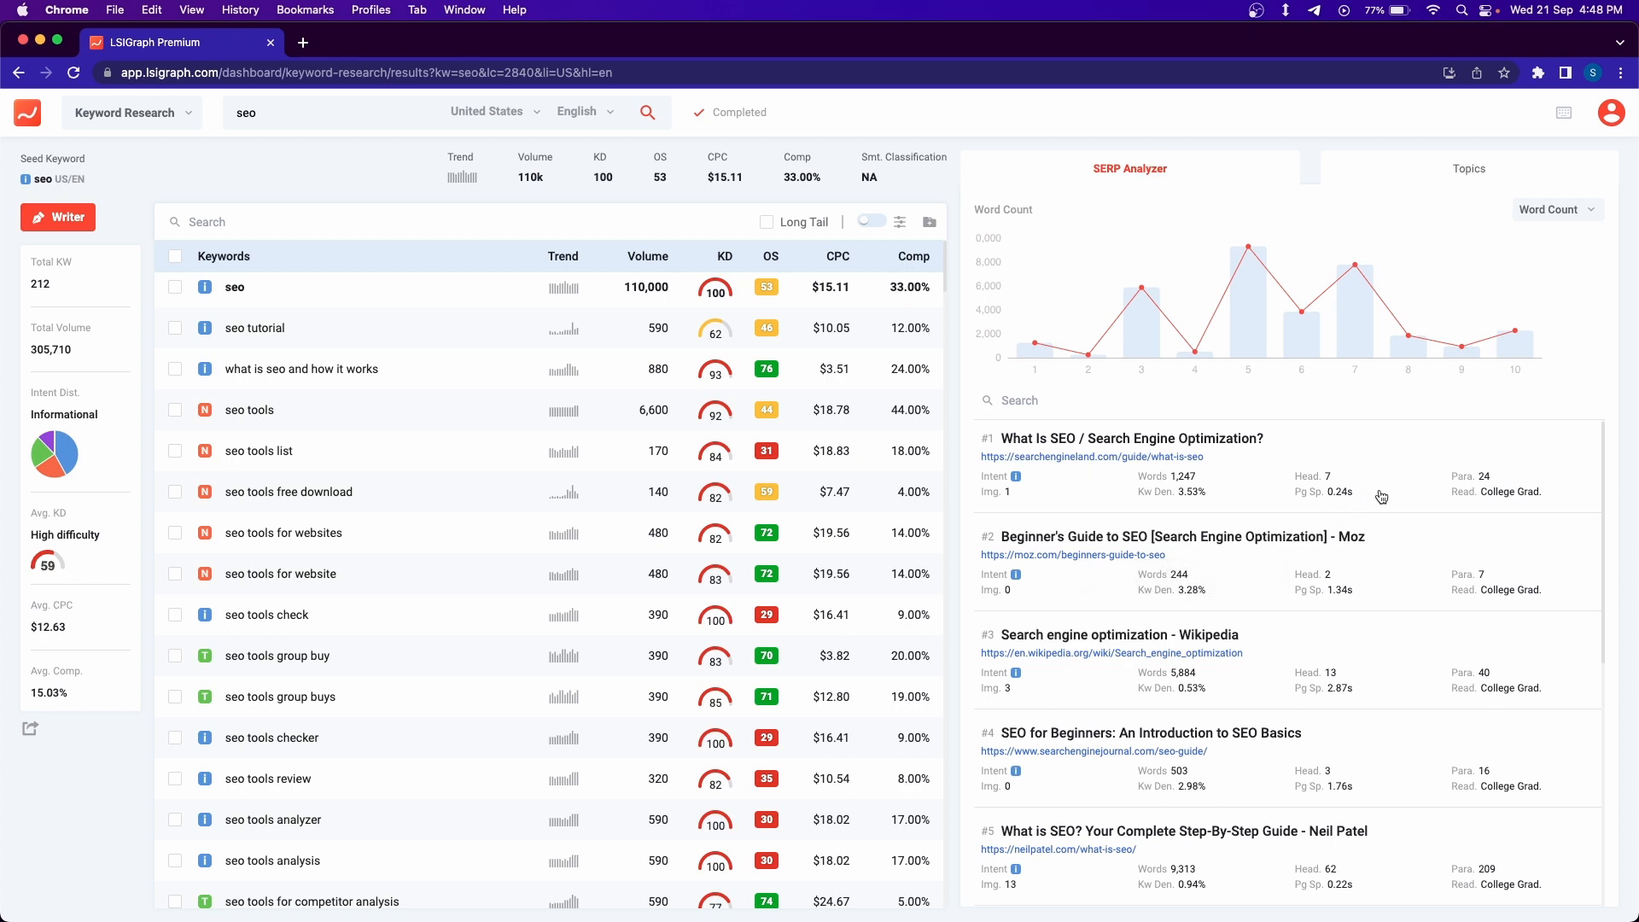
- View the content brief of the top result, then advance to the rank #3 Wikipedia SEO brief
click(1130, 437)
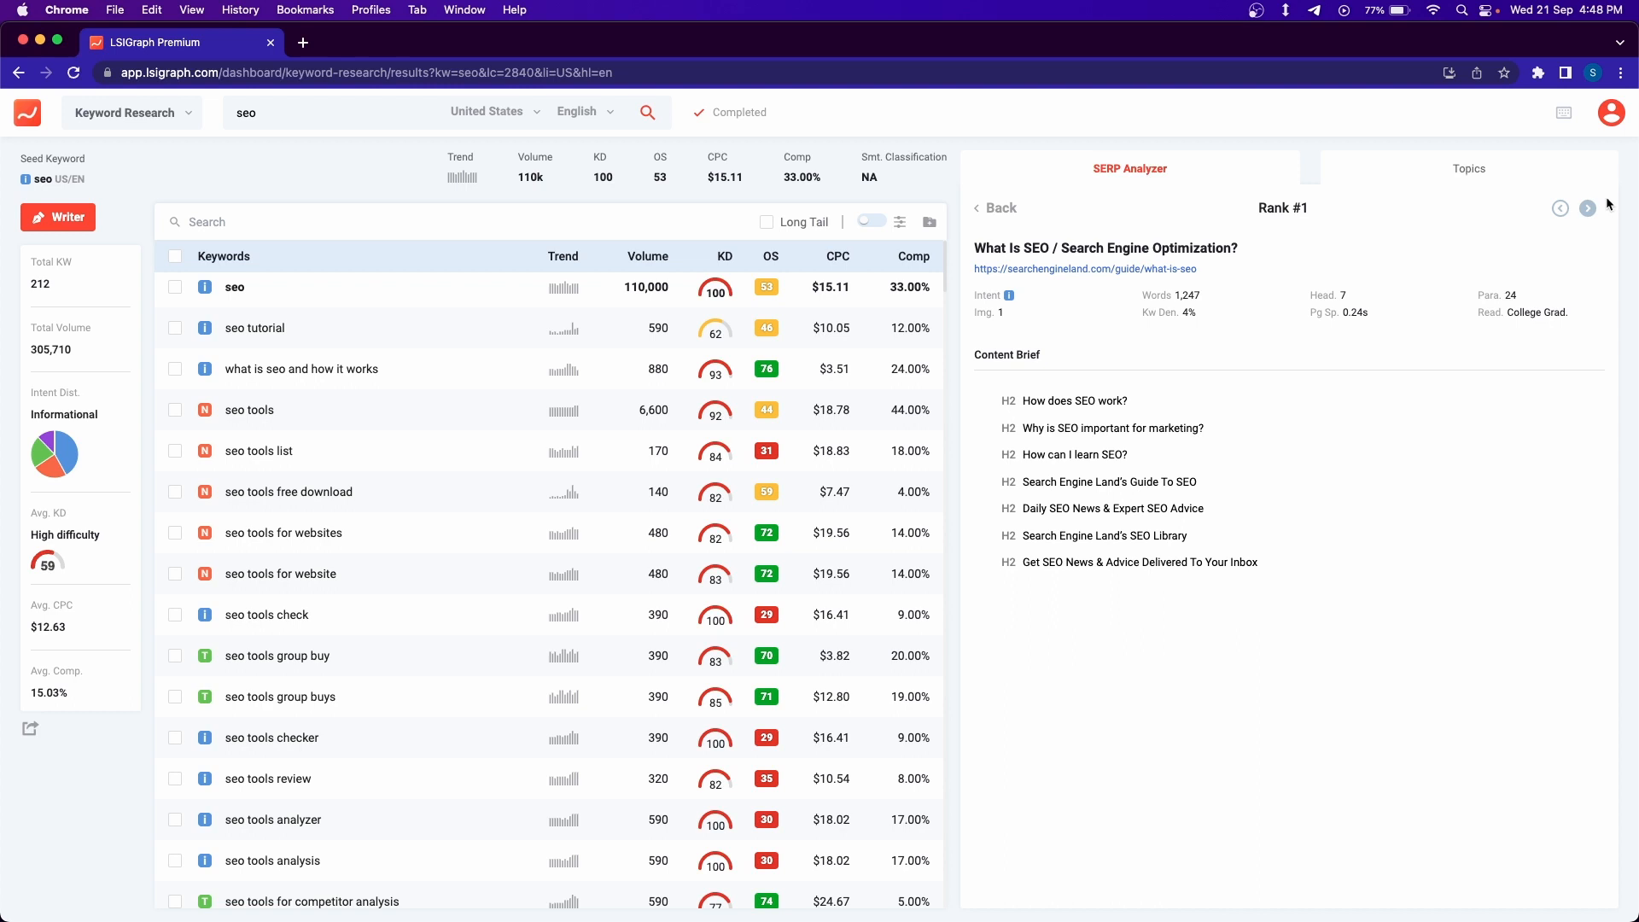
click(1587, 206)
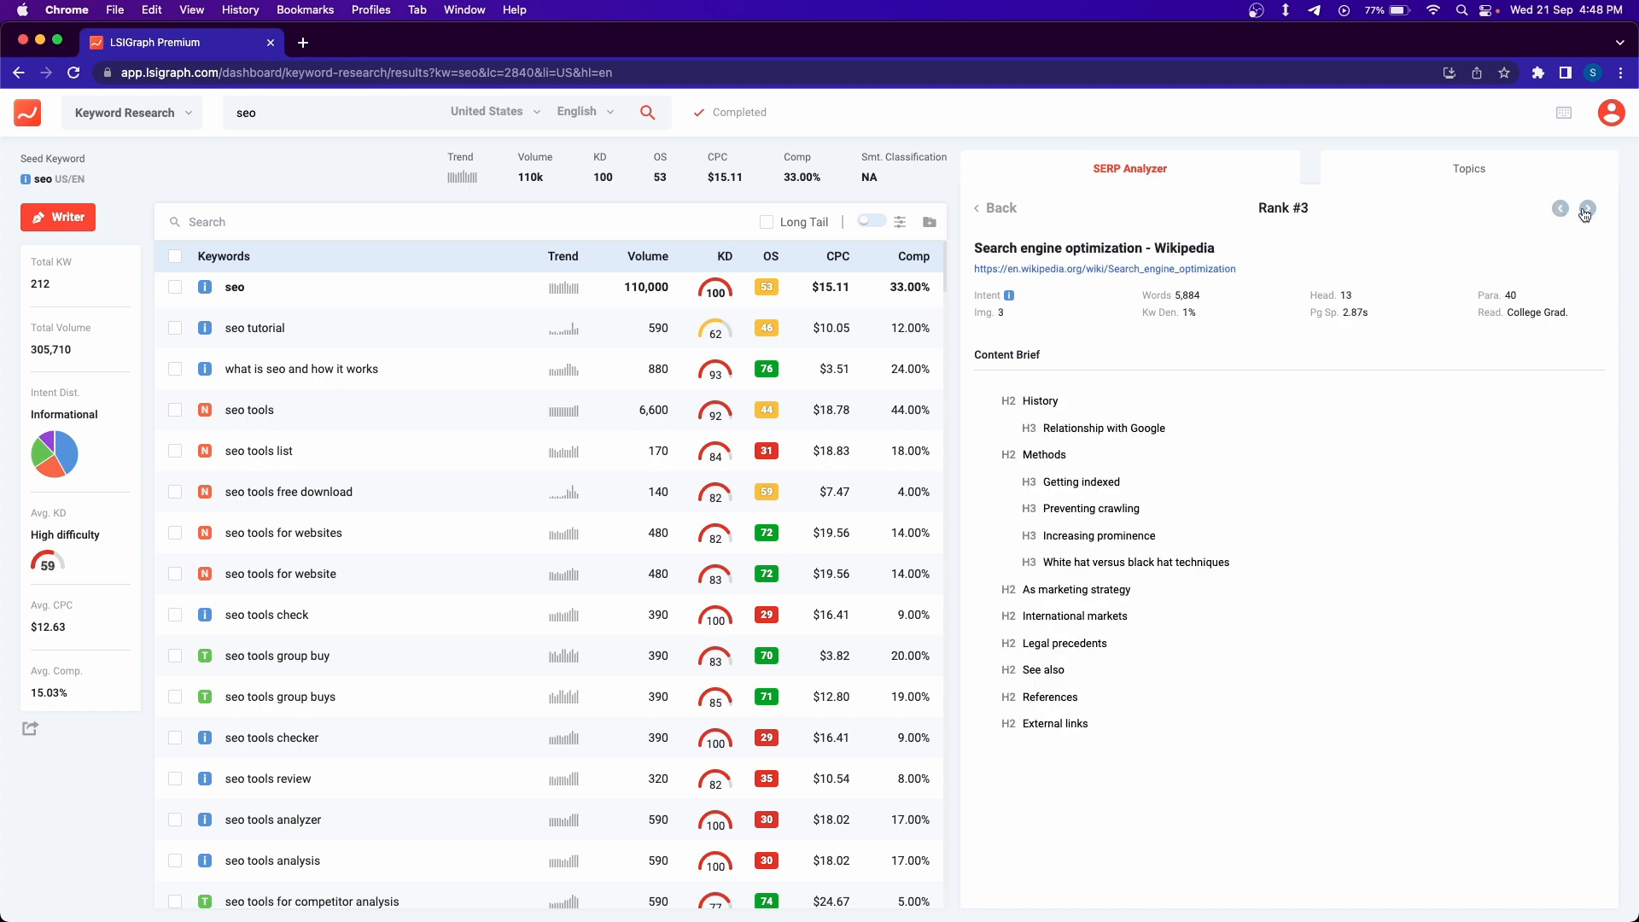
mouse_move(1476, 191)
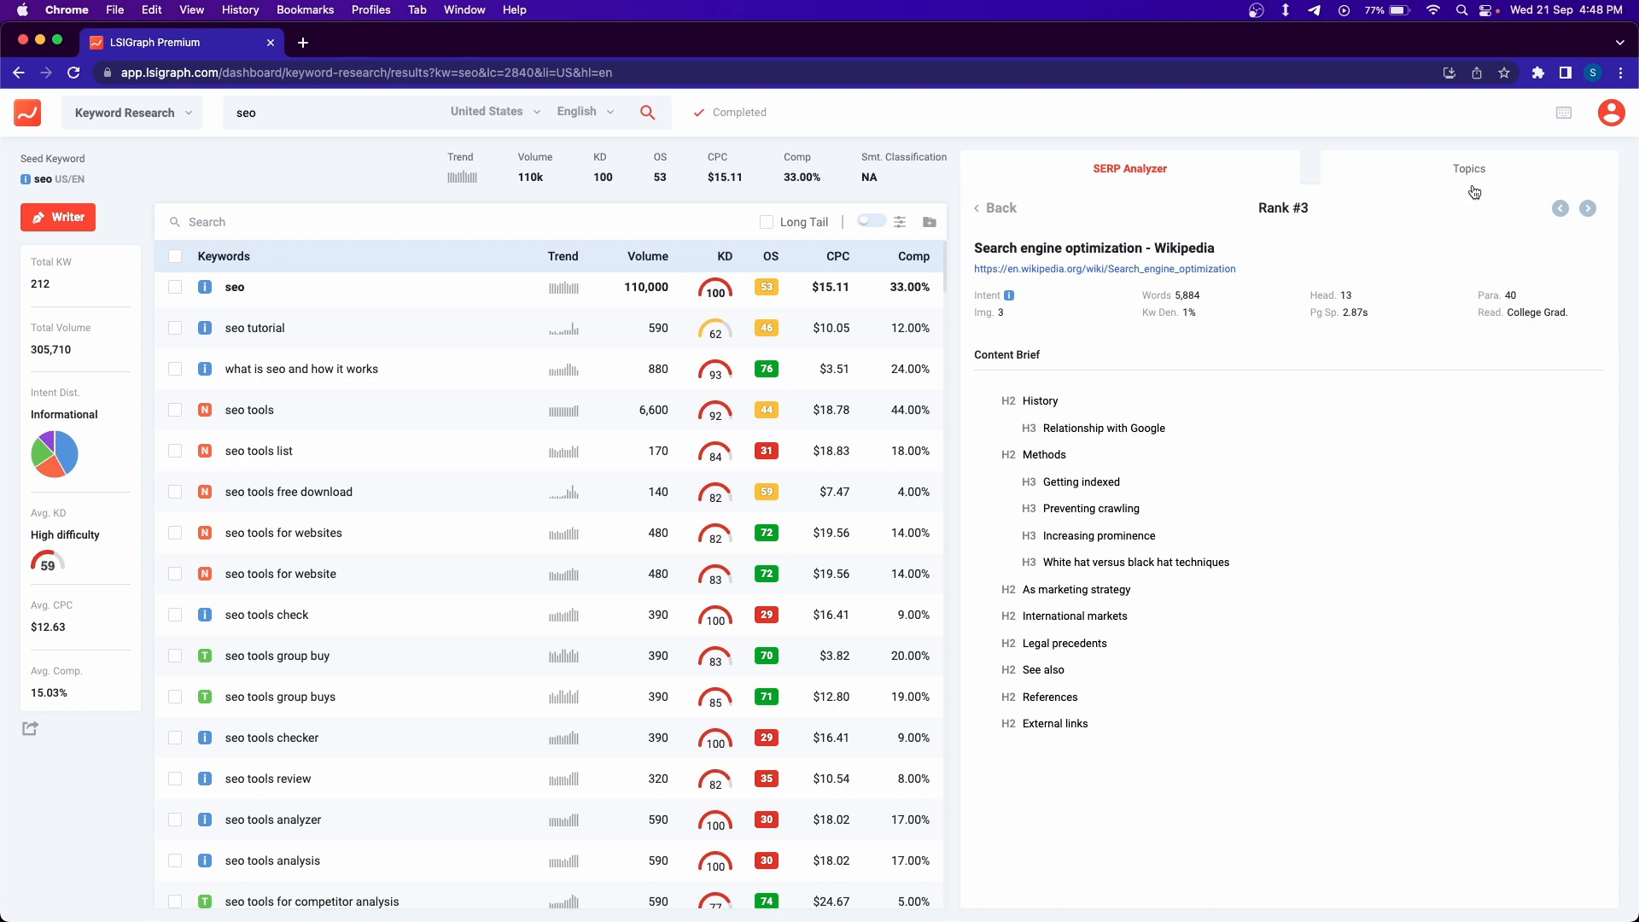
- Show the 34 topic clusters (tool, check, agency, ...) for the seed keyword seo
click(1469, 167)
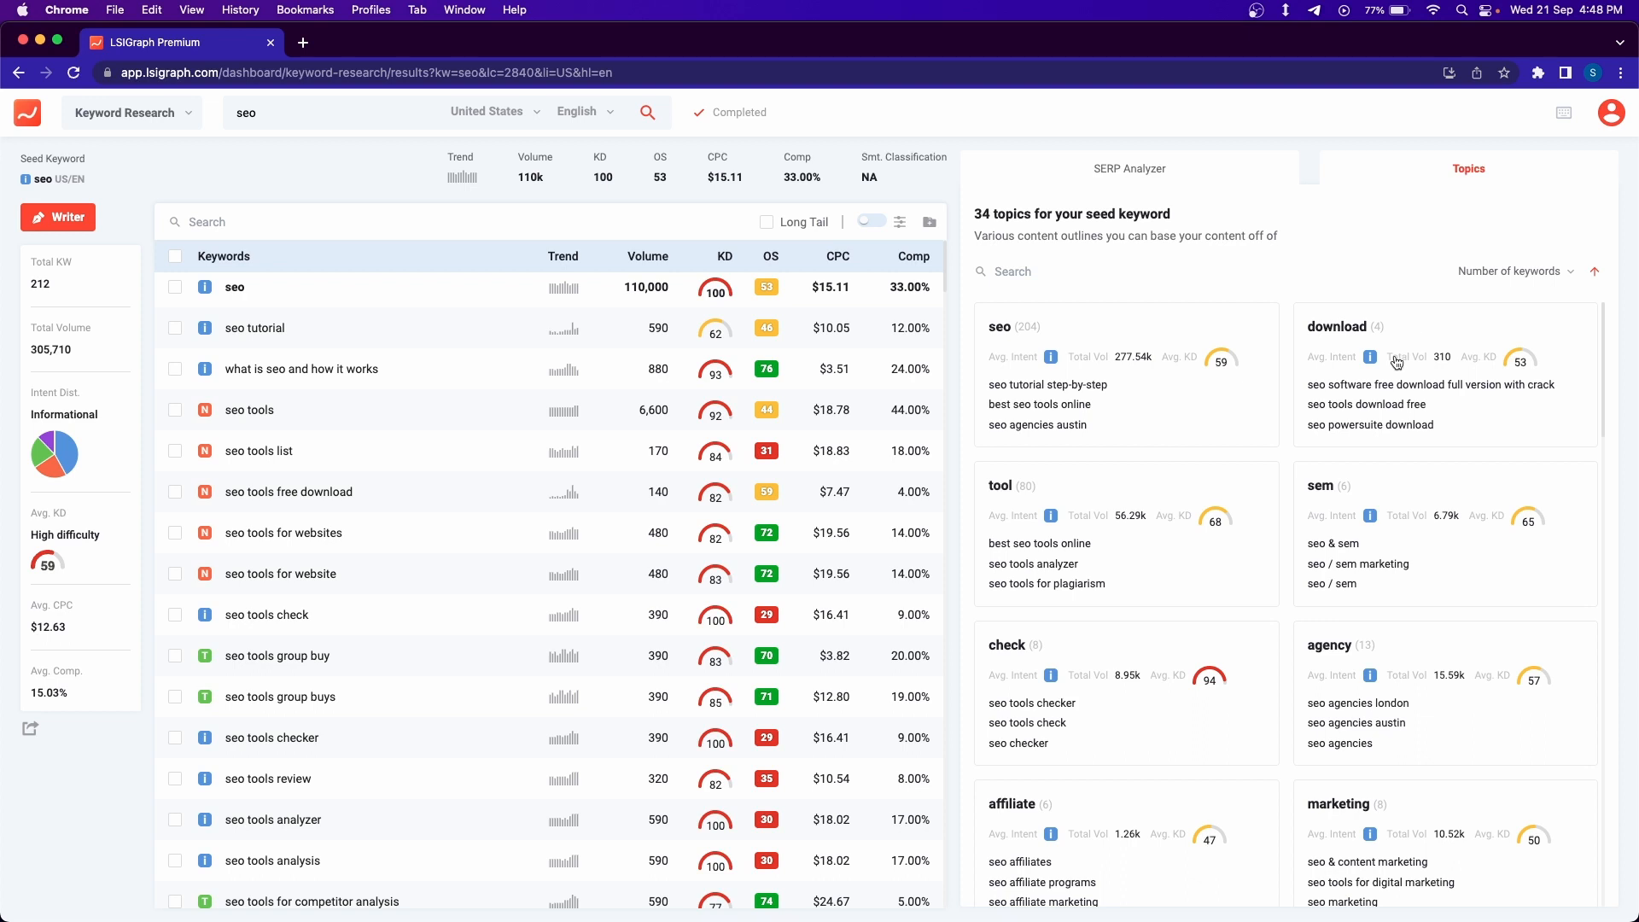
mouse_move(1397, 362)
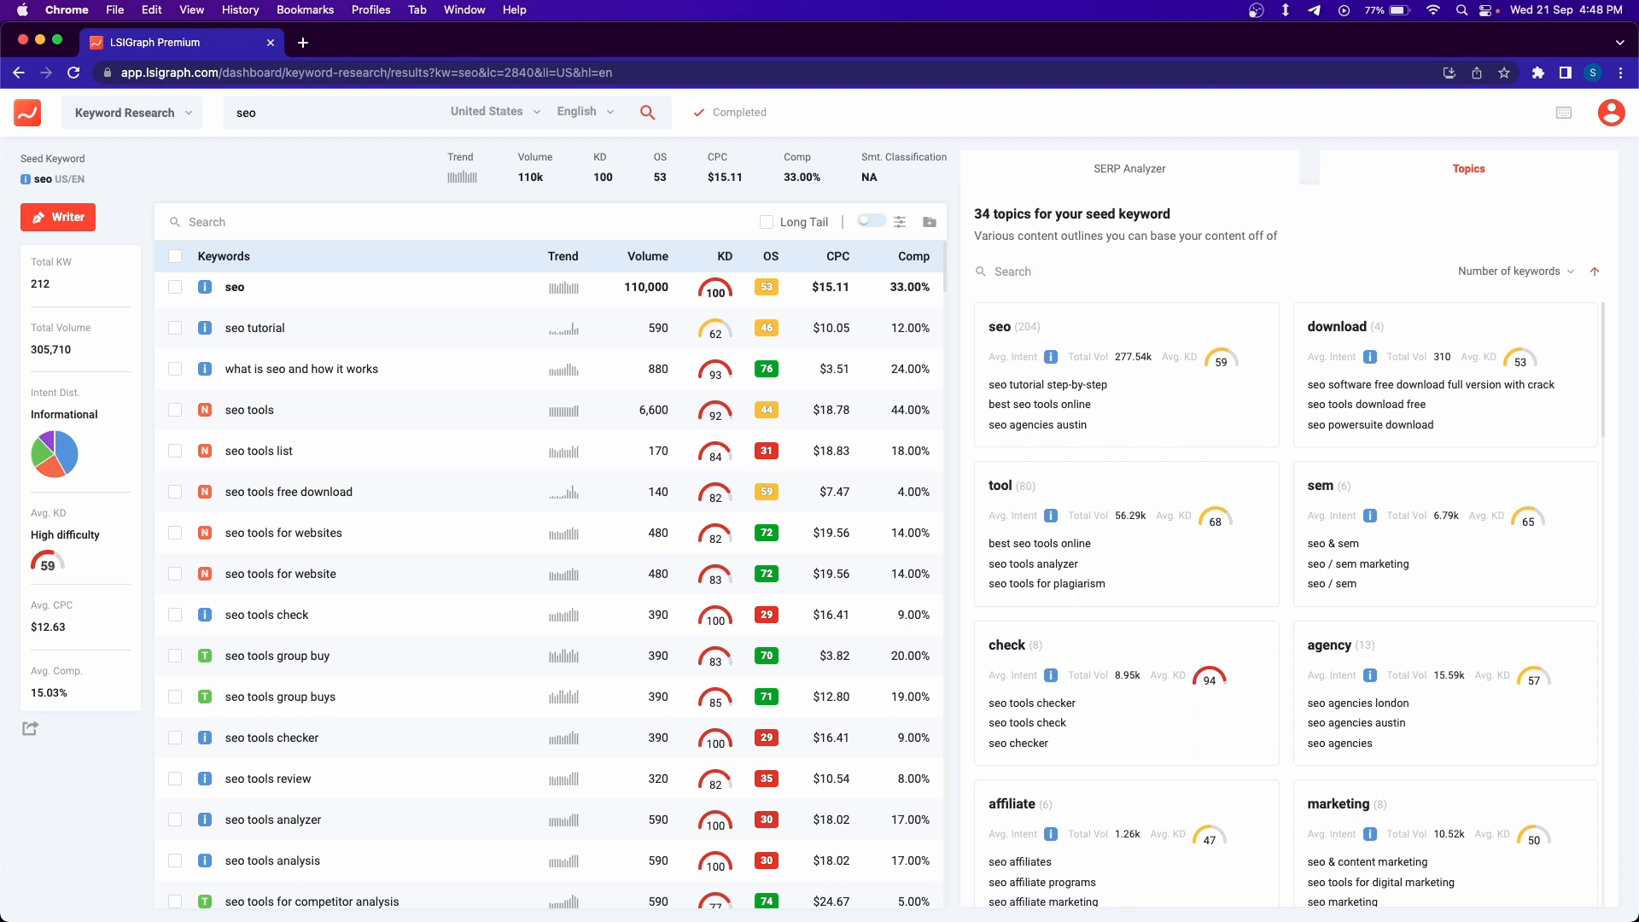
mouse_move(1178, 687)
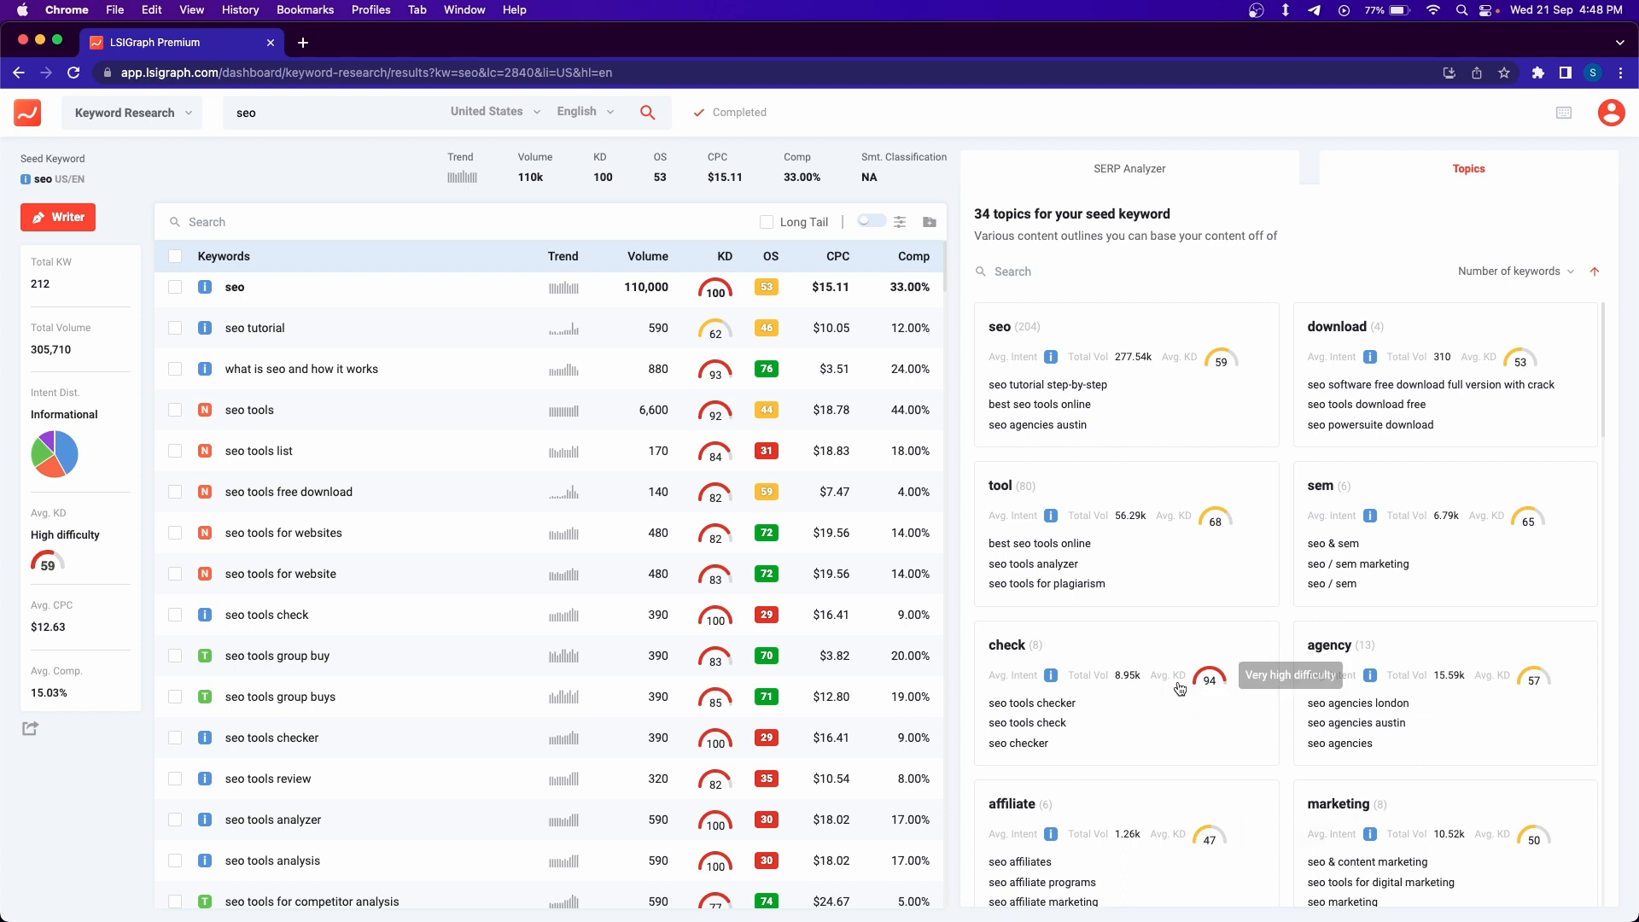
mouse_move(1173, 692)
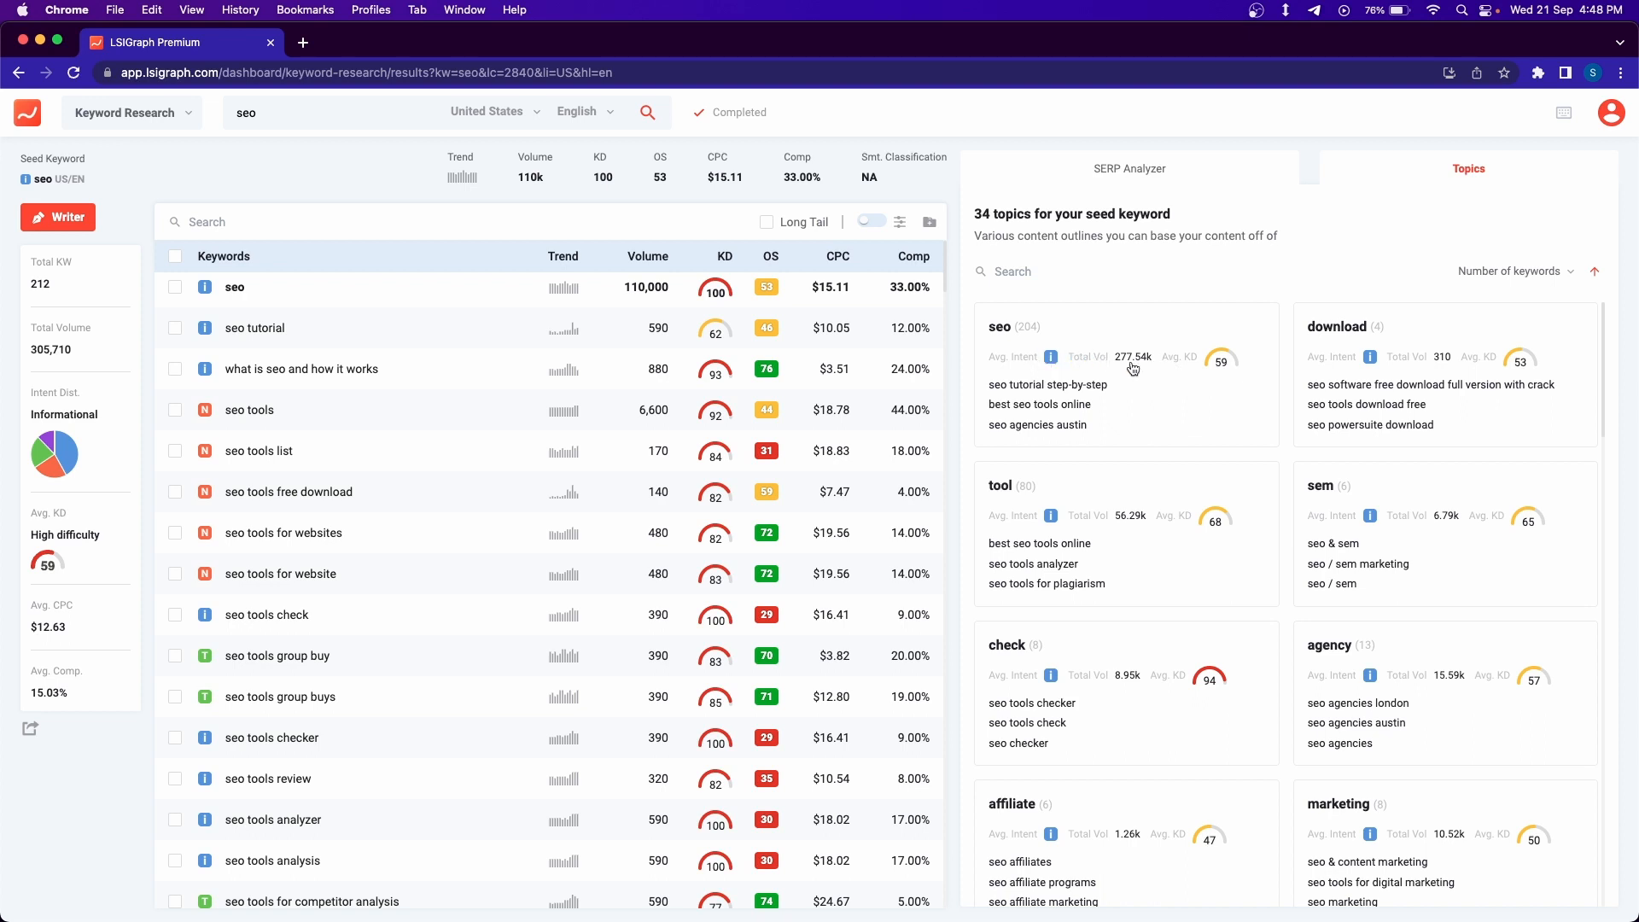
mouse_move(1219, 376)
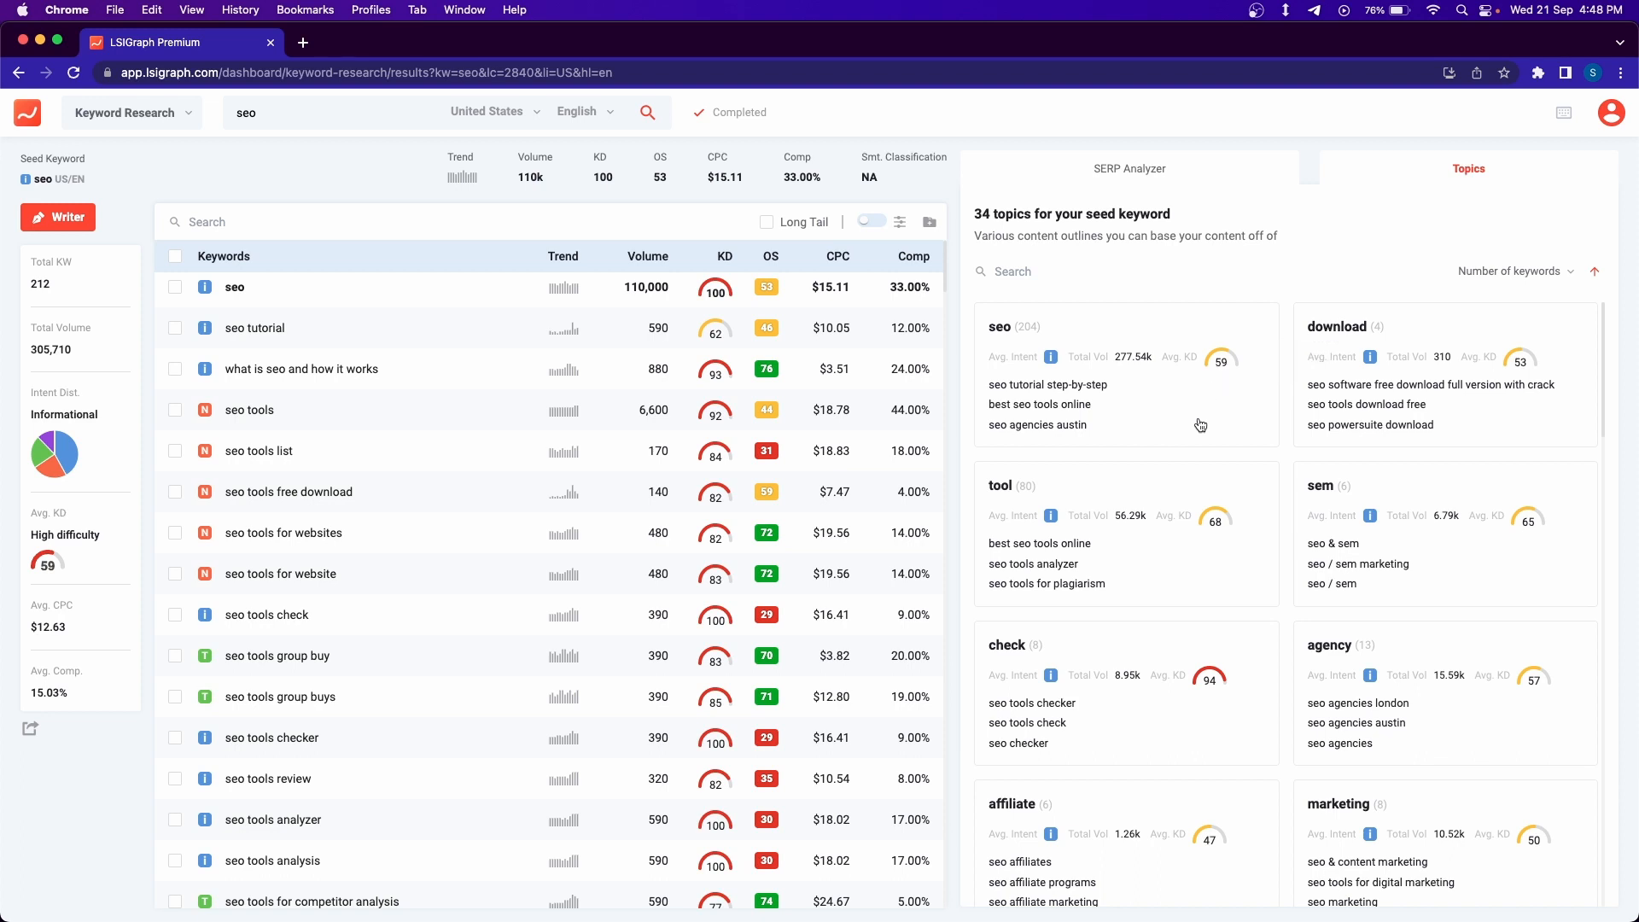
click(1001, 326)
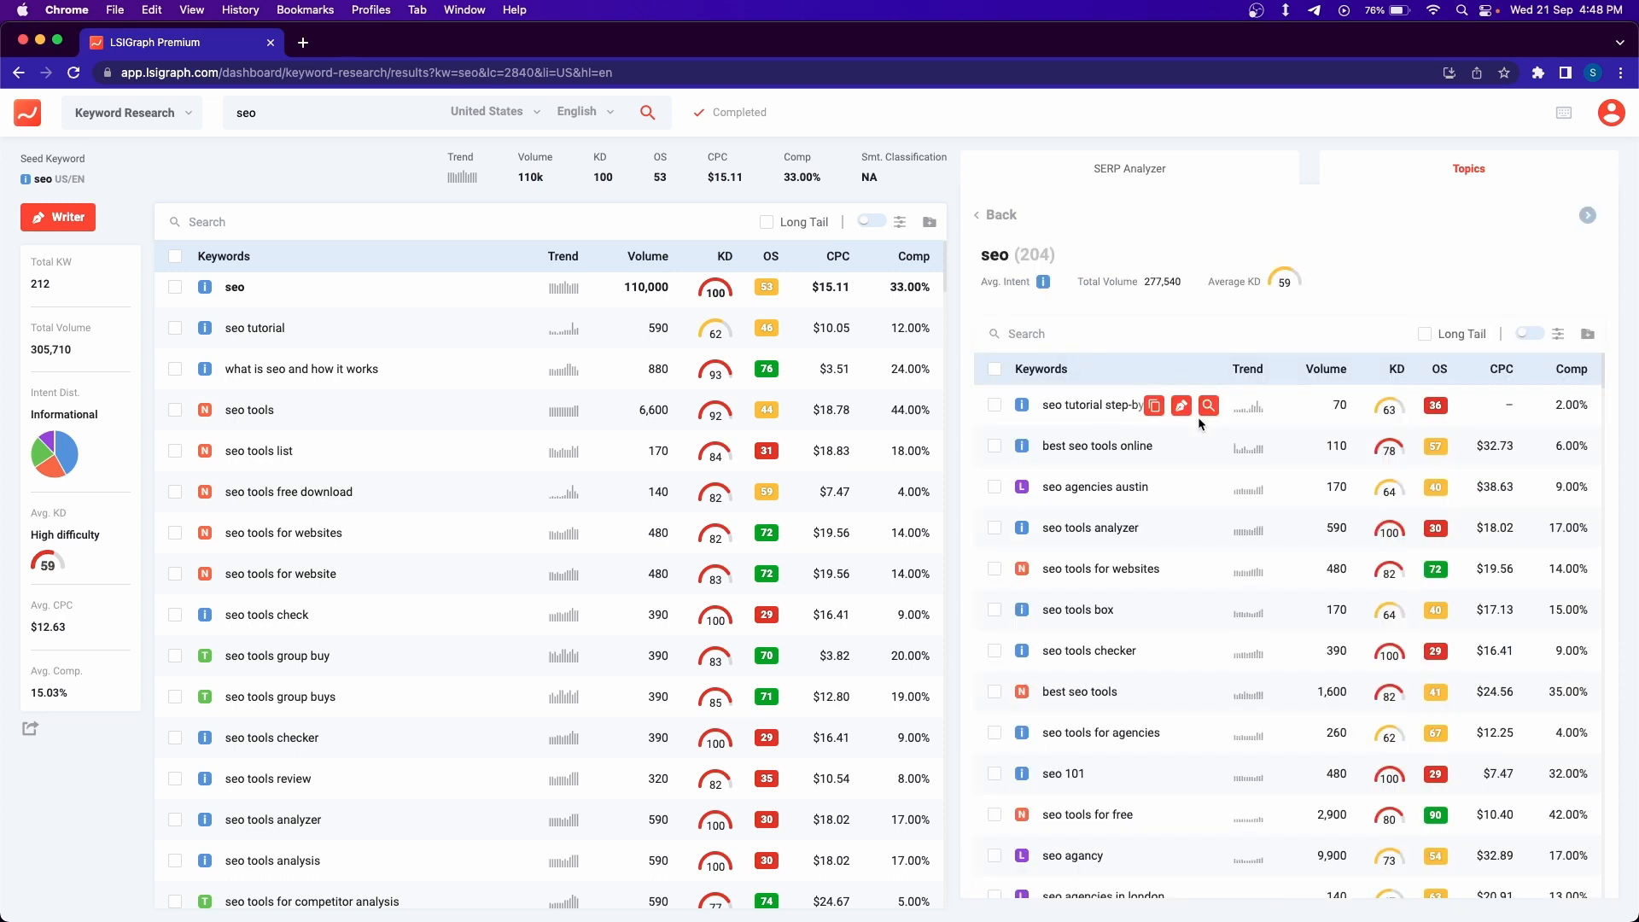
mouse_move(1209, 550)
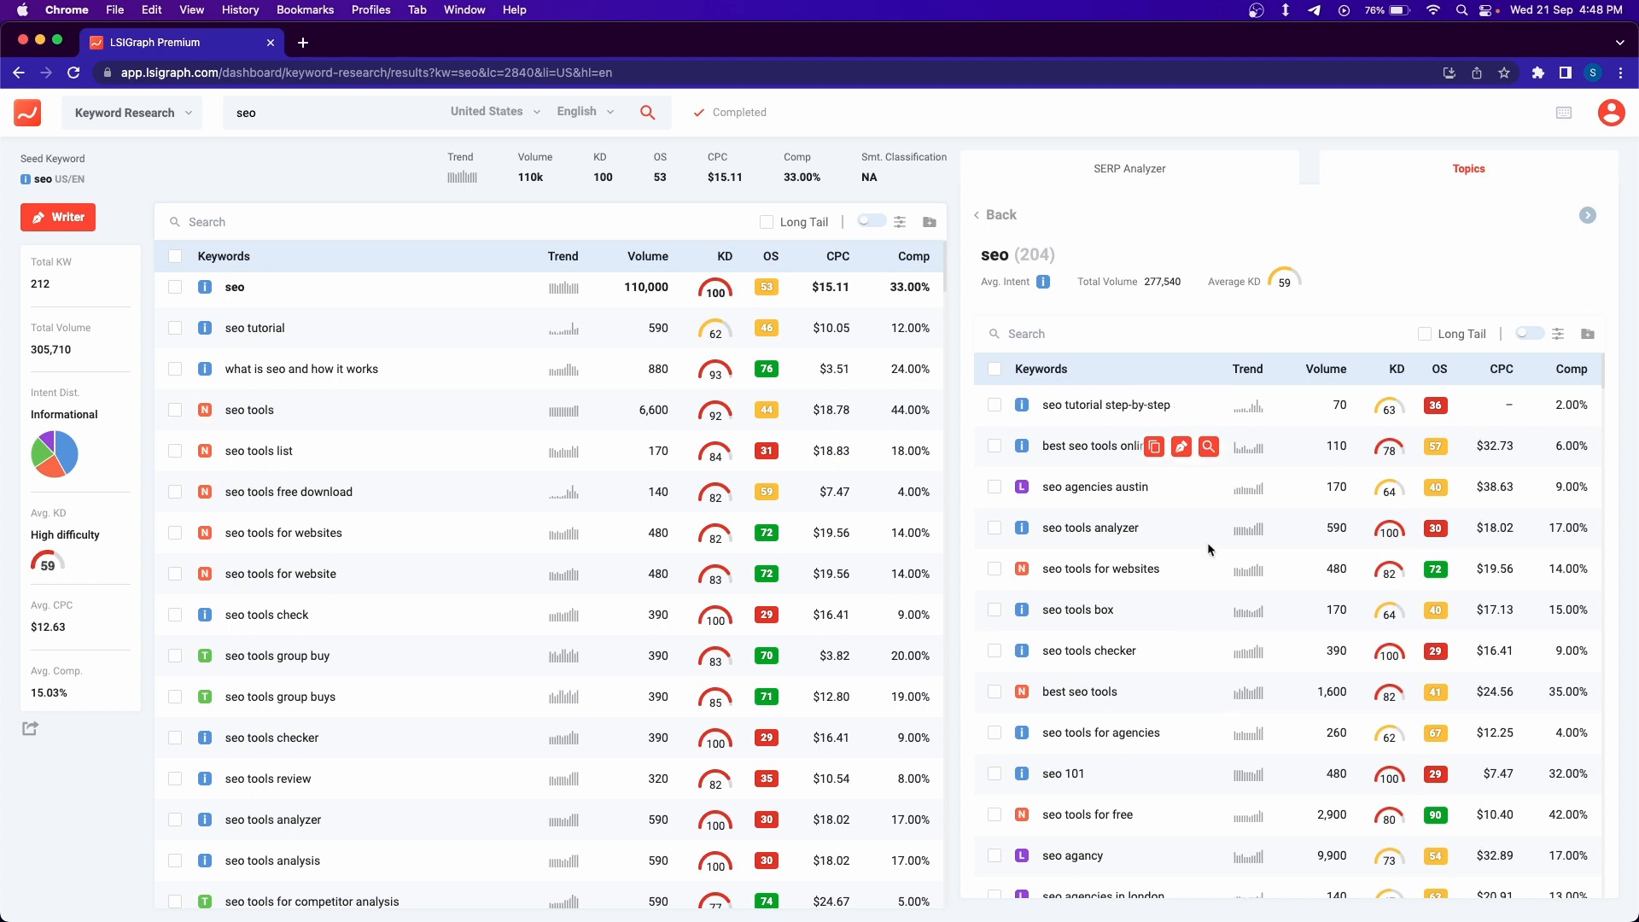
mouse_move(1209, 550)
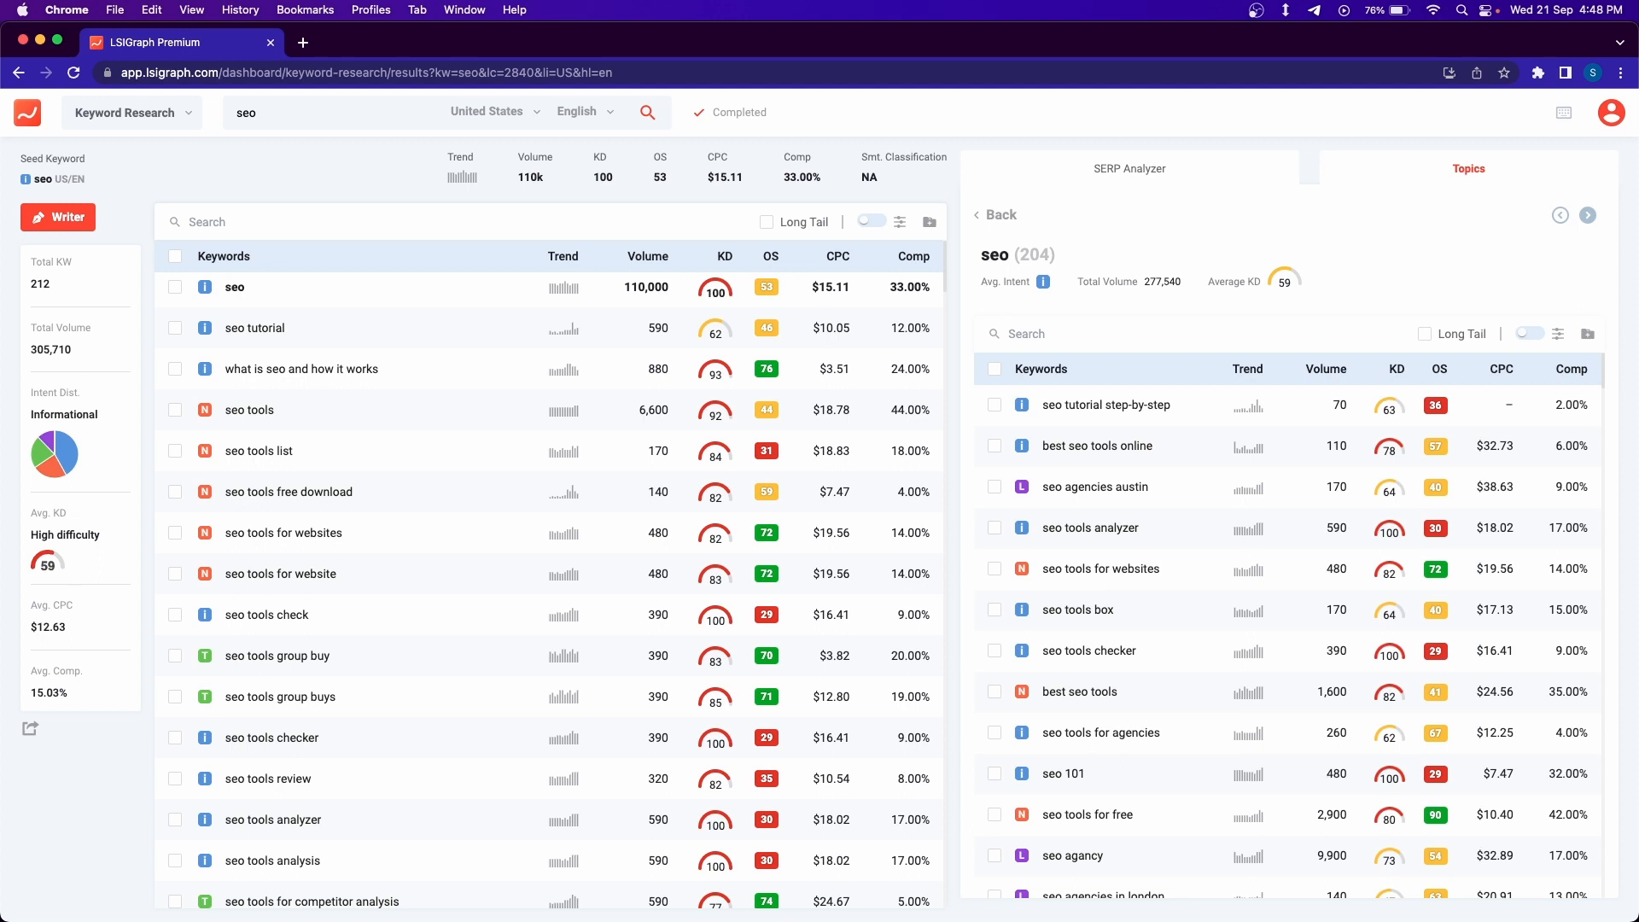
mouse_move(1172, 543)
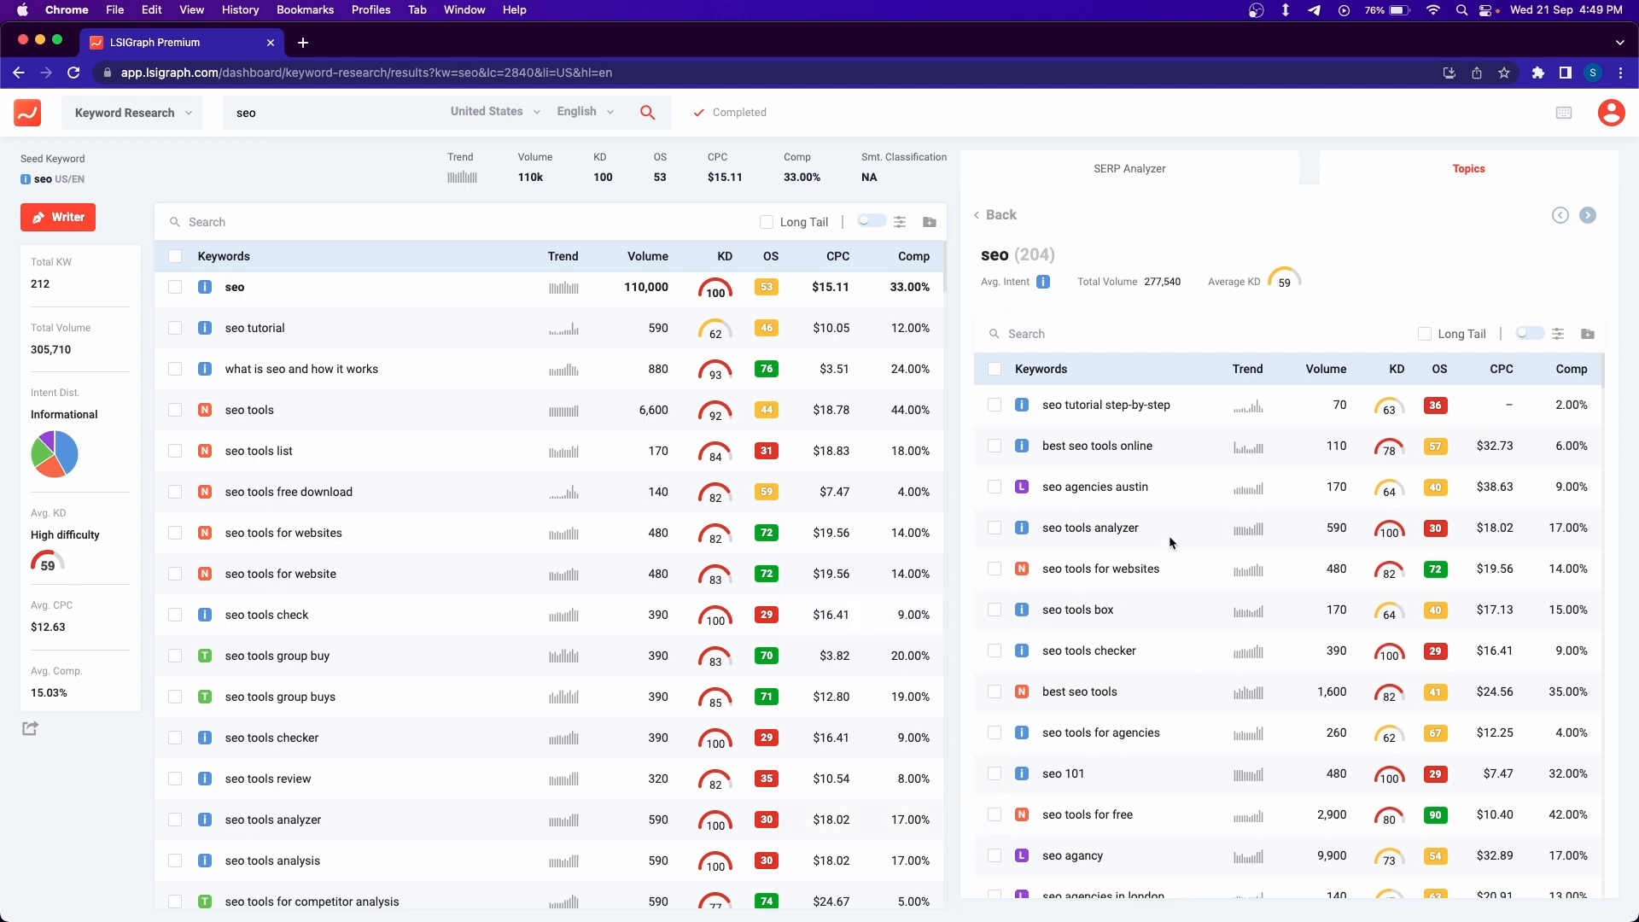
mouse_move(1226, 382)
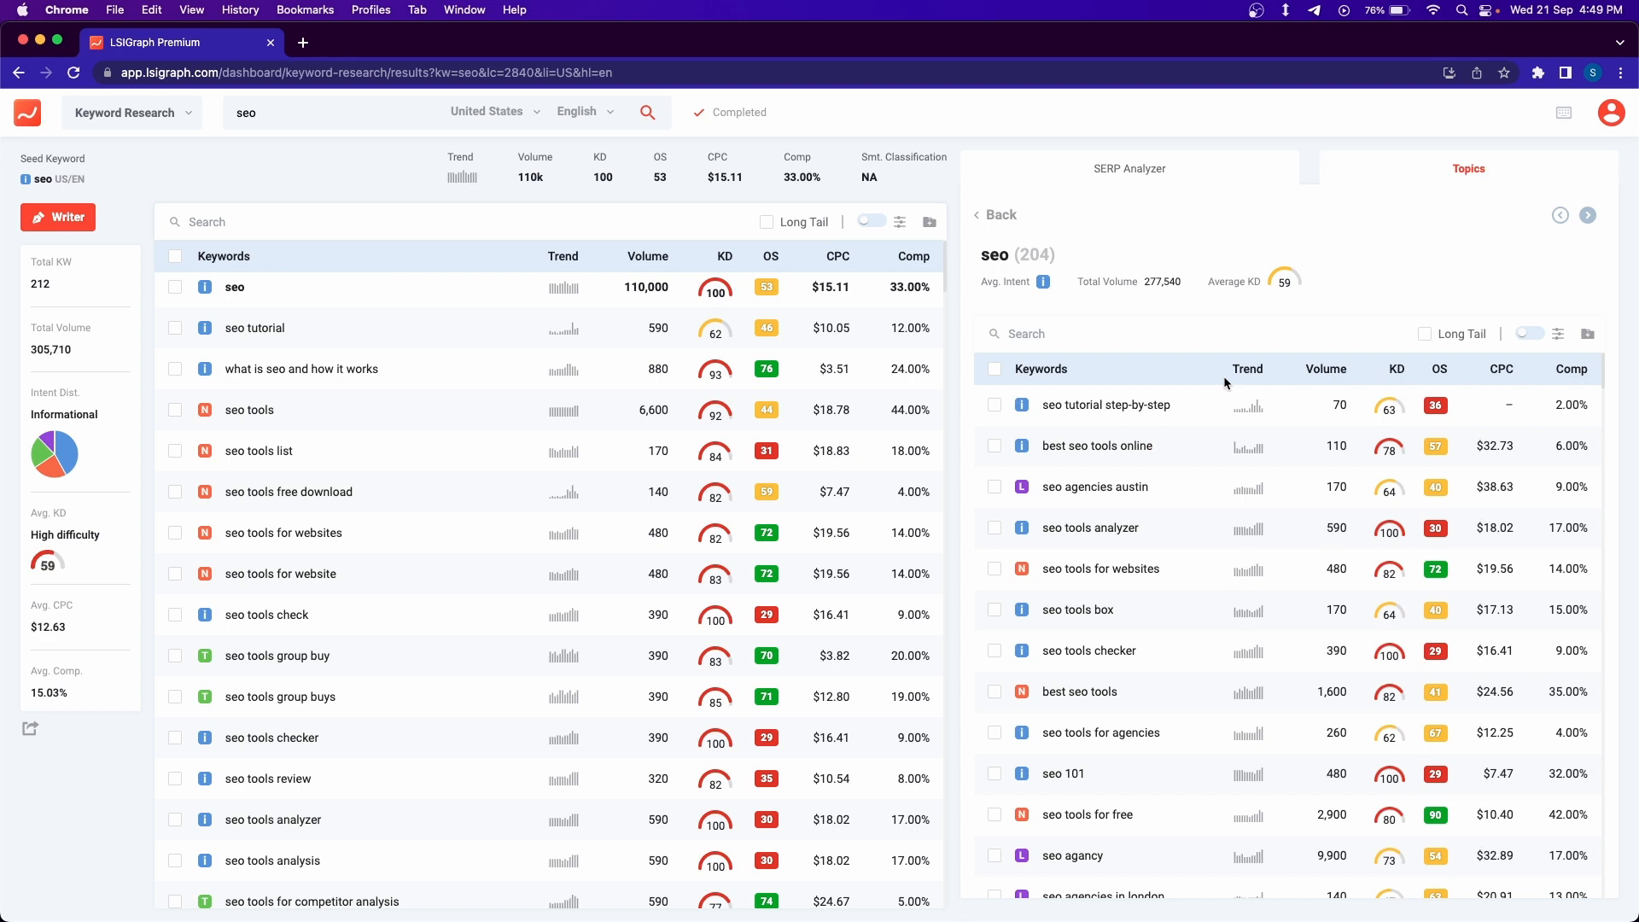
mouse_move(1417, 186)
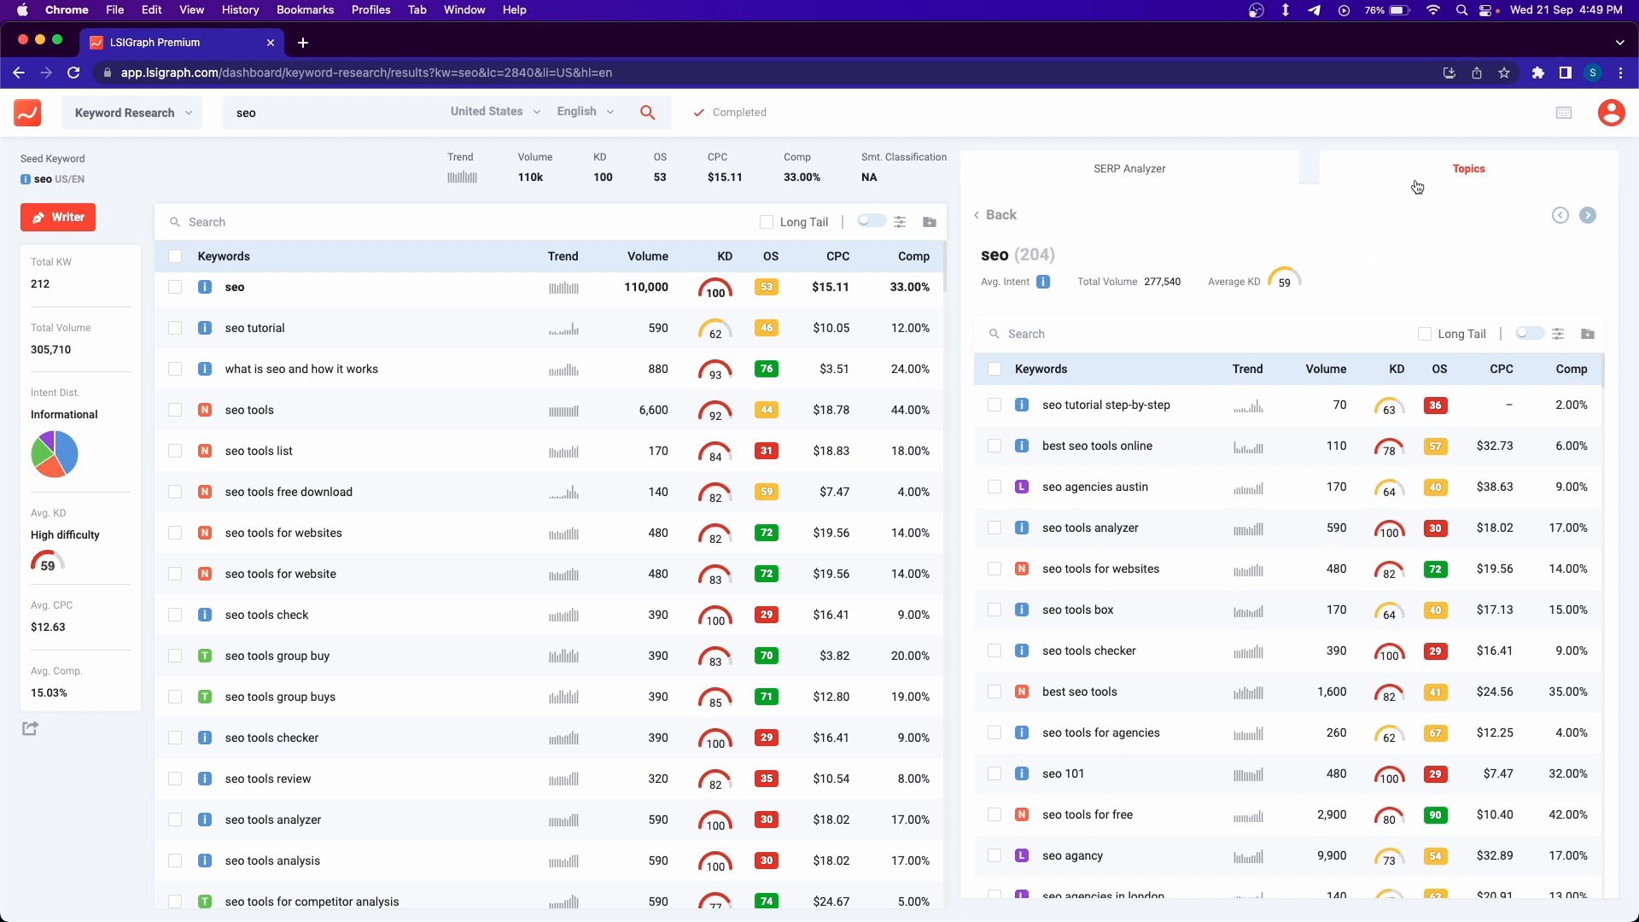
mouse_move(1434, 169)
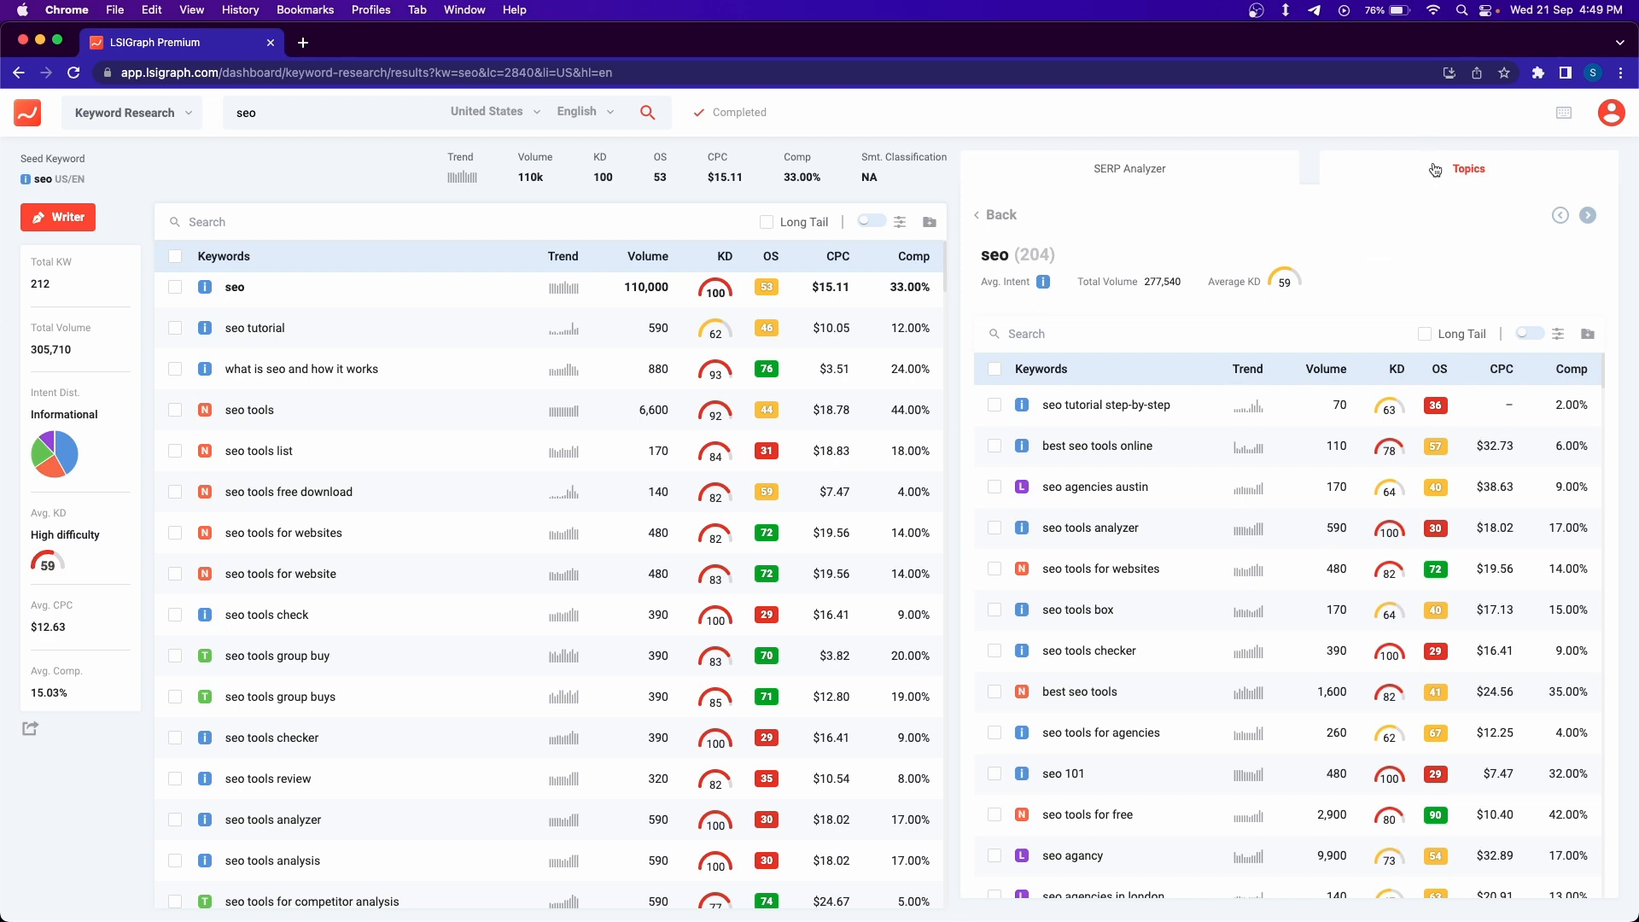
mouse_move(1270, 525)
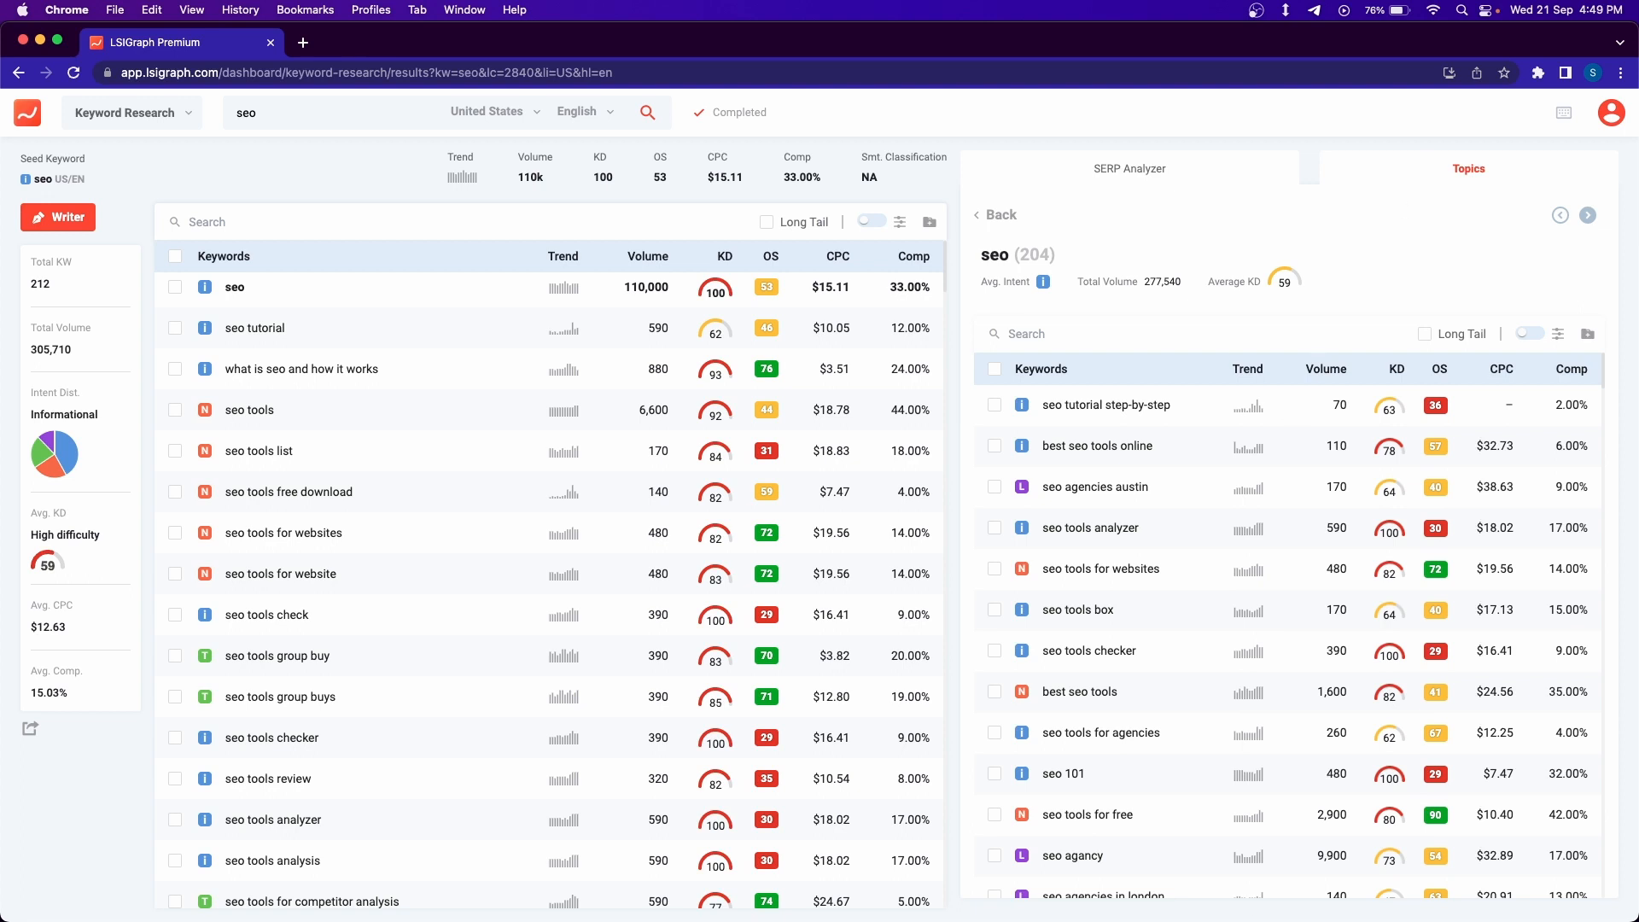
mouse_move(294, 147)
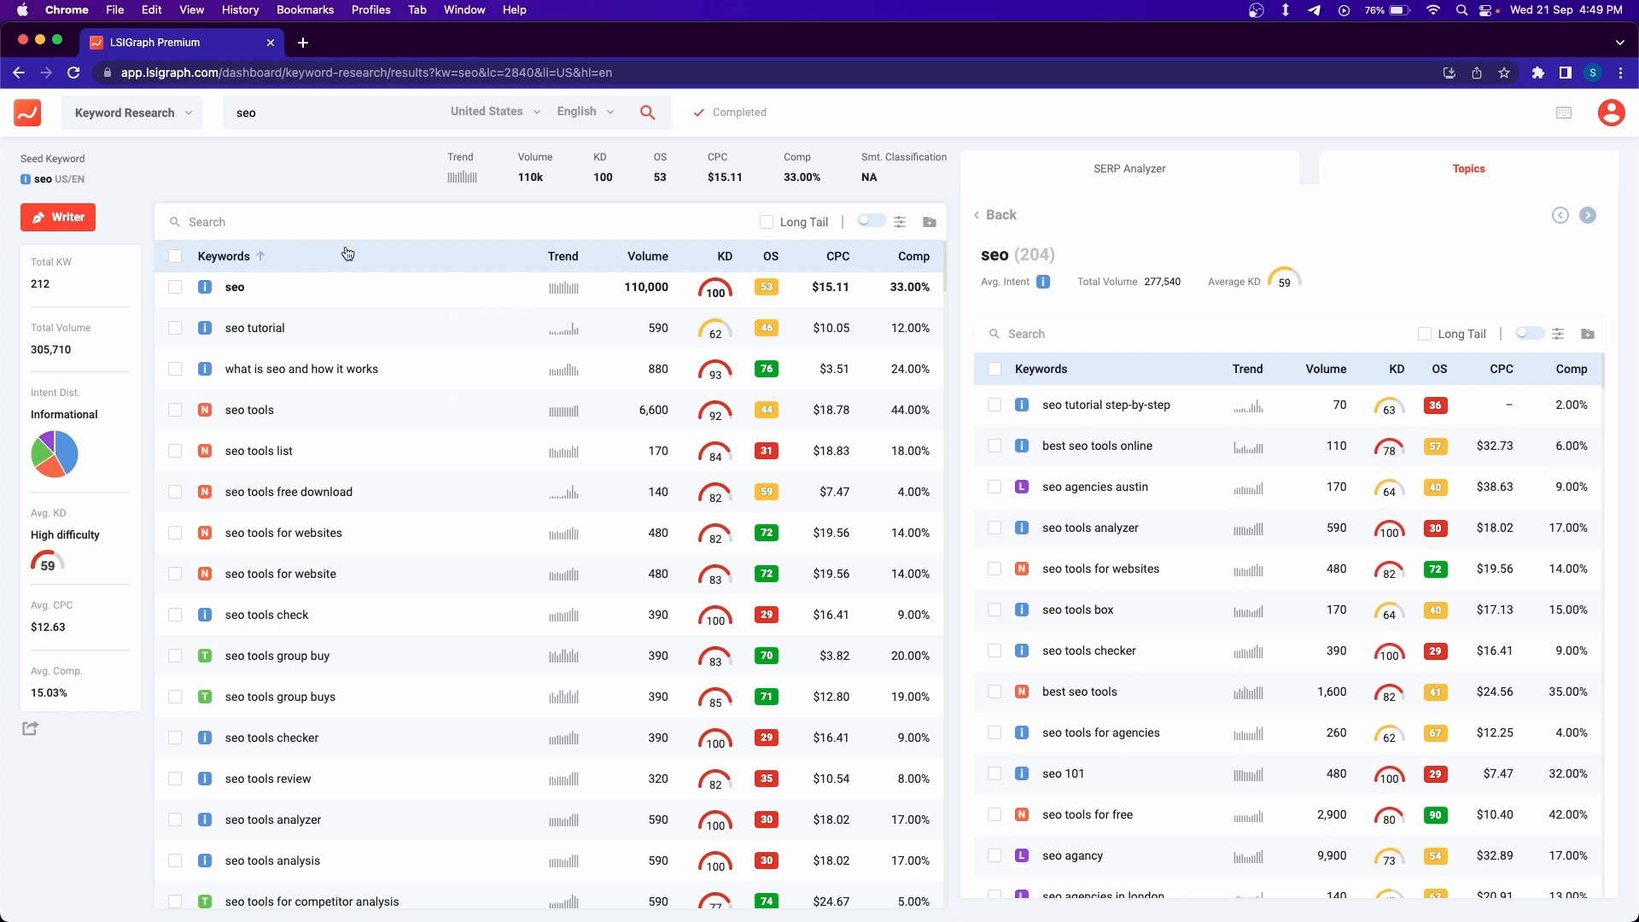
mouse_move(251, 143)
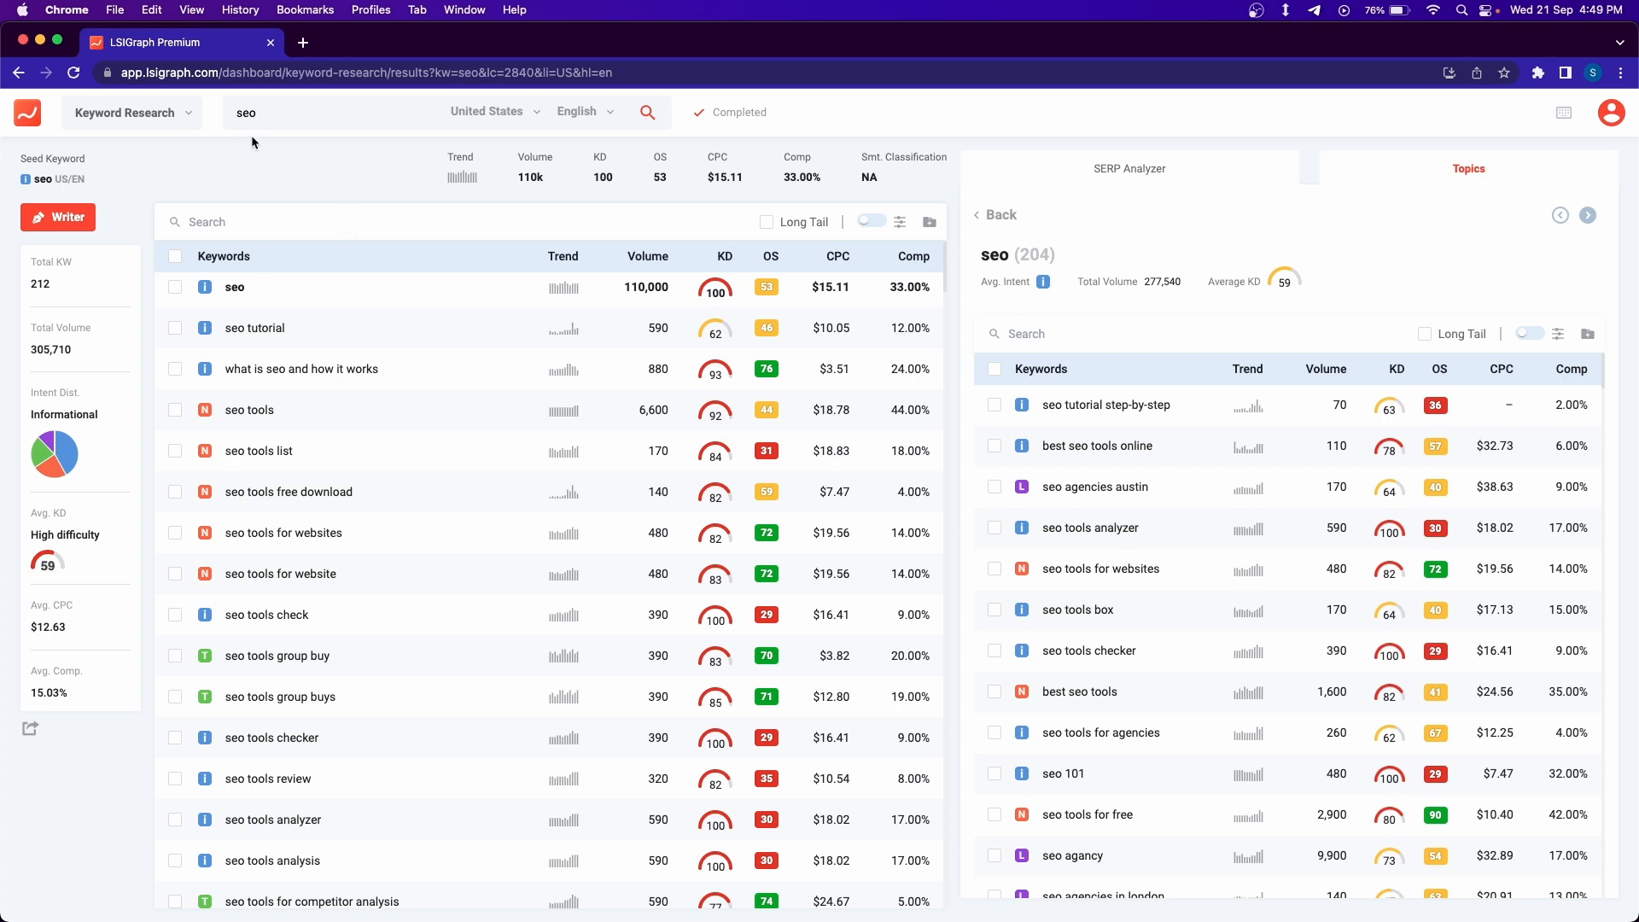
mouse_move(275, 161)
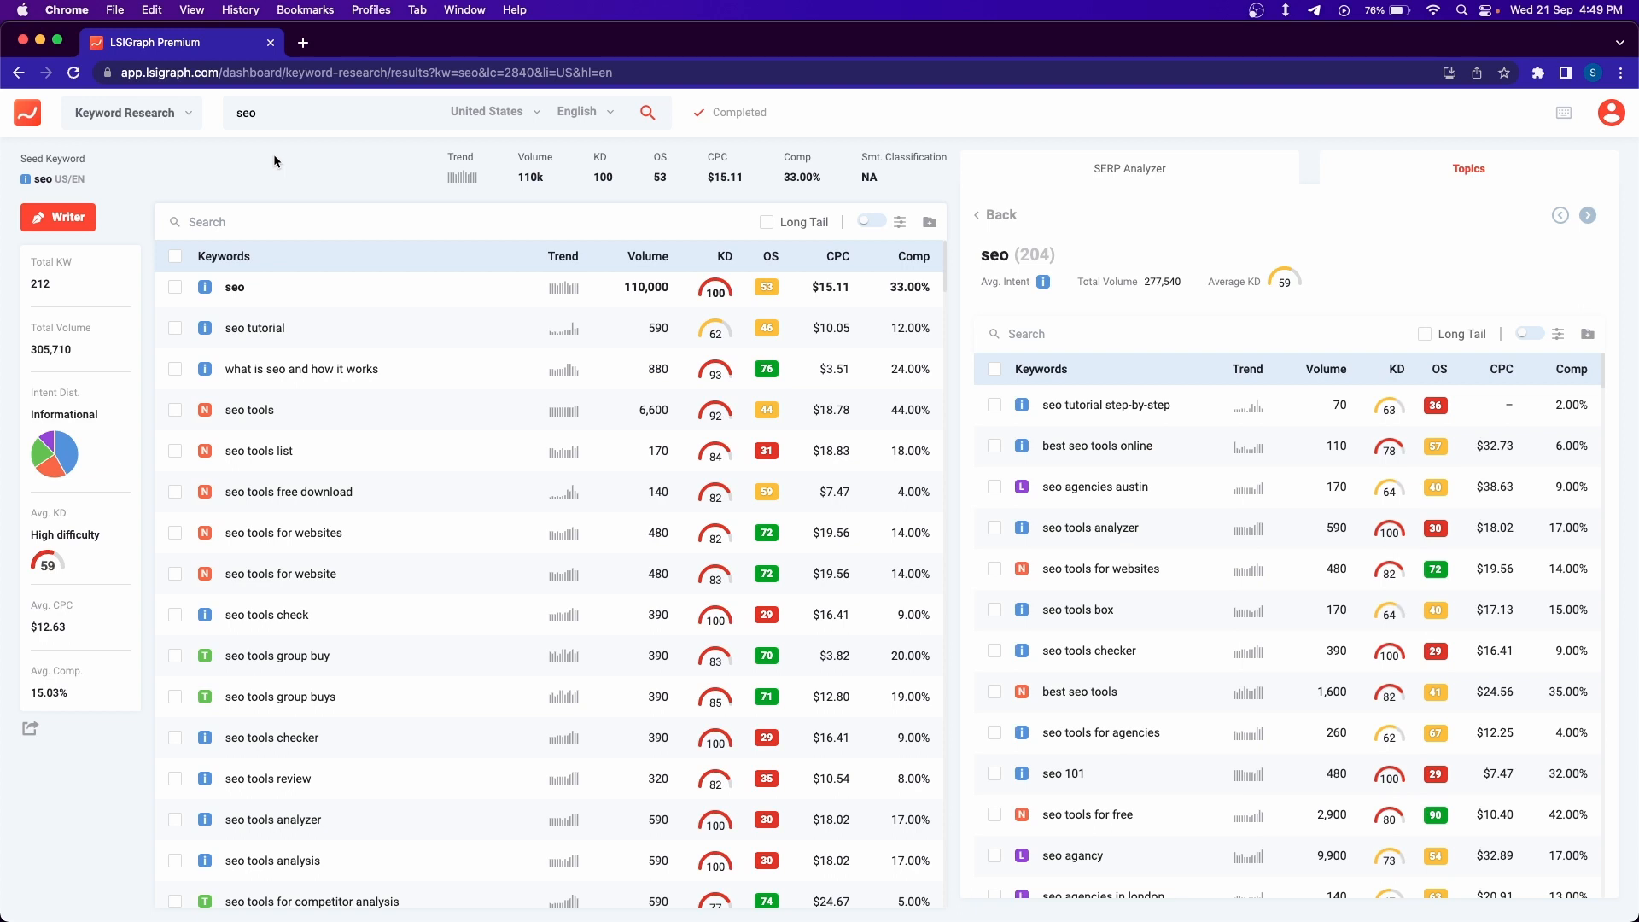
mouse_move(462, 170)
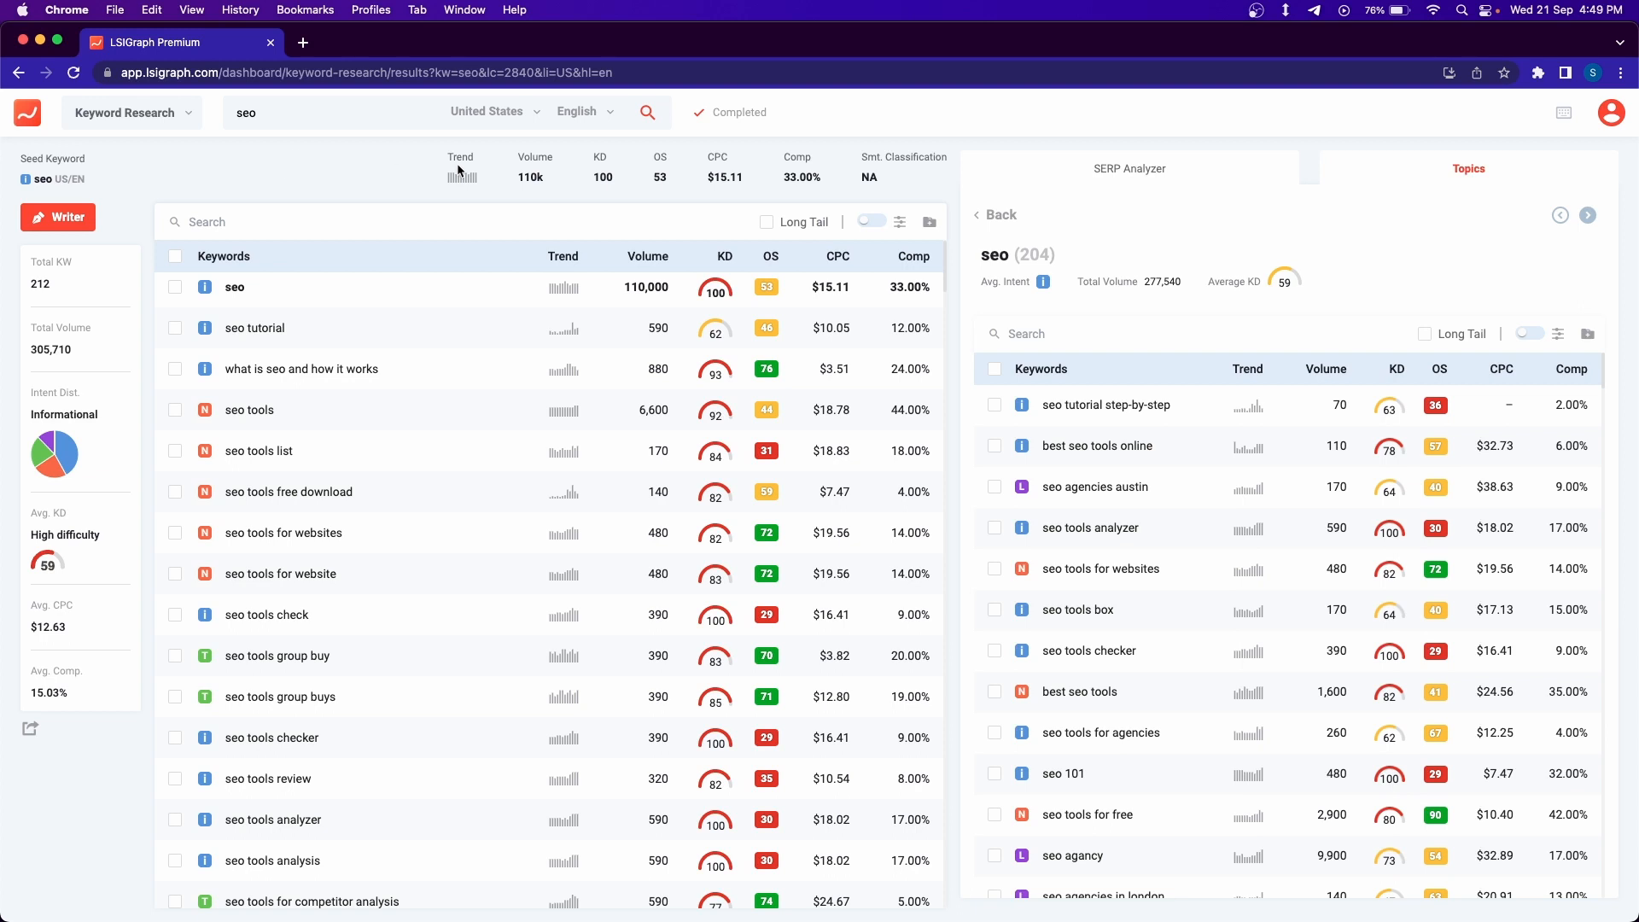
- Order the keyword list by opportunity score descending, with 'seo tools for free' (90) first
click(770, 256)
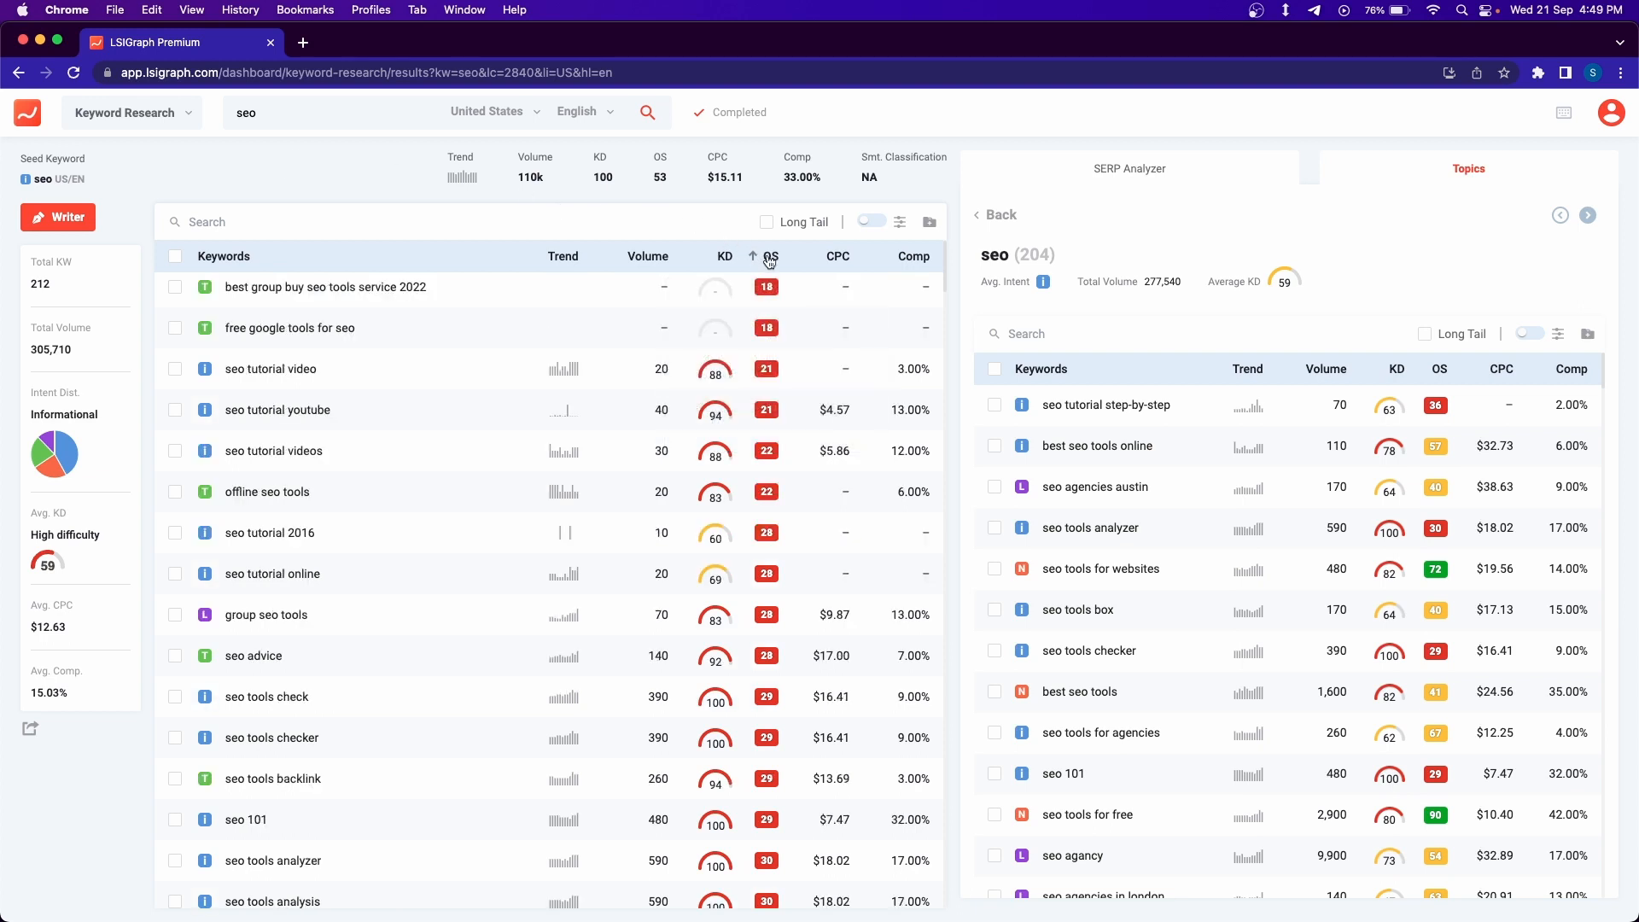
click(769, 256)
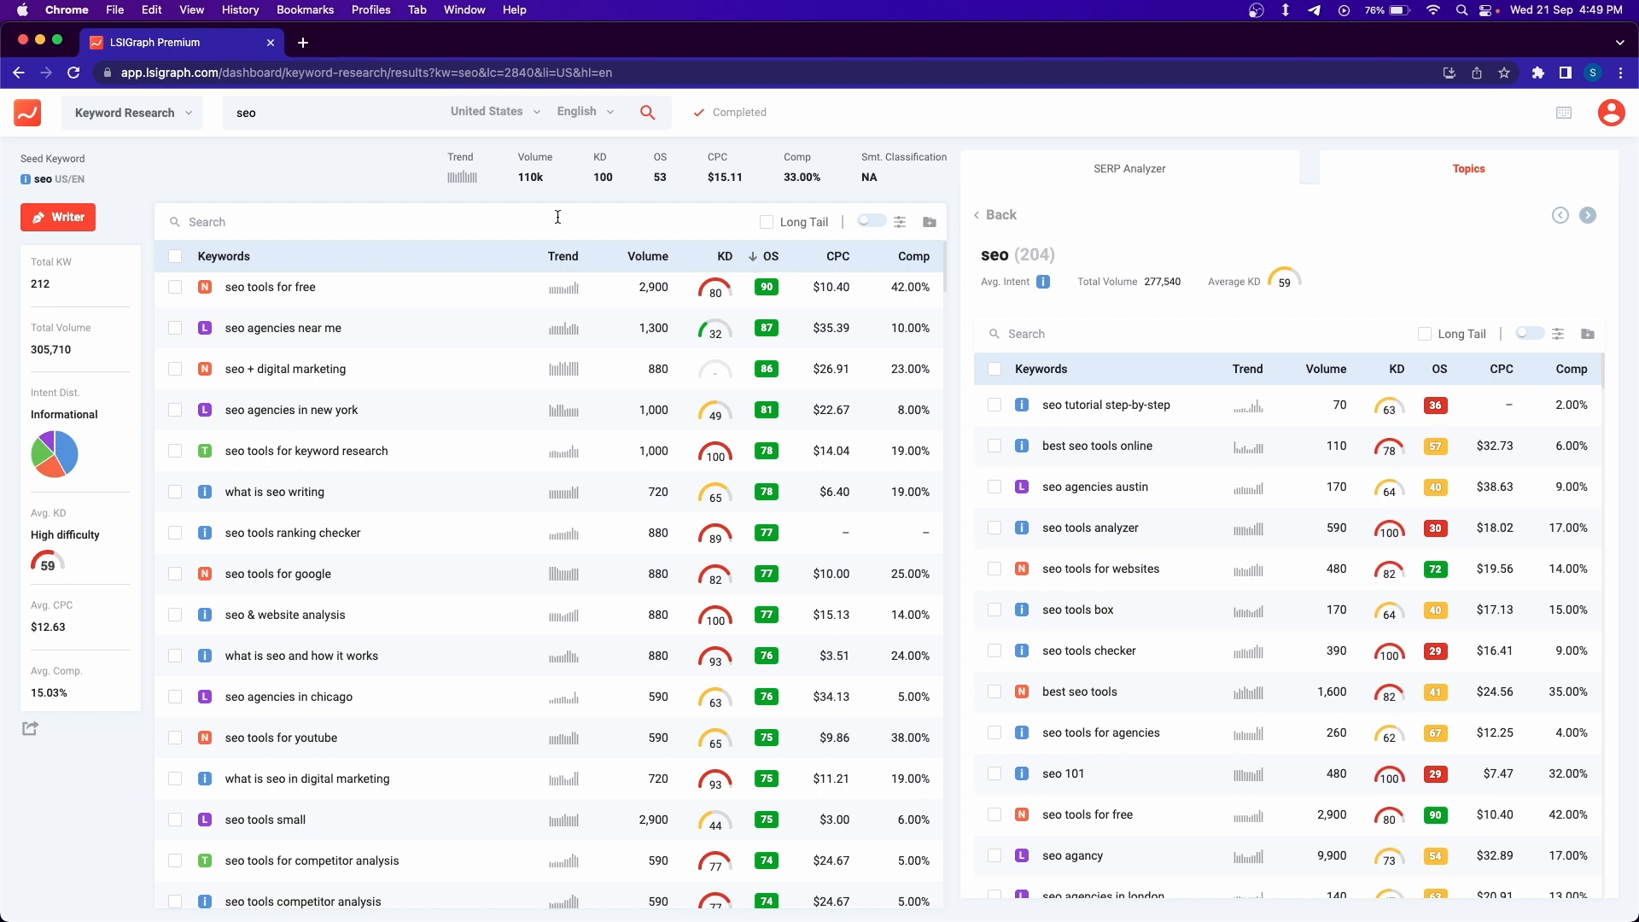
mouse_move(866, 200)
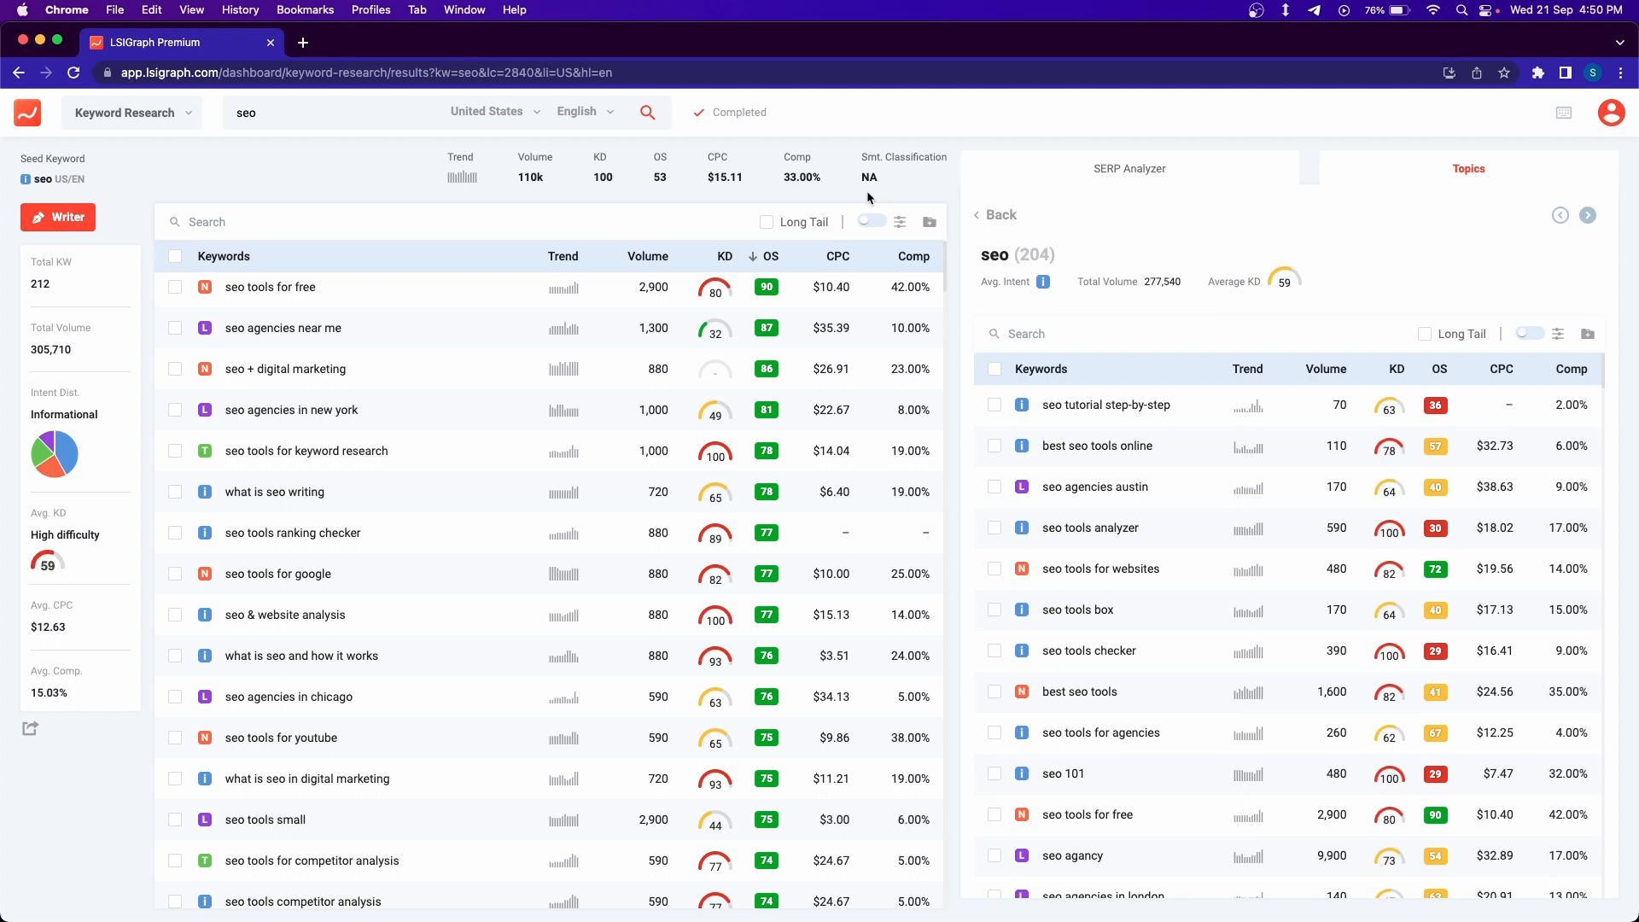
- Review the keyword filter panel and its advanced intent, volume, difficulty and score ranges, leaving the list unchanged
click(900, 222)
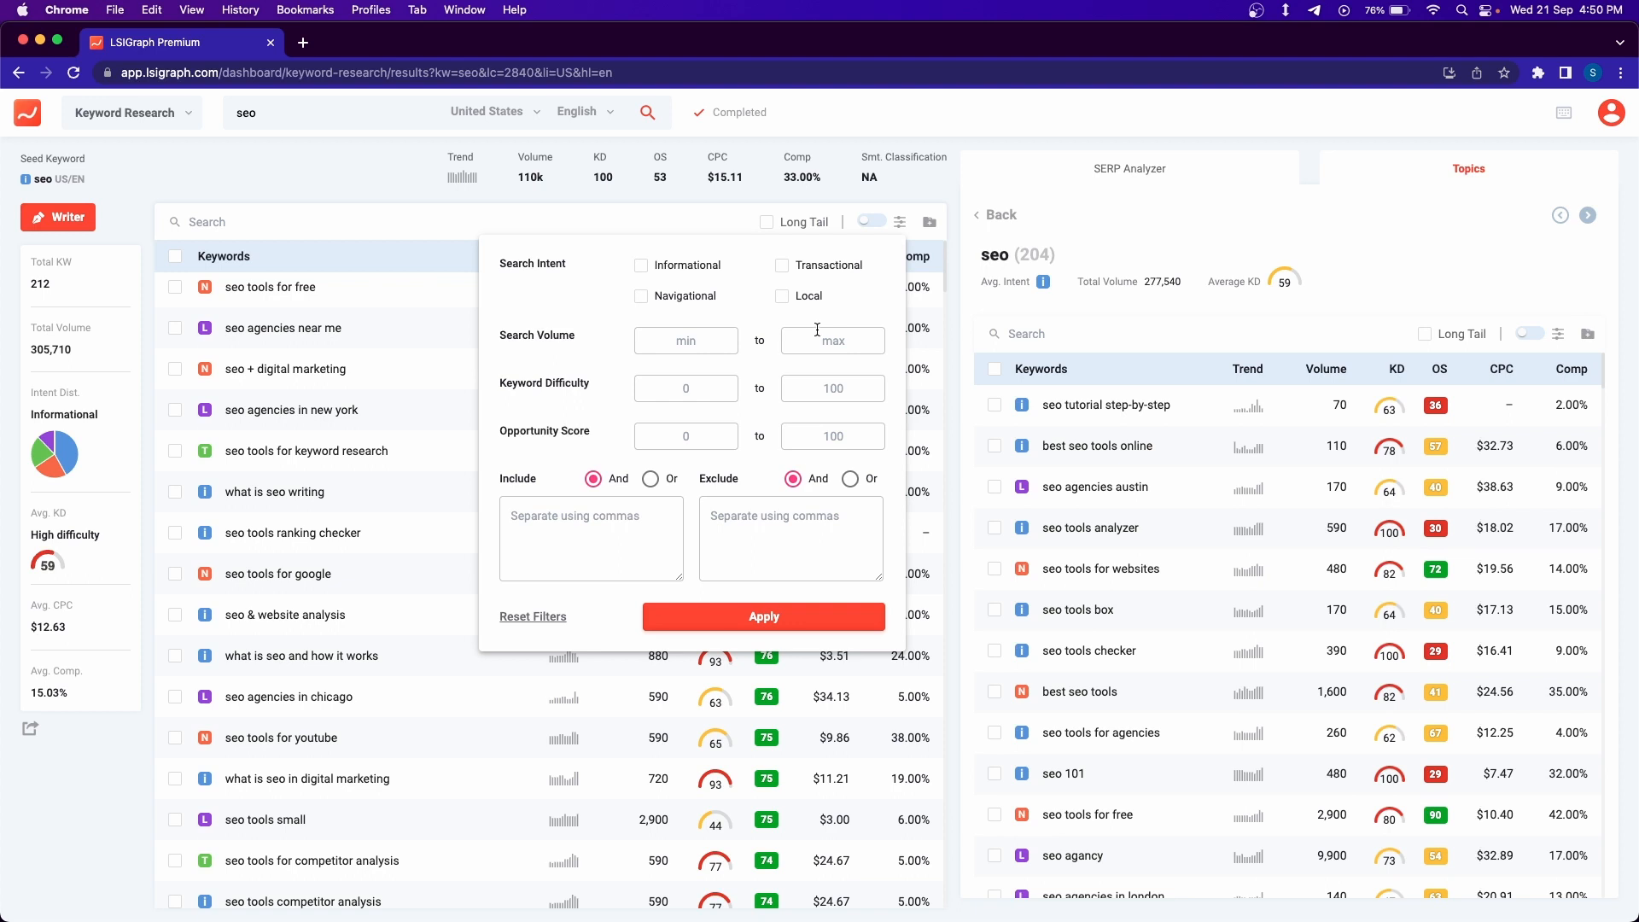
mouse_move(912, 238)
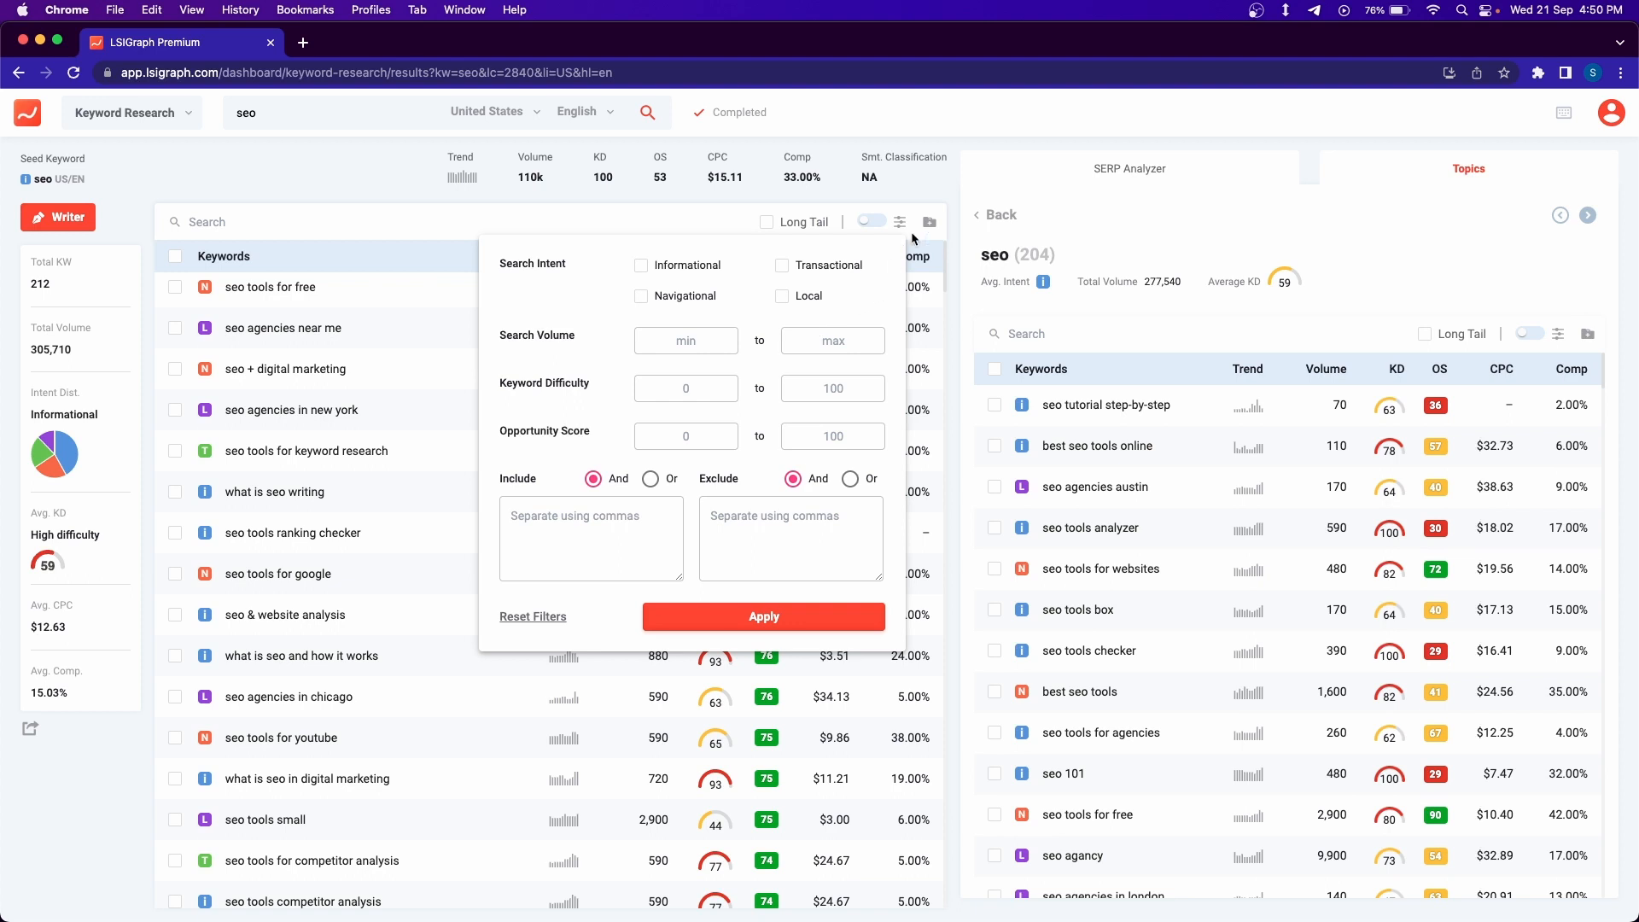
mouse_move(898, 222)
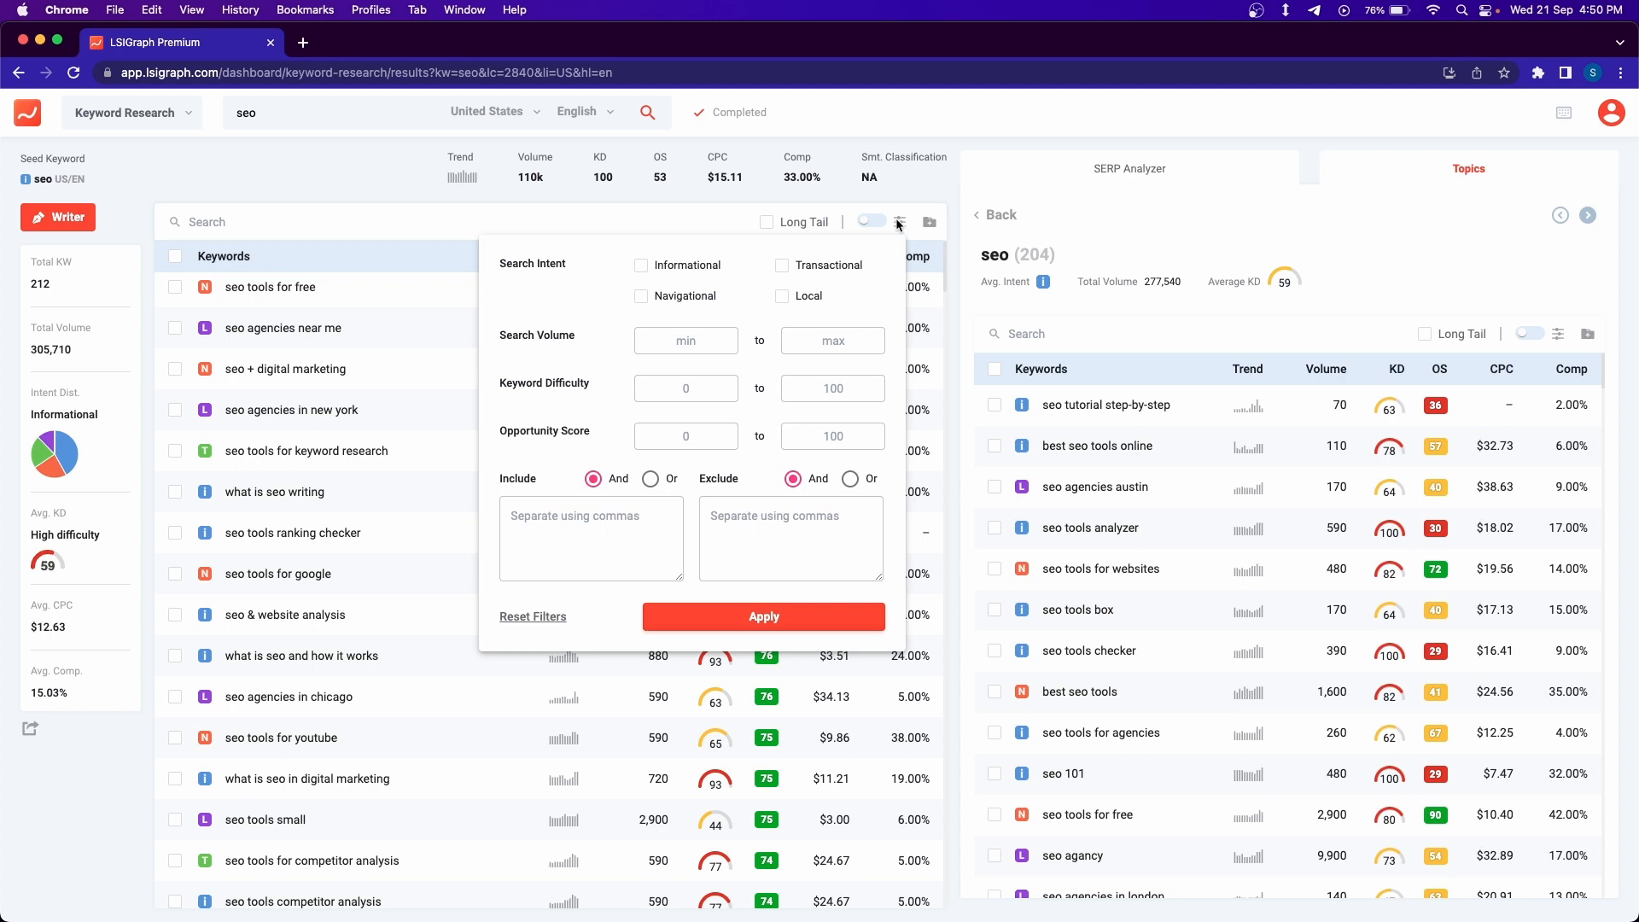
click(898, 222)
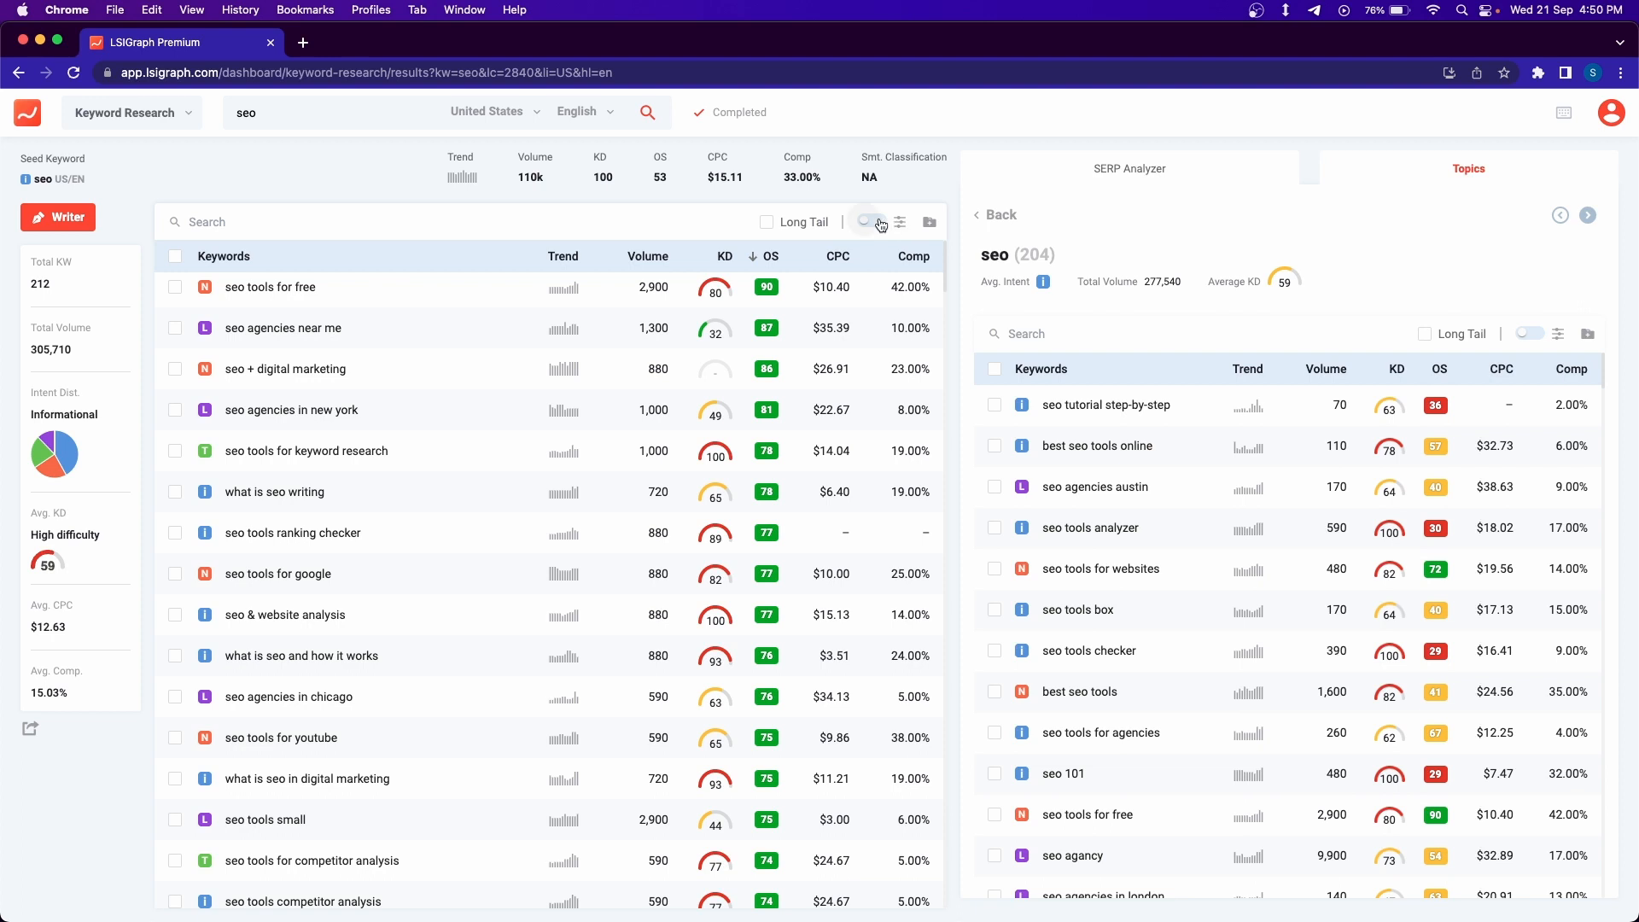
click(869, 222)
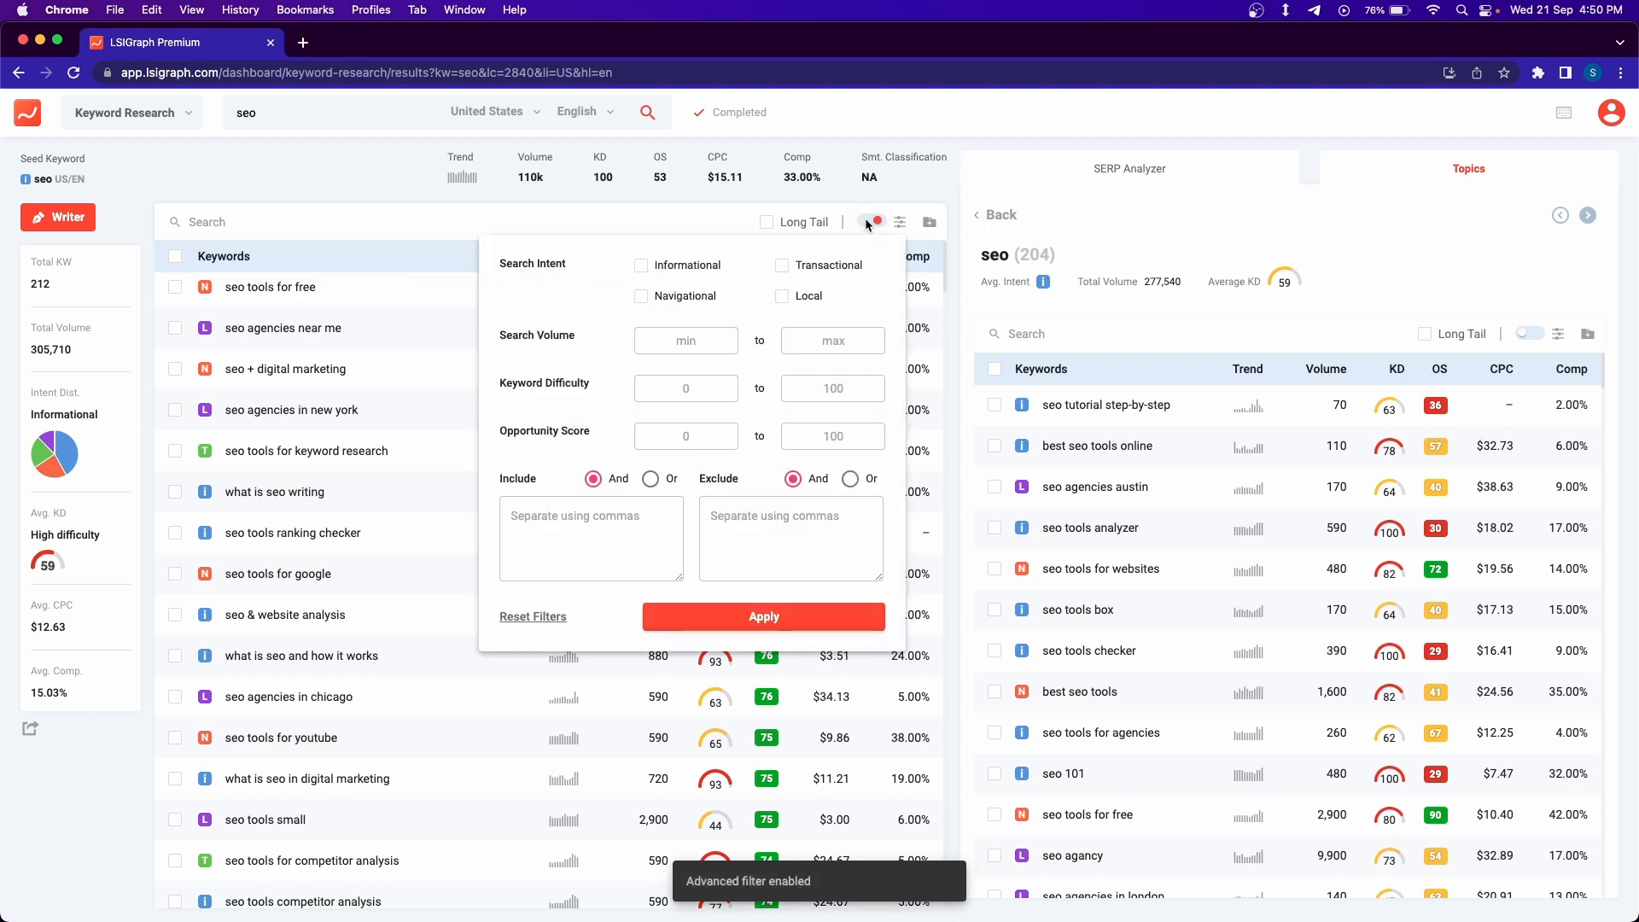
click(869, 222)
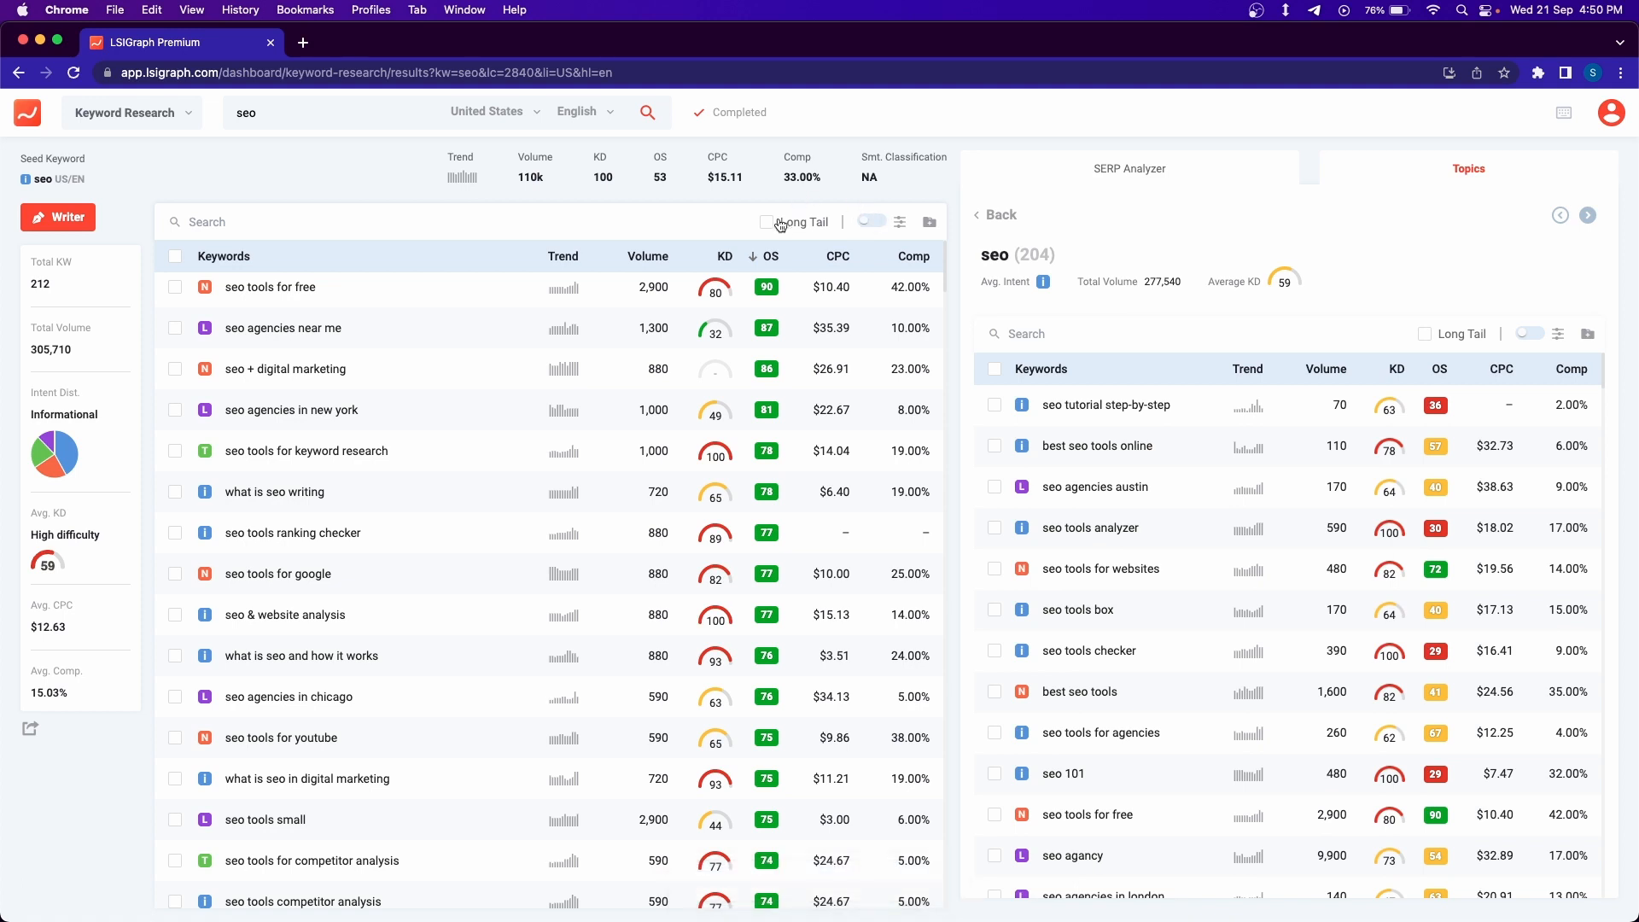
- Enable the Long Tail filter so only long-tail seo keywords are listed
click(767, 222)
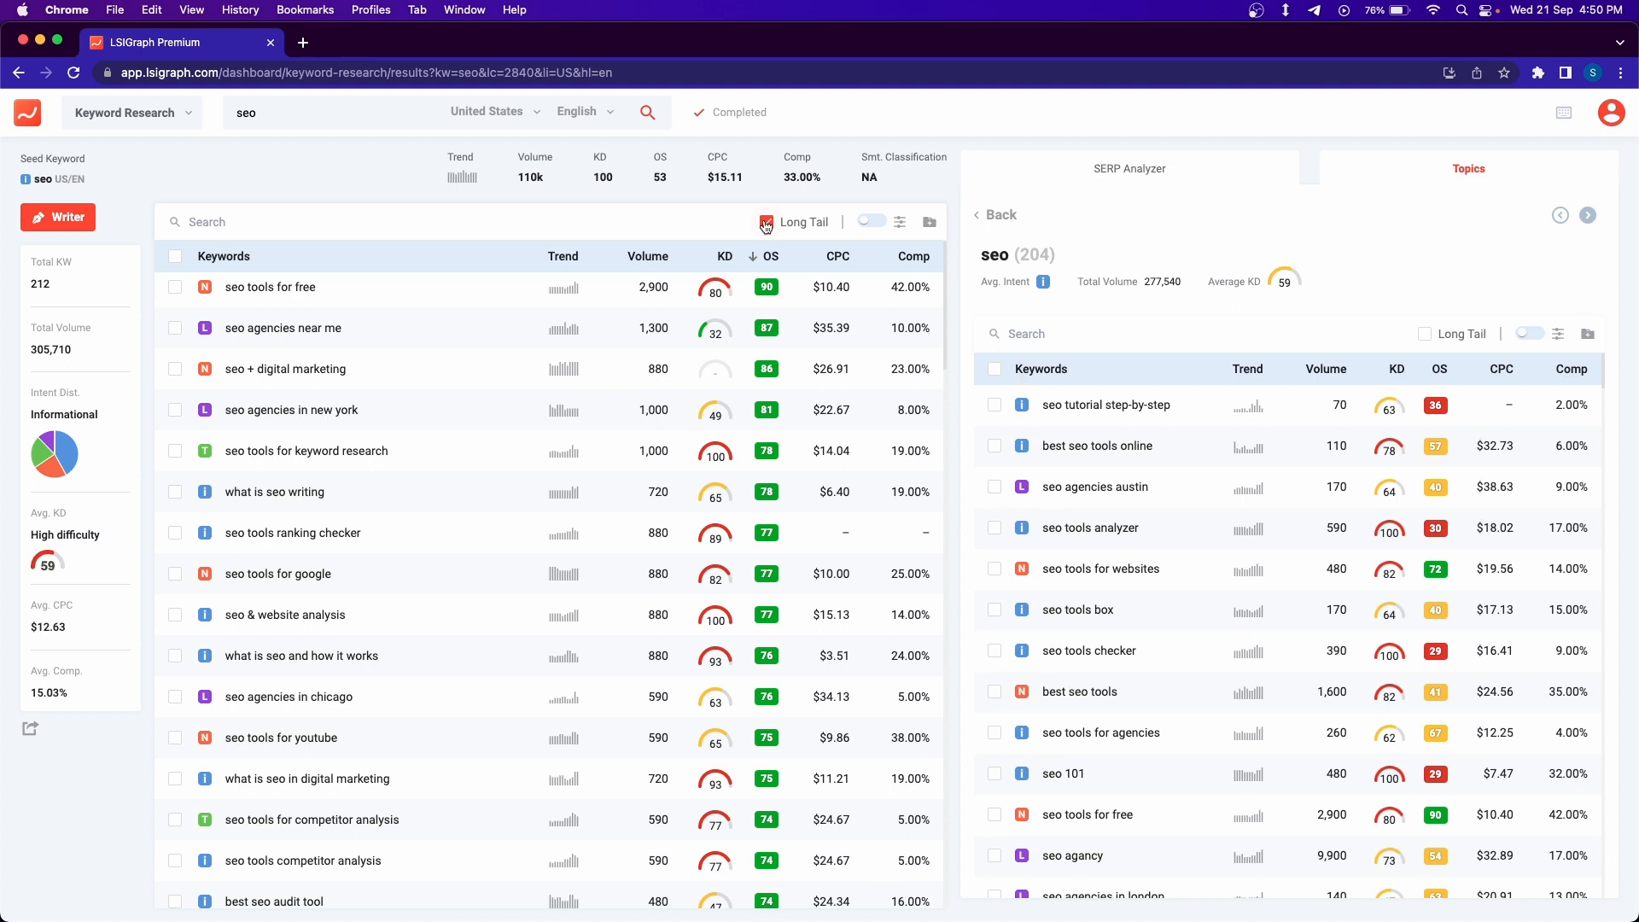
mouse_move(752, 232)
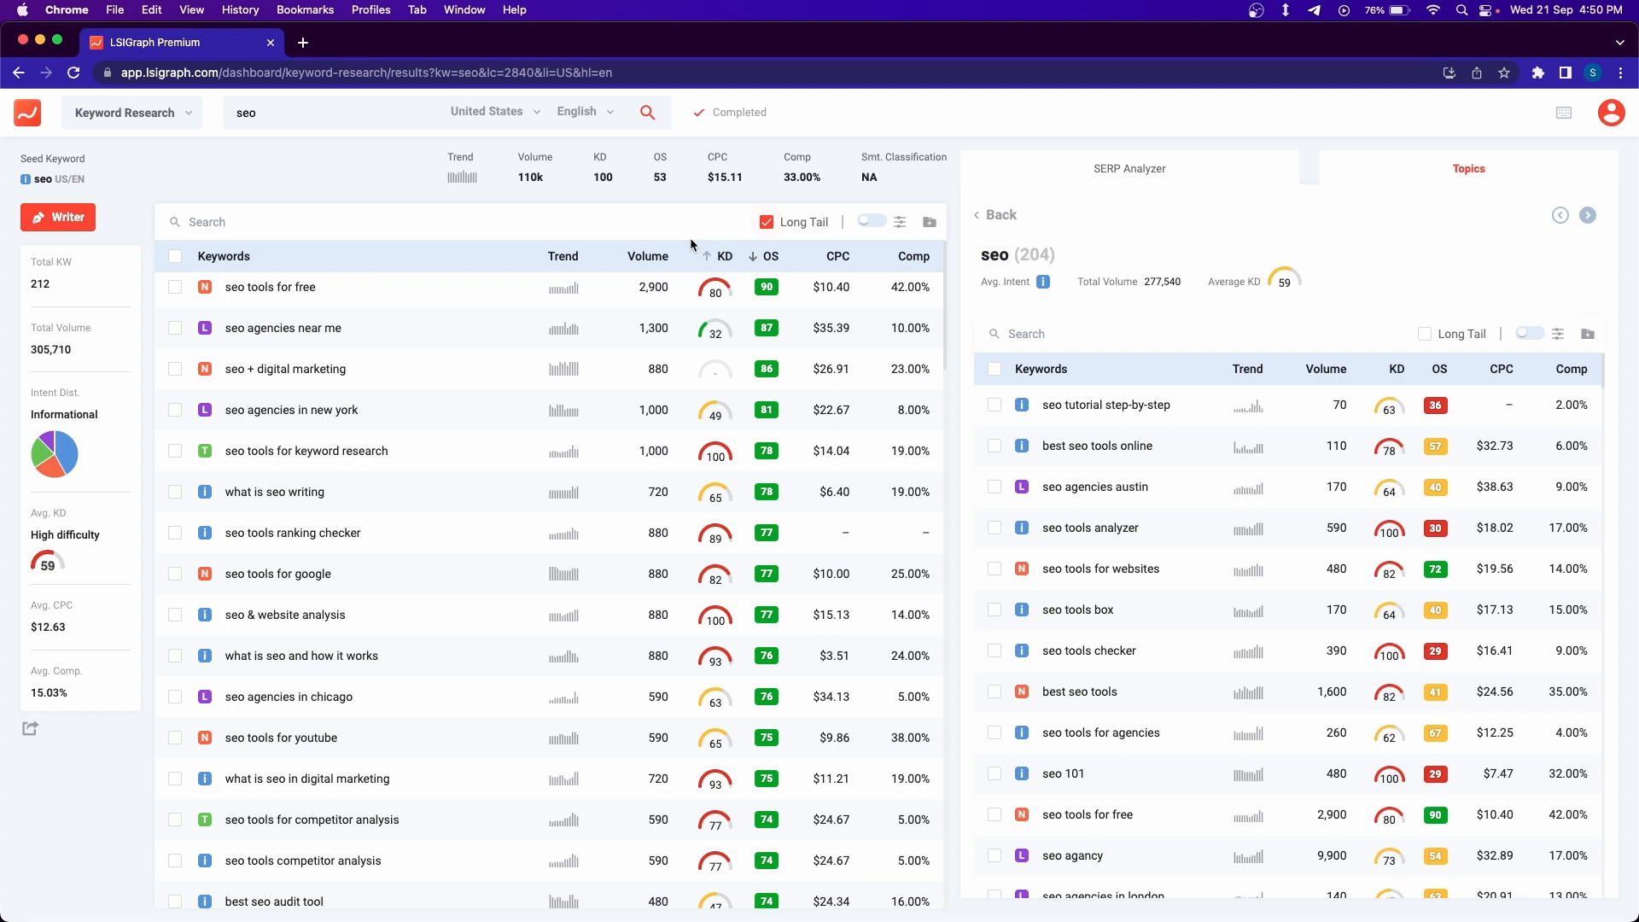
mouse_move(829, 224)
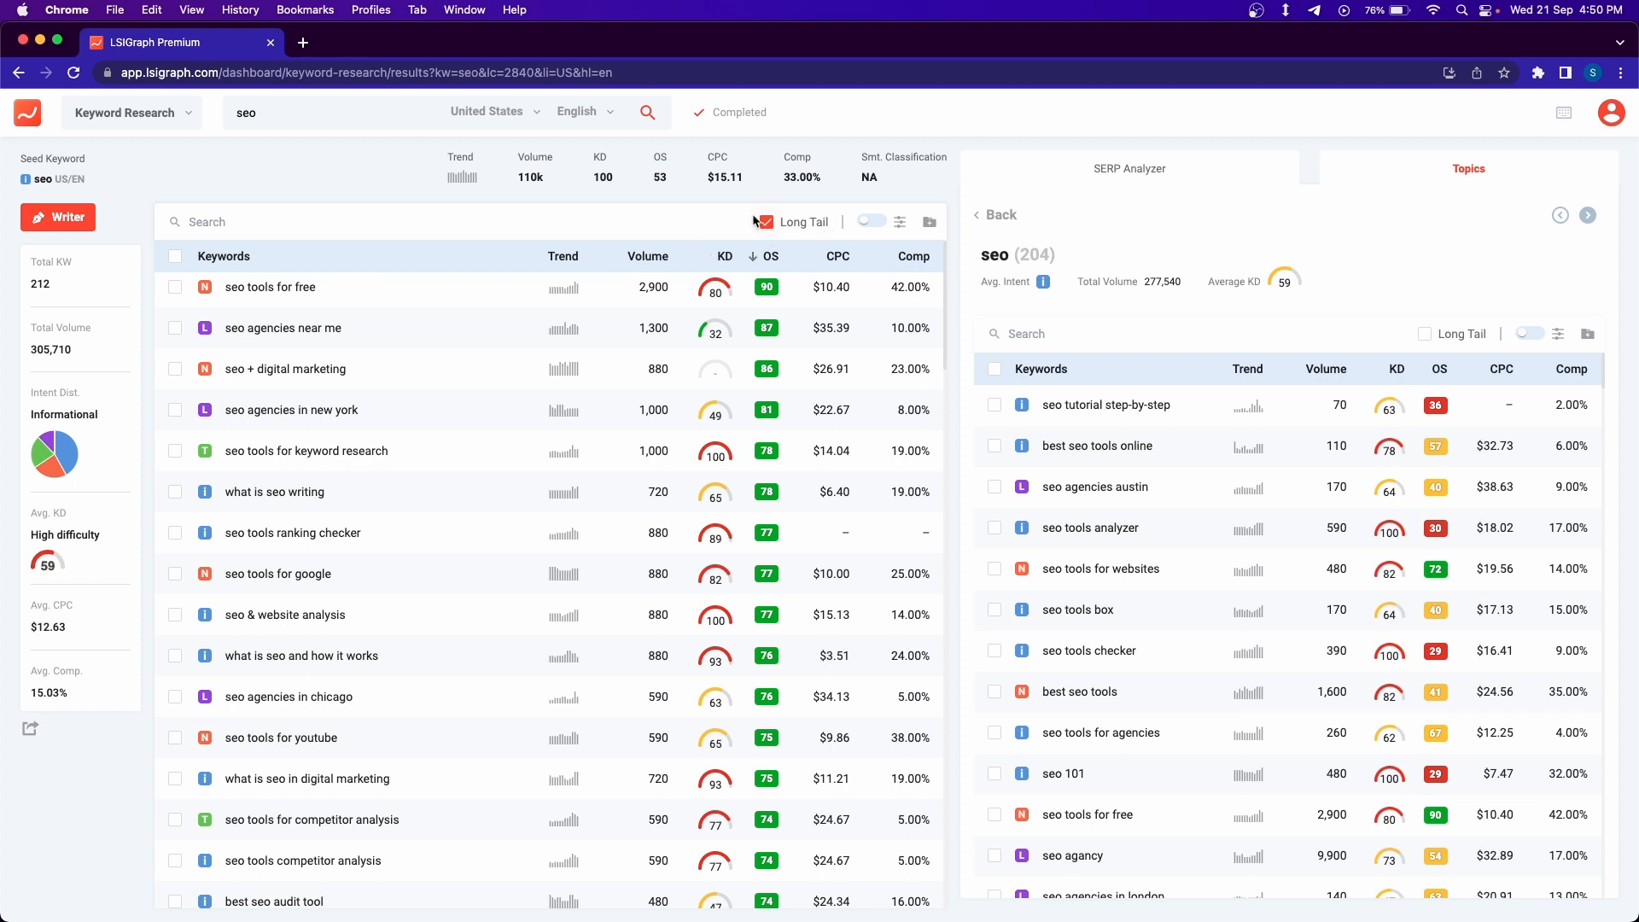
mouse_move(656, 211)
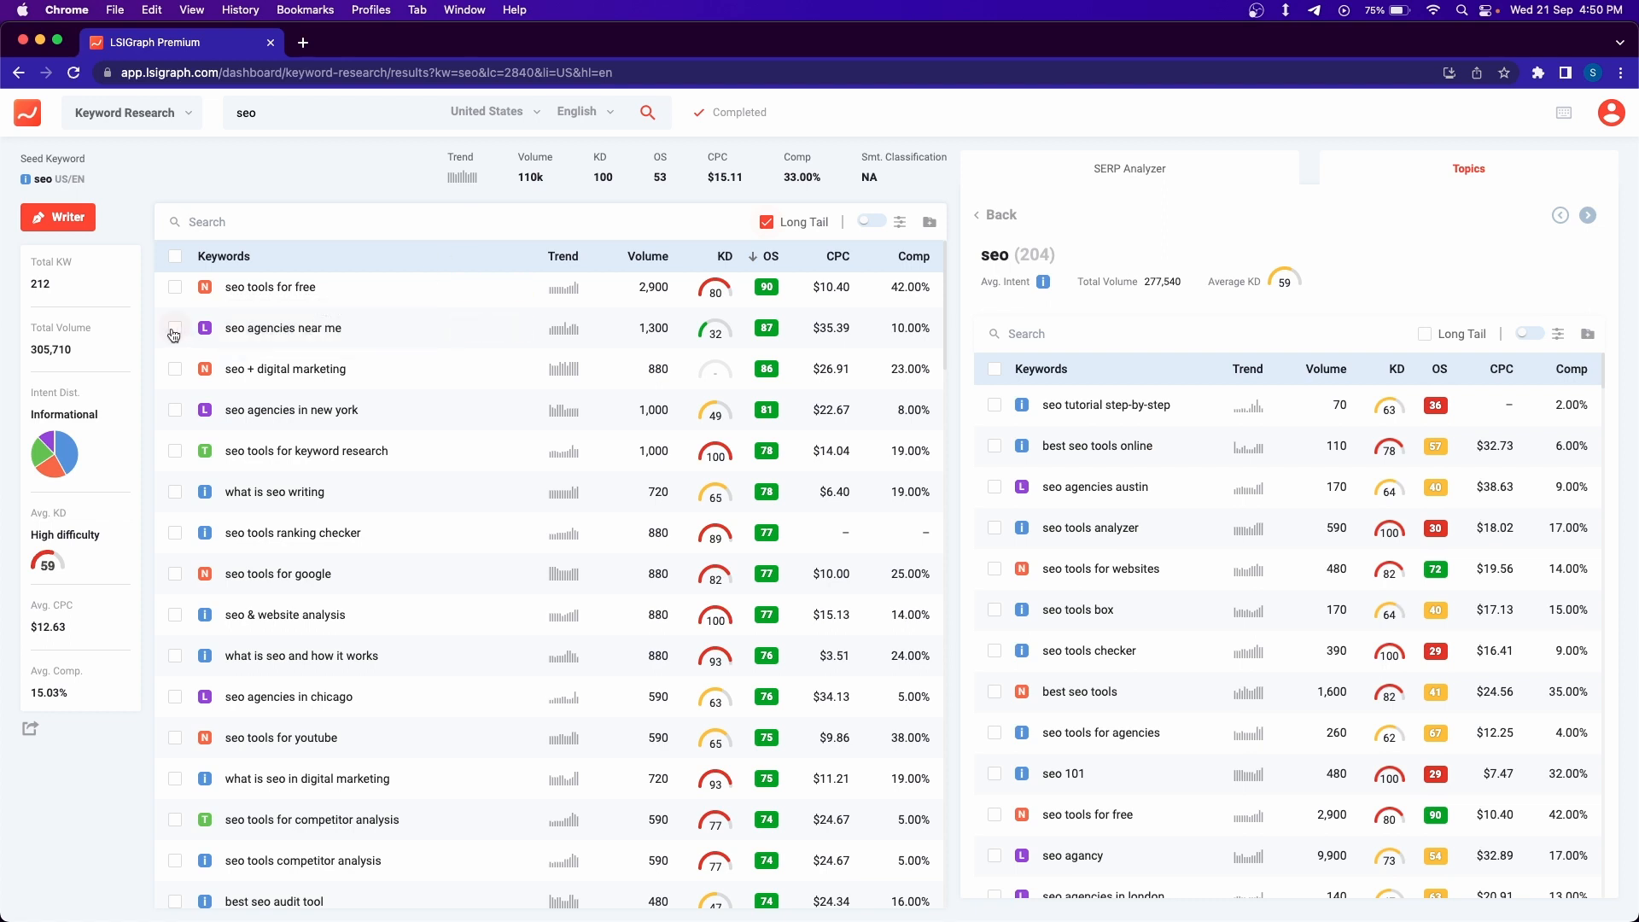
- Tick 'seo agencies near me' and 'seo + digital marketing' and copy them to the clipboard via export
click(174, 328)
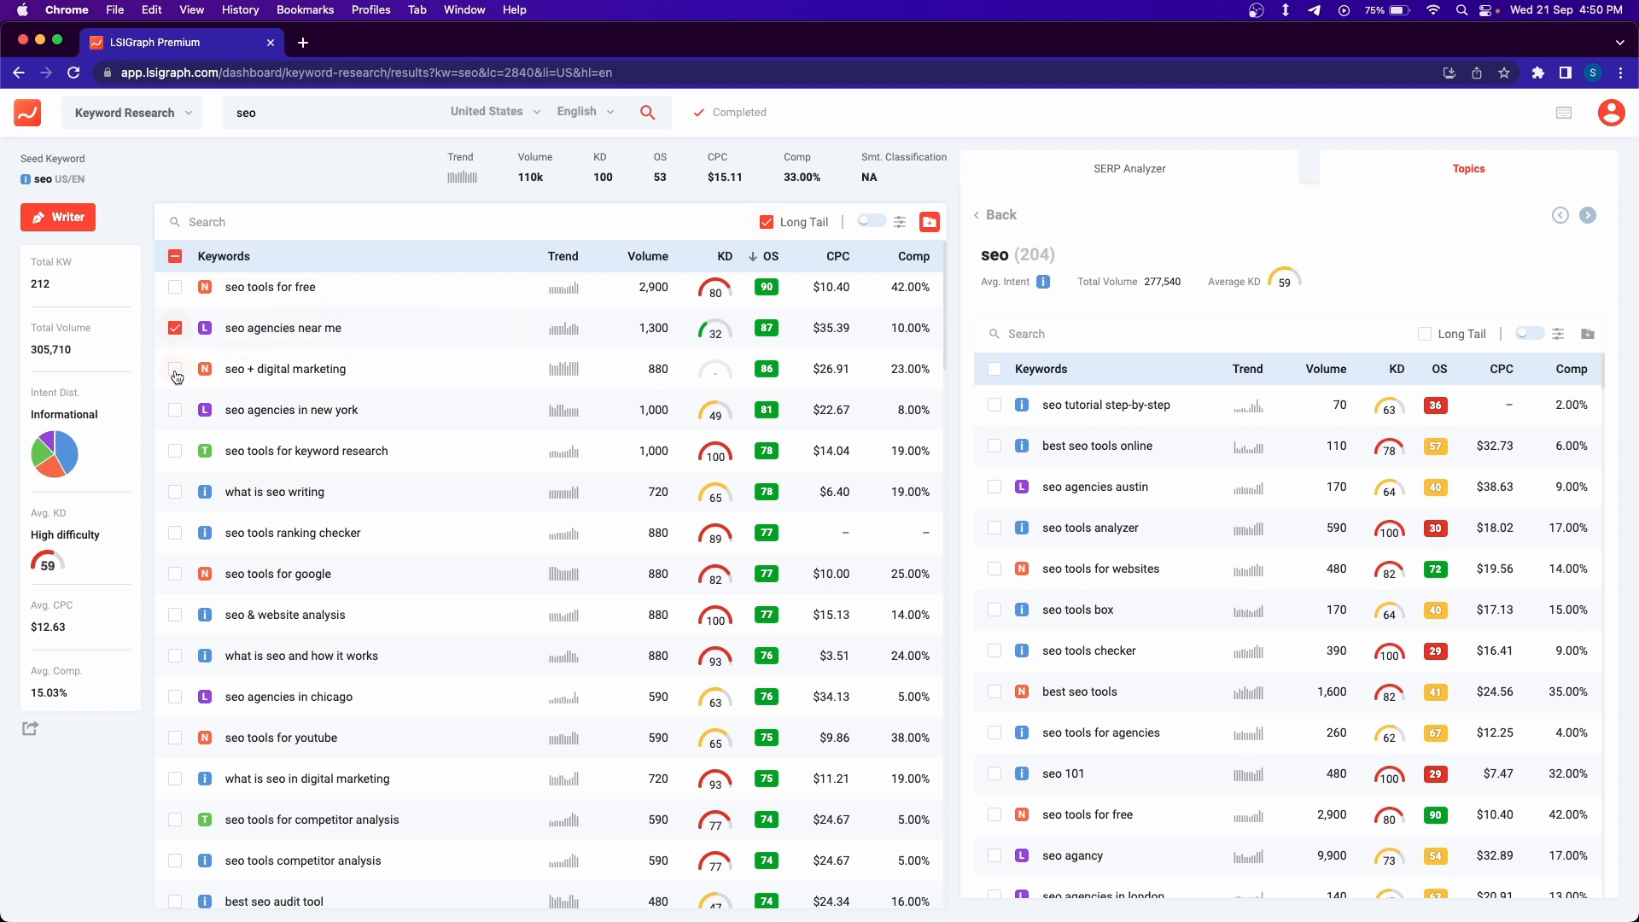
click(174, 369)
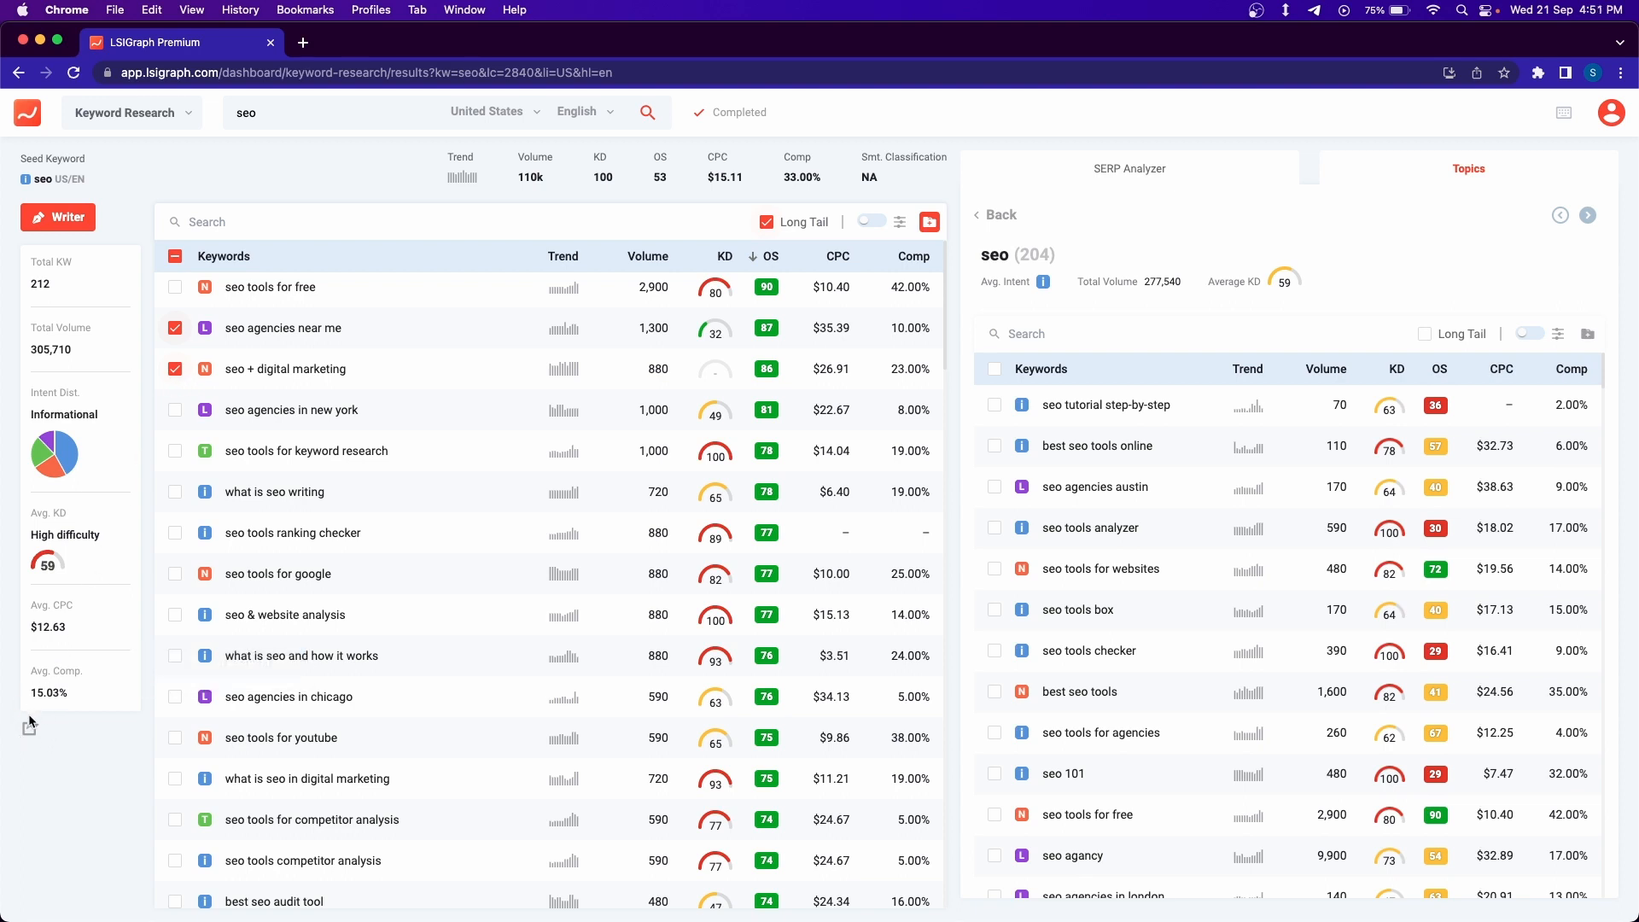
click(28, 727)
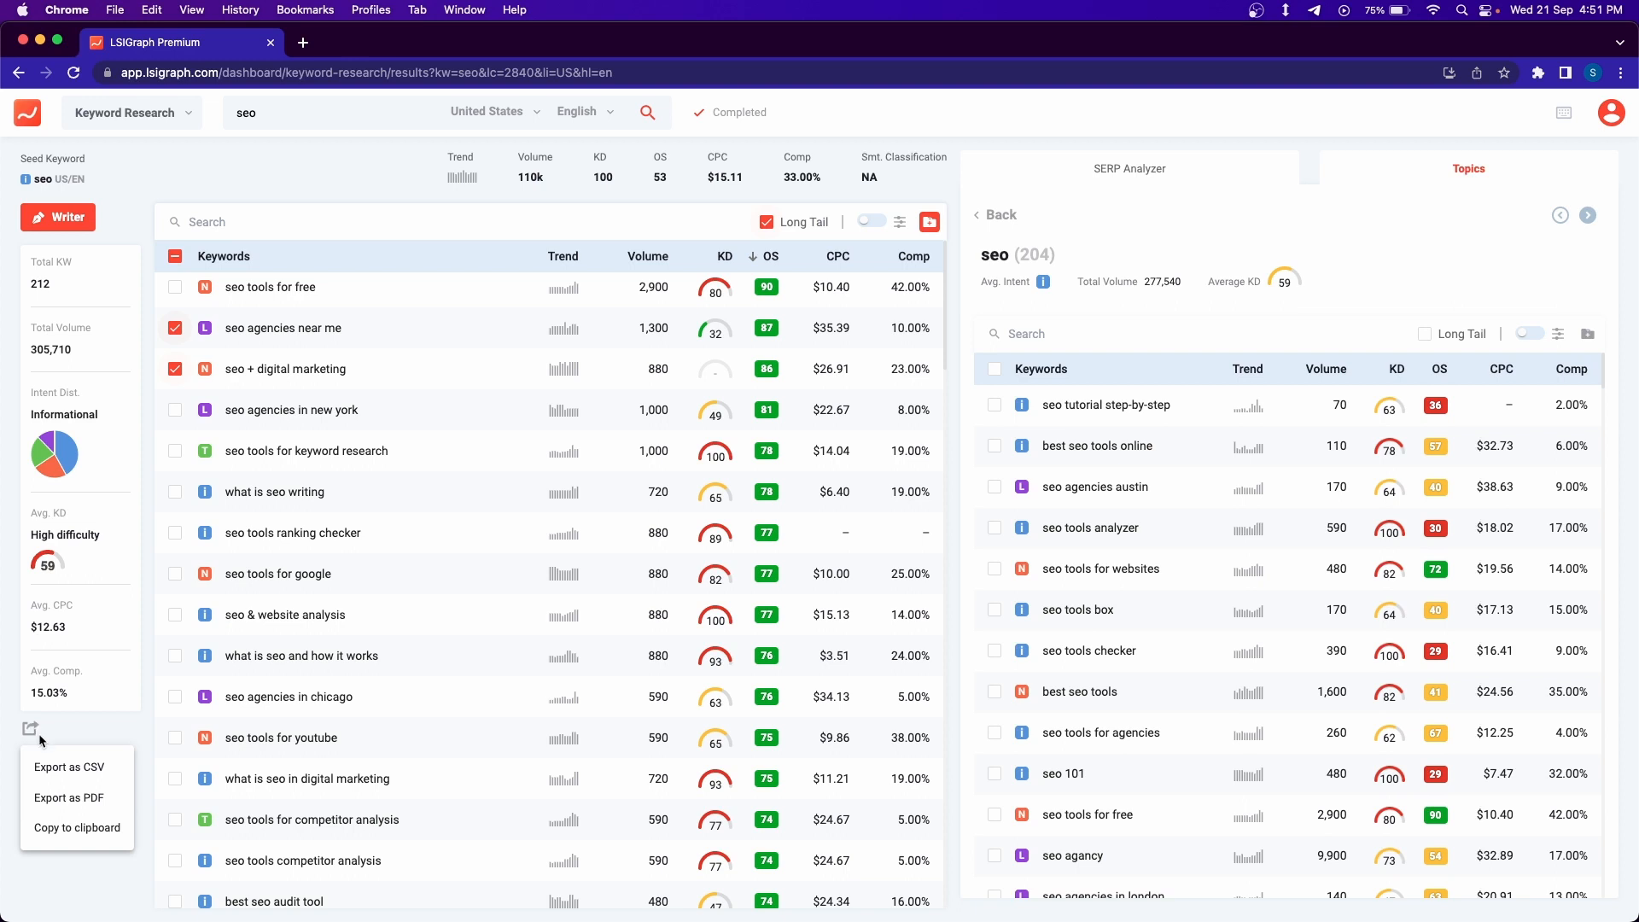
mouse_move(76, 826)
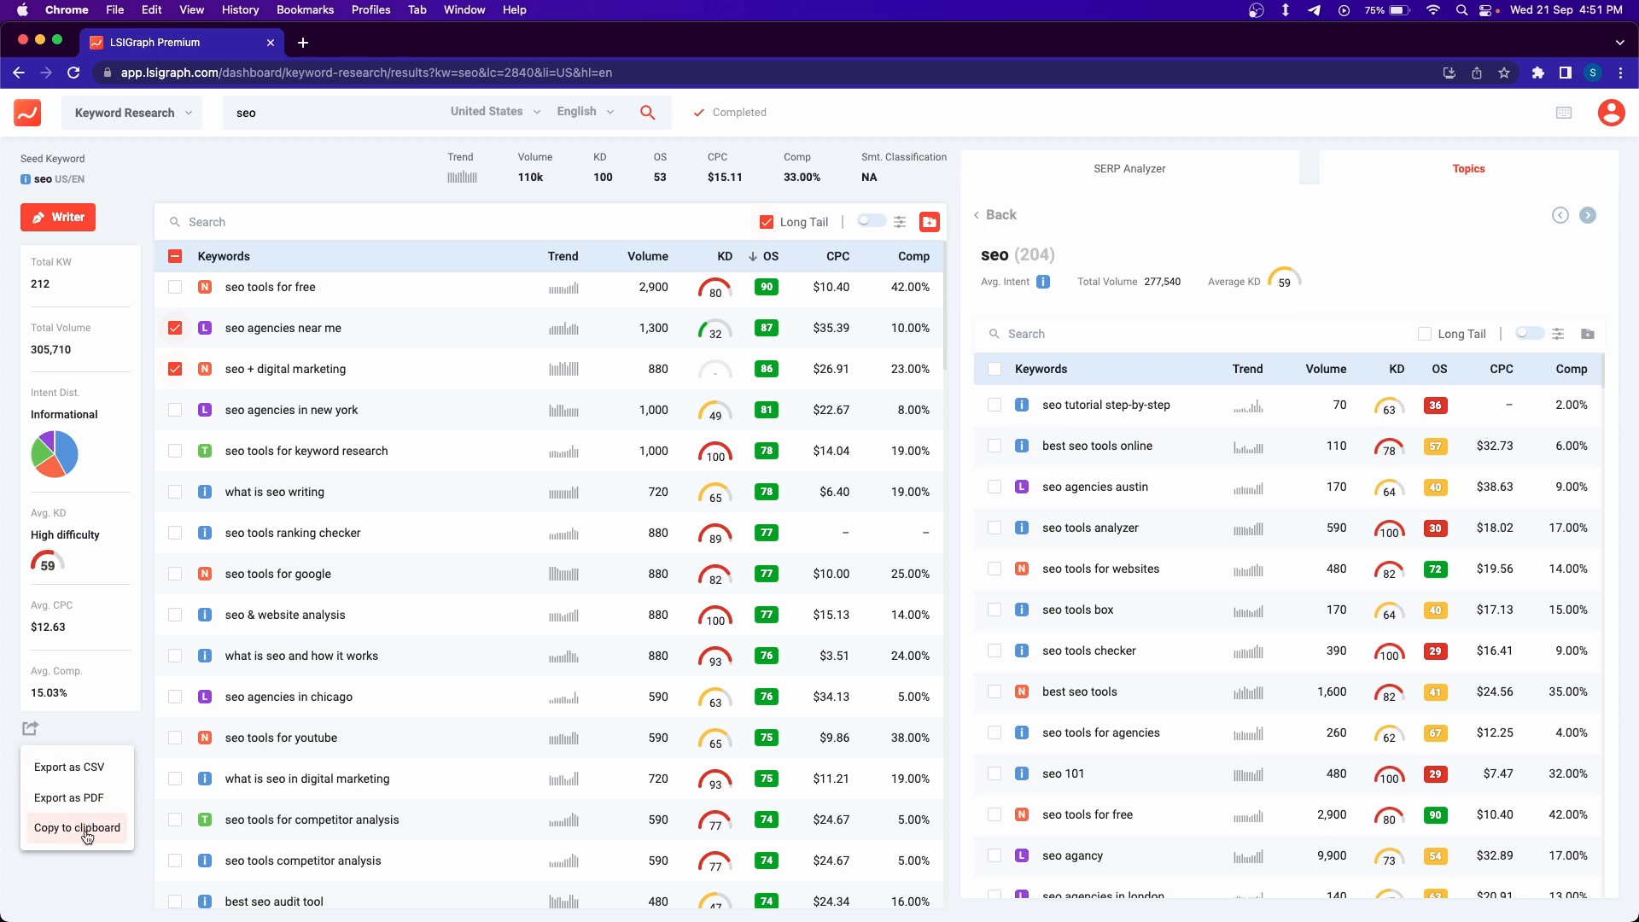
click(77, 826)
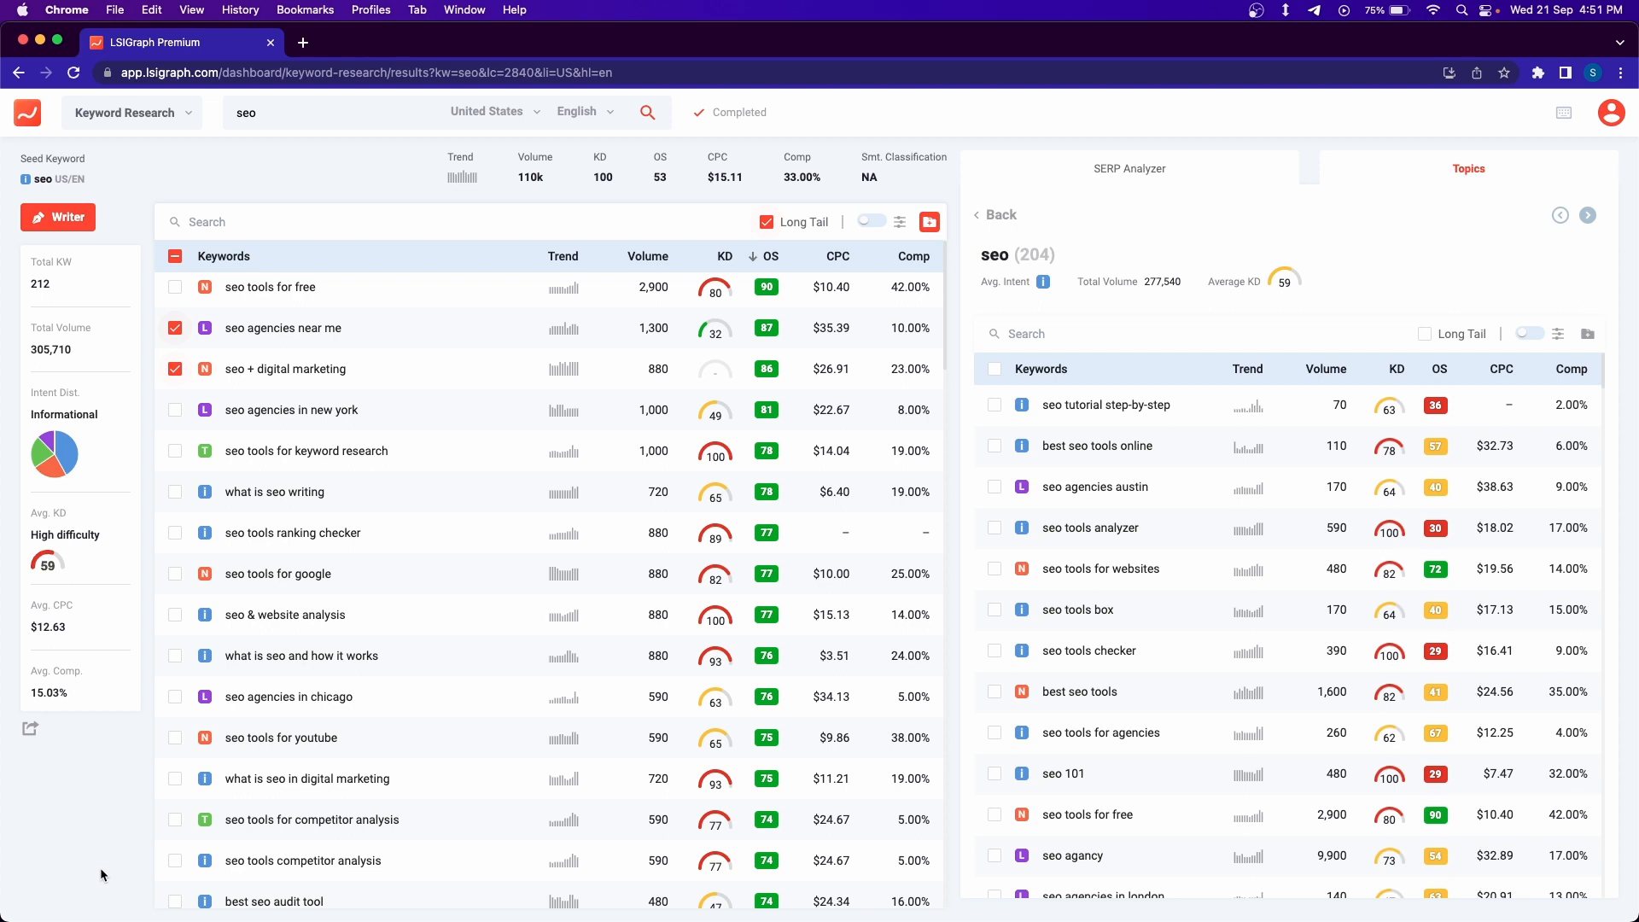
mouse_move(443, 287)
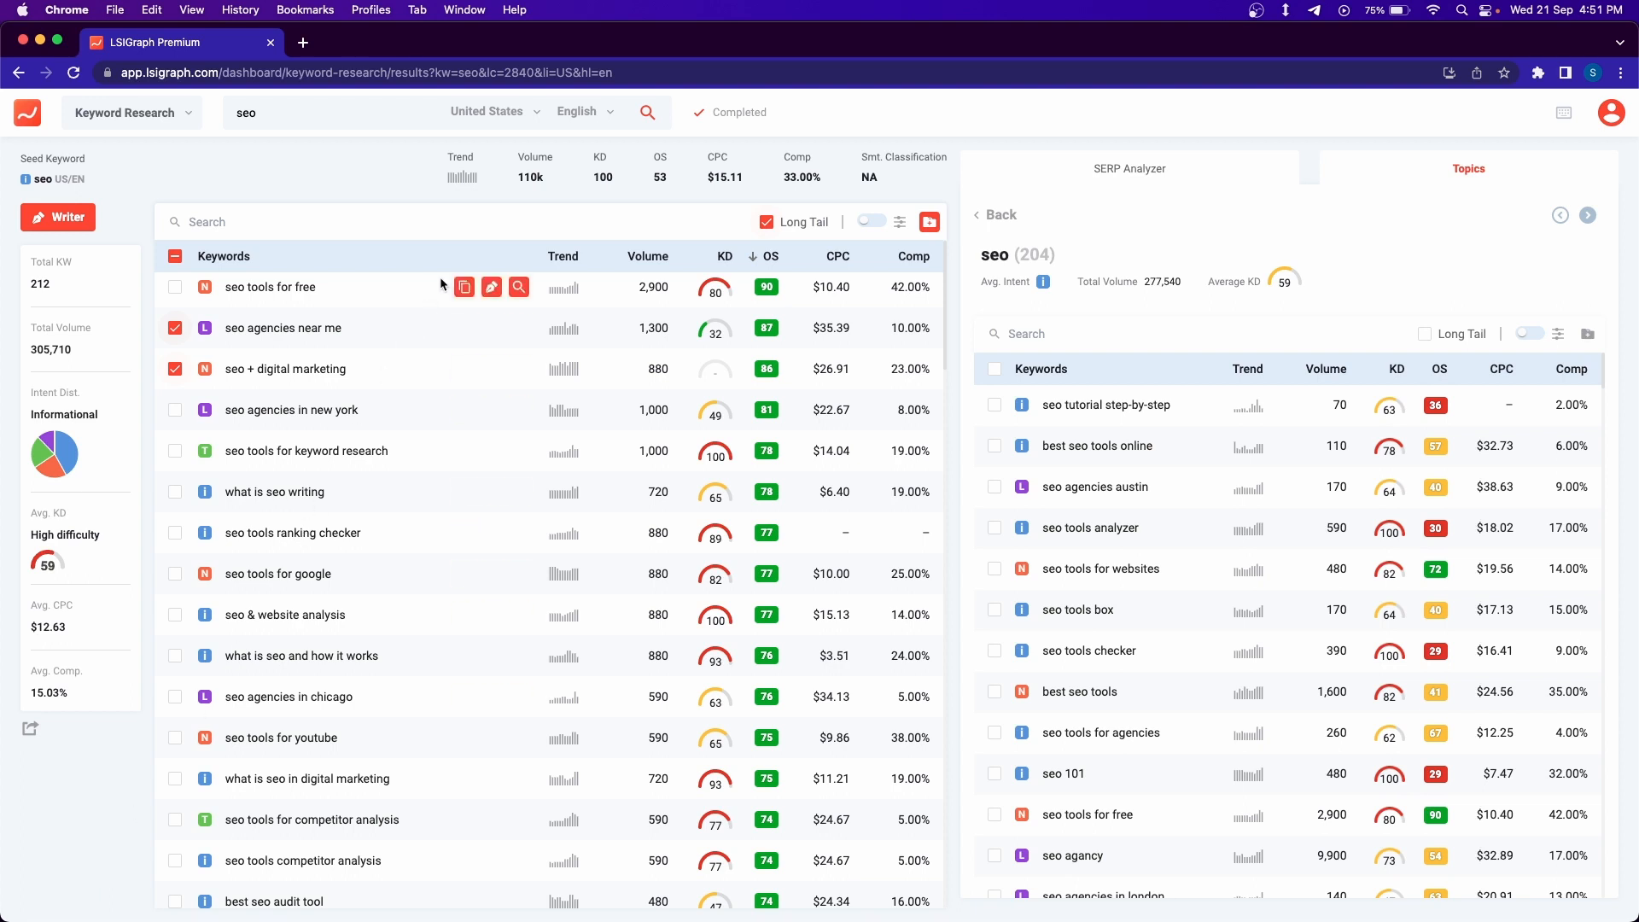
mouse_move(429, 289)
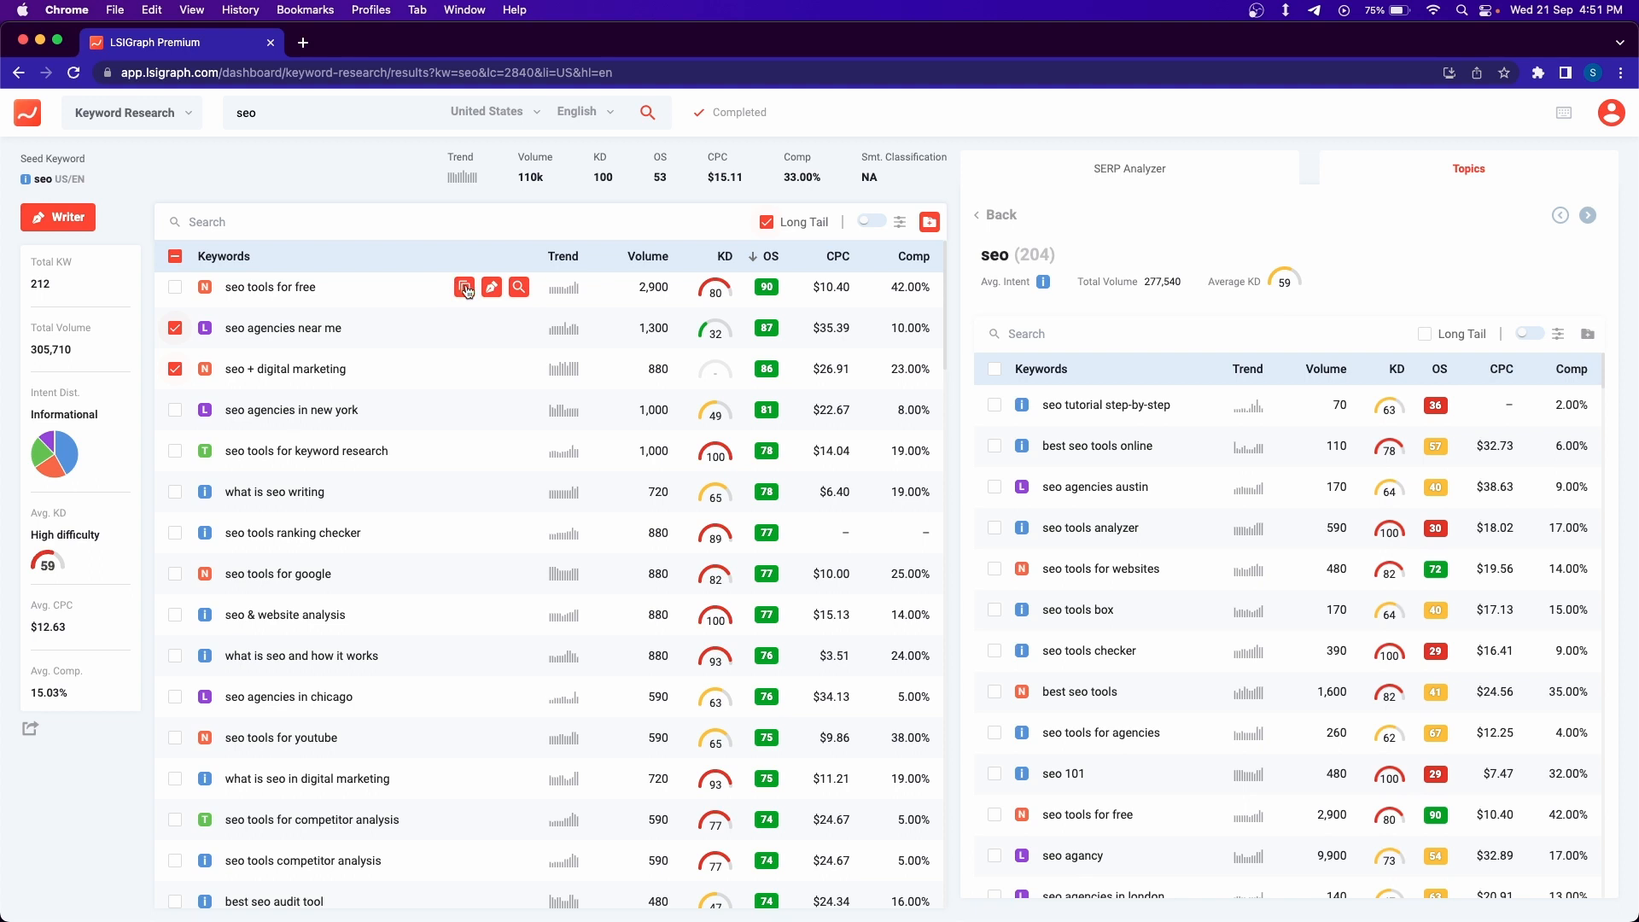
- Copy 'seo tools for free' to the clipboard from its own row
click(463, 287)
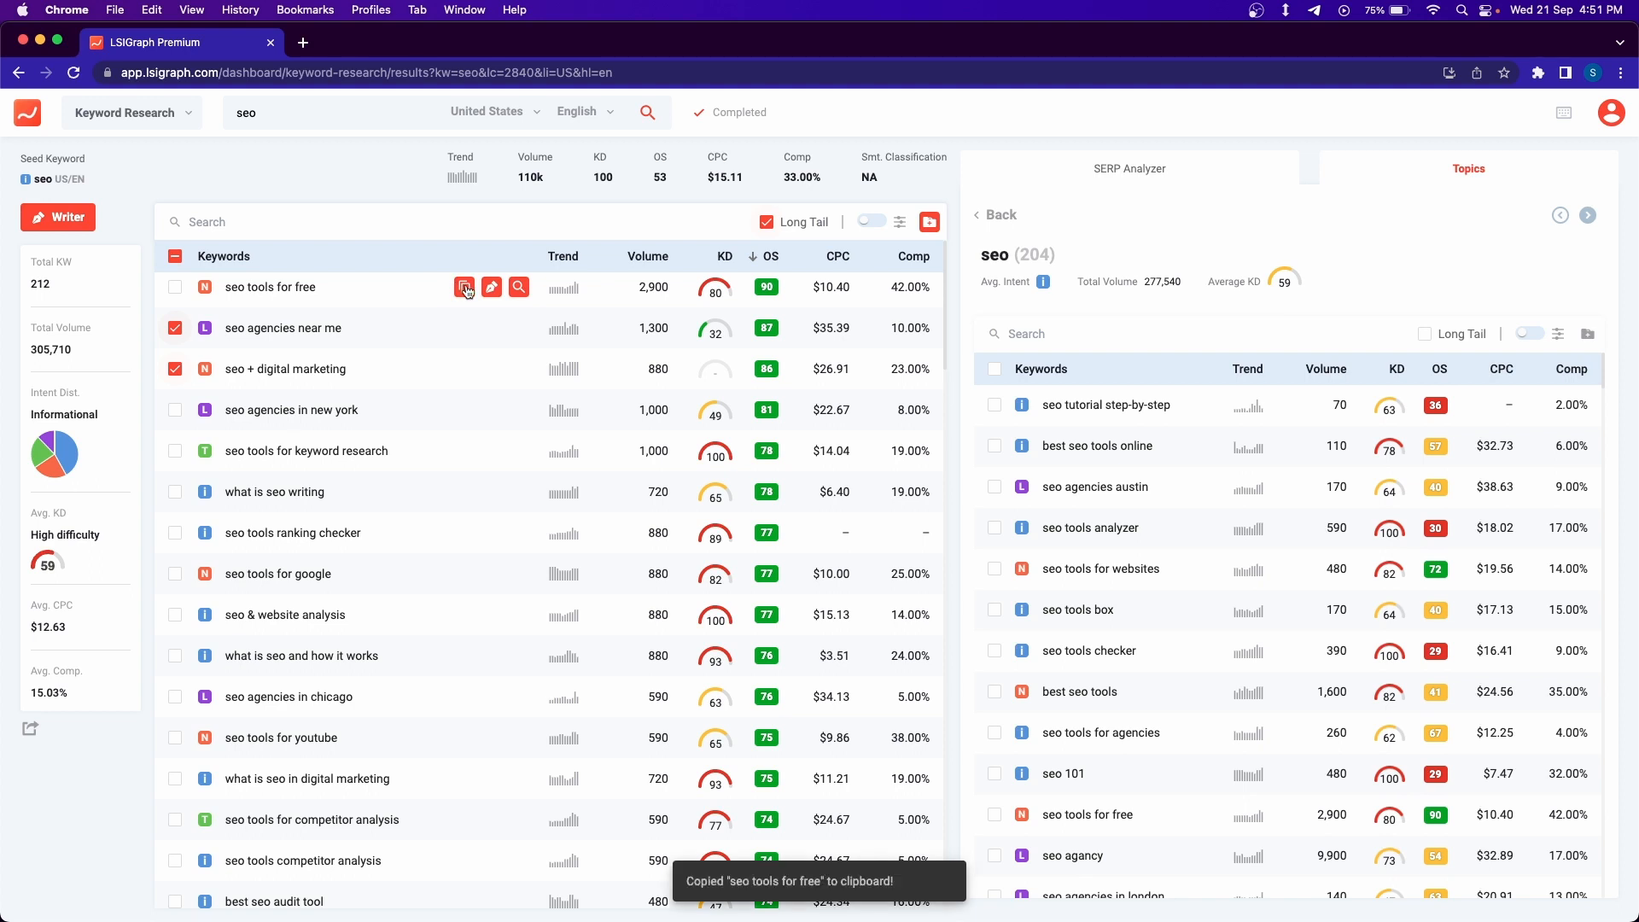
mouse_move(140, 800)
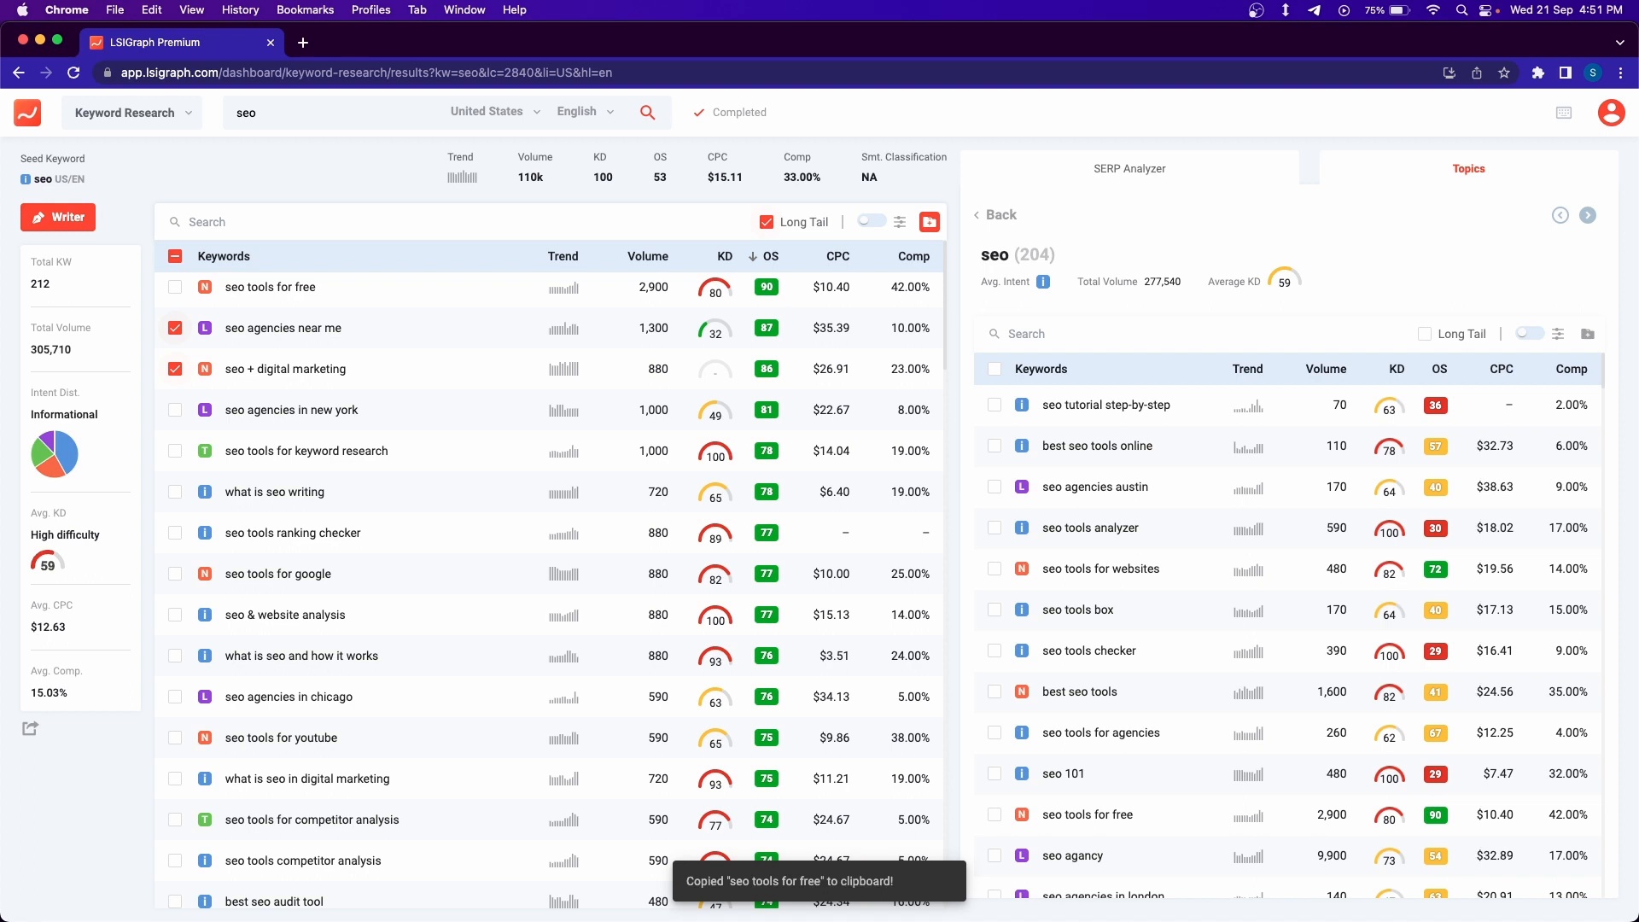
mouse_move(298, 645)
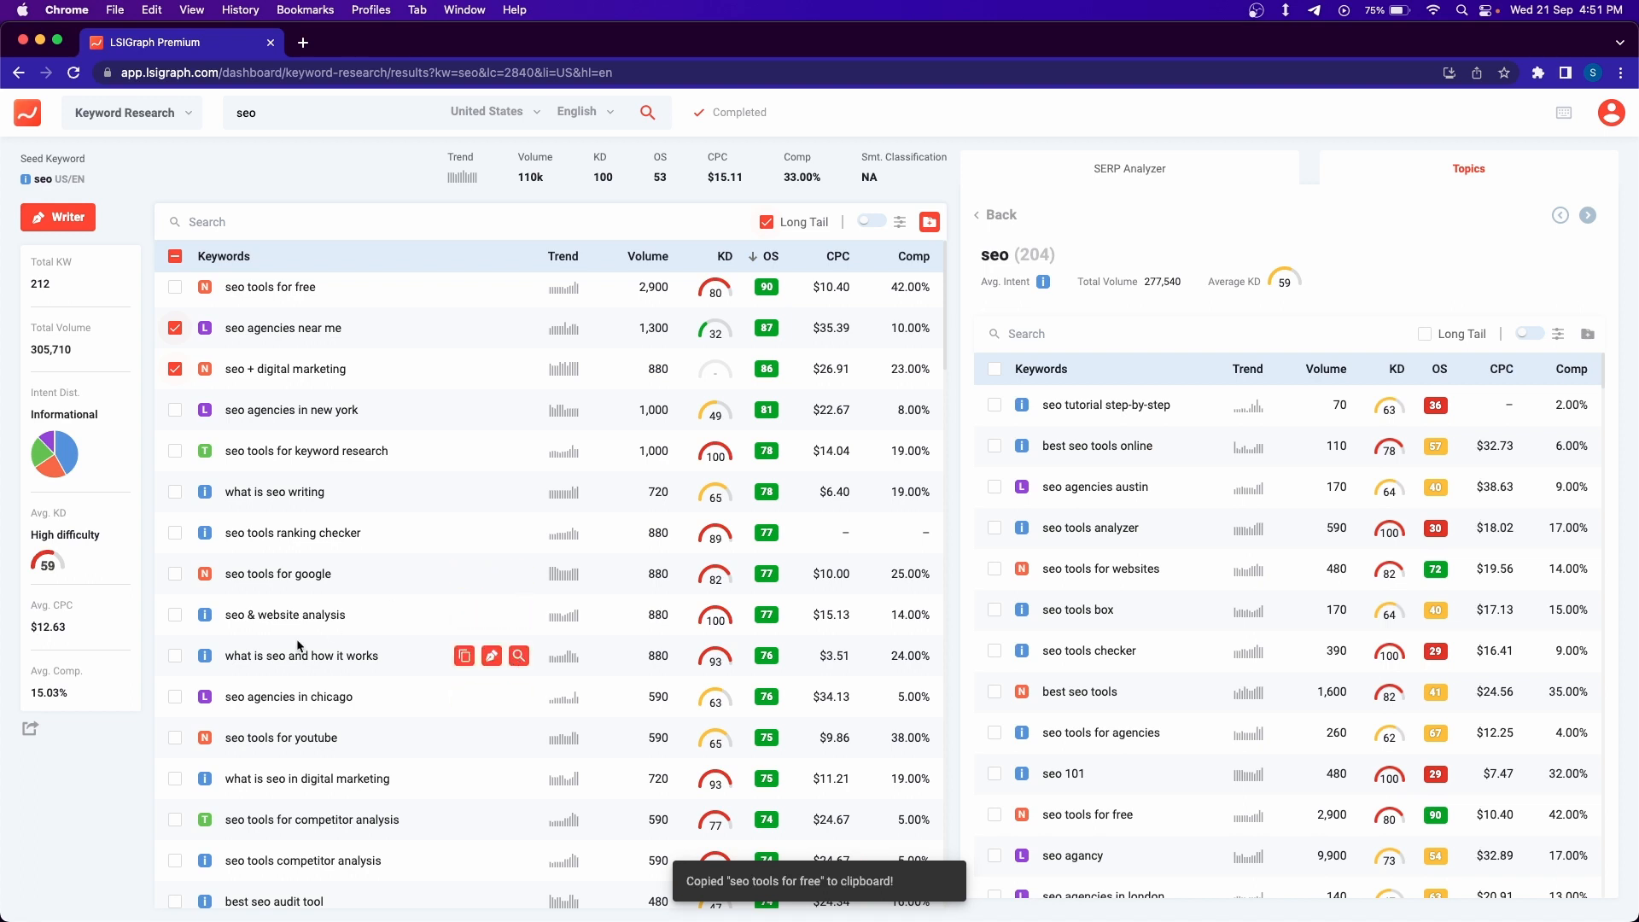
click(29, 729)
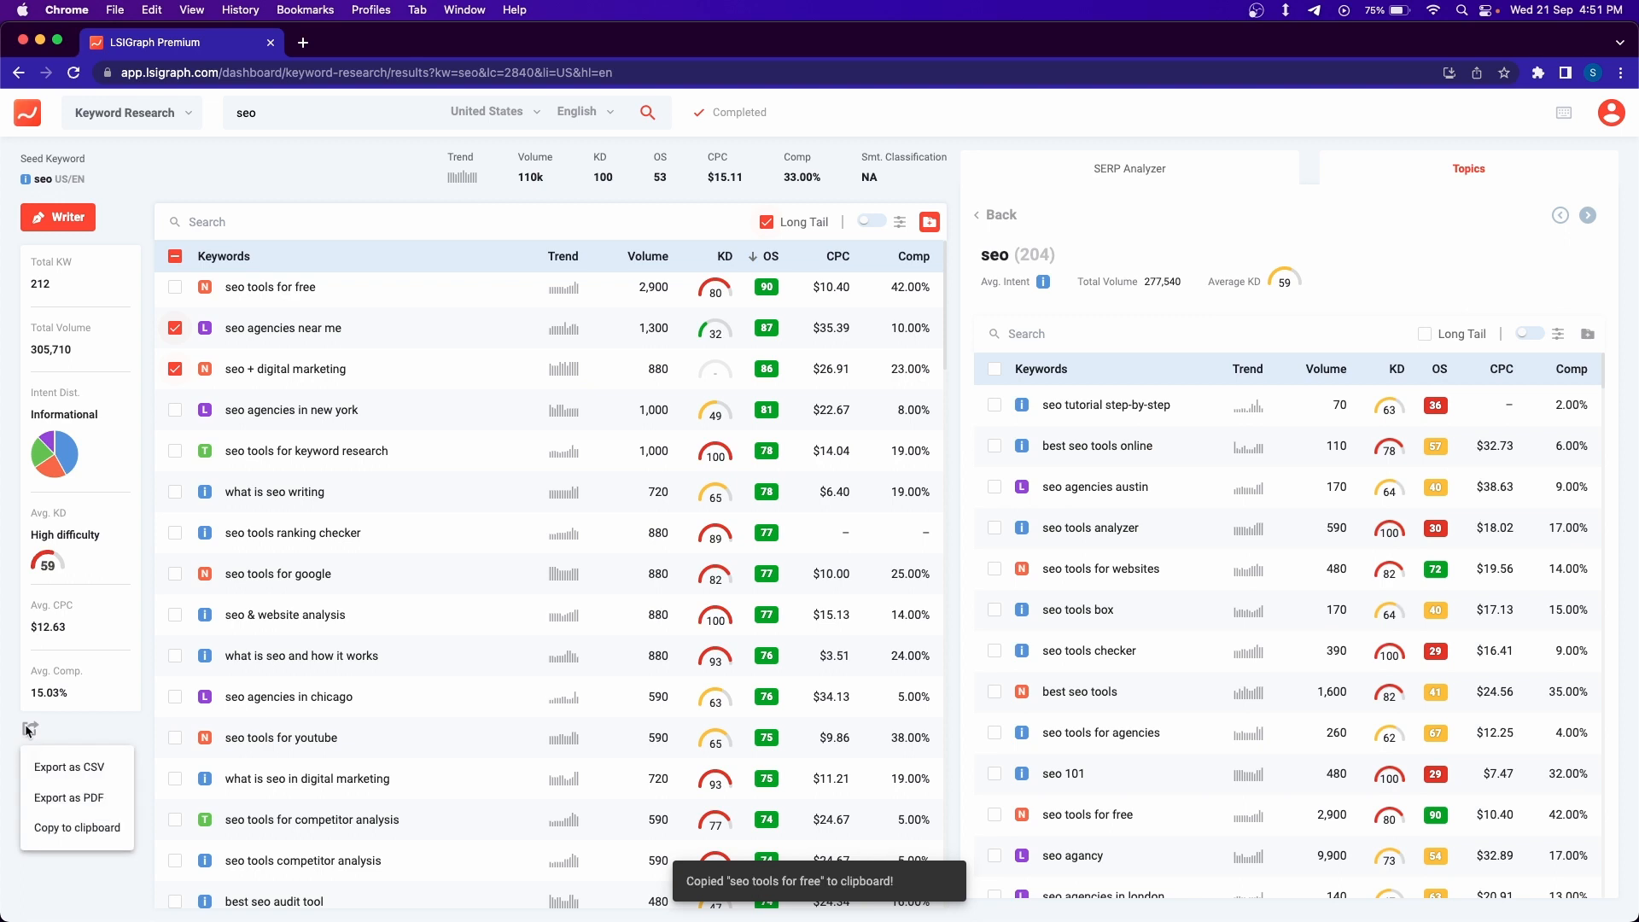
mouse_move(68, 798)
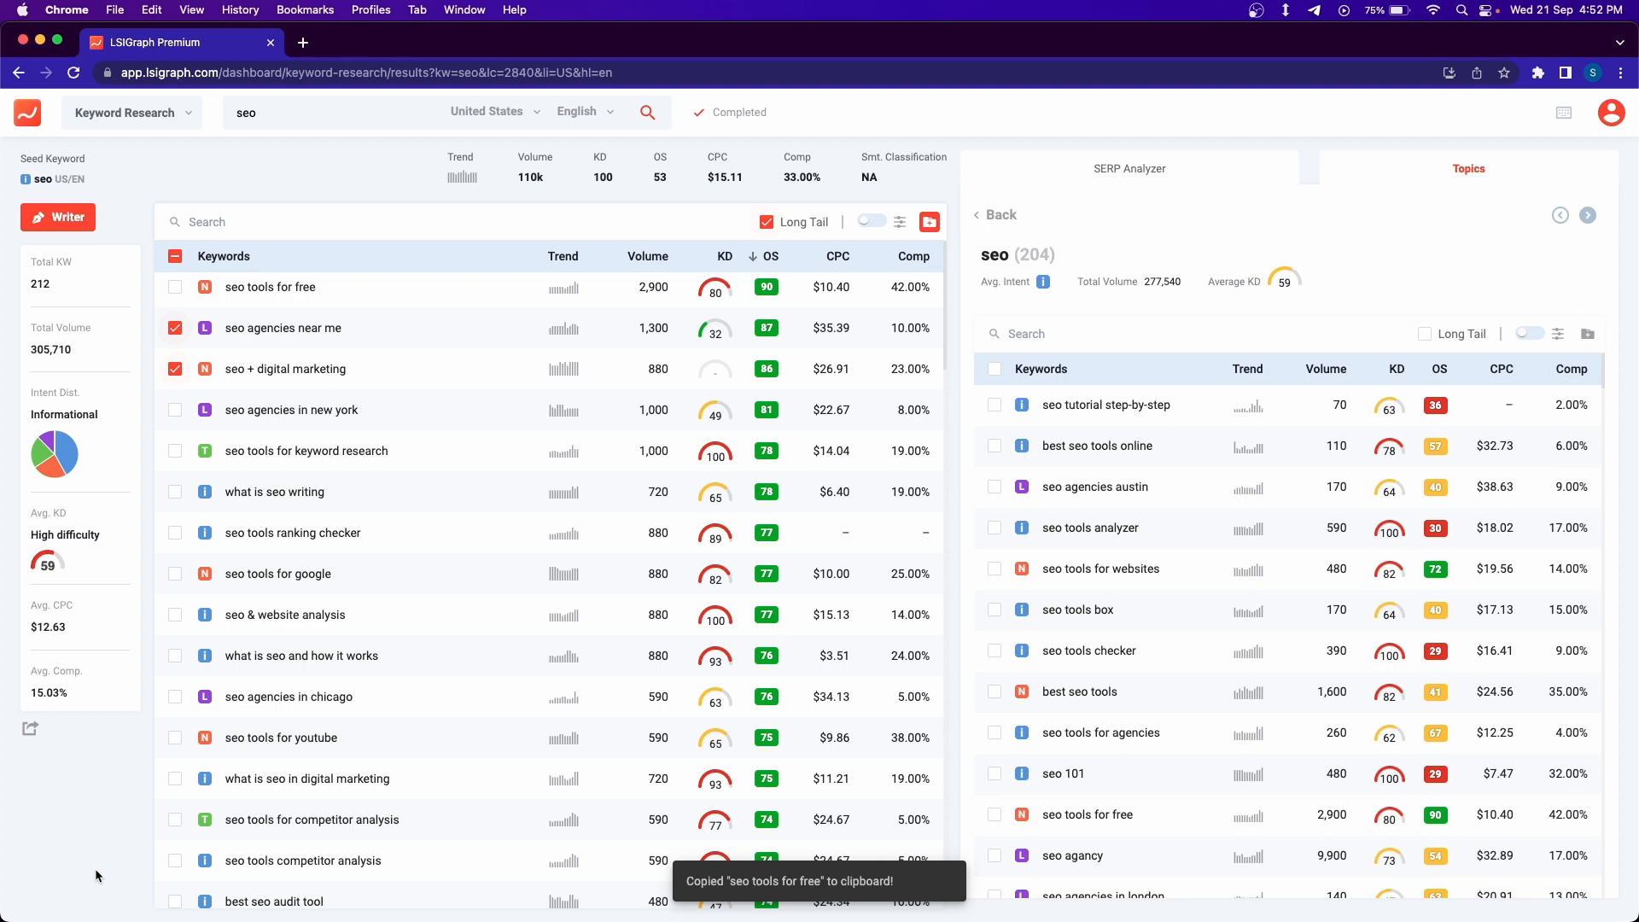
mouse_move(430, 297)
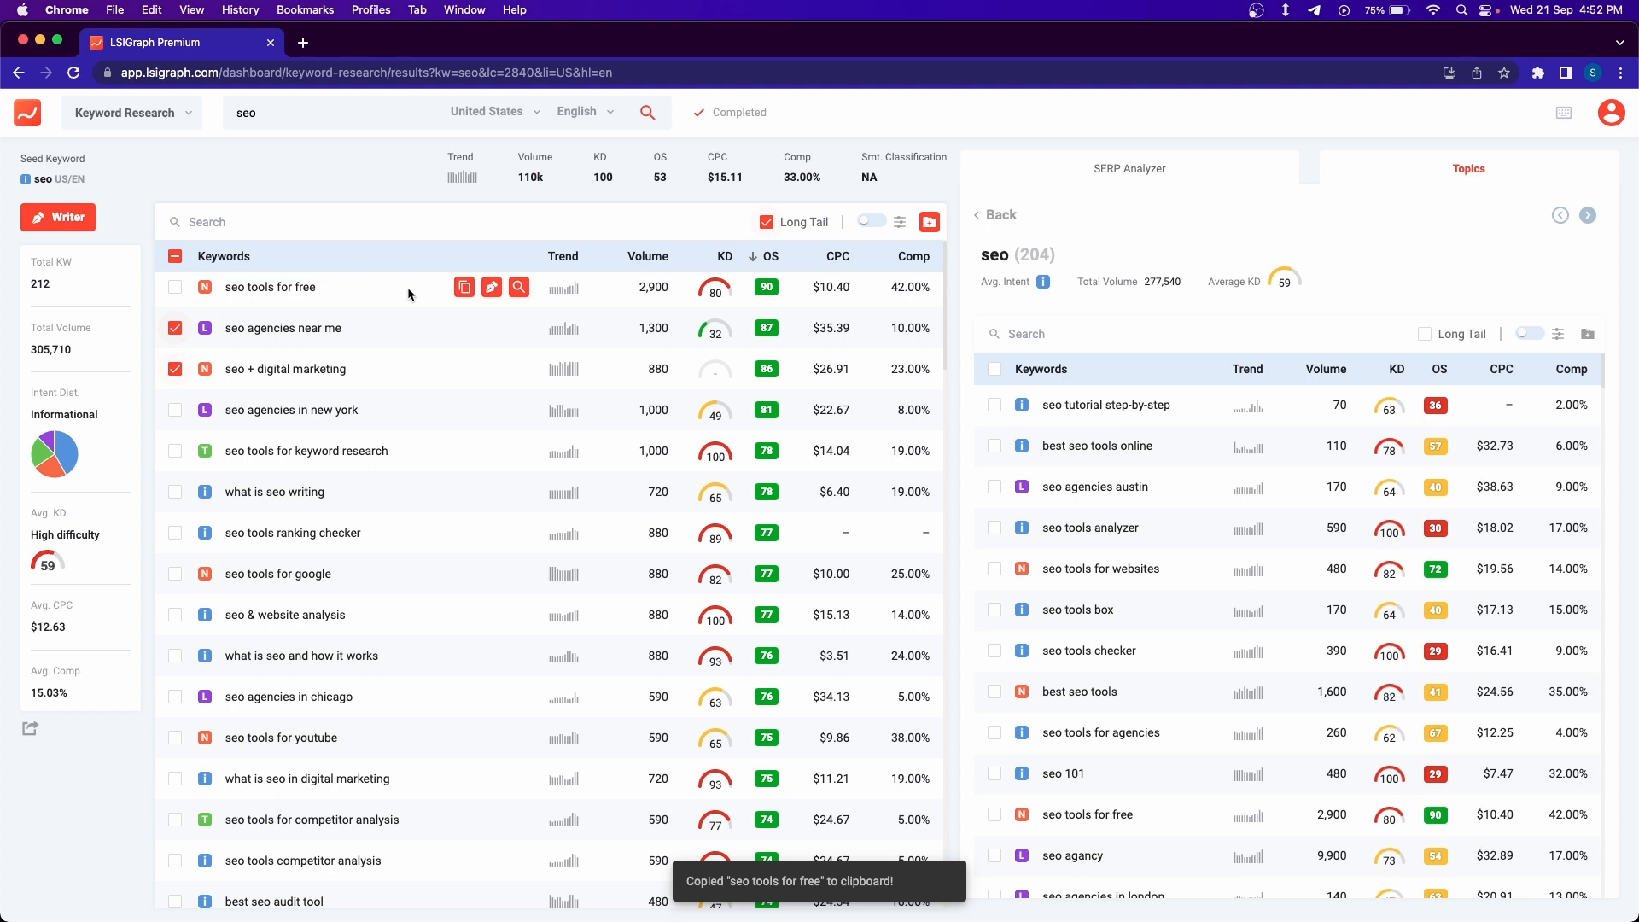
mouse_move(391, 293)
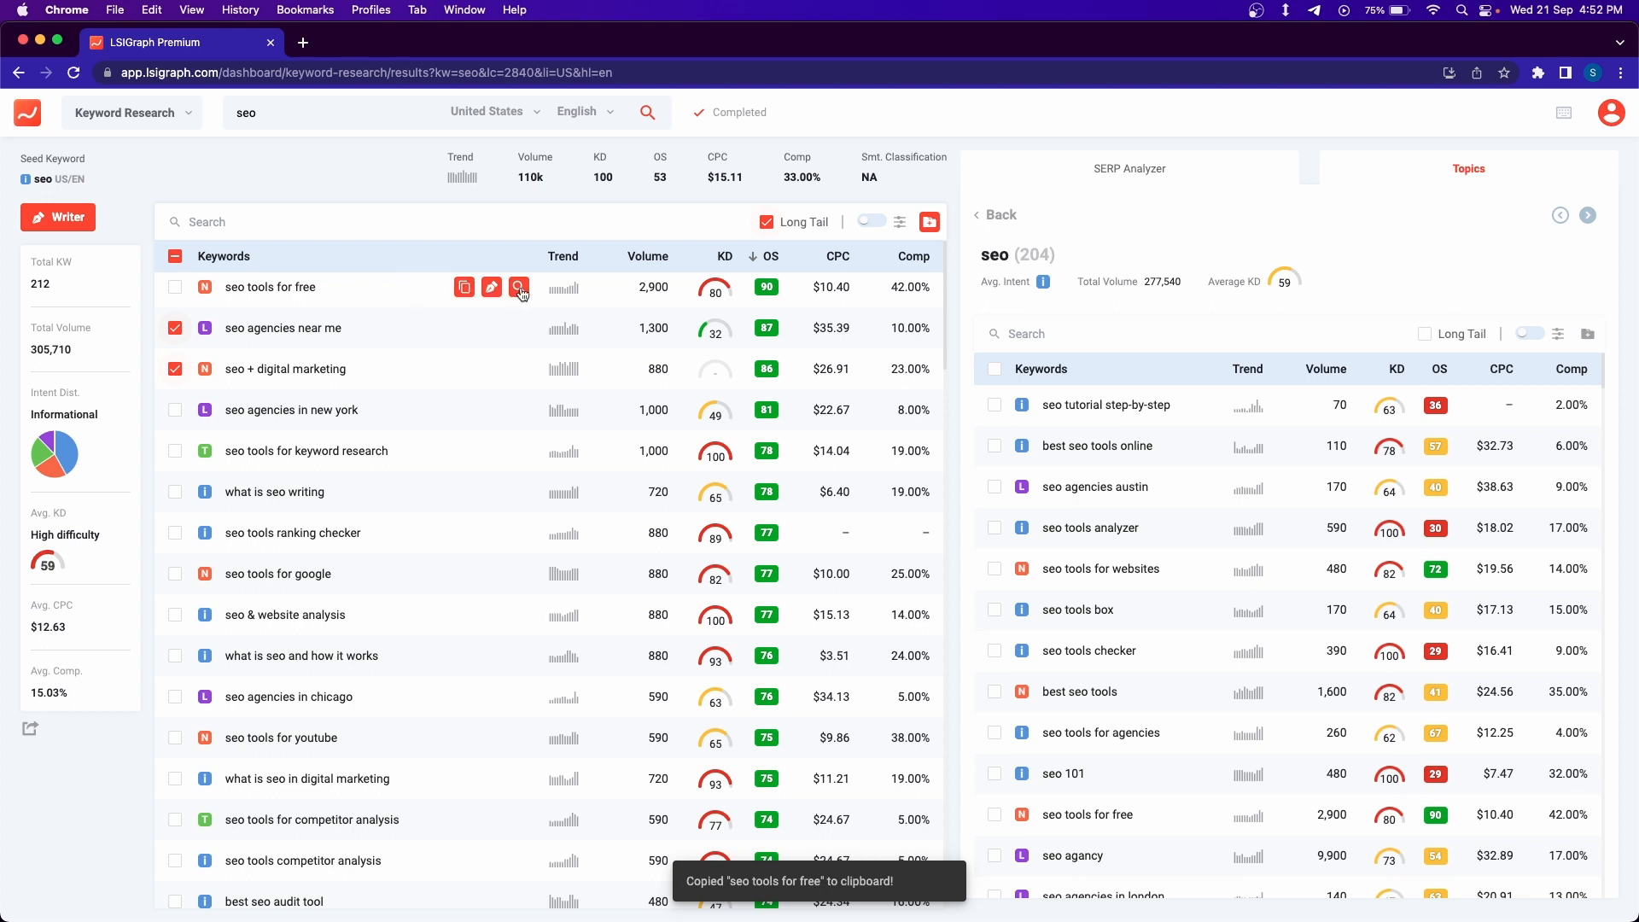
mouse_move(421, 299)
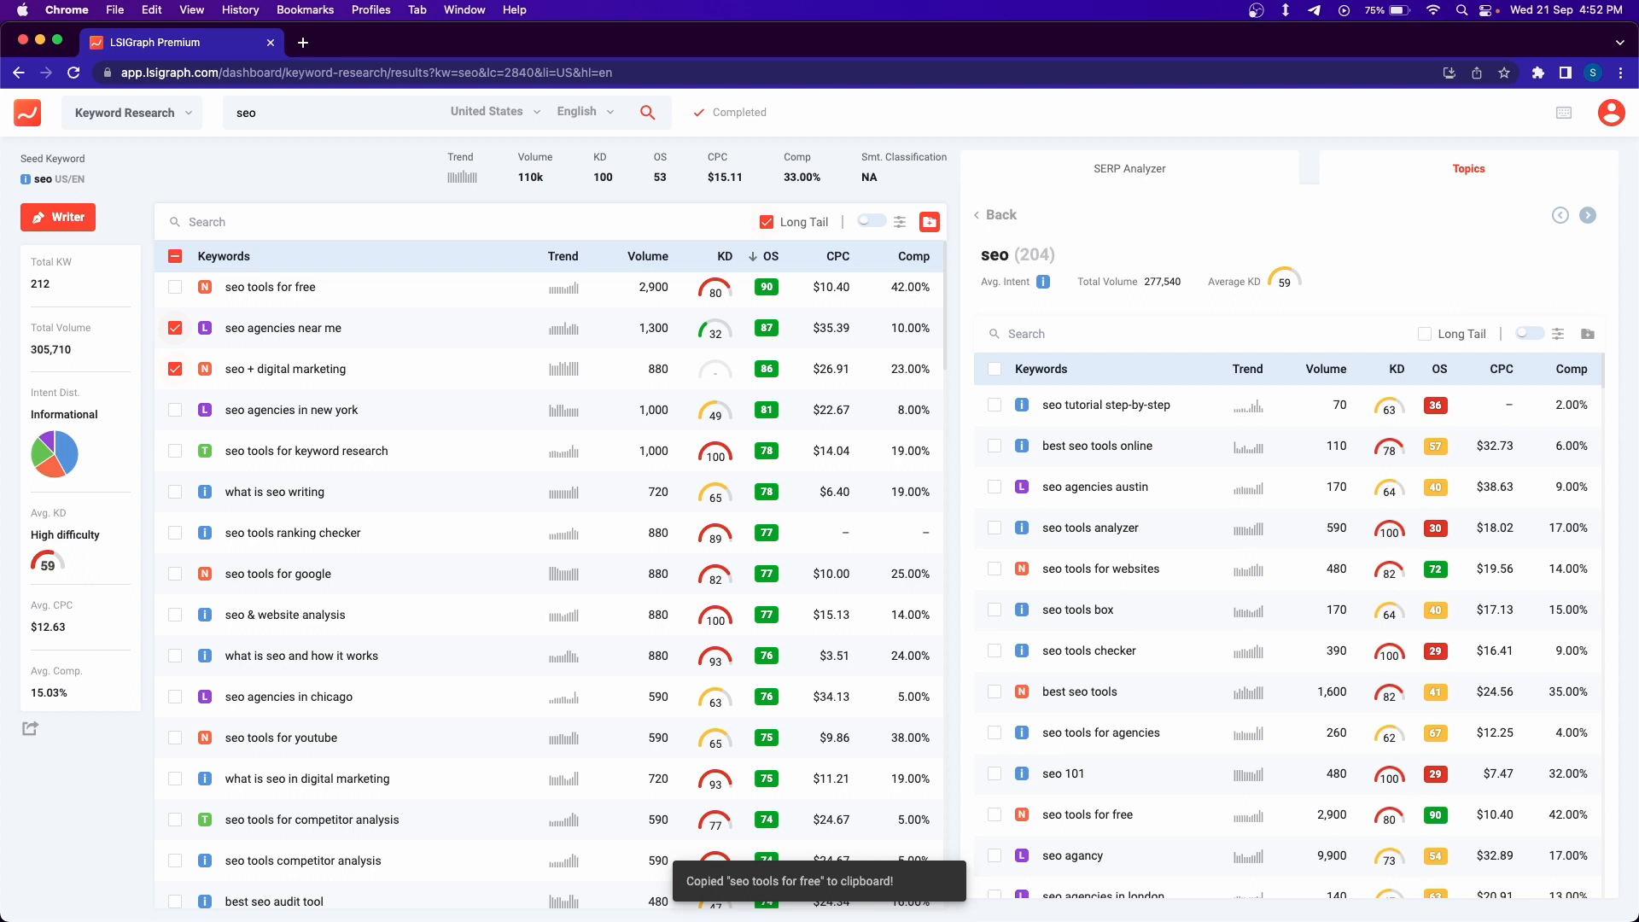
mouse_move(393, 297)
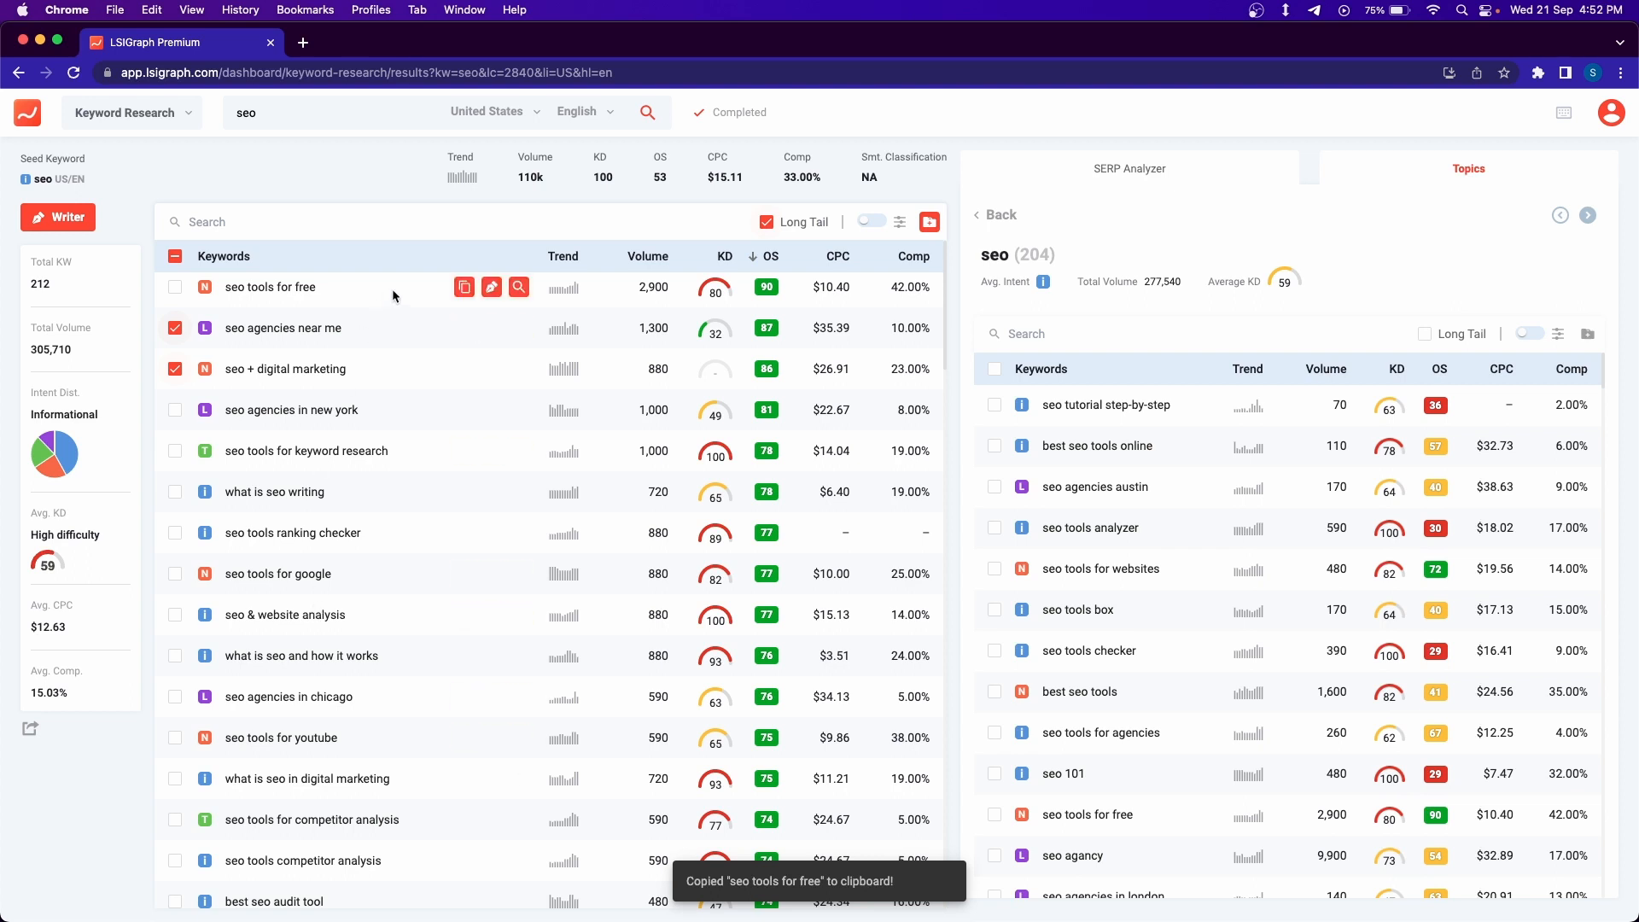
mouse_move(180, 420)
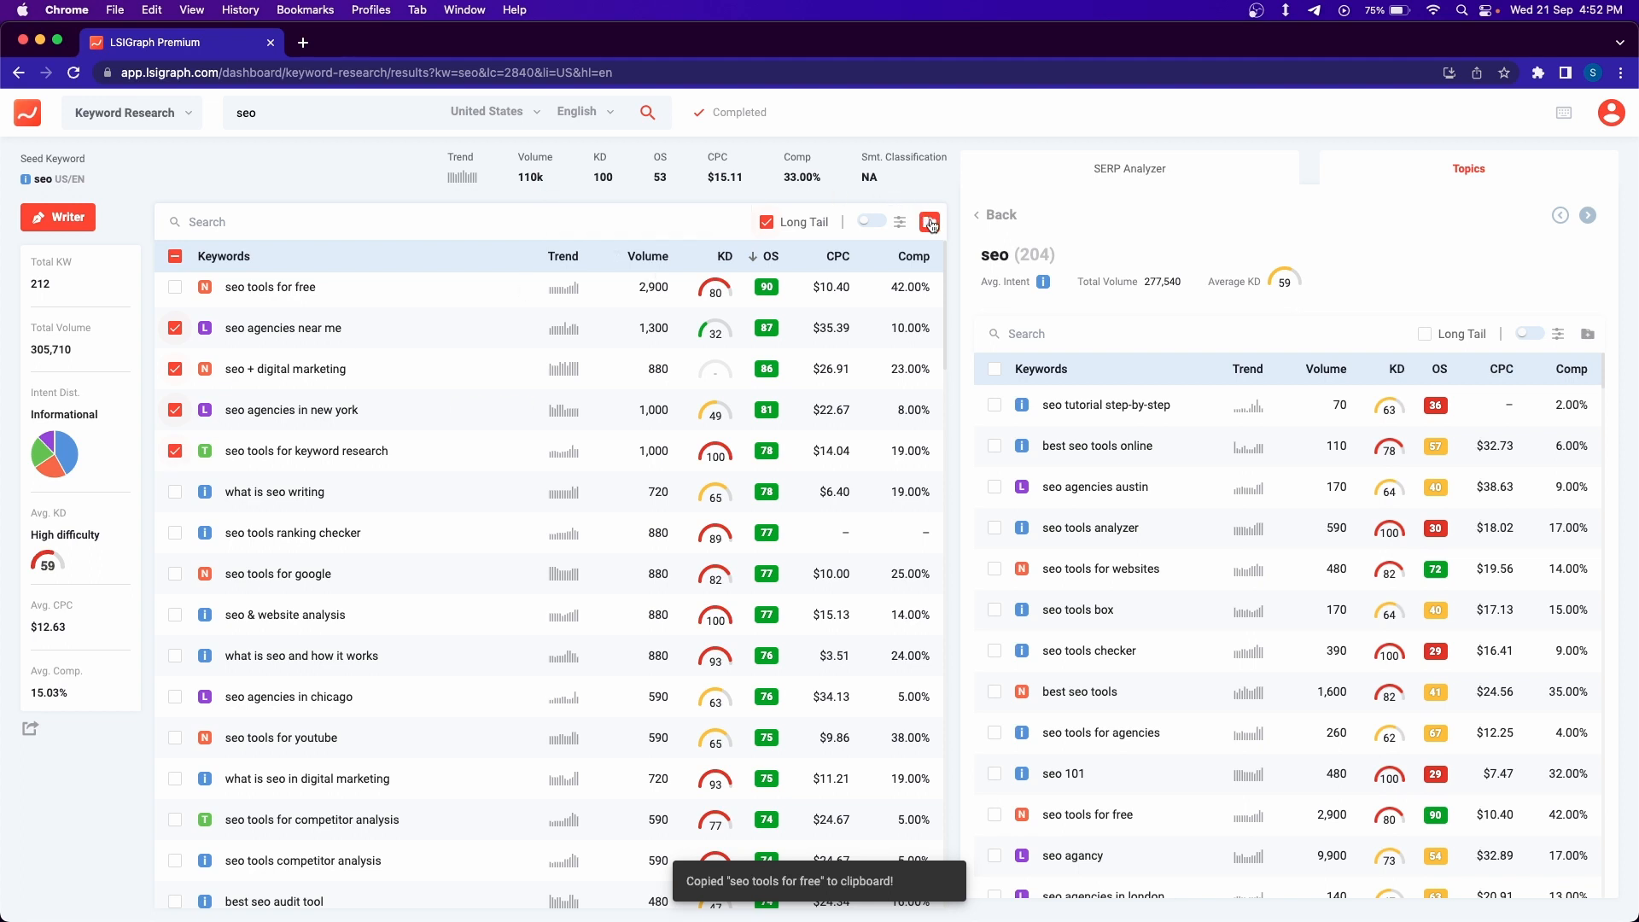
- Start adding the ticked keywords to a project, briefly looking at the new-project option
click(929, 222)
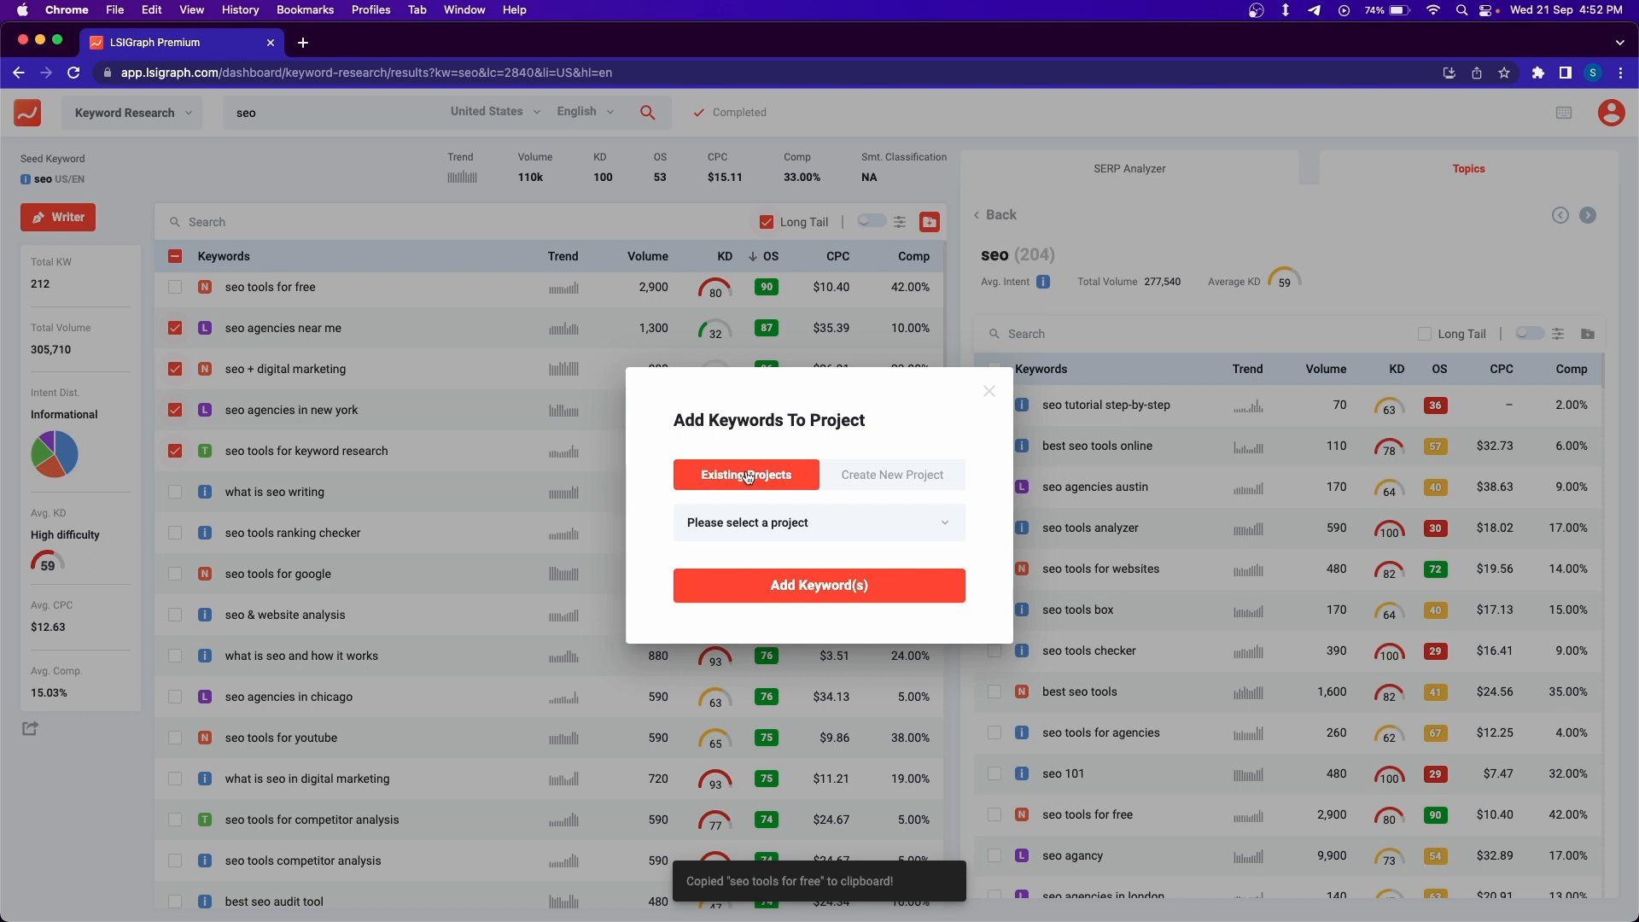
mouse_move(752, 478)
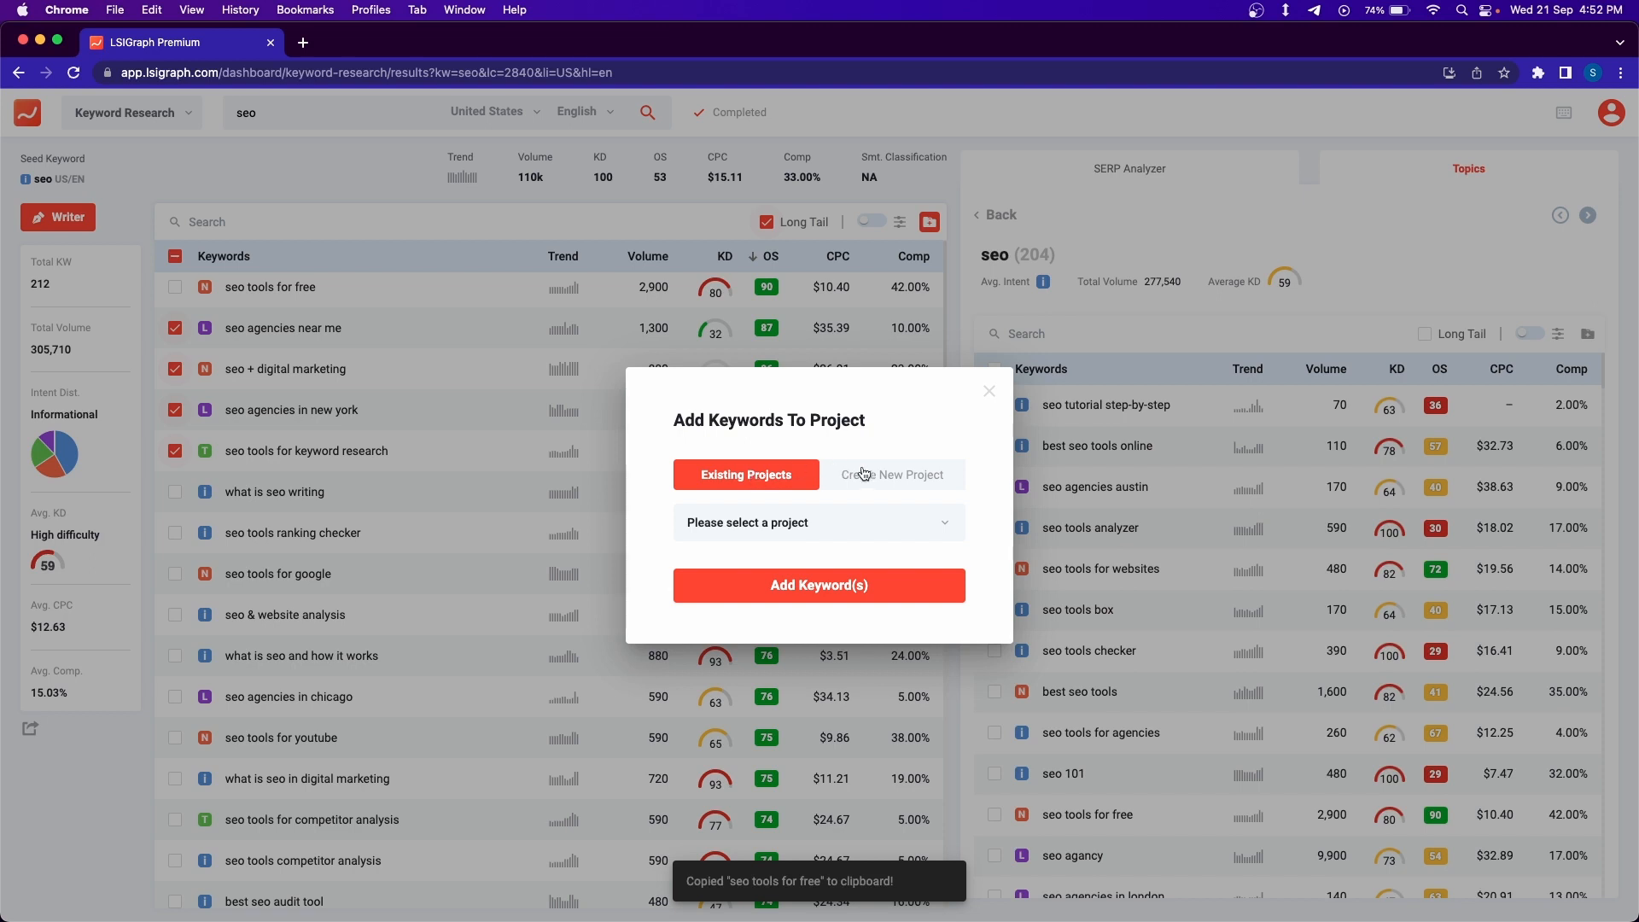
click(891, 475)
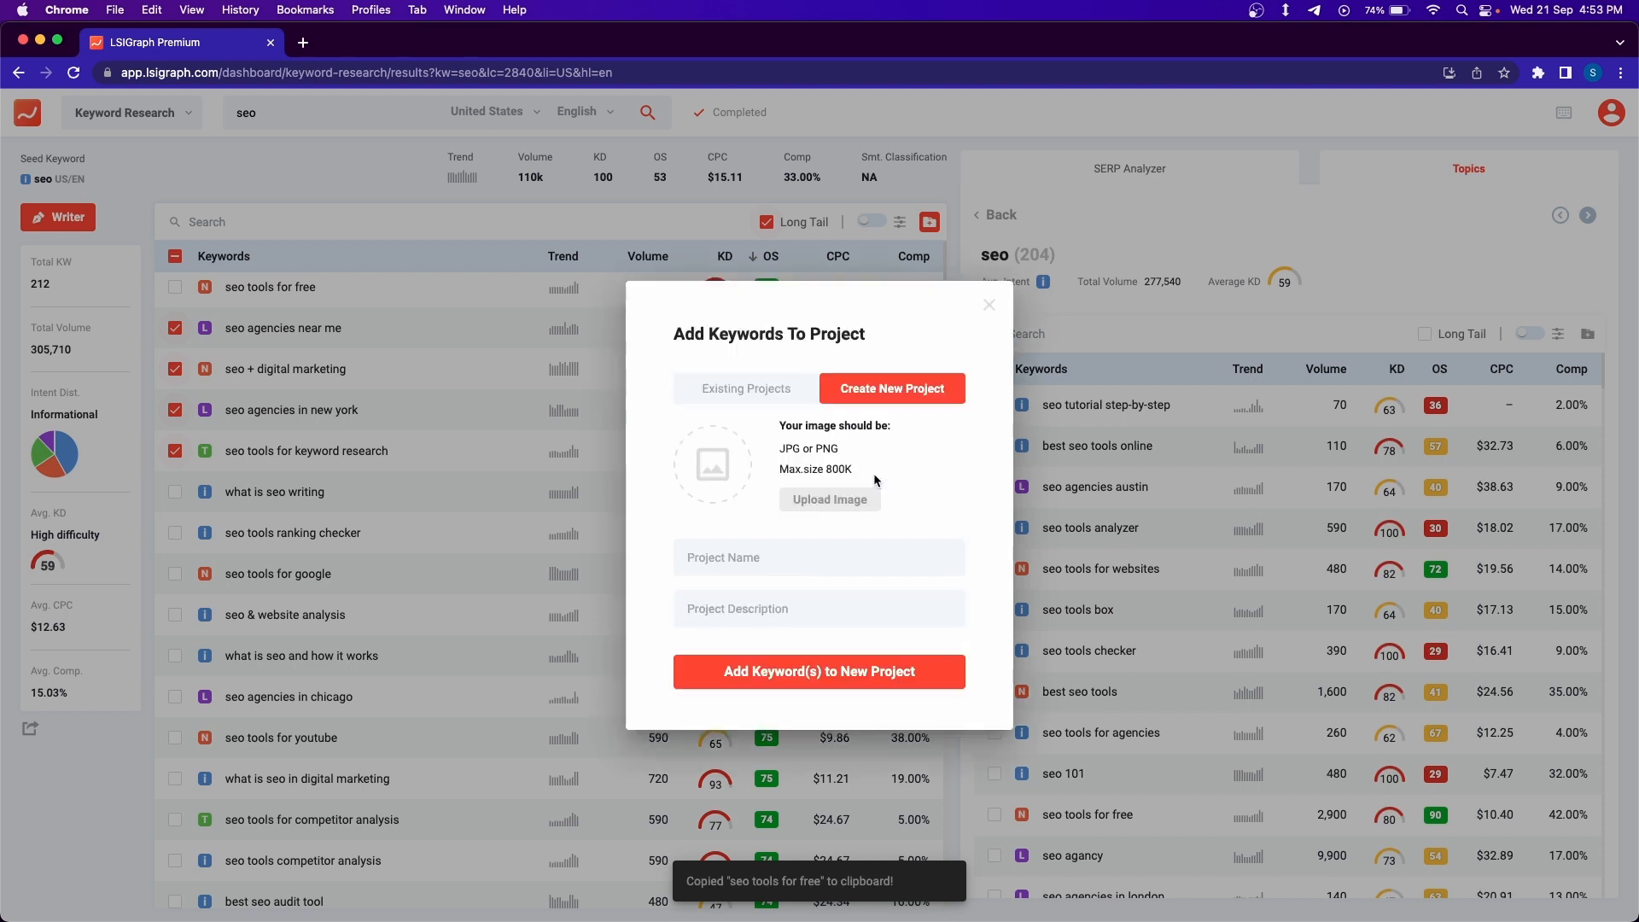
click(990, 304)
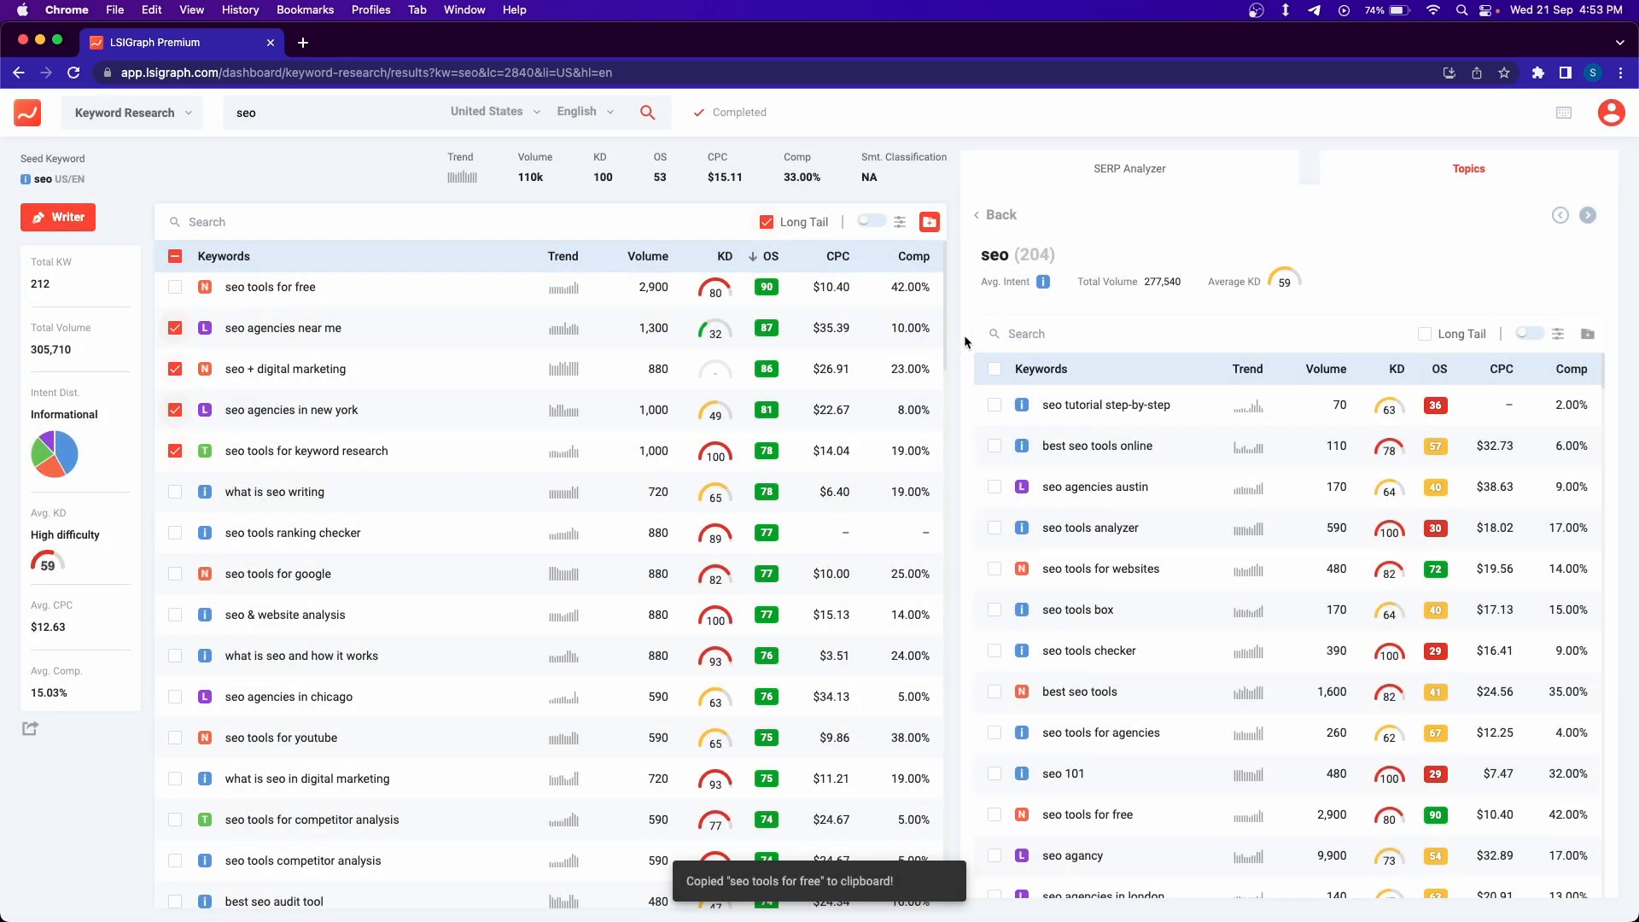
click(930, 222)
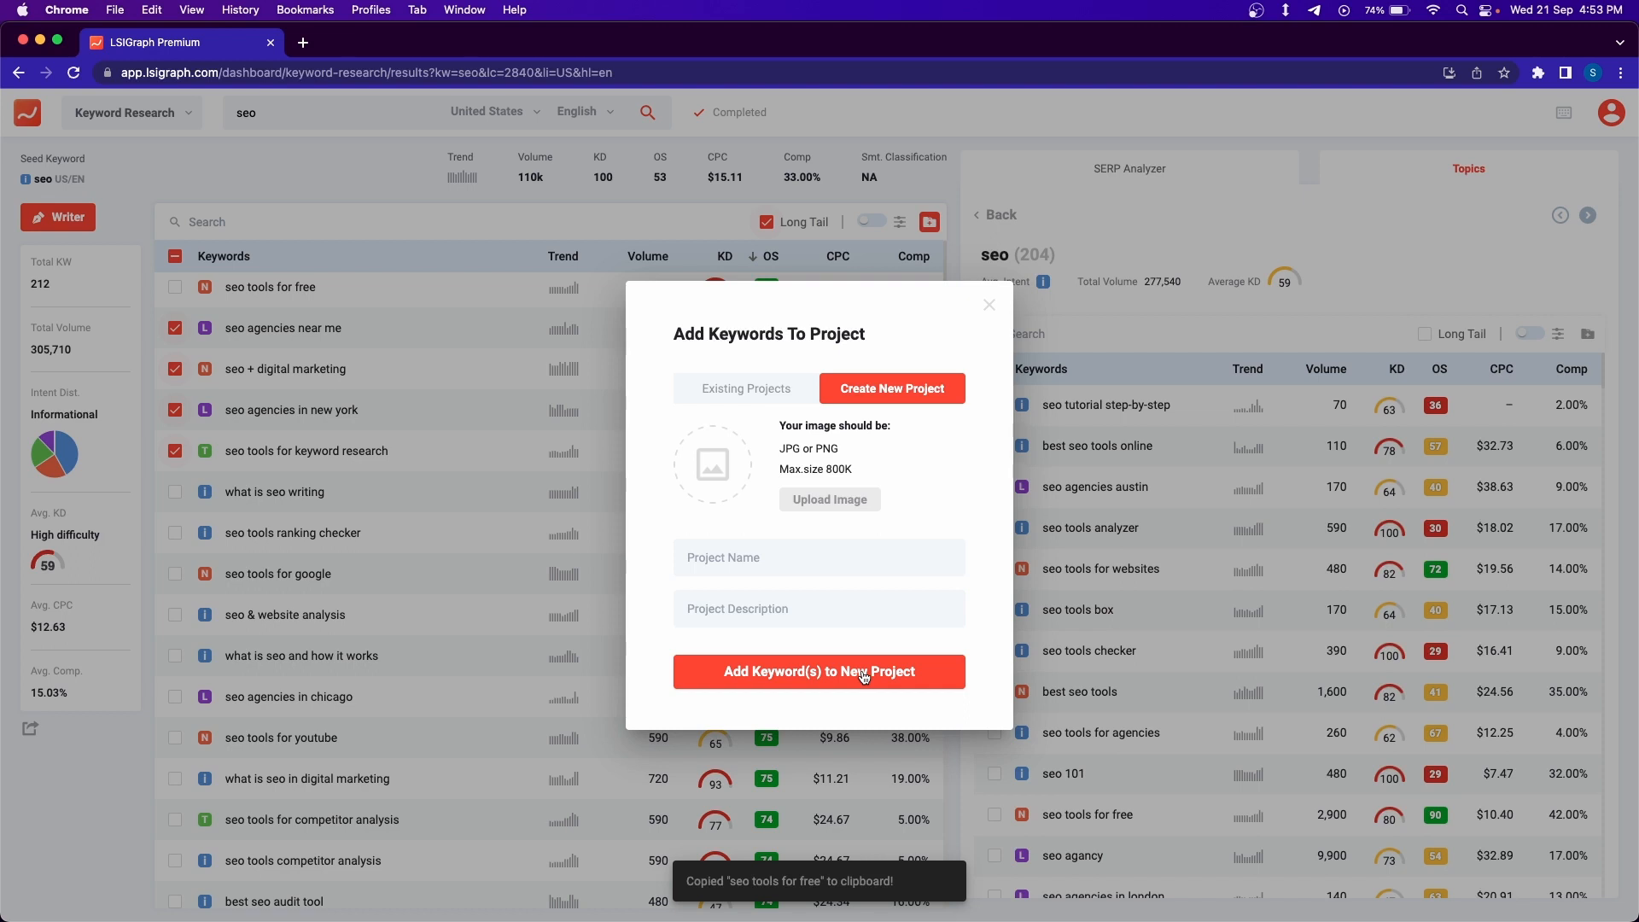
mouse_move(888, 621)
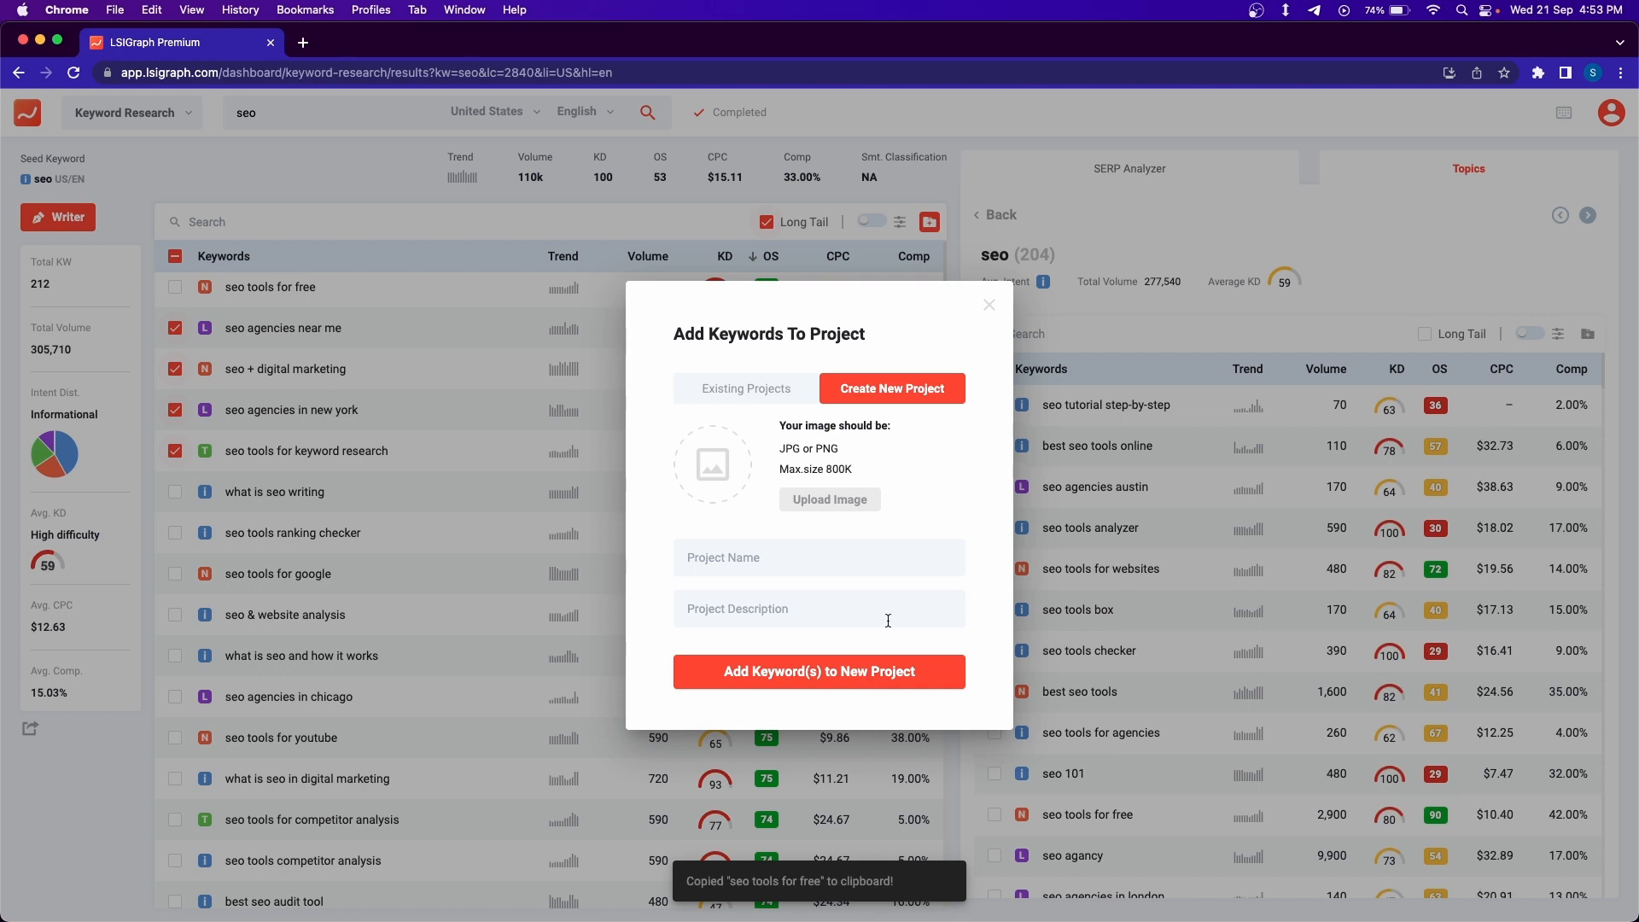
- Add the four ticked keywords to the existing project 'Helpful Content Update'
click(745, 474)
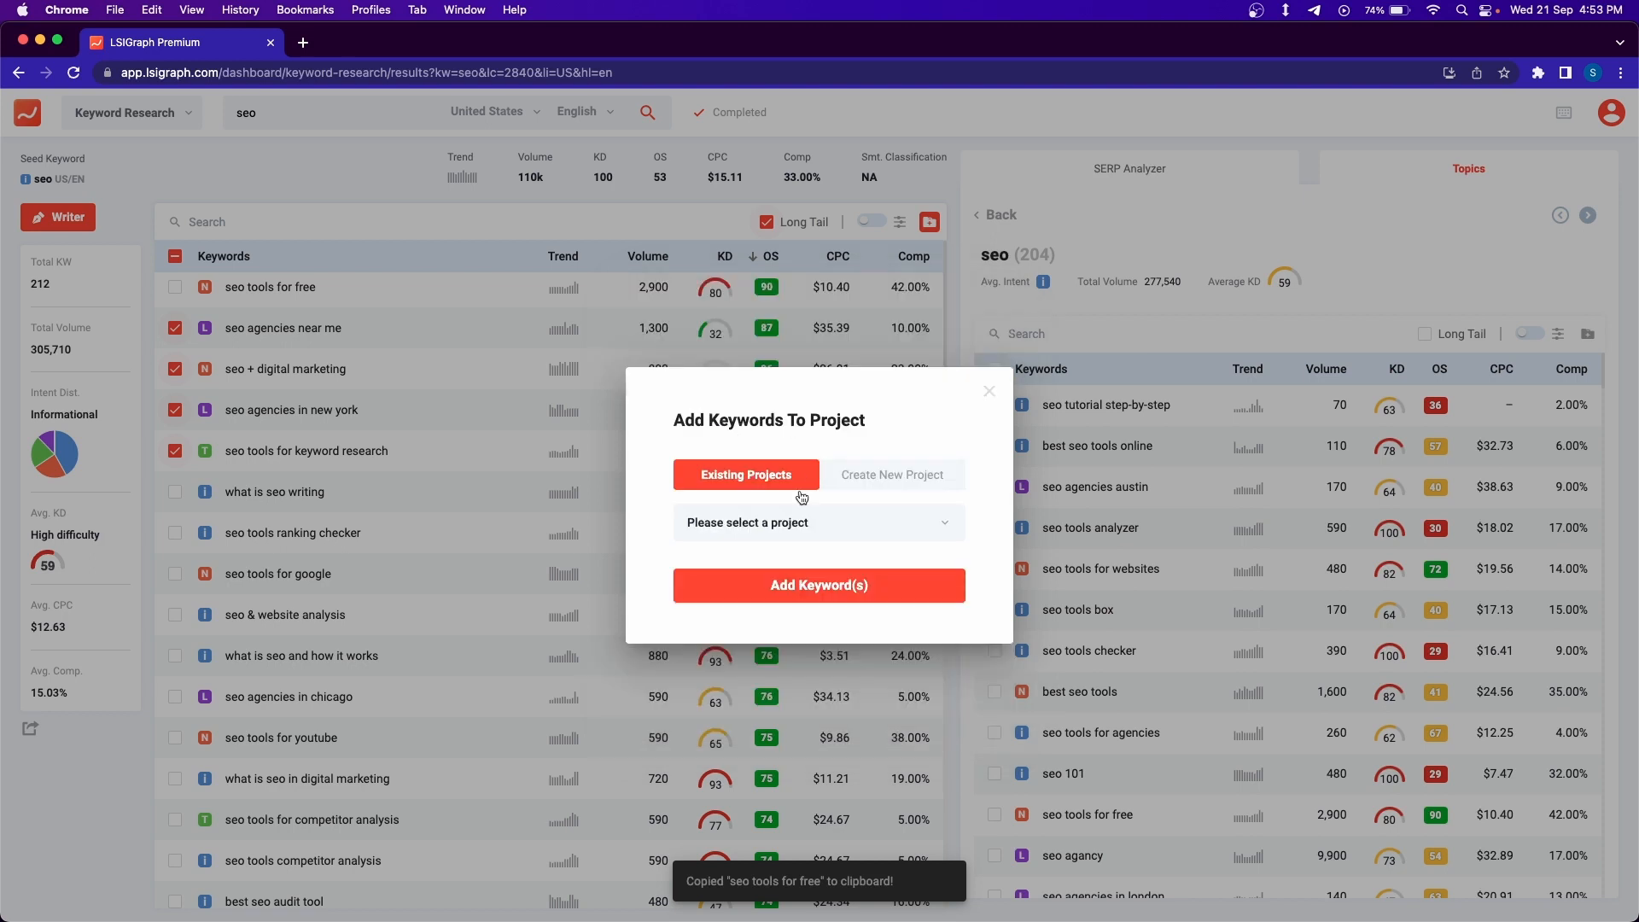
click(819, 523)
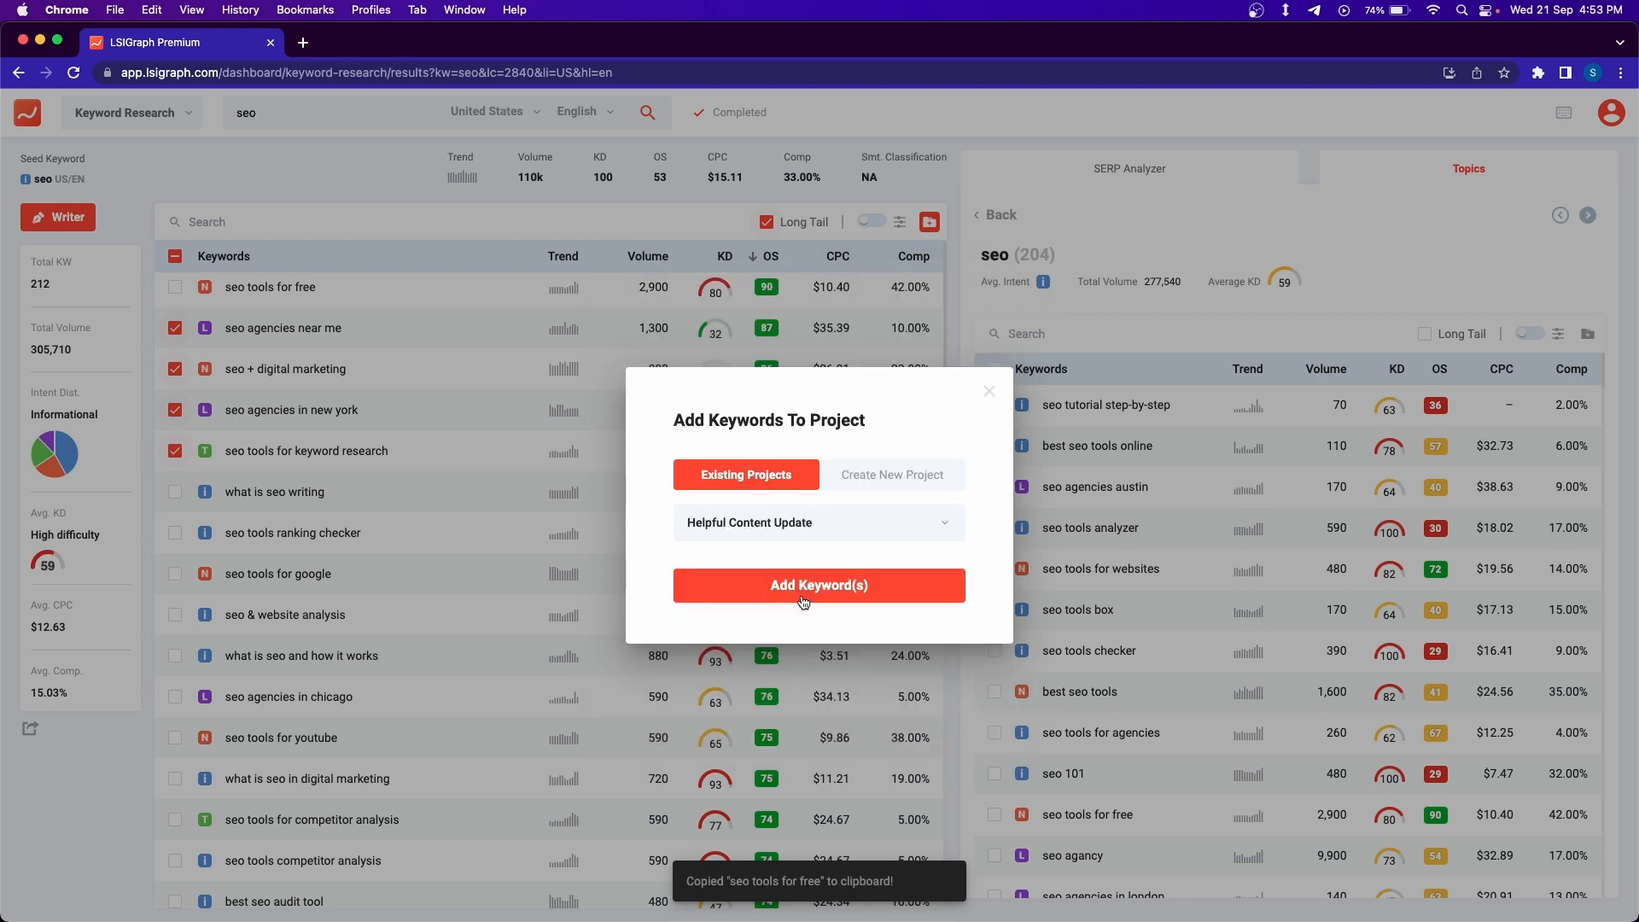
click(820, 584)
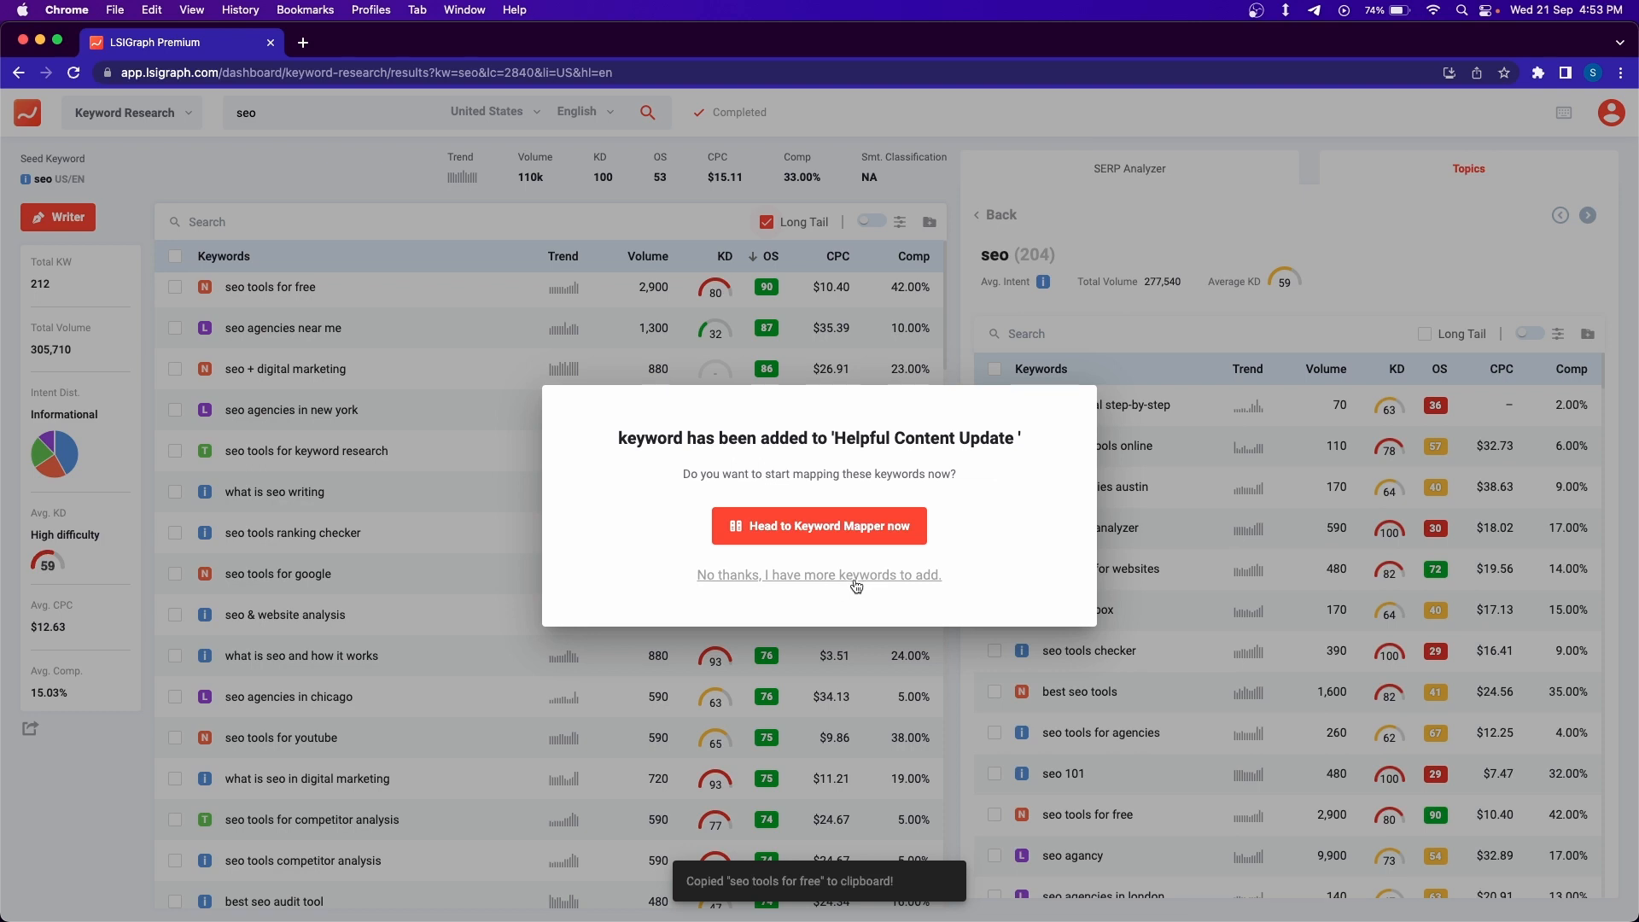
mouse_move(888, 604)
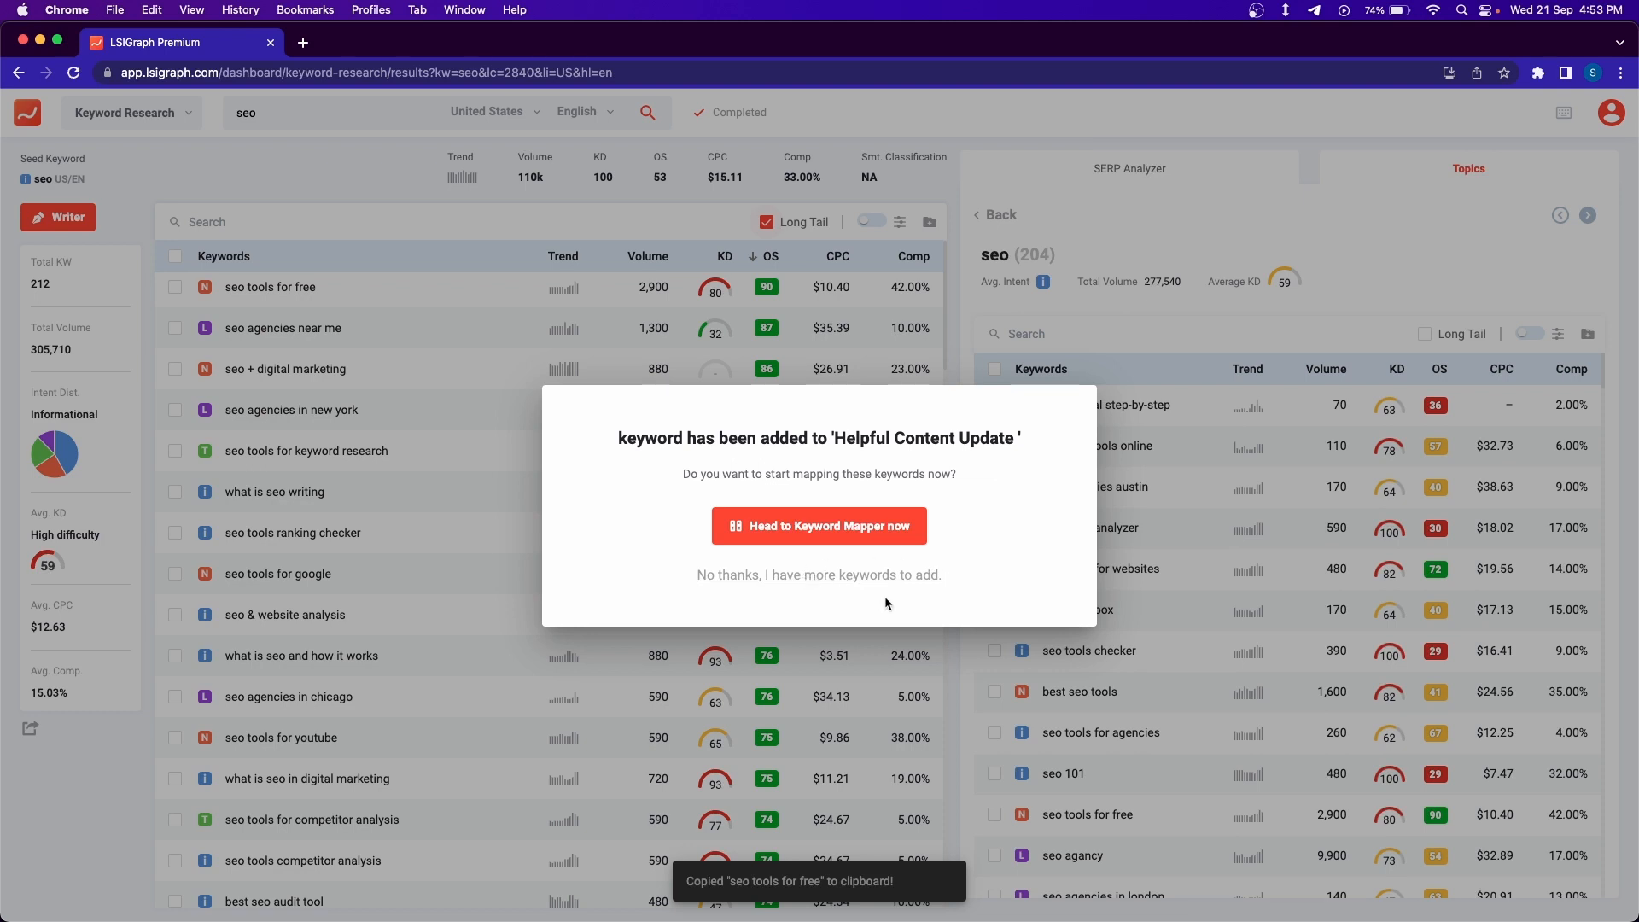
mouse_move(891, 582)
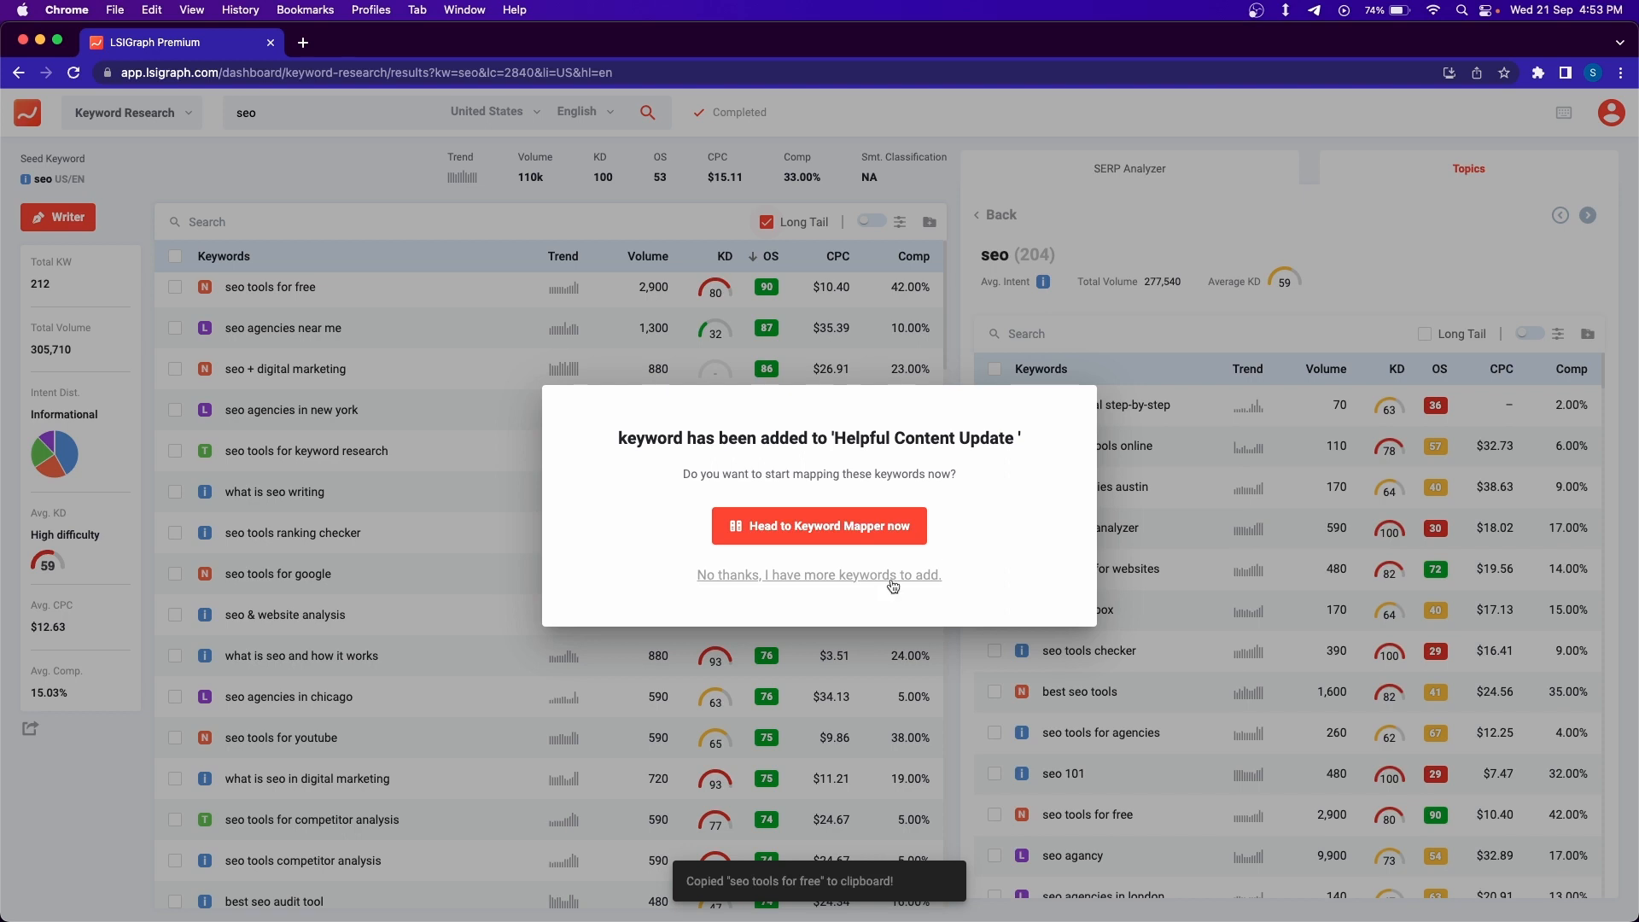
mouse_move(896, 540)
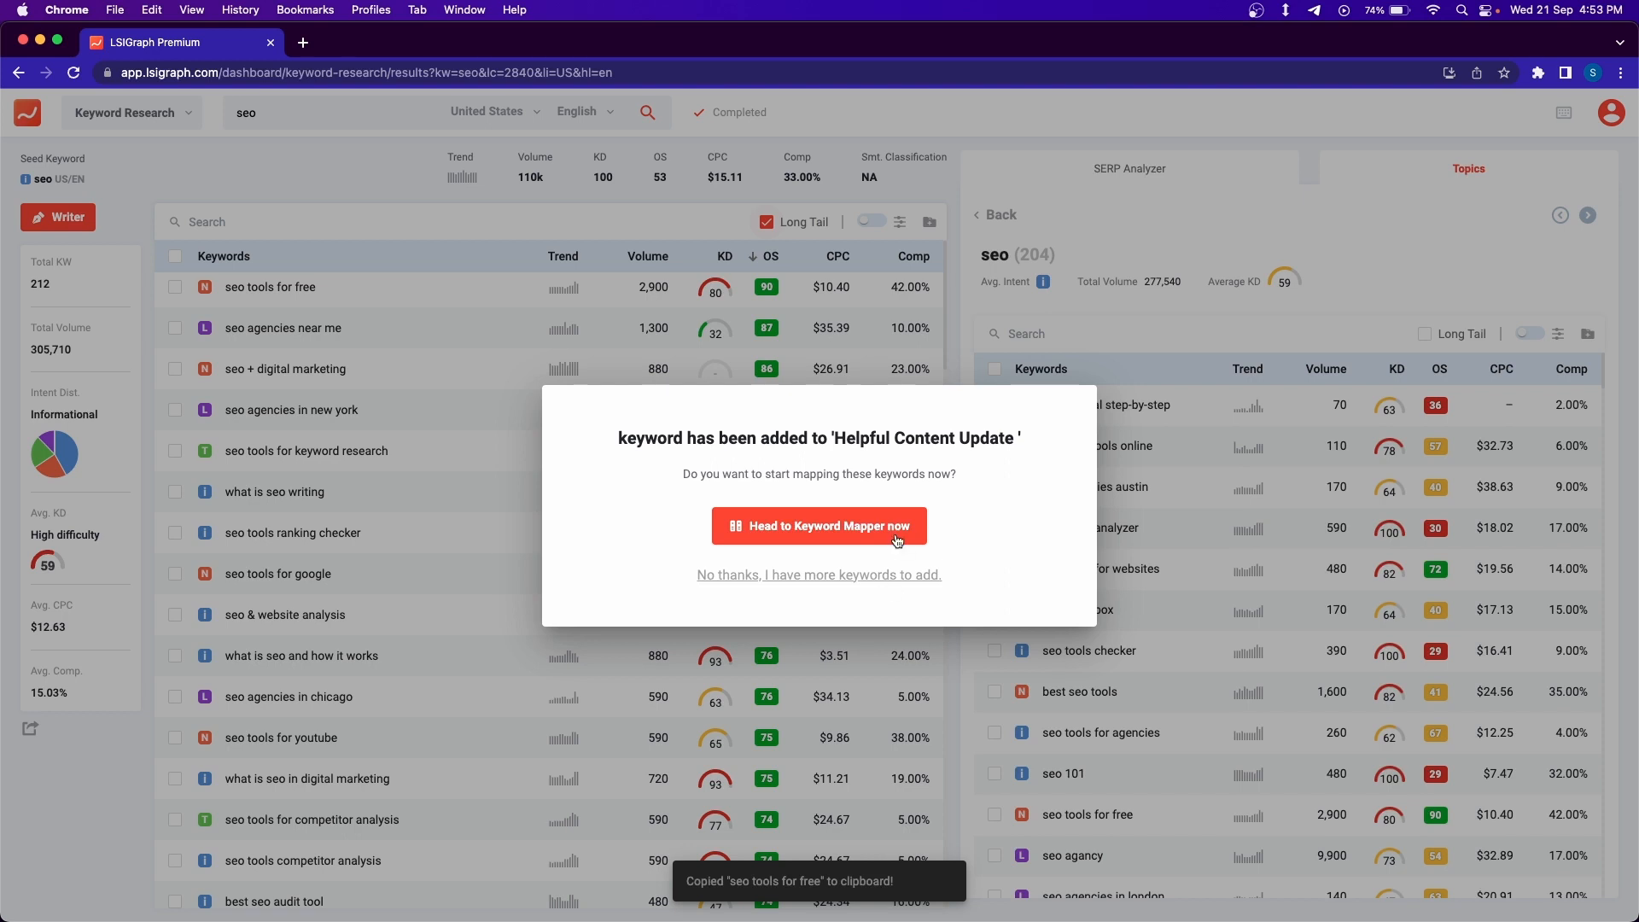